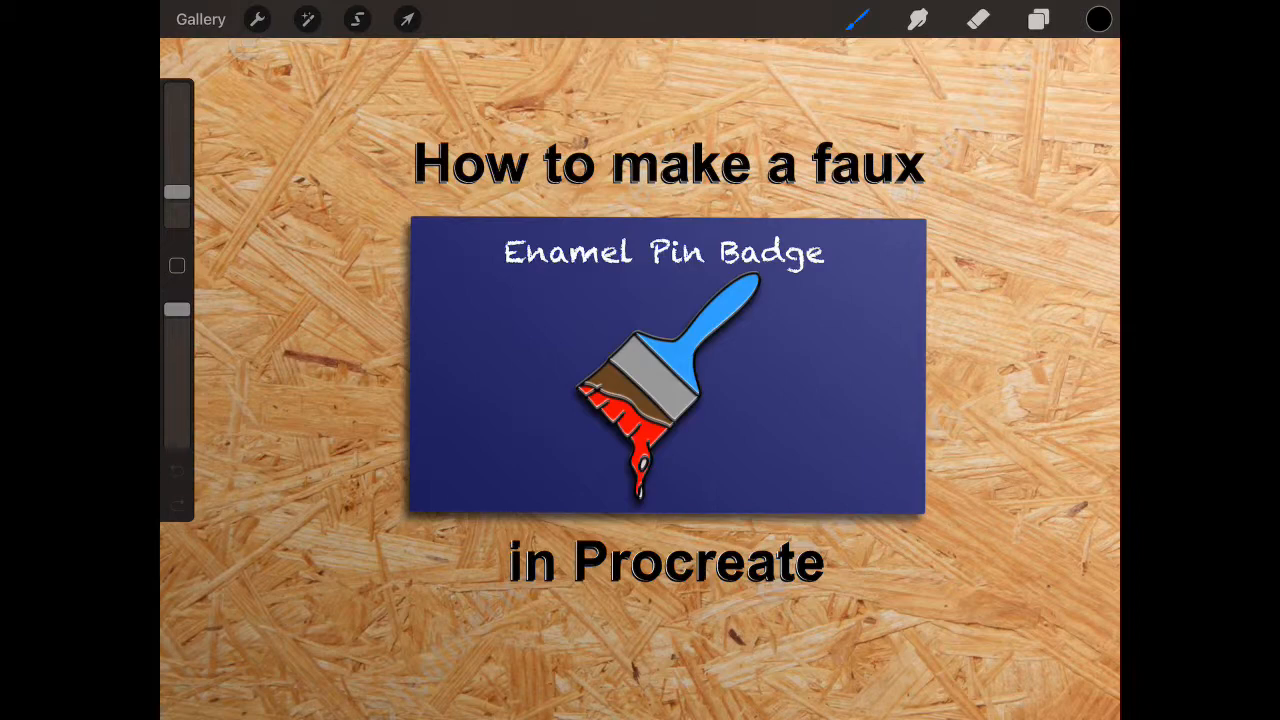
Step: Create a new screen-size canvas from the Gallery and open the Untitled Artwork
click(200, 20)
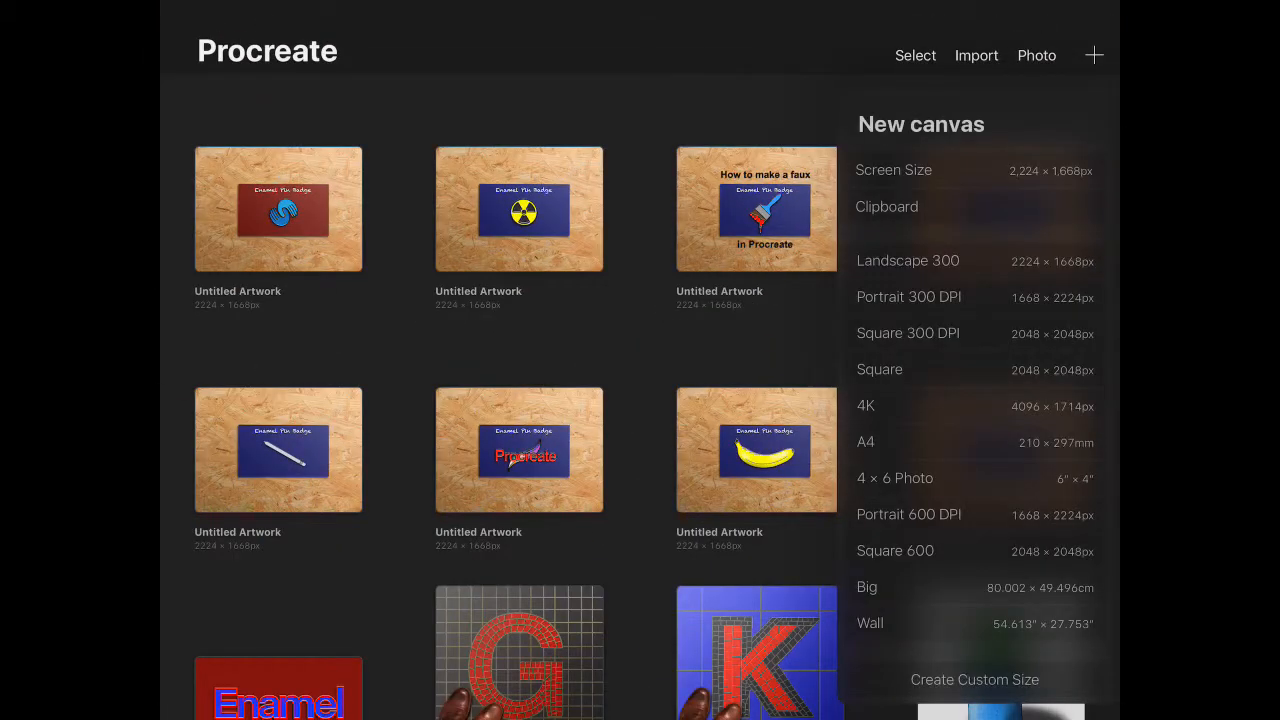
click(908, 260)
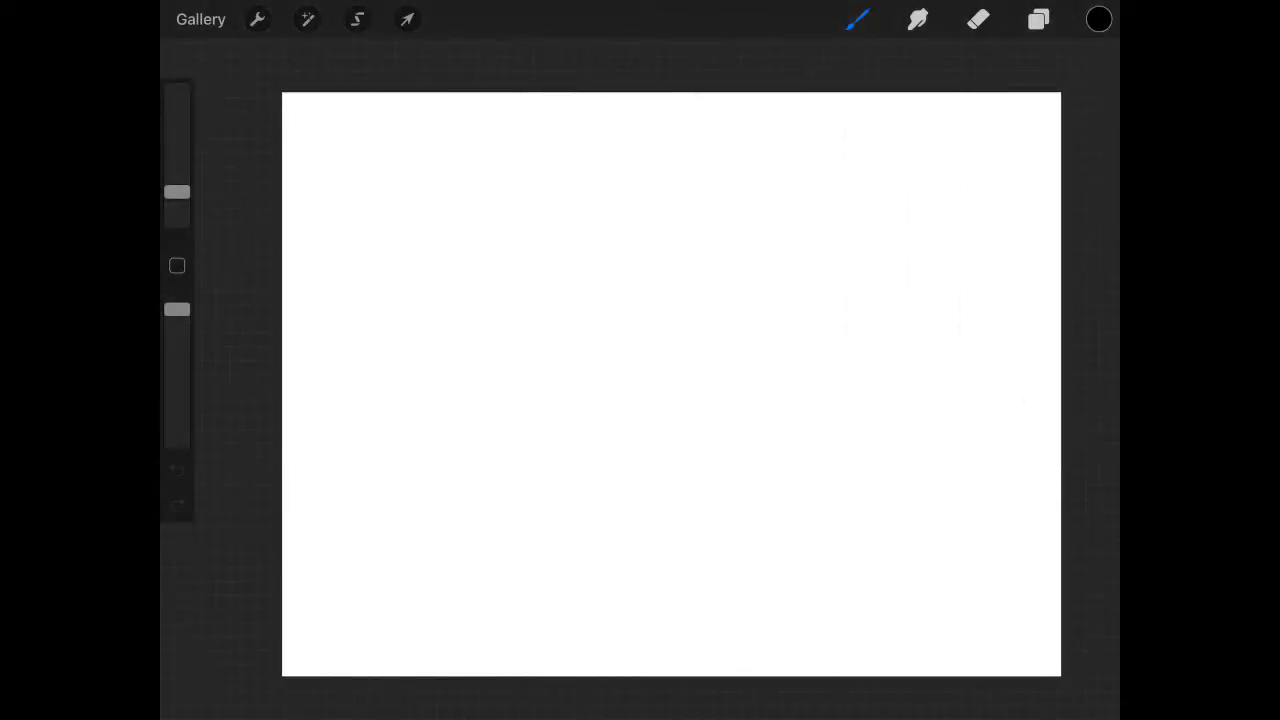
click(200, 20)
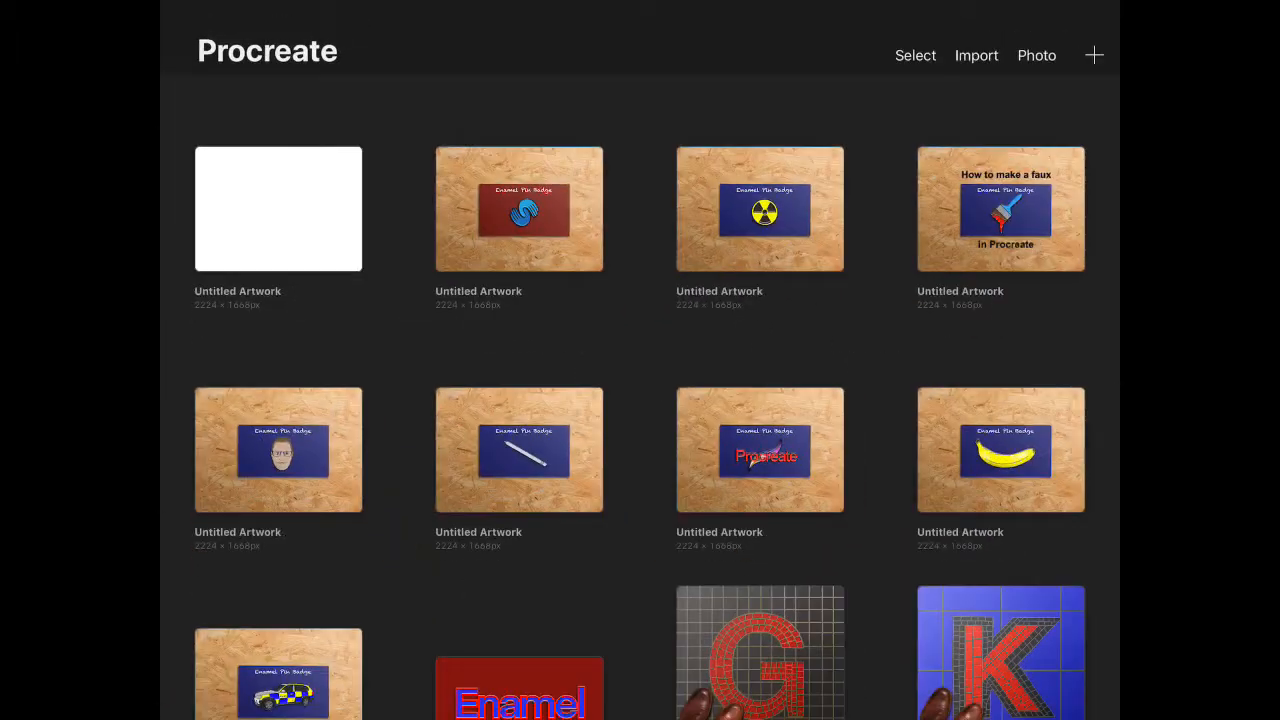
click(276, 208)
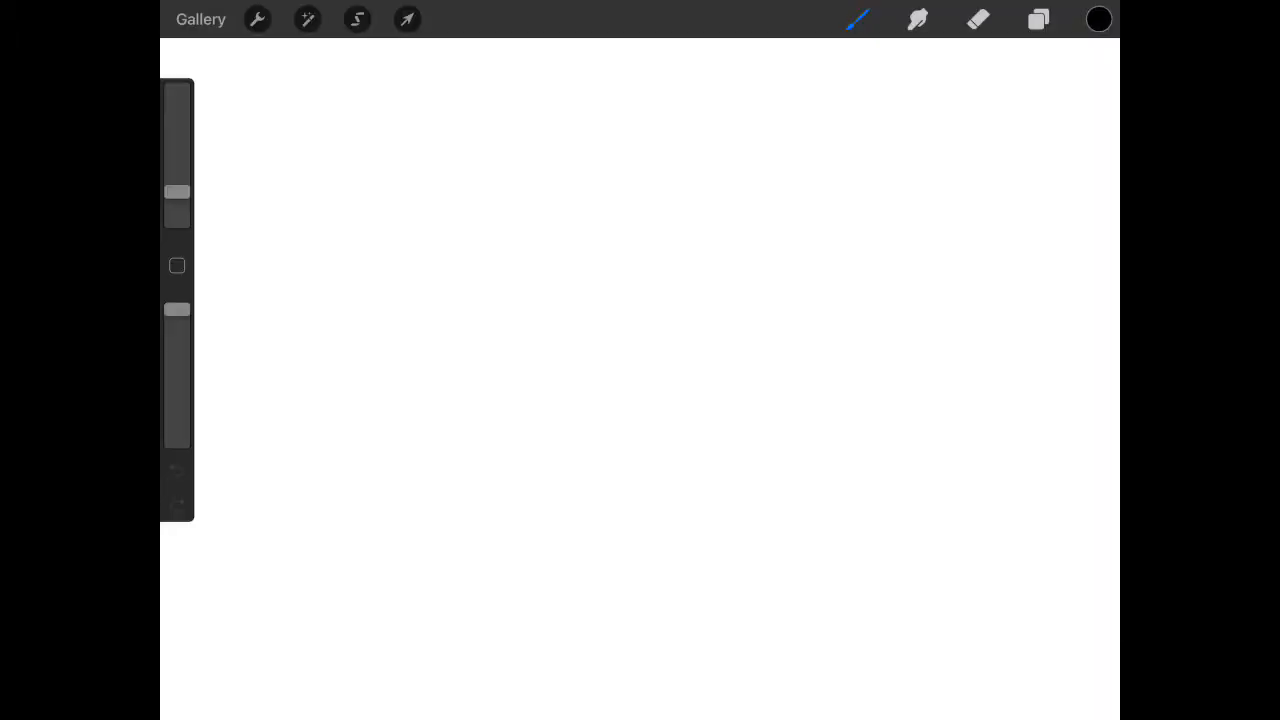
Step: Insert the paintbrush reference photo and scale it smaller to the canvas centre
click(256, 20)
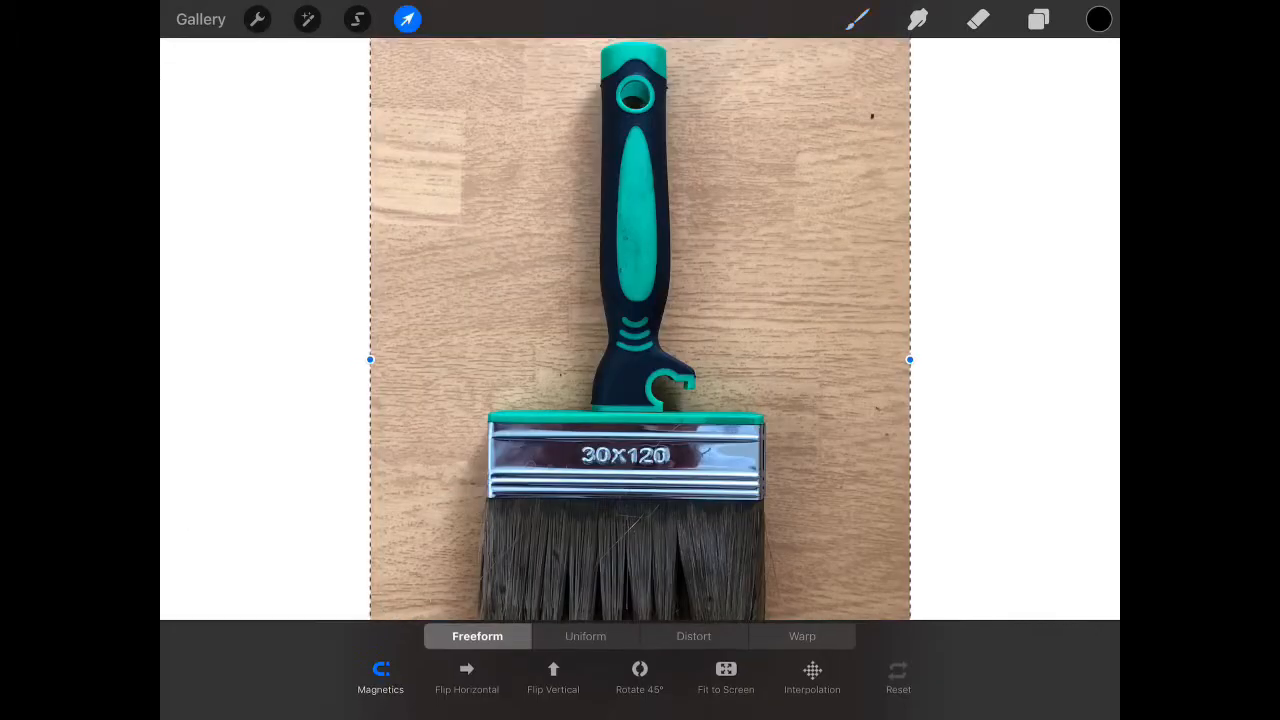
drag(908, 360, 824, 360)
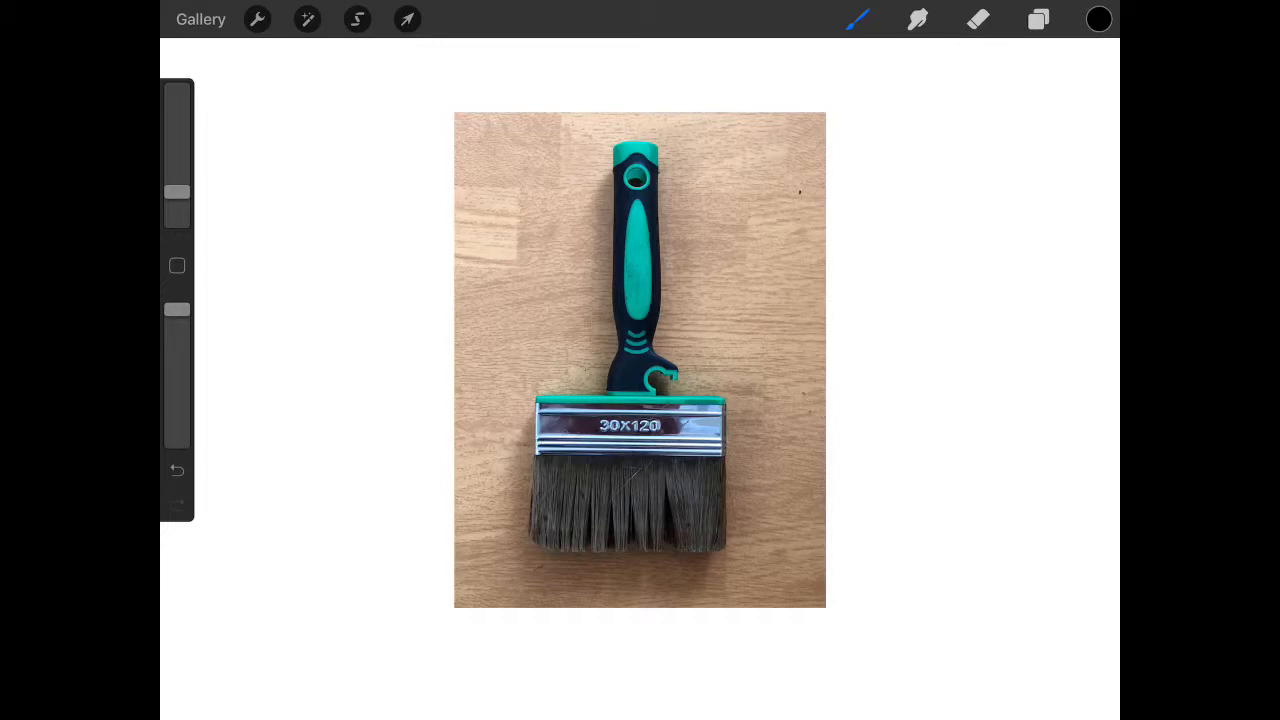
Step: Enable the Drawing Guide and set it to vertical Symmetry via Actions > Canvas
click(256, 20)
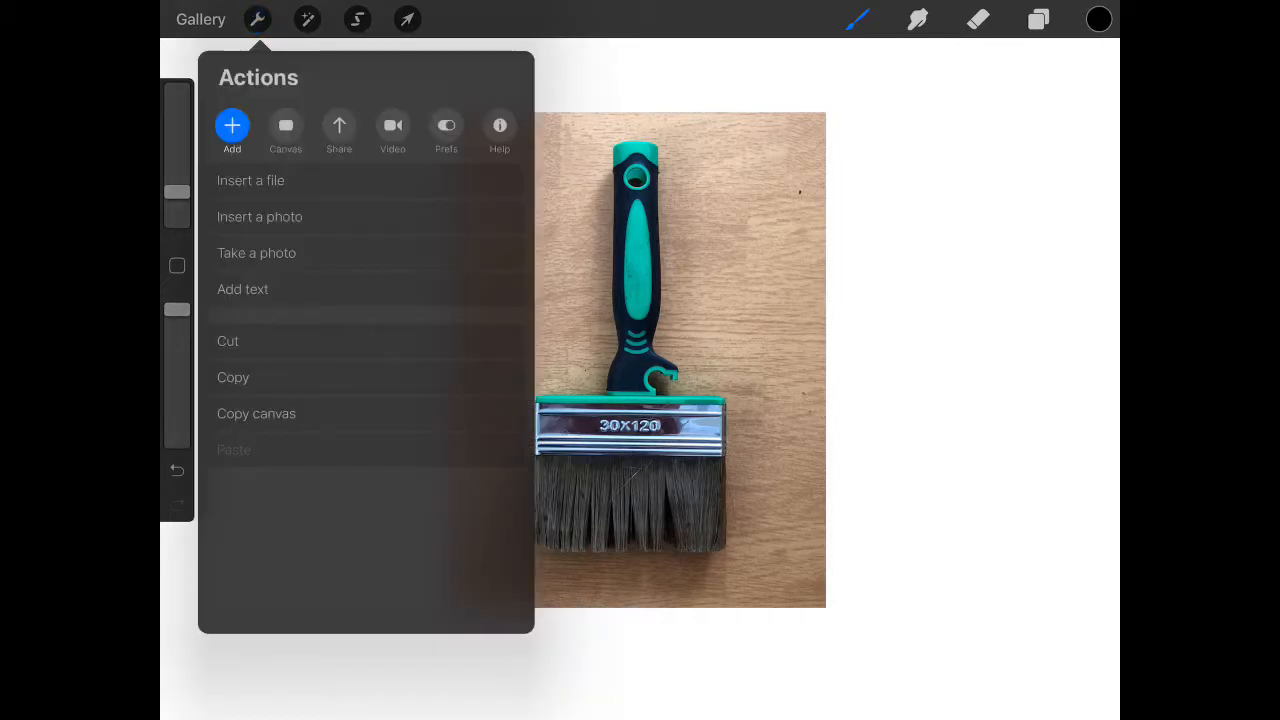
click(284, 128)
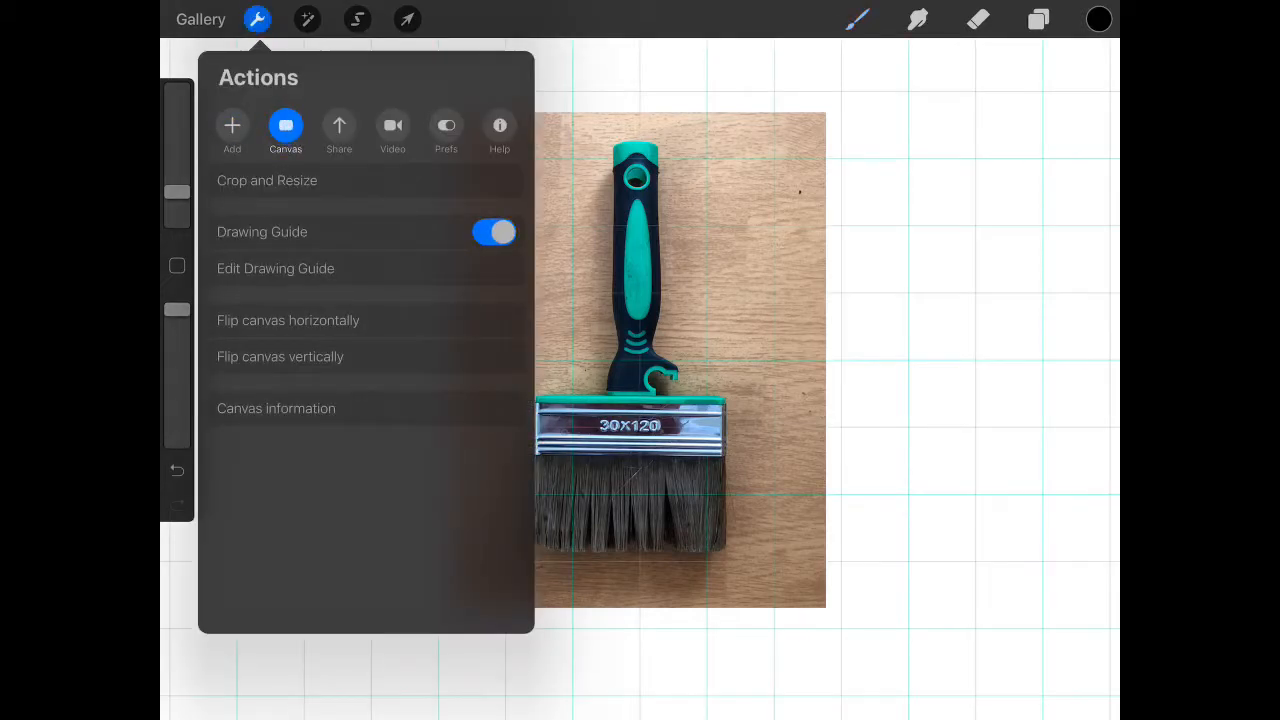
click(276, 268)
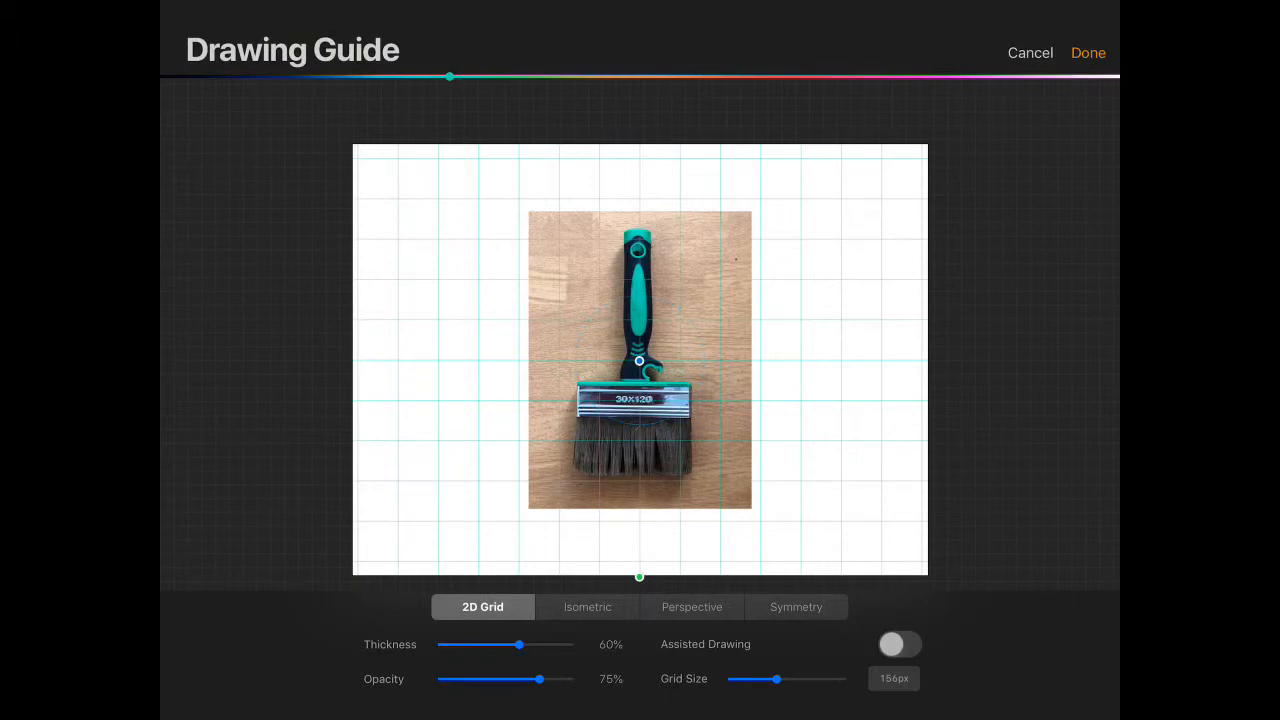
click(1088, 52)
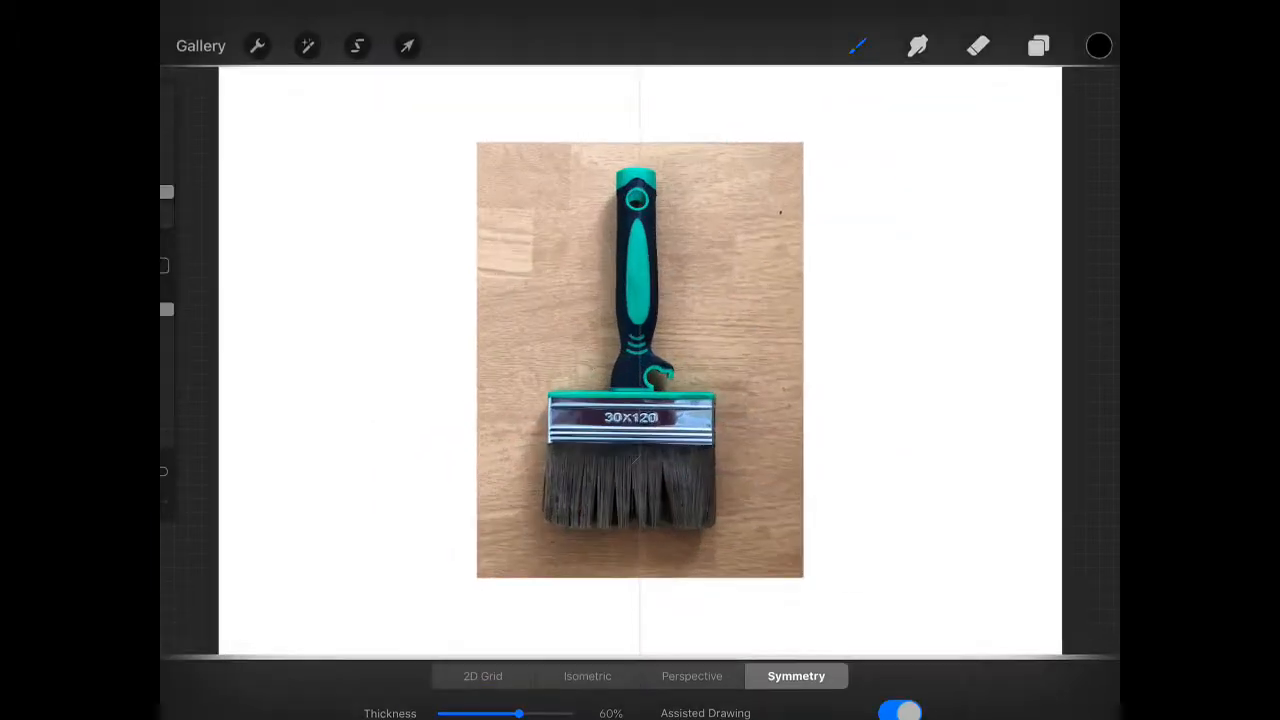
click(1038, 18)
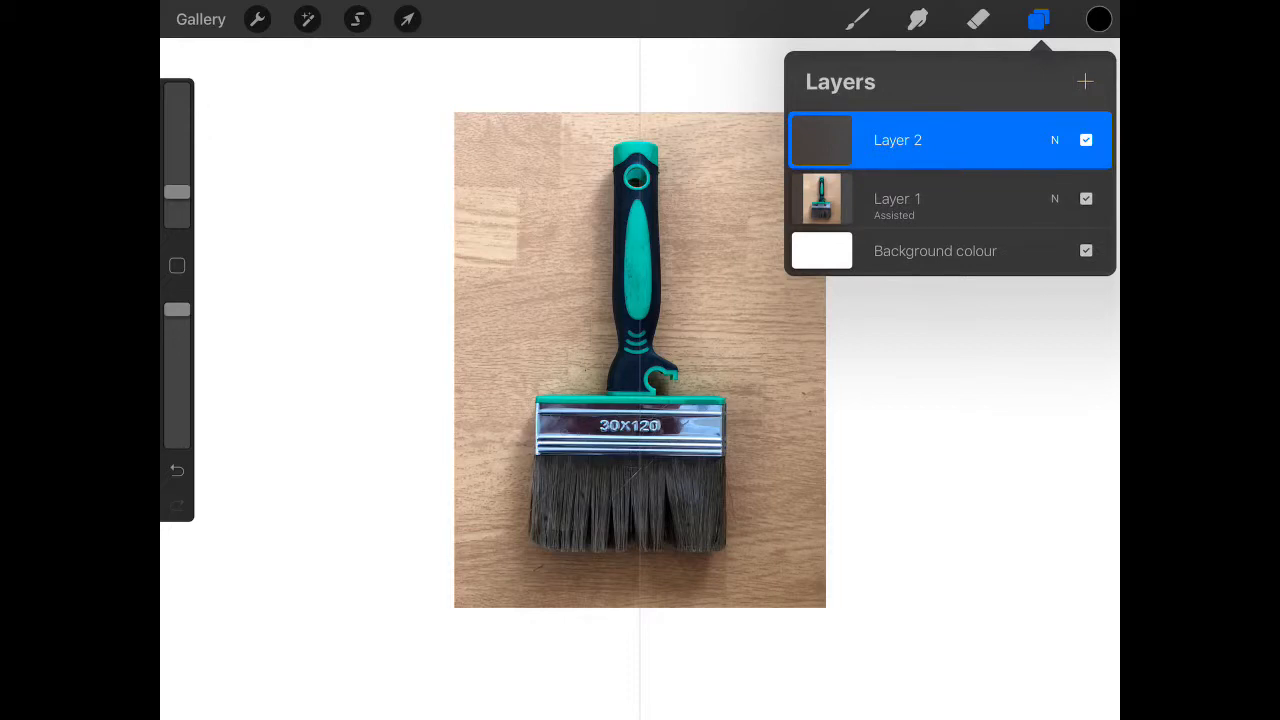
Step: Add Layer 2 above the photo and turn on Drawing Assist for it
click(896, 140)
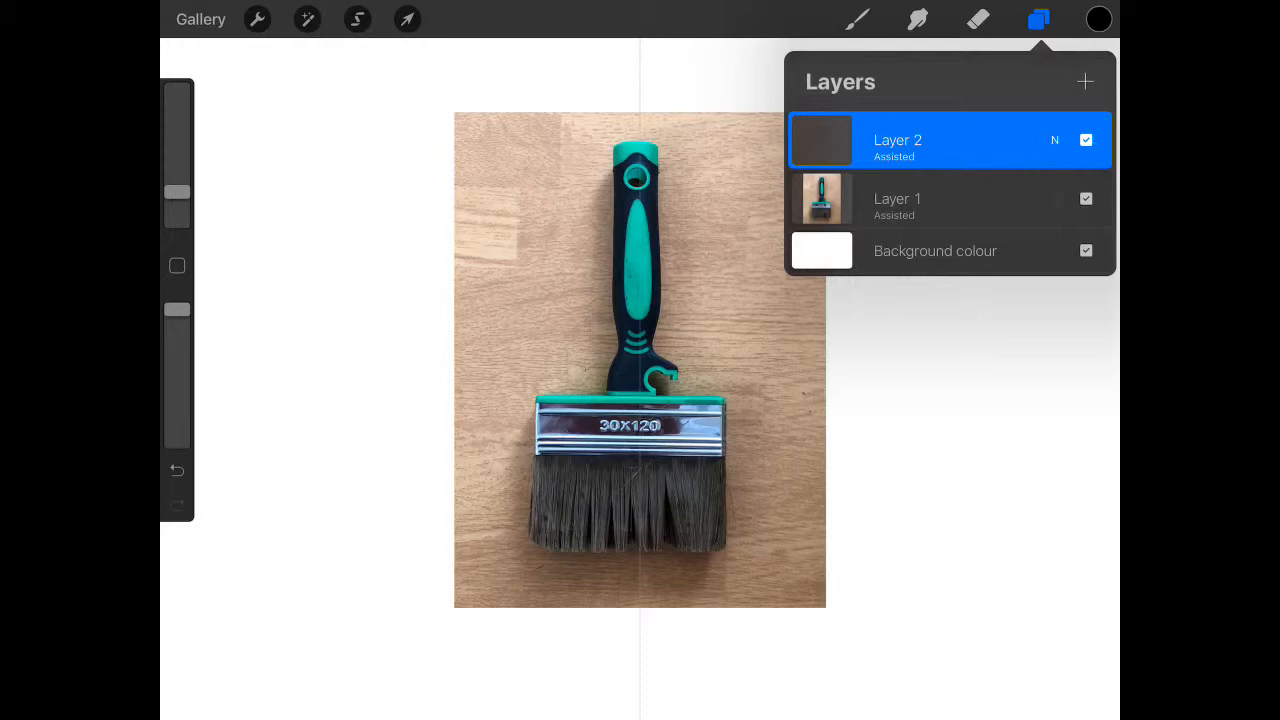
click(896, 140)
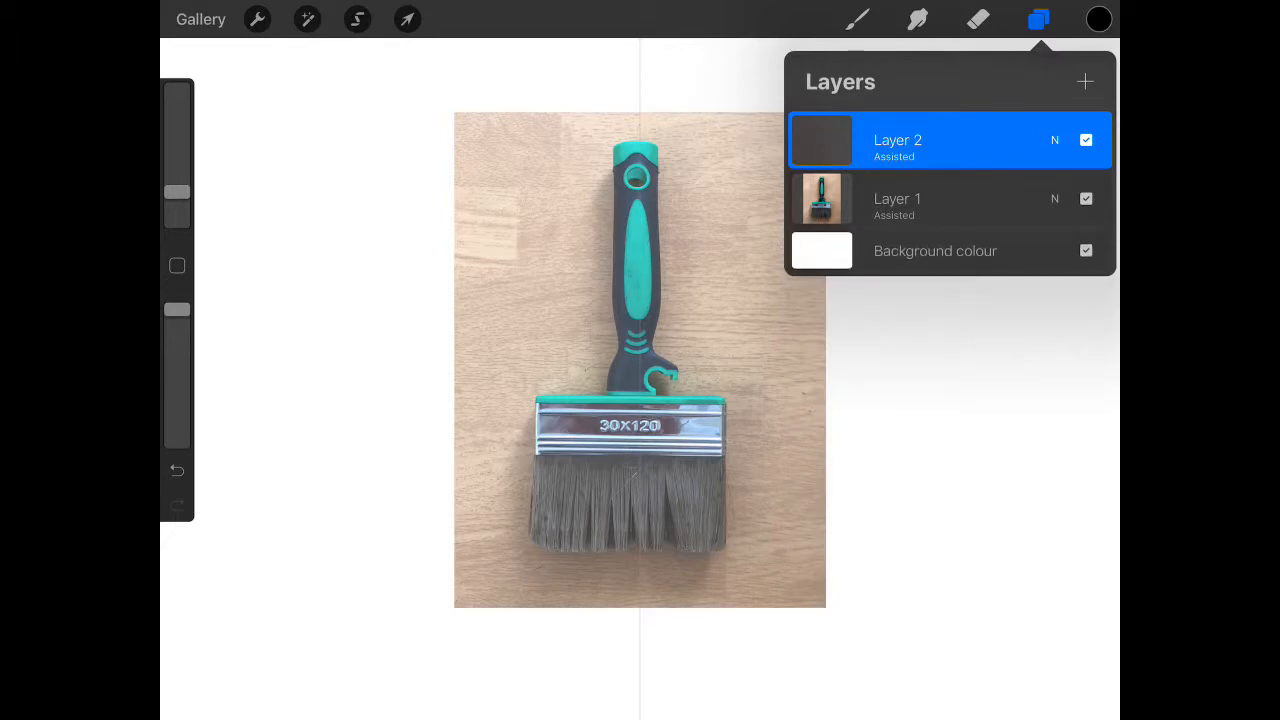
click(408, 20)
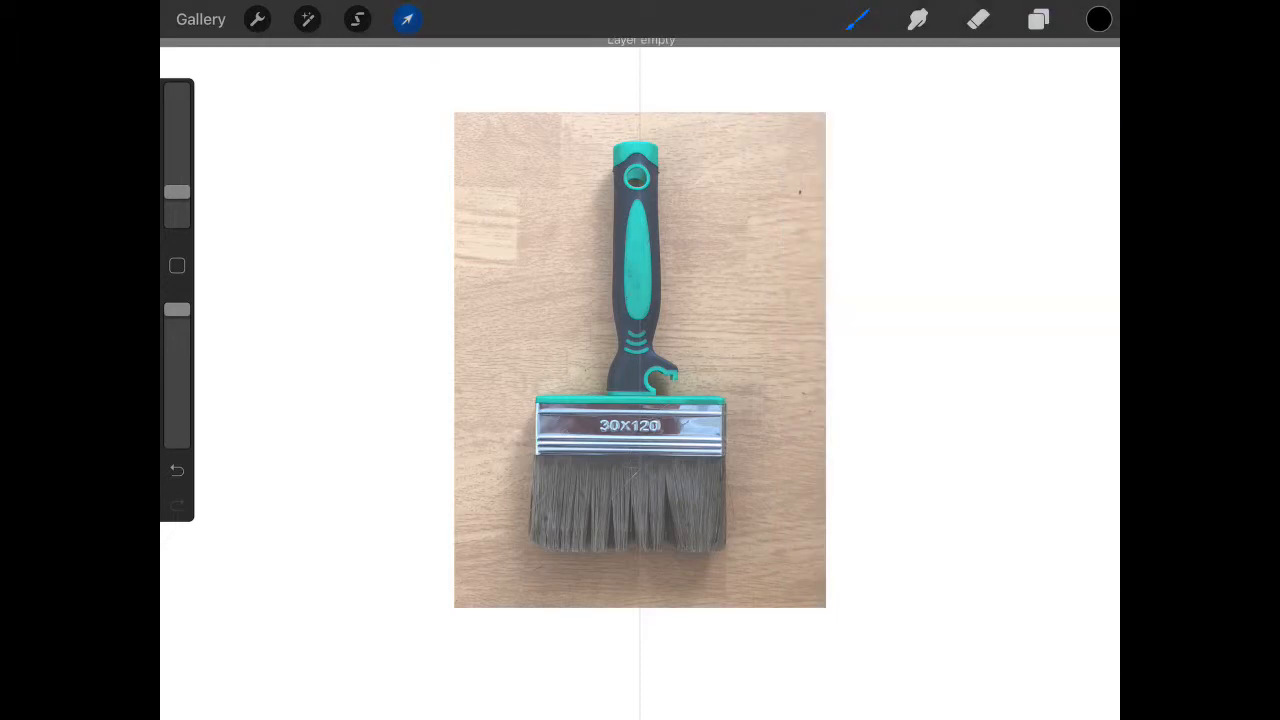
Step: Nudge the photo's position on Layer 1 and bring up the colour picker
click(1038, 20)
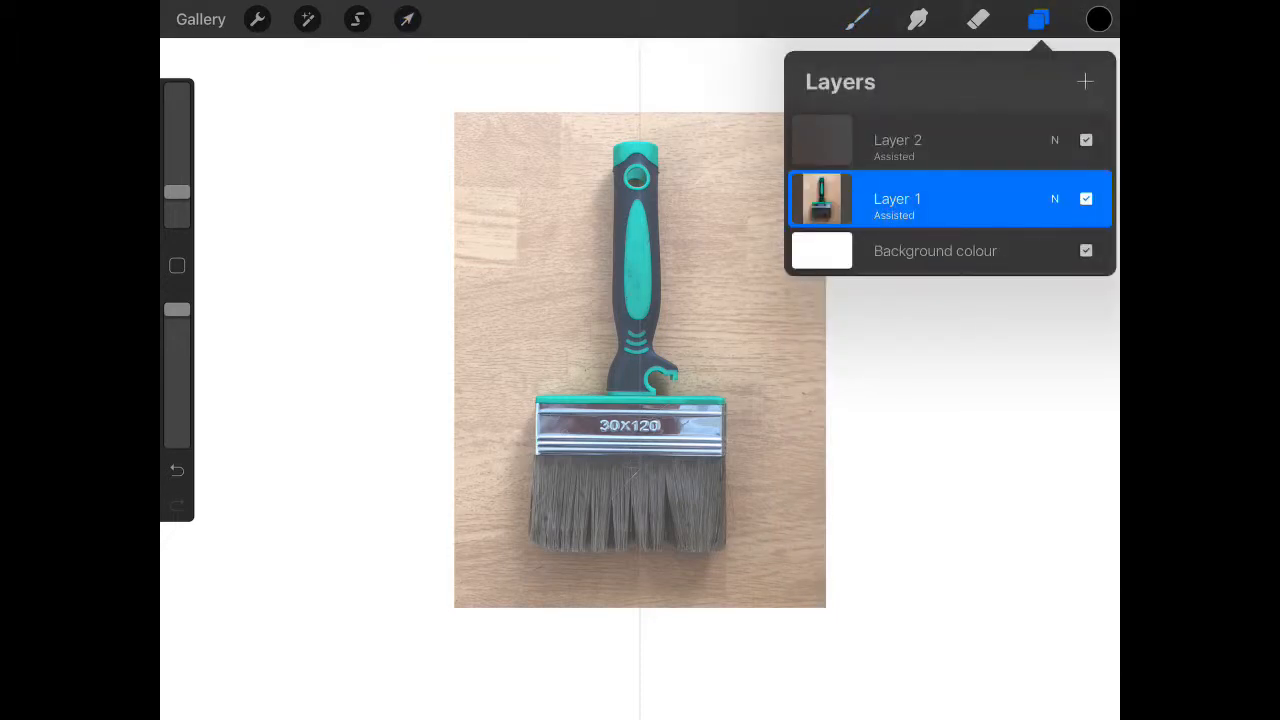
click(408, 20)
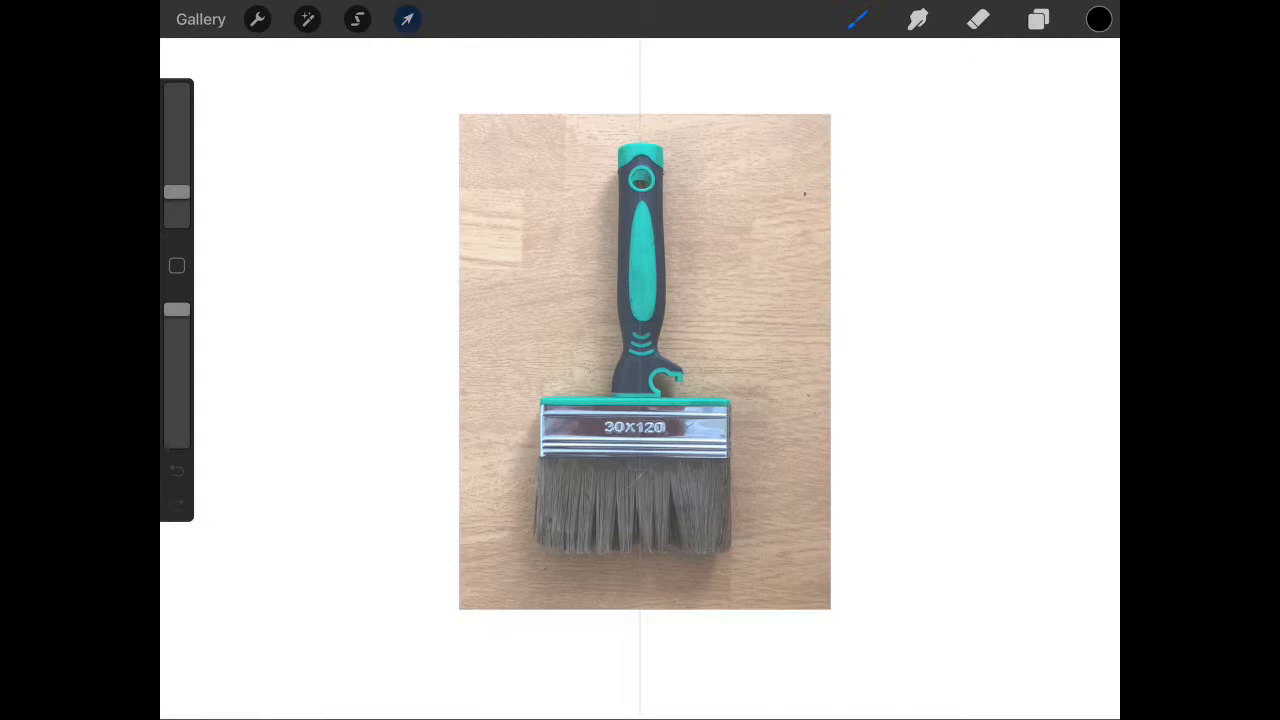
click(1038, 20)
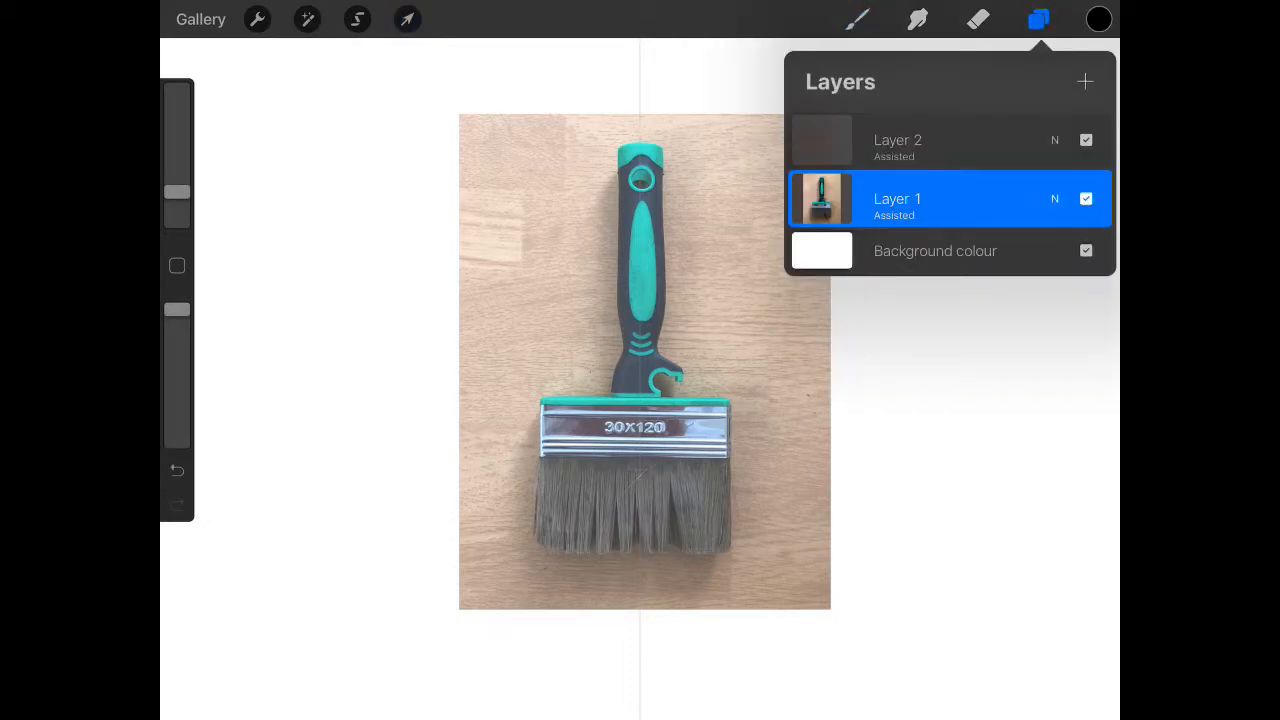
click(896, 140)
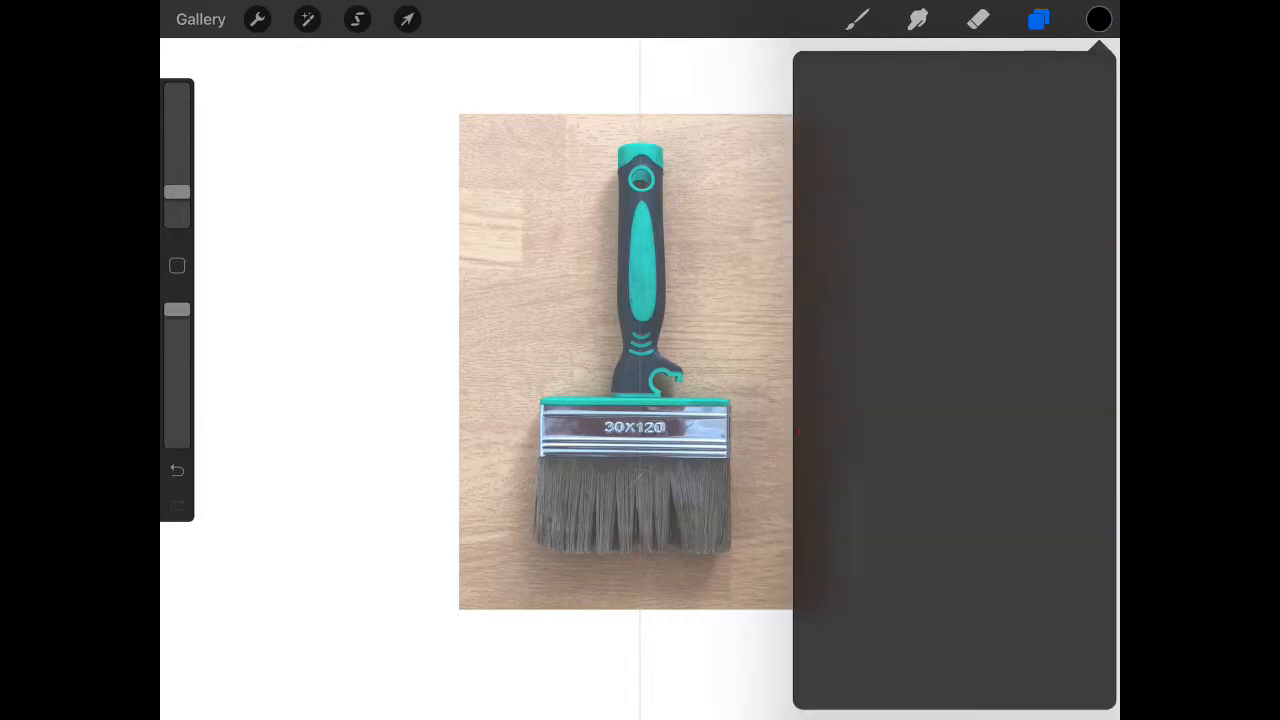
Step: Pick black and trace the handle, ferrule and bristle outline symmetrically on Layer 2
click(856, 20)
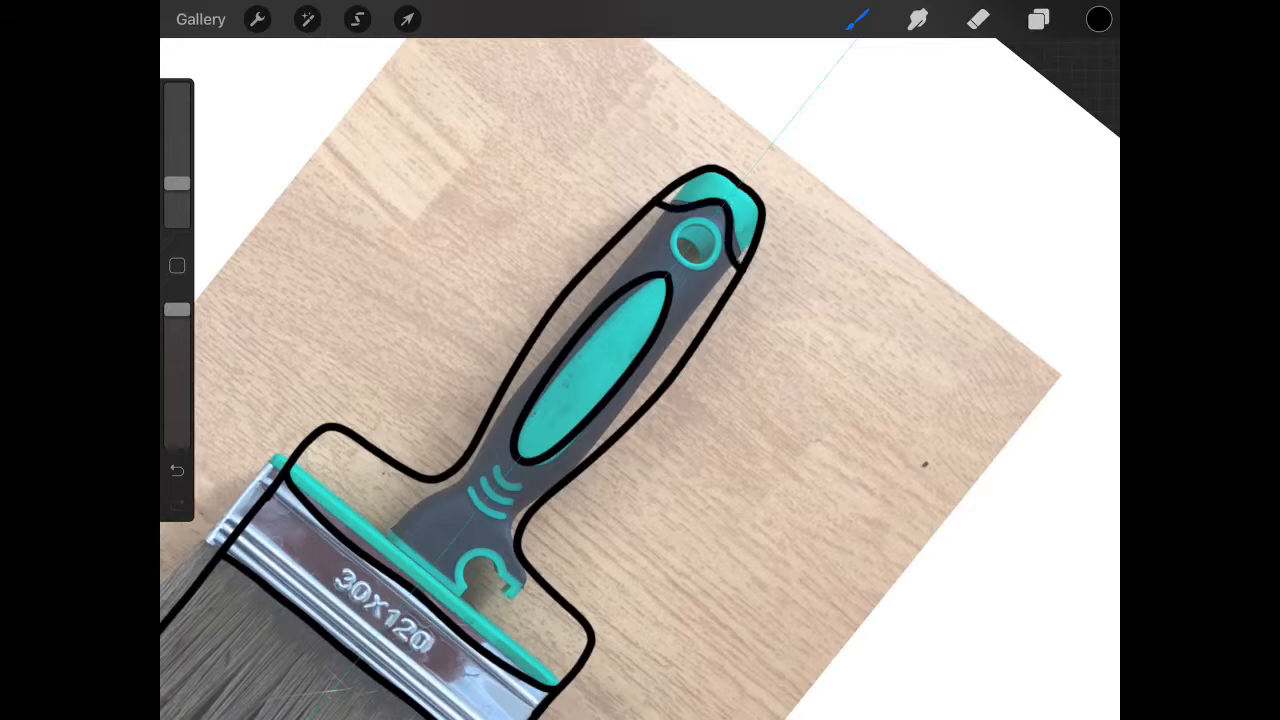
click(1038, 20)
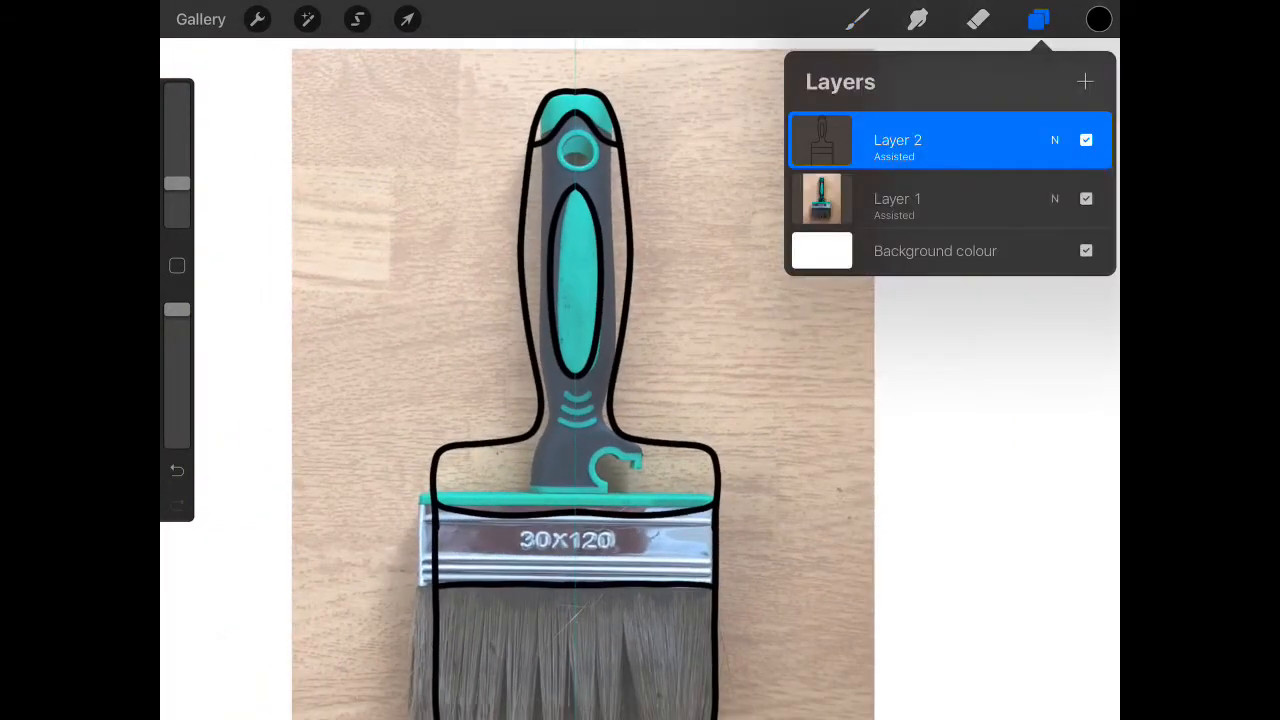
click(896, 140)
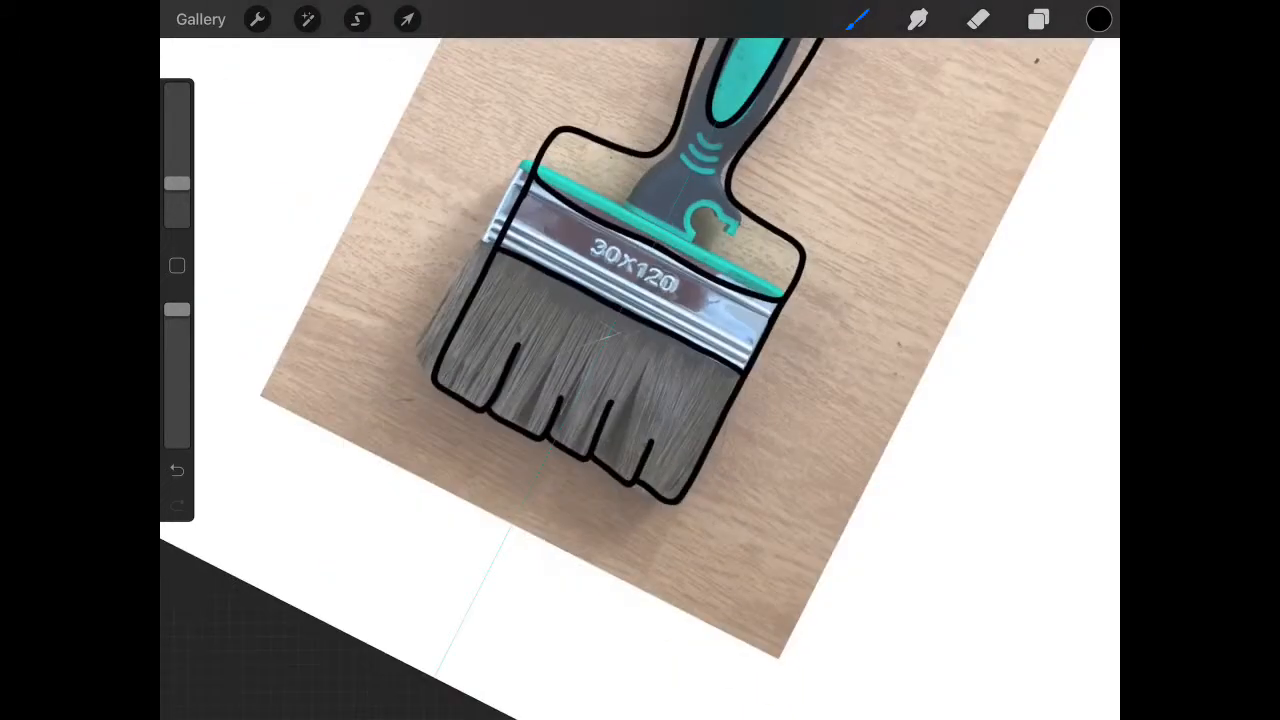
click(1038, 20)
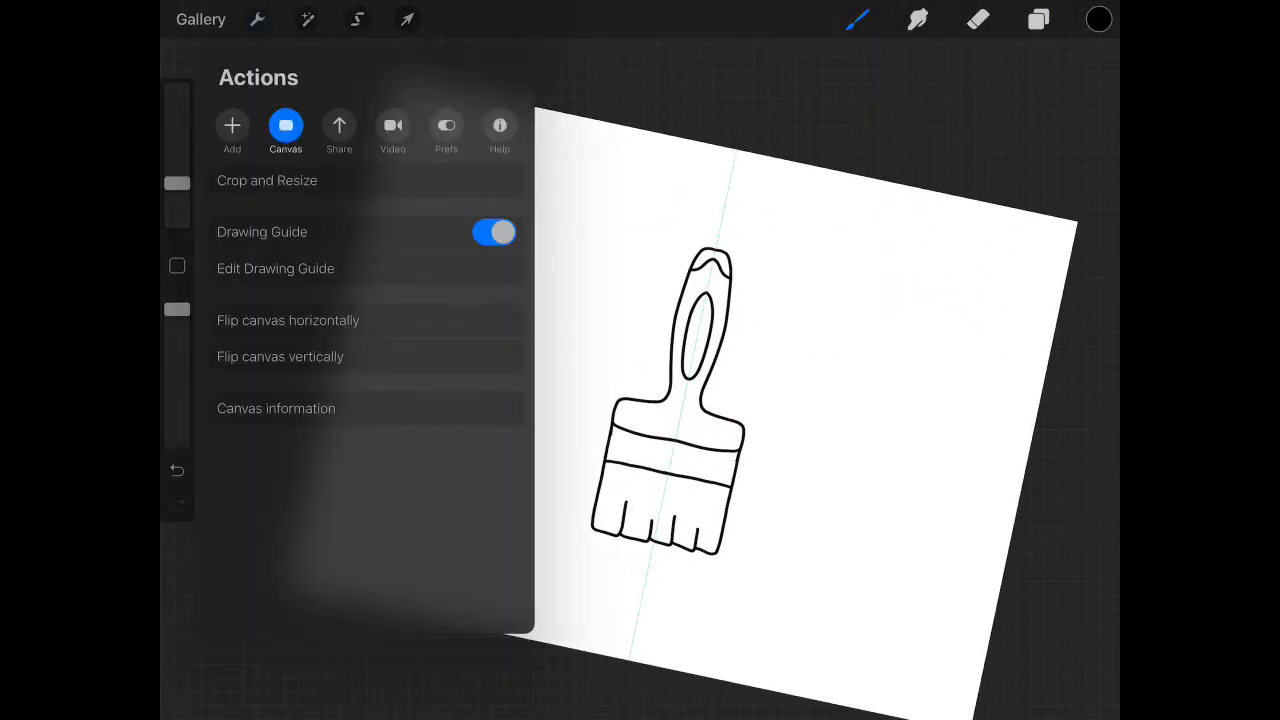
Step: Switch the Drawing Guide off in Actions > Canvas and check the layer list
click(494, 232)
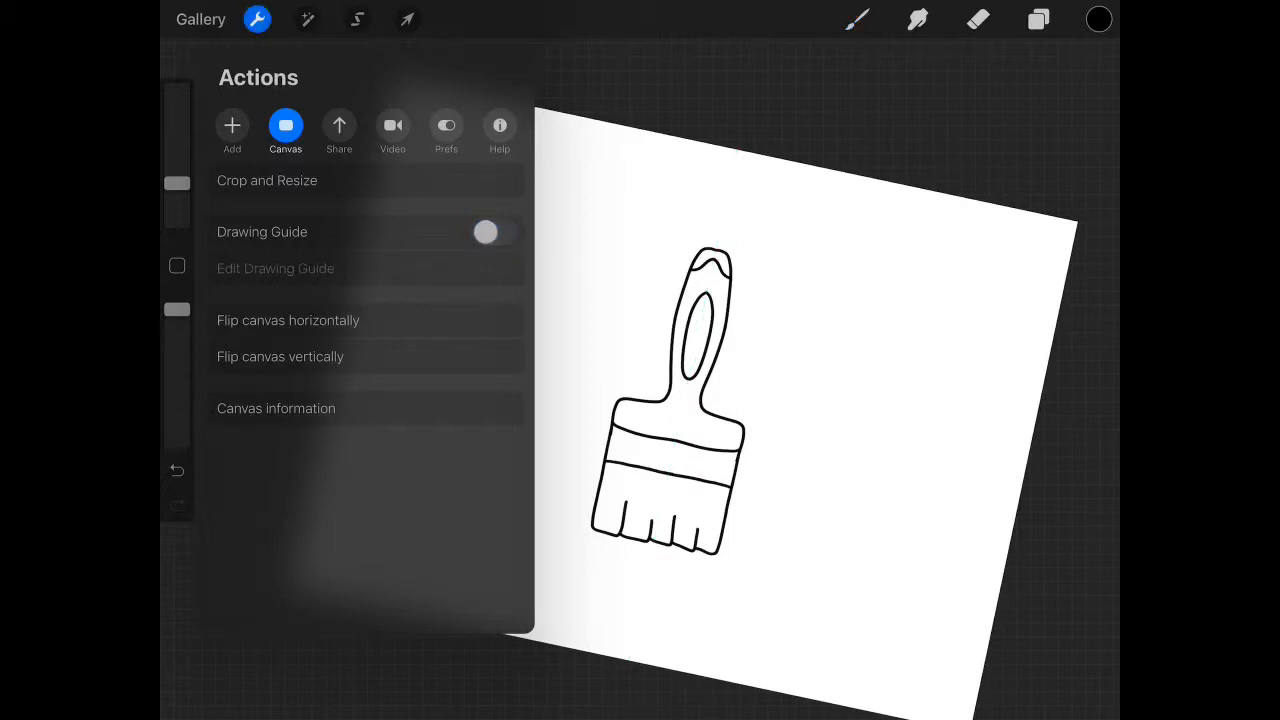
click(256, 20)
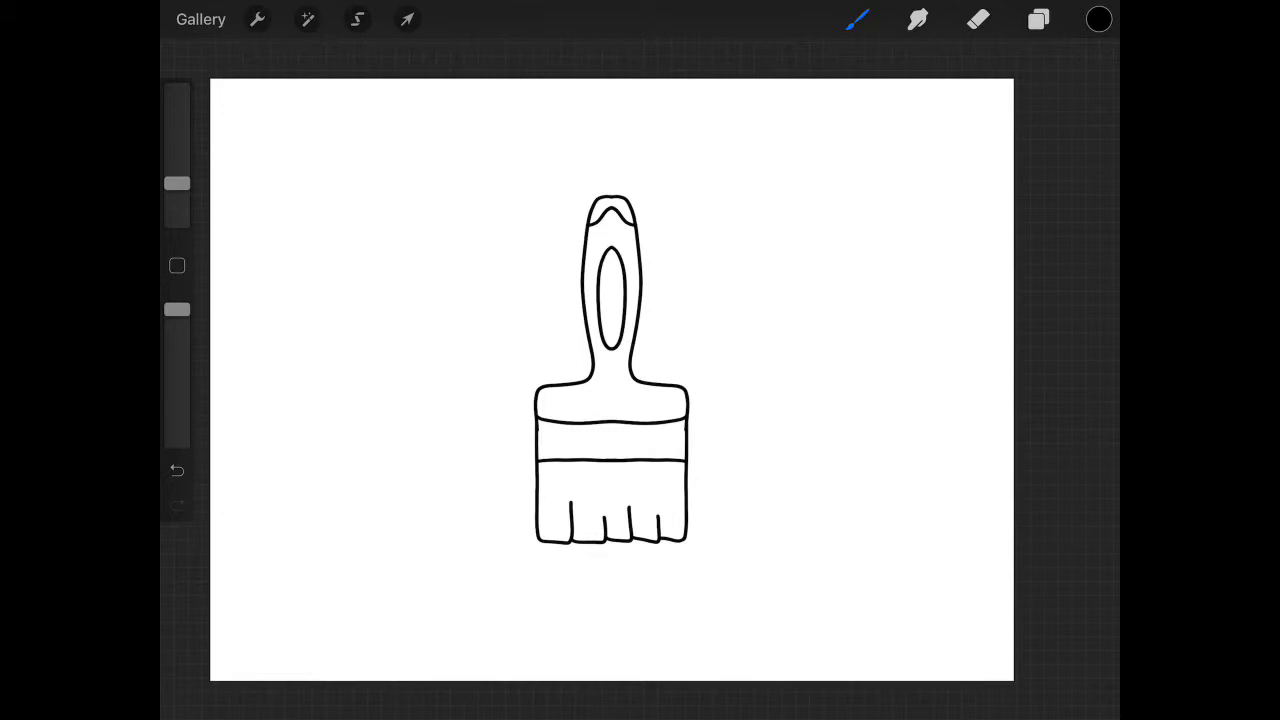
click(1036, 20)
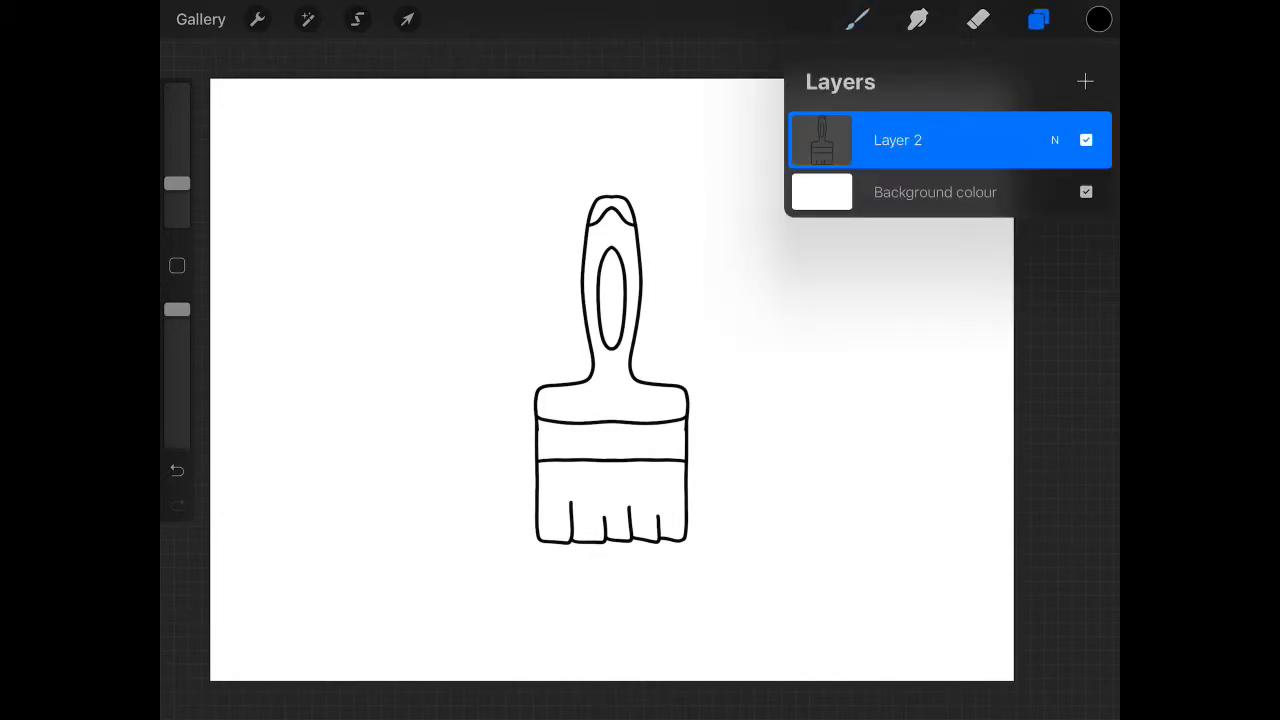
Step: Tilt the paintbrush outline diagonally with Transform and draw the paint blob
click(408, 20)
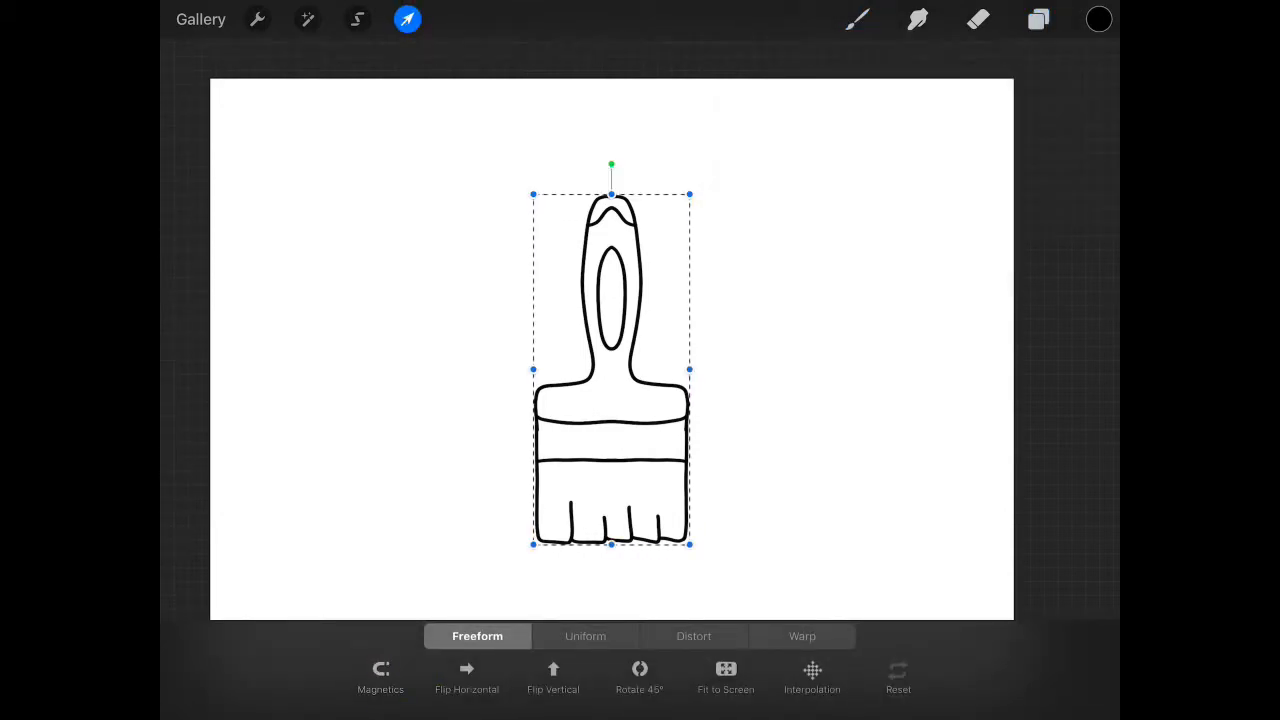
drag(612, 164, 768, 236)
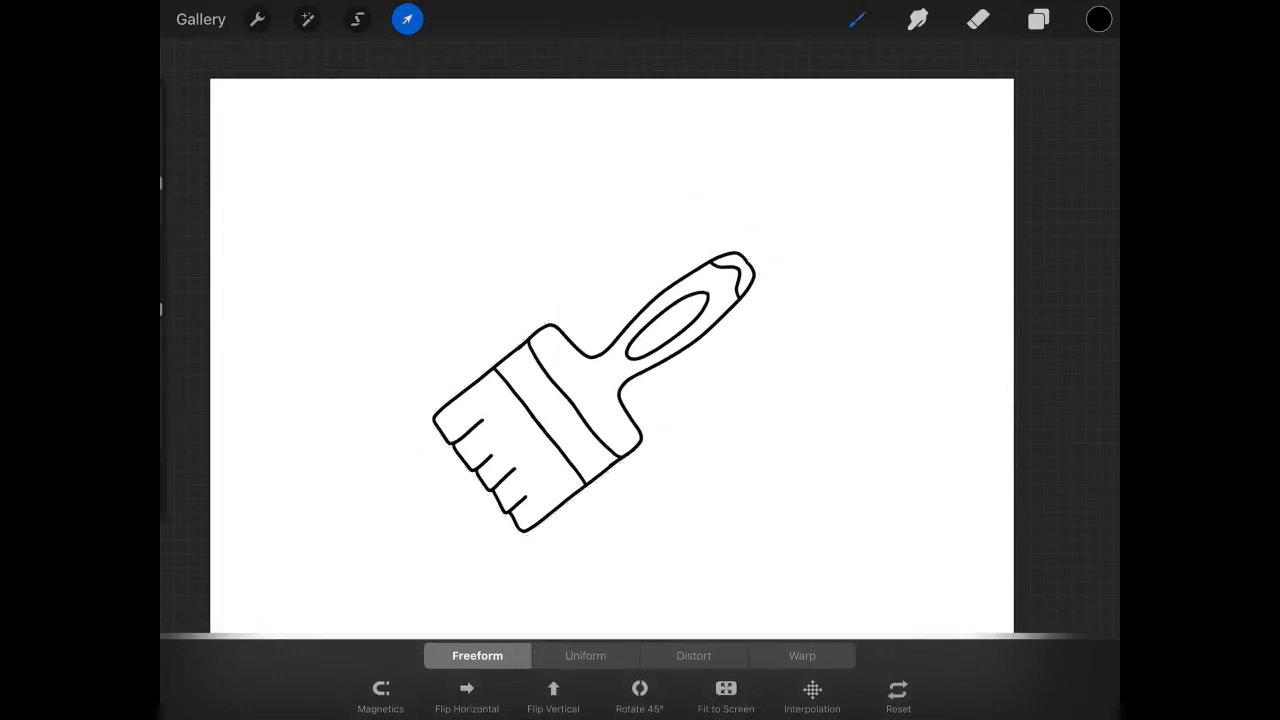
click(406, 18)
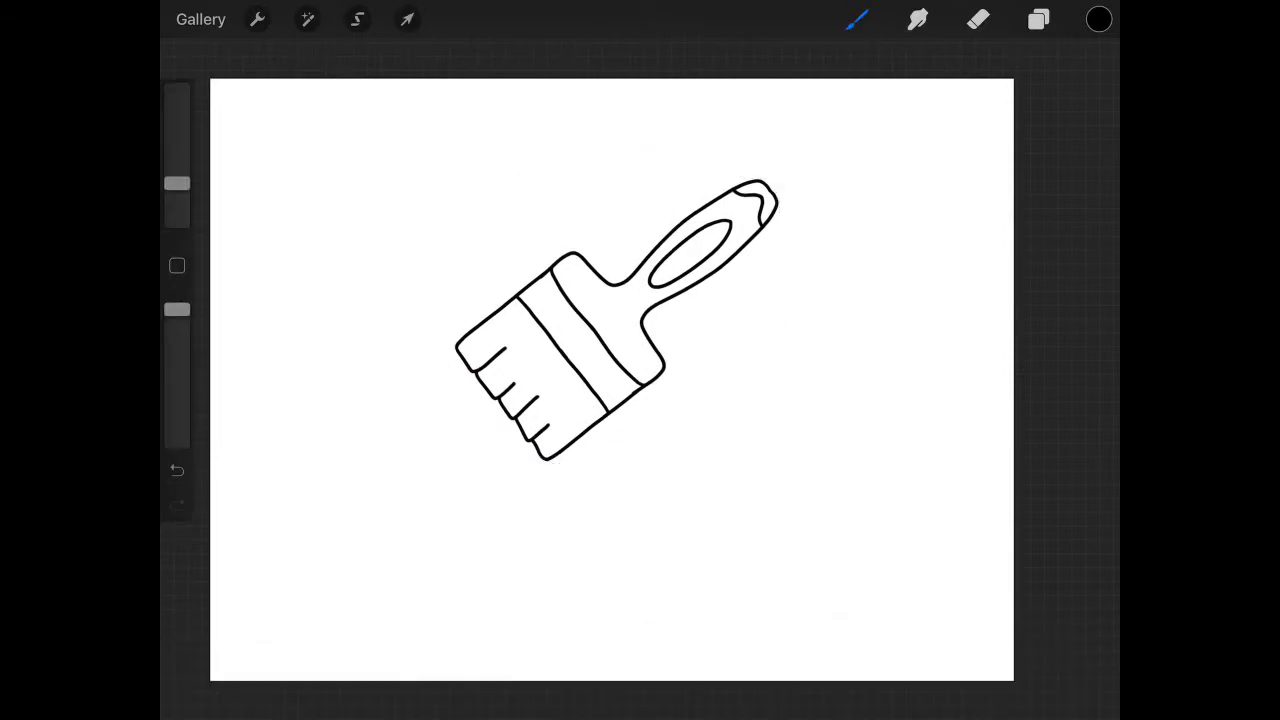
click(1038, 20)
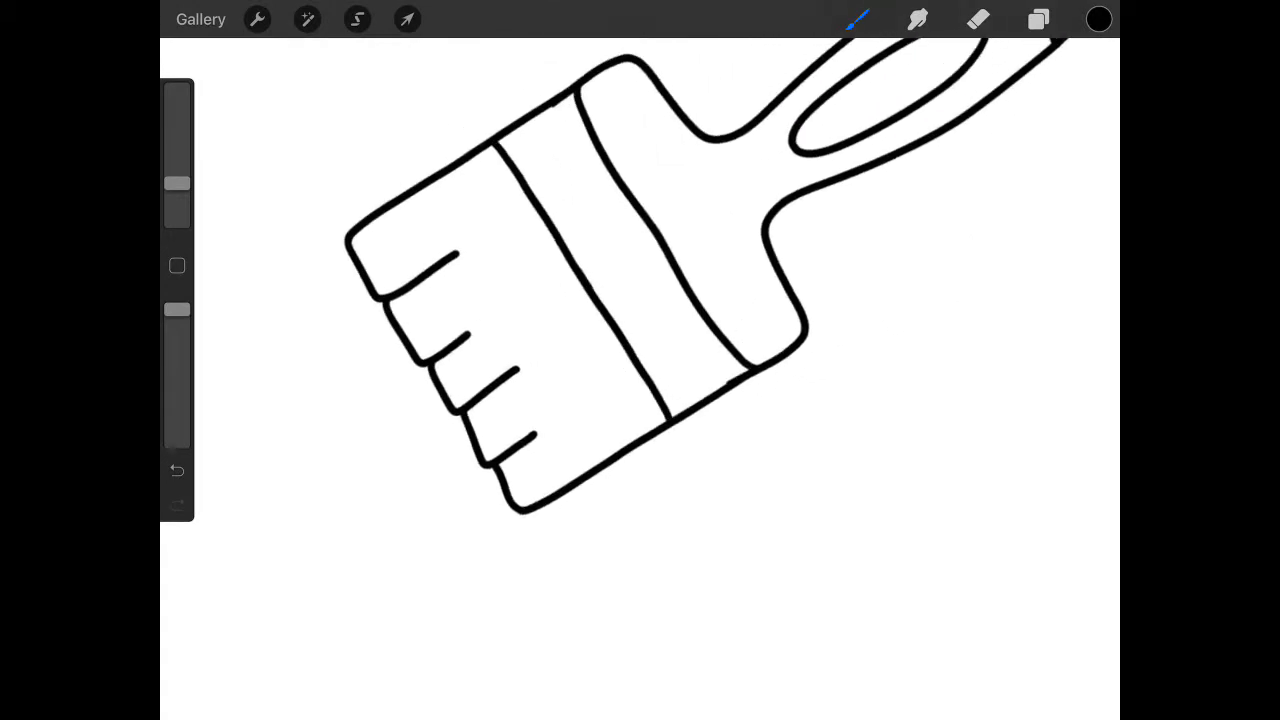
drag(380, 224, 620, 440)
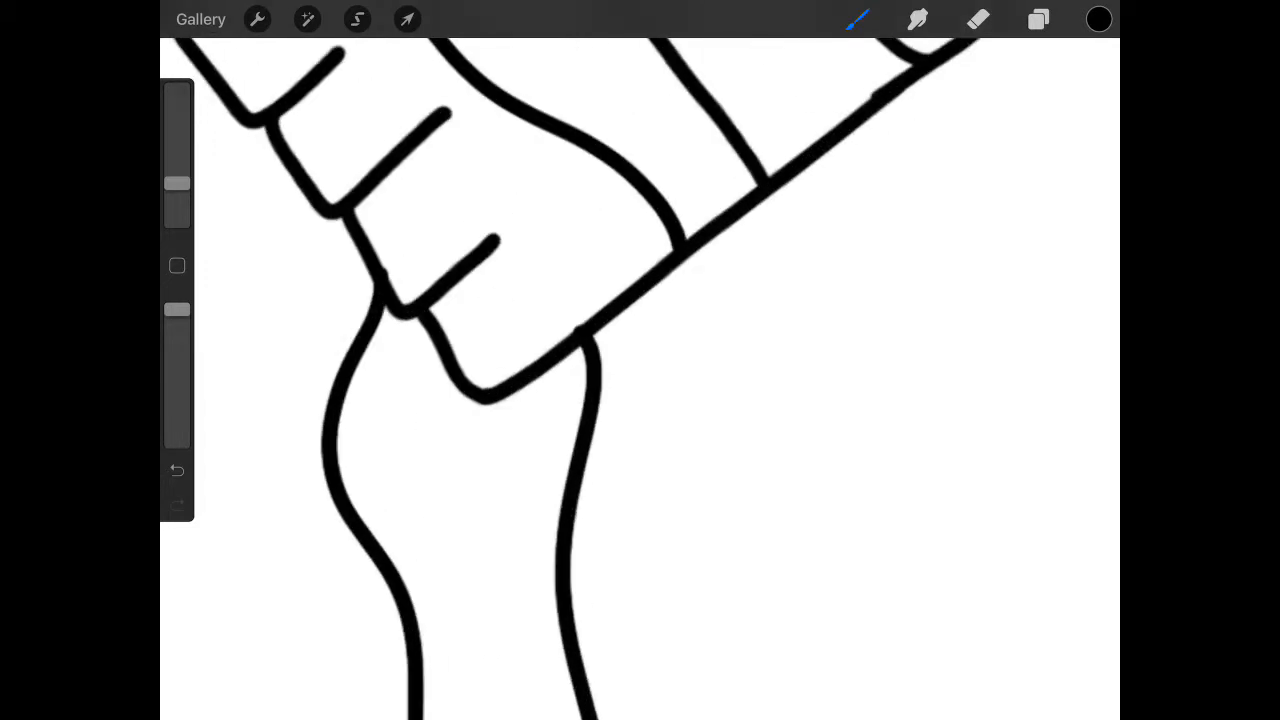
Step: Erase the stray stroke at the paint edge and draw highlight shapes inside the drip
click(978, 20)
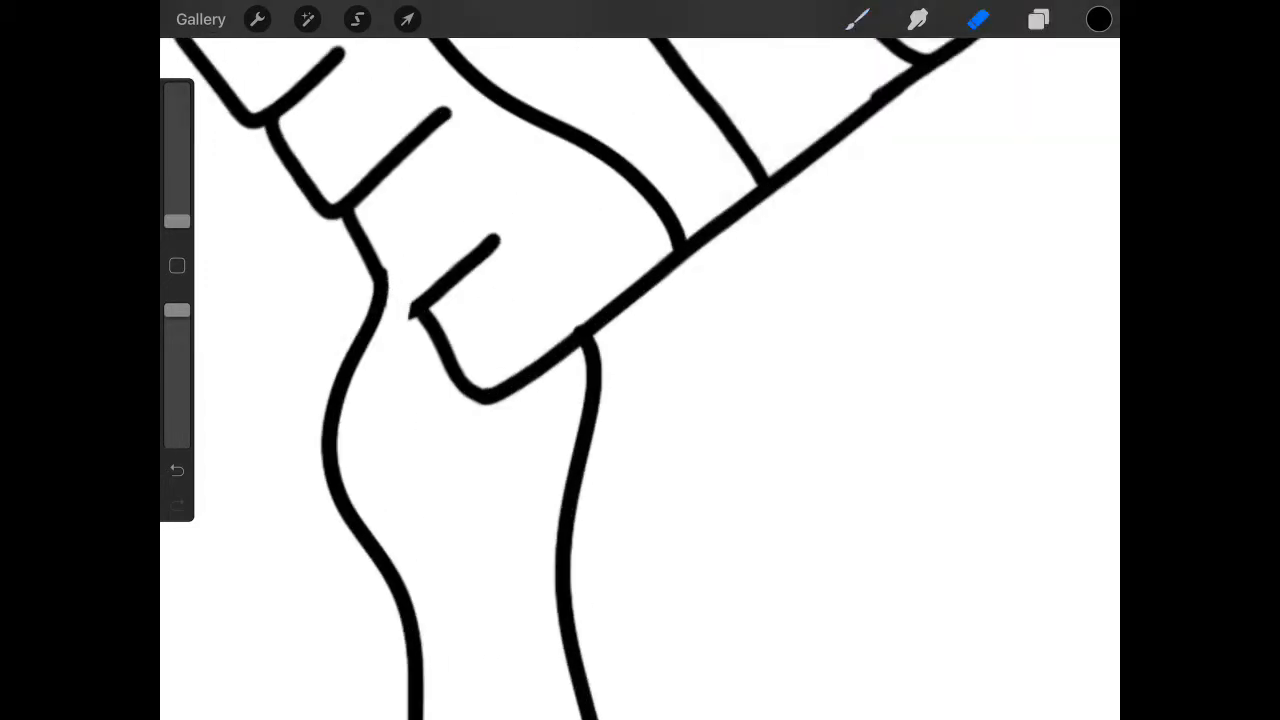
drag(490, 250, 420, 380)
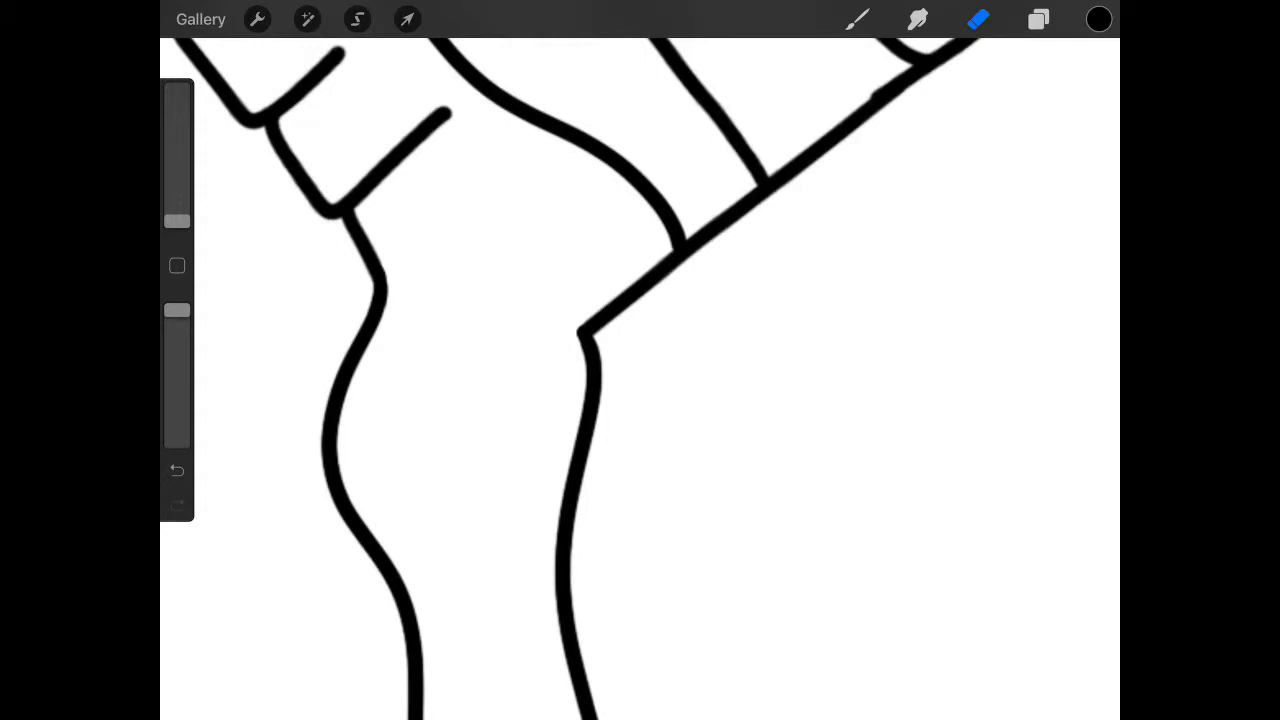
click(1038, 20)
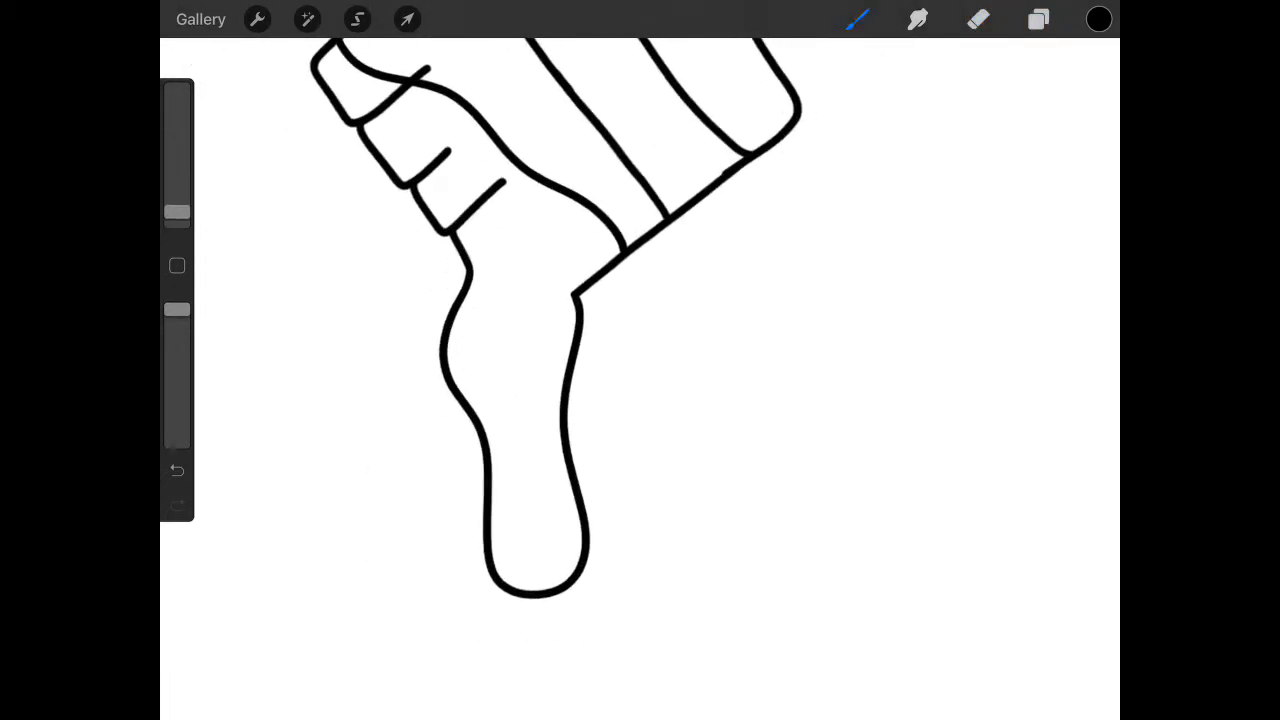
drag(530, 290, 536, 396)
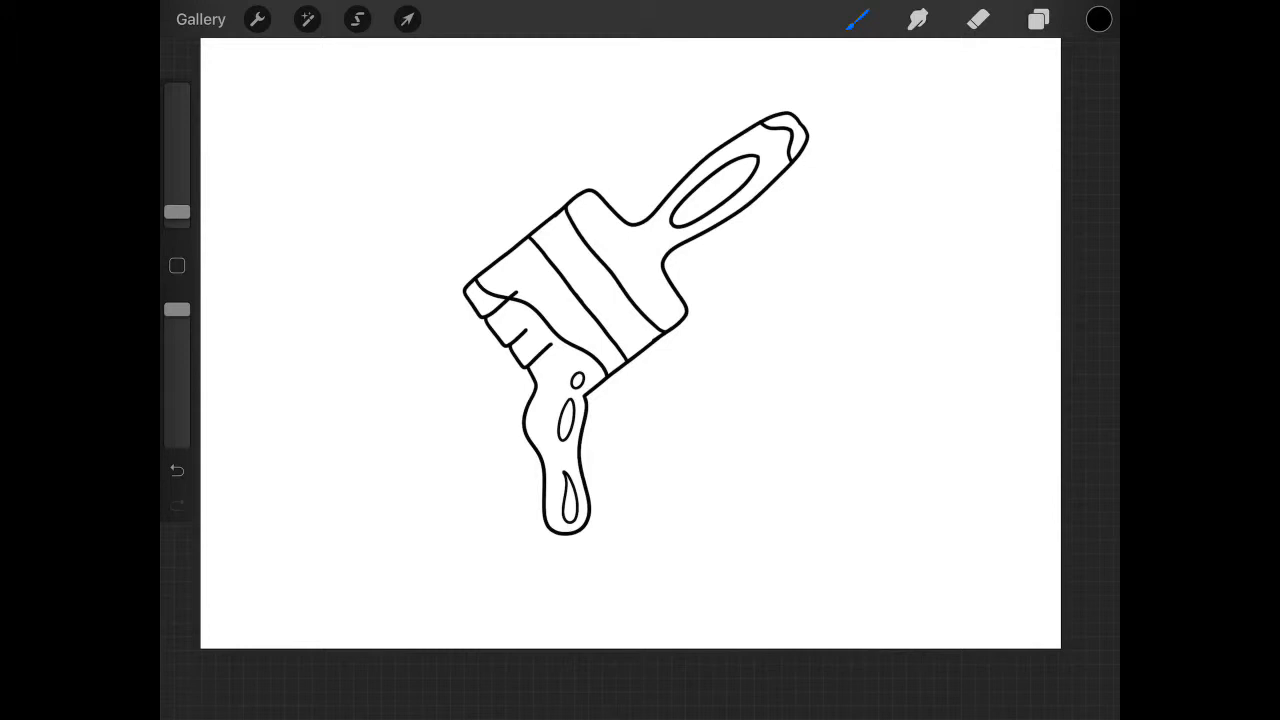
Step: Add a new empty layer and rename the outline layer 'Lineart'
click(1036, 18)
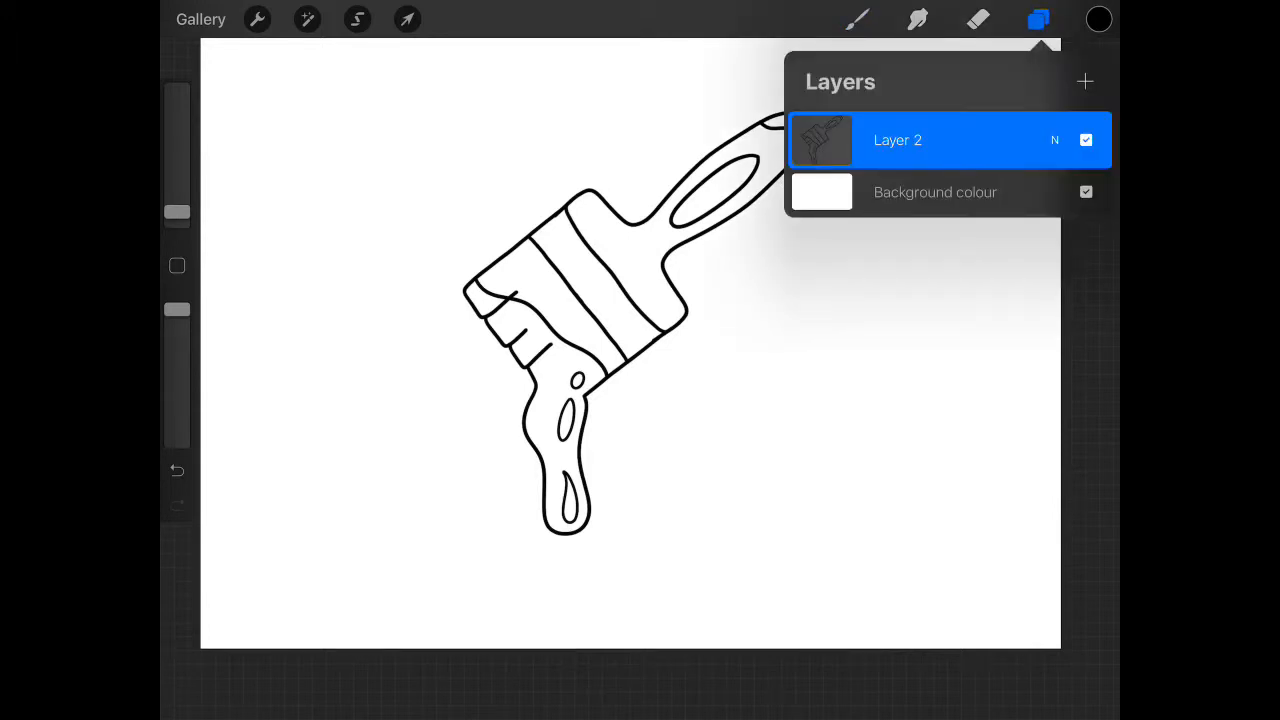
click(1084, 80)
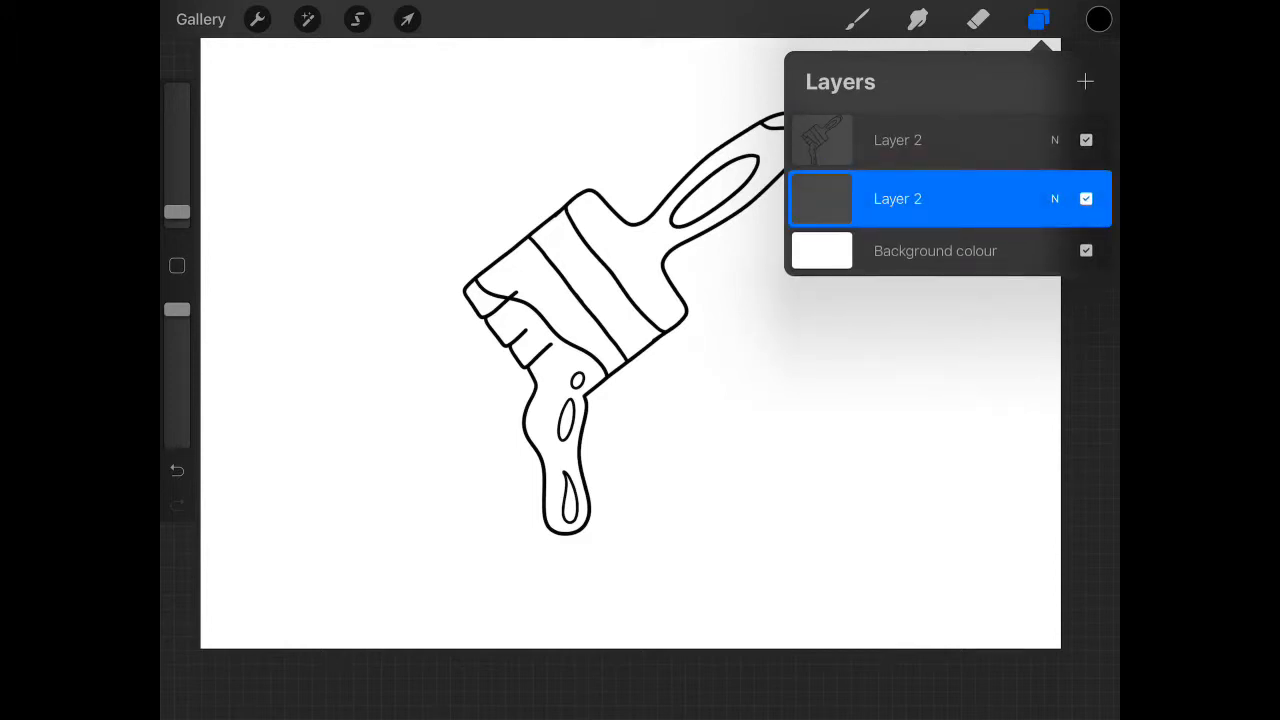
click(896, 140)
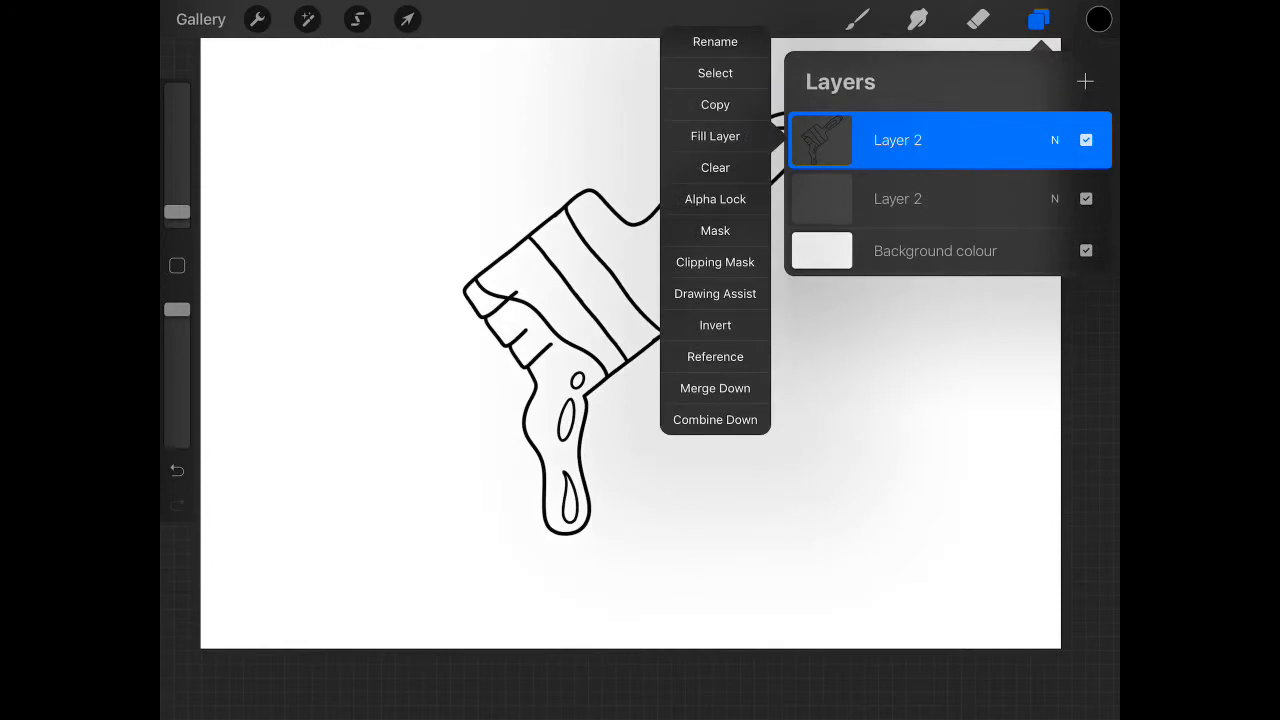
click(716, 42)
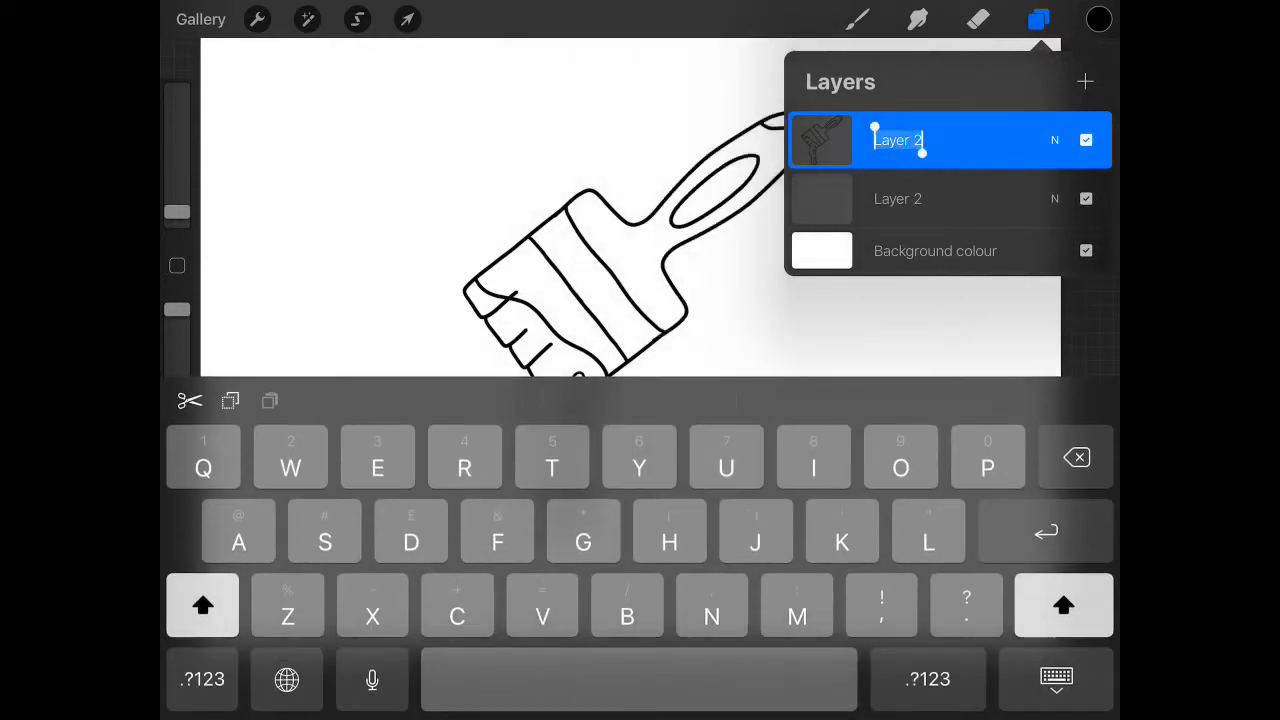
text(Lineart)
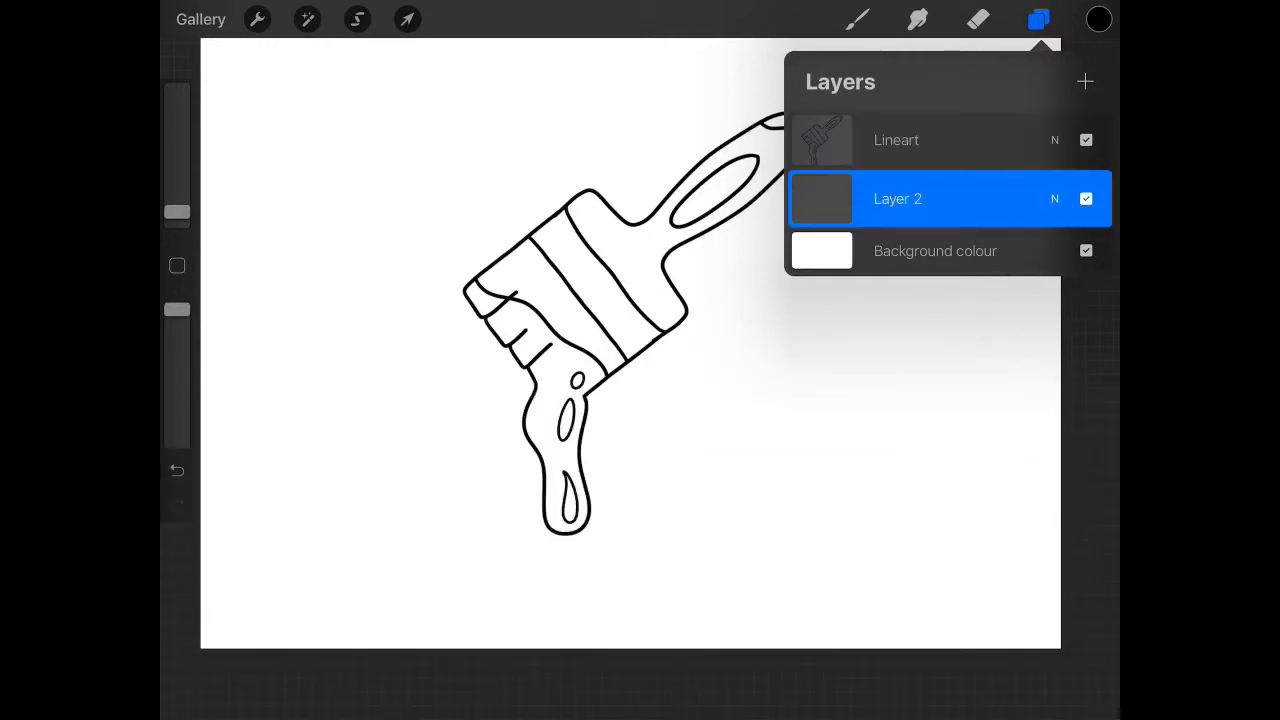
Step: Rename the new empty layer 'Colour'
double_click(896, 198)
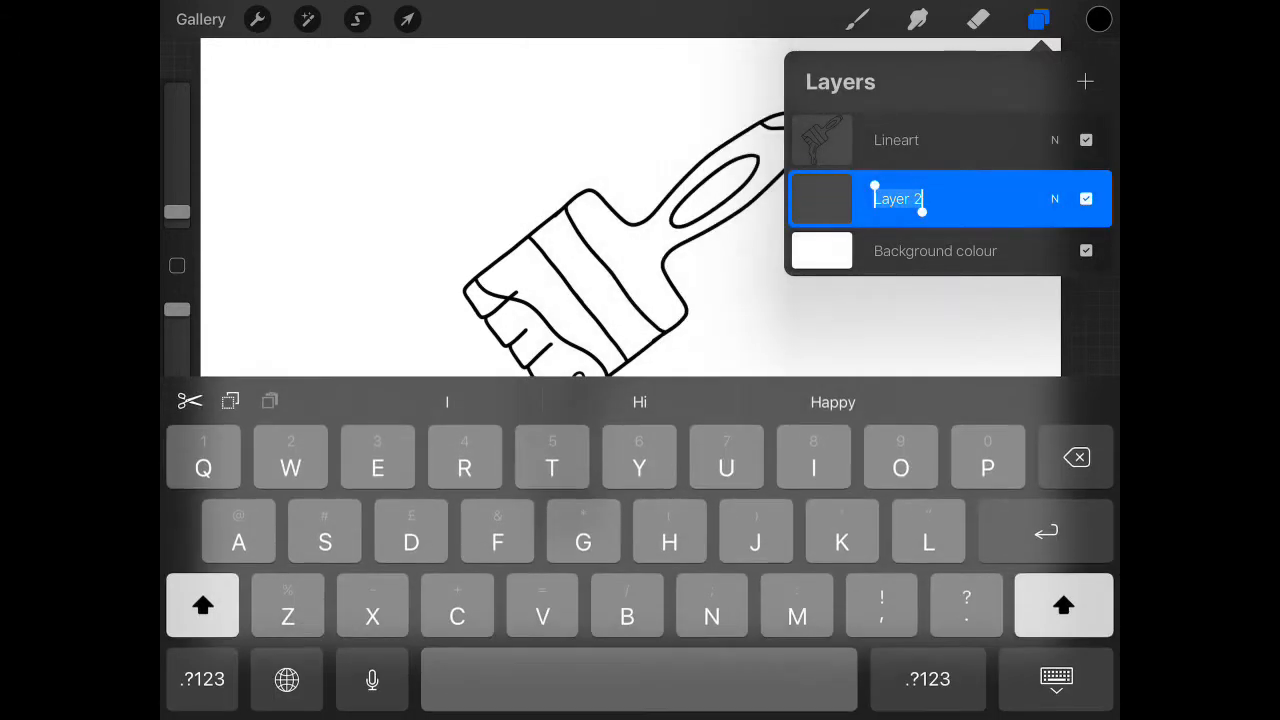
text(Colour)
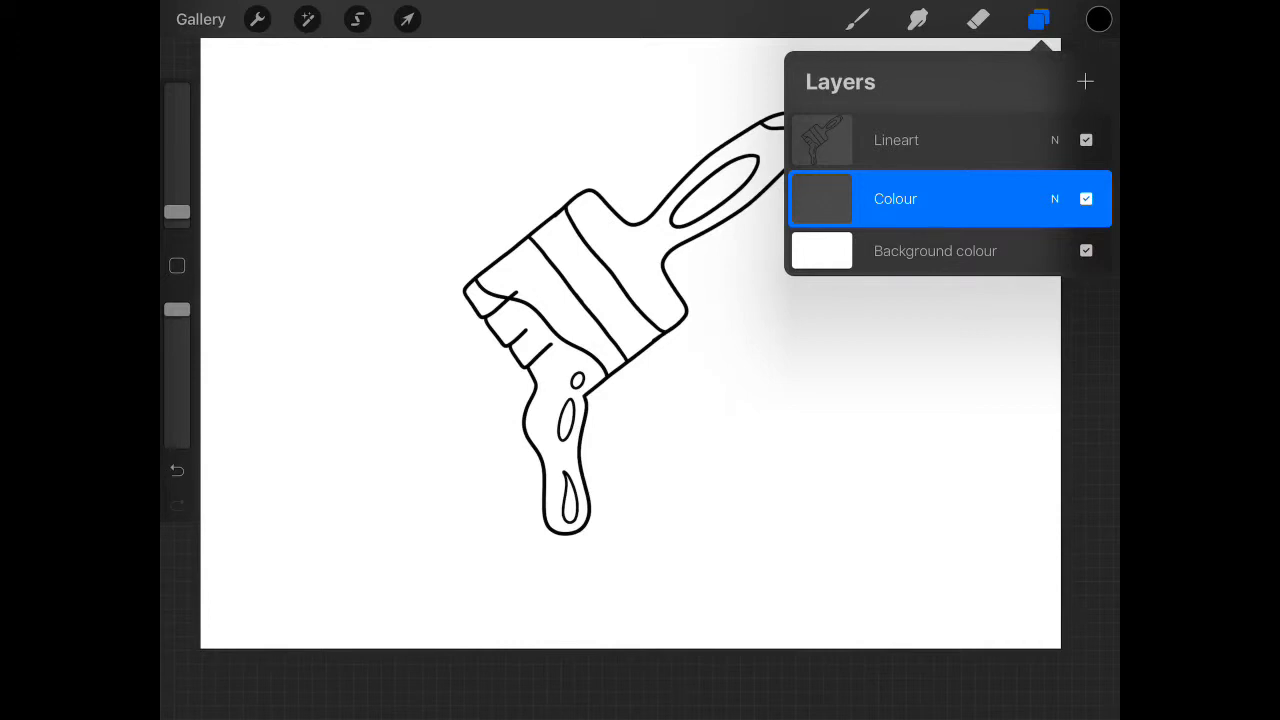
Step: Set Lineart as Reference, then fill the handle orange with brown inside the hole
click(896, 140)
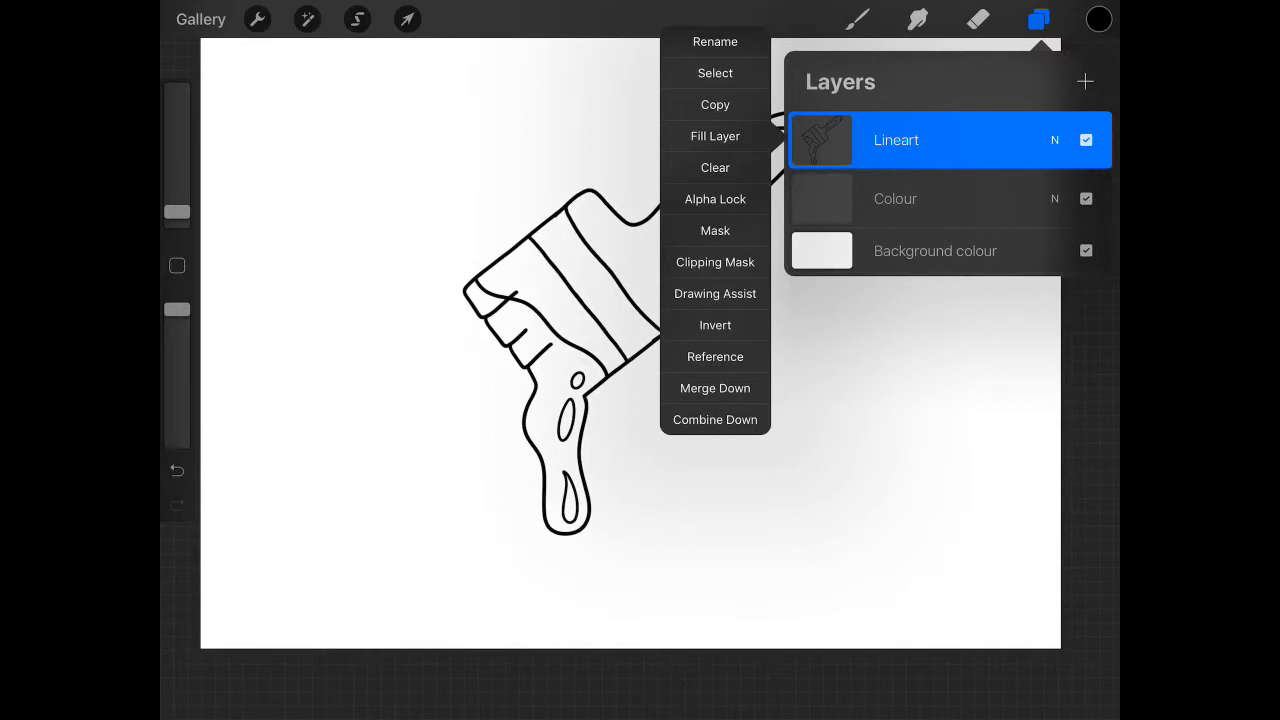
click(716, 356)
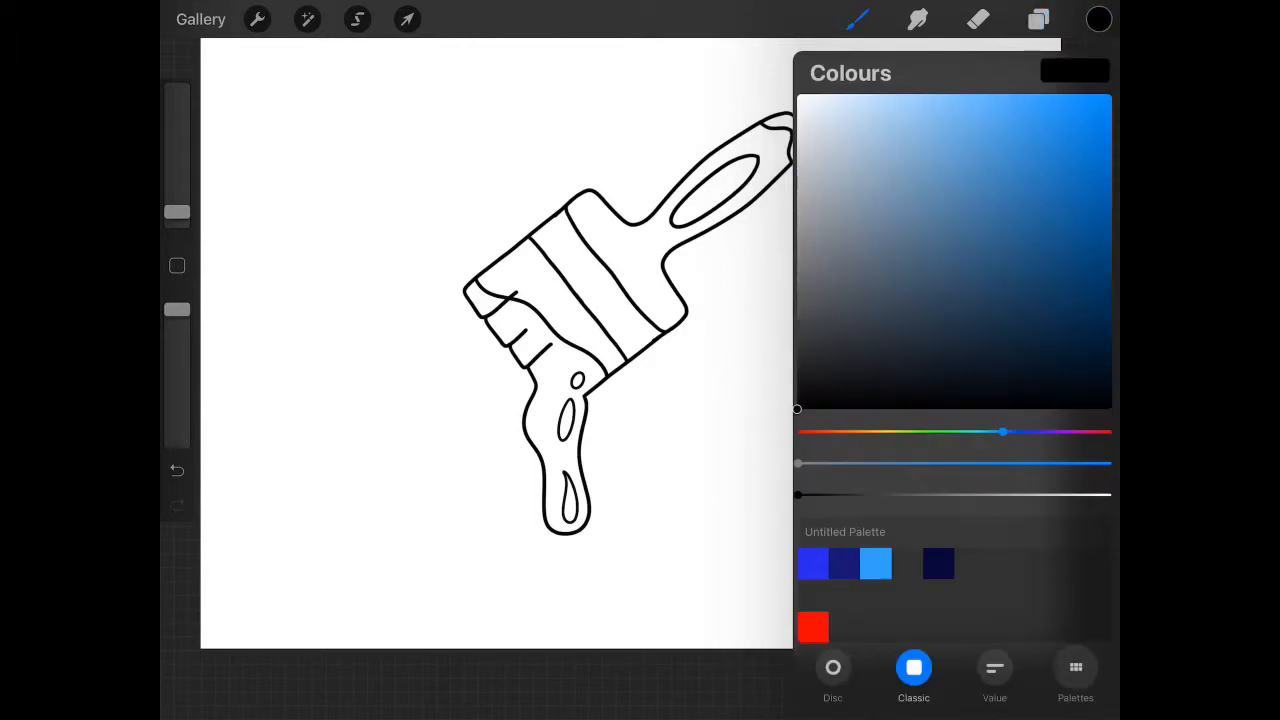
click(1076, 676)
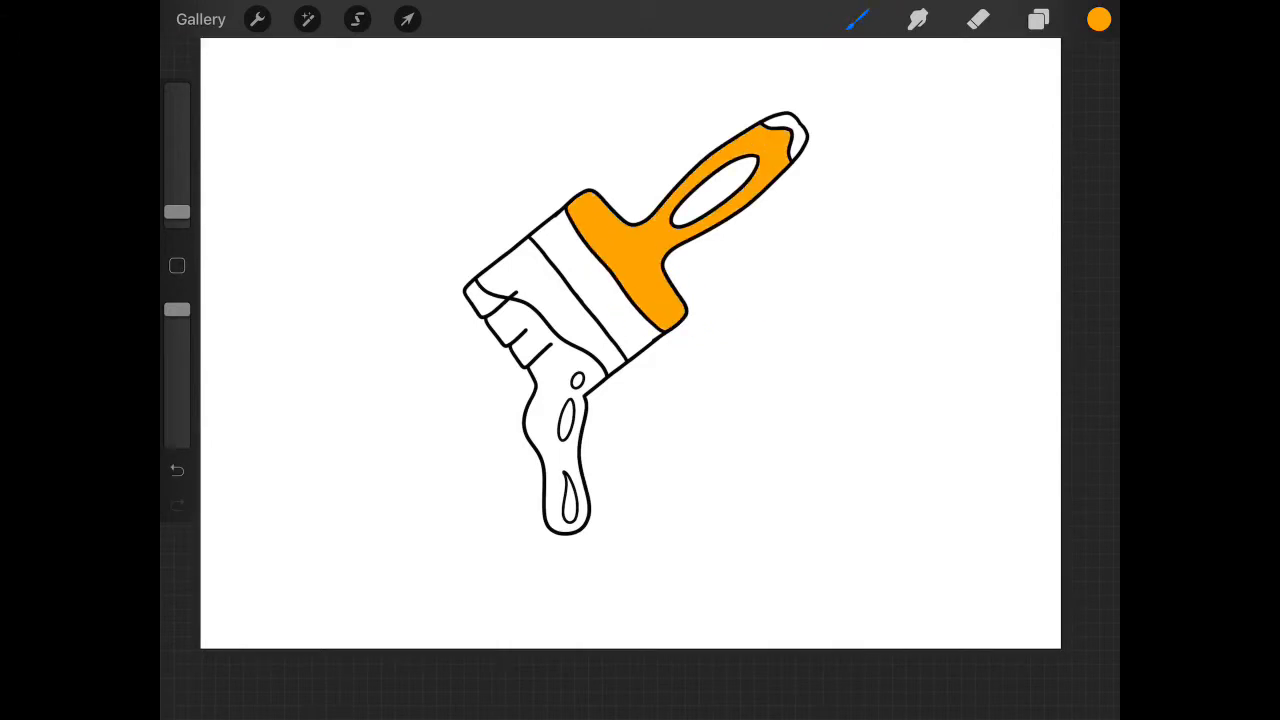
click(1098, 20)
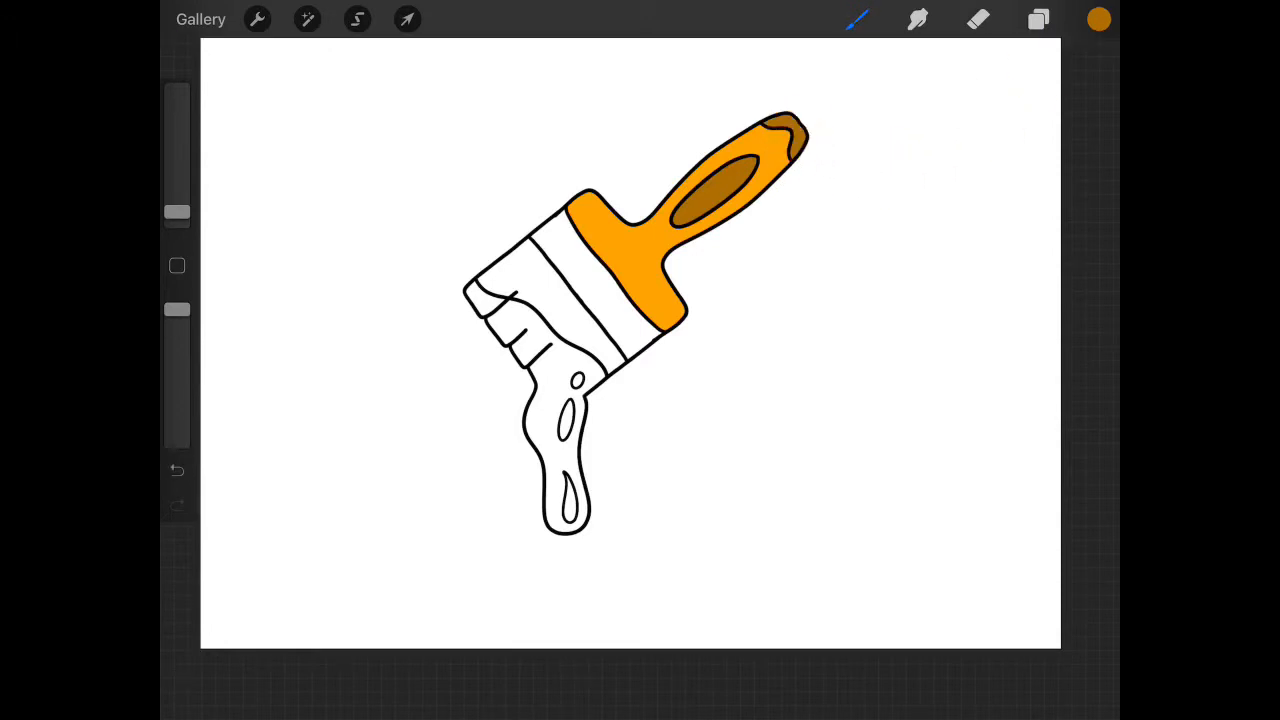
Step: Fill the ferrule grey, the bristles brown and the paint drip blue on the Colour layer
click(1038, 18)
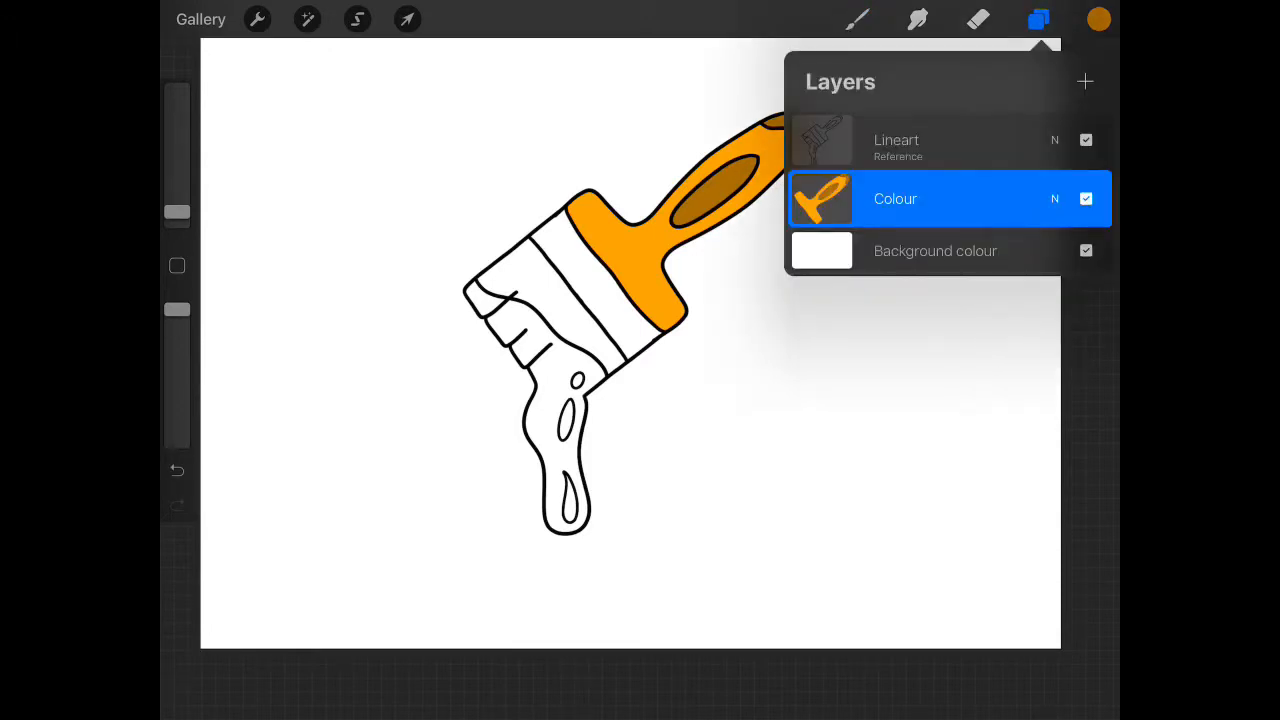
click(1096, 18)
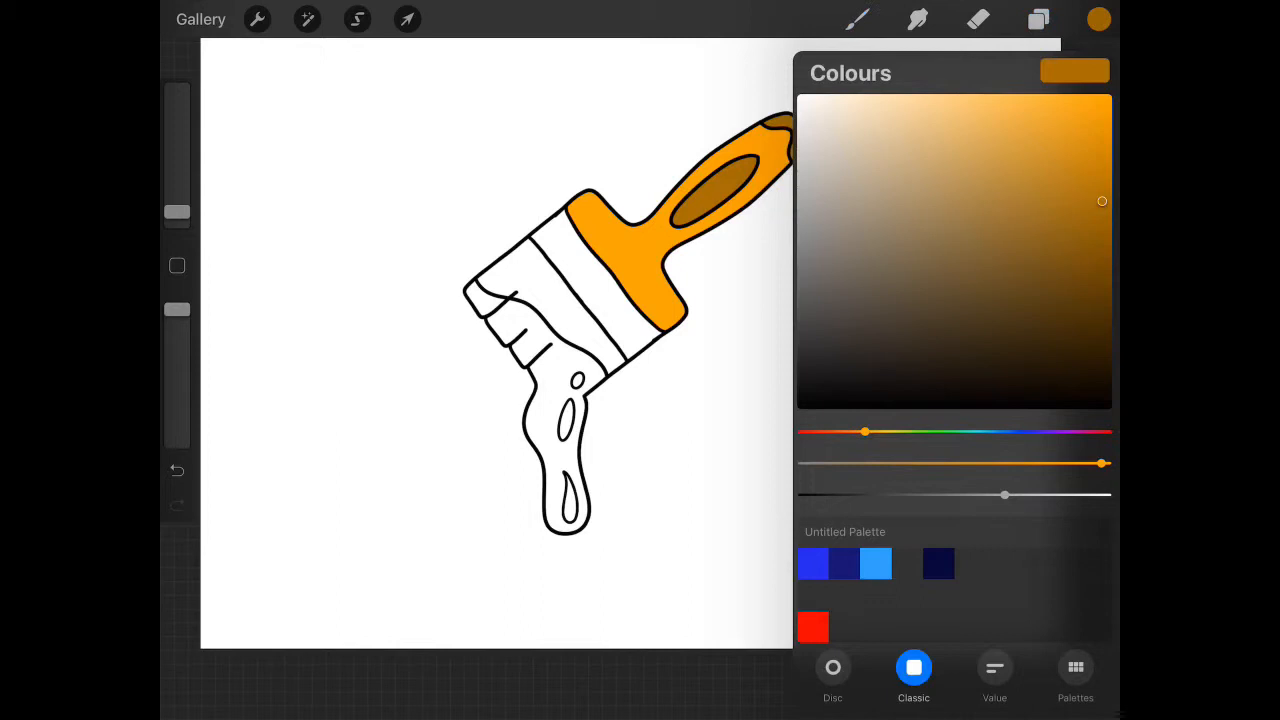
click(1076, 676)
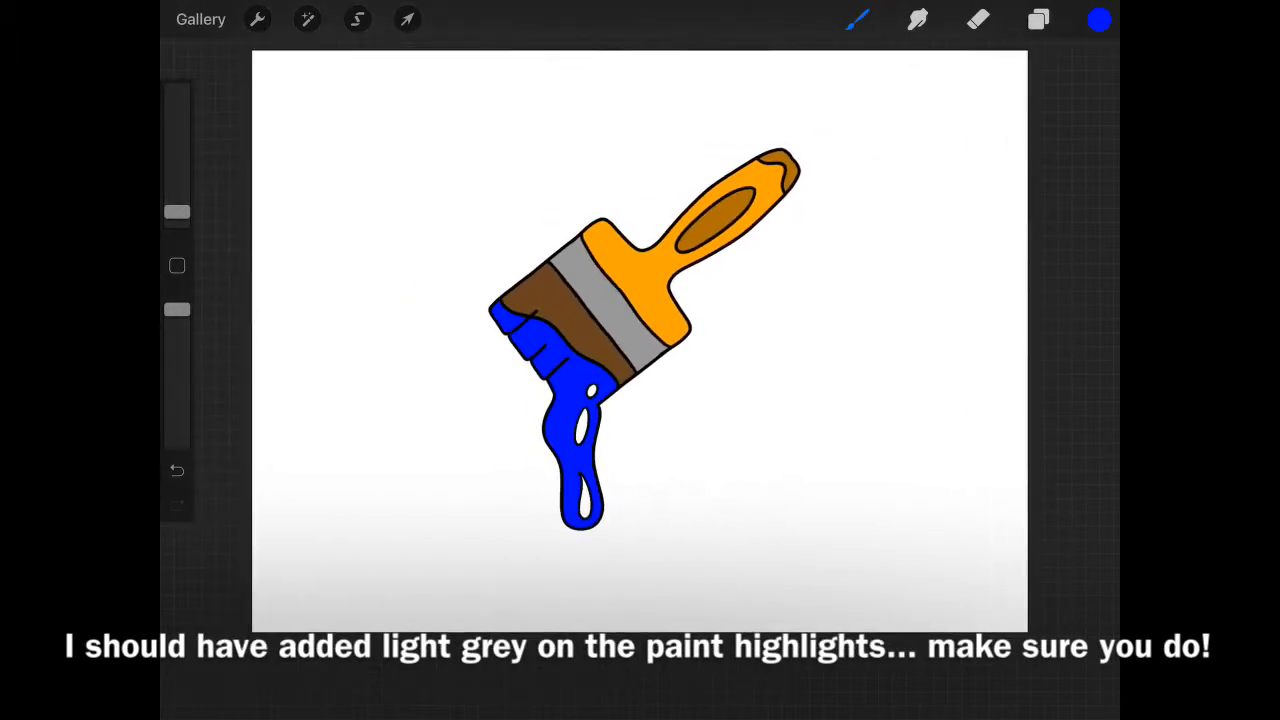
Step: Hide the Lineart layer to inspect the flat fills, then show it again
click(1038, 20)
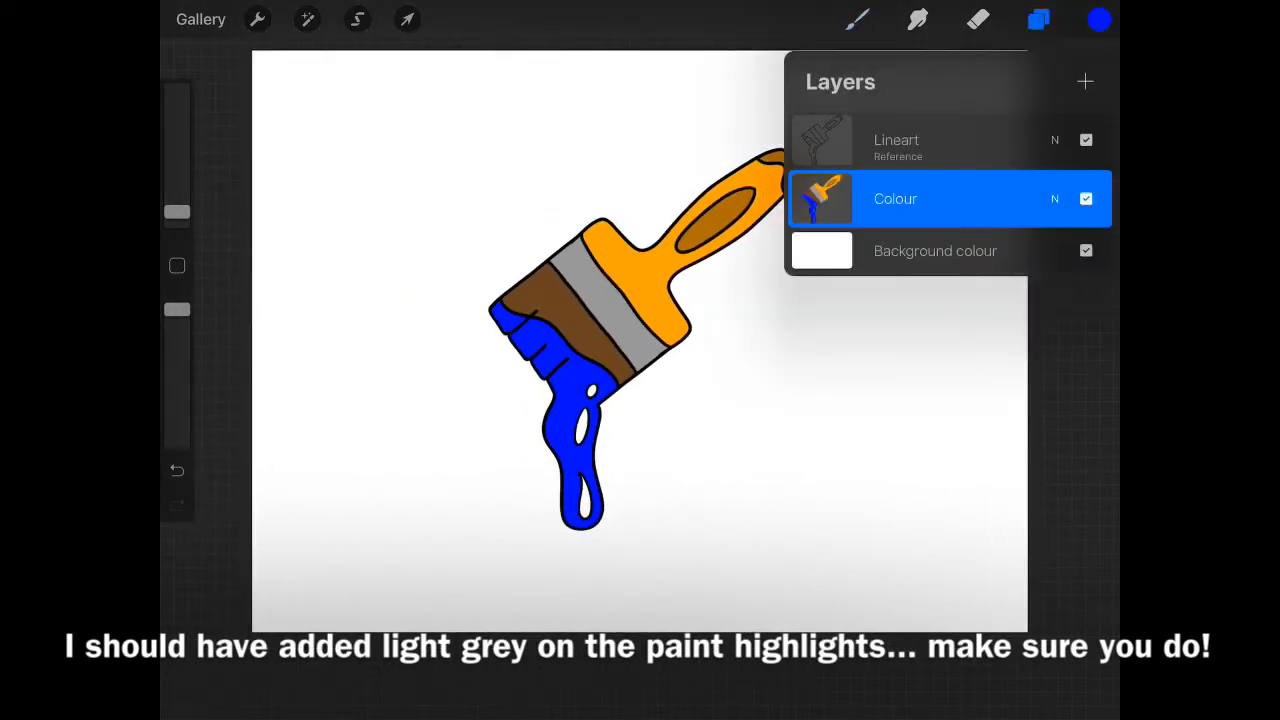
click(1086, 140)
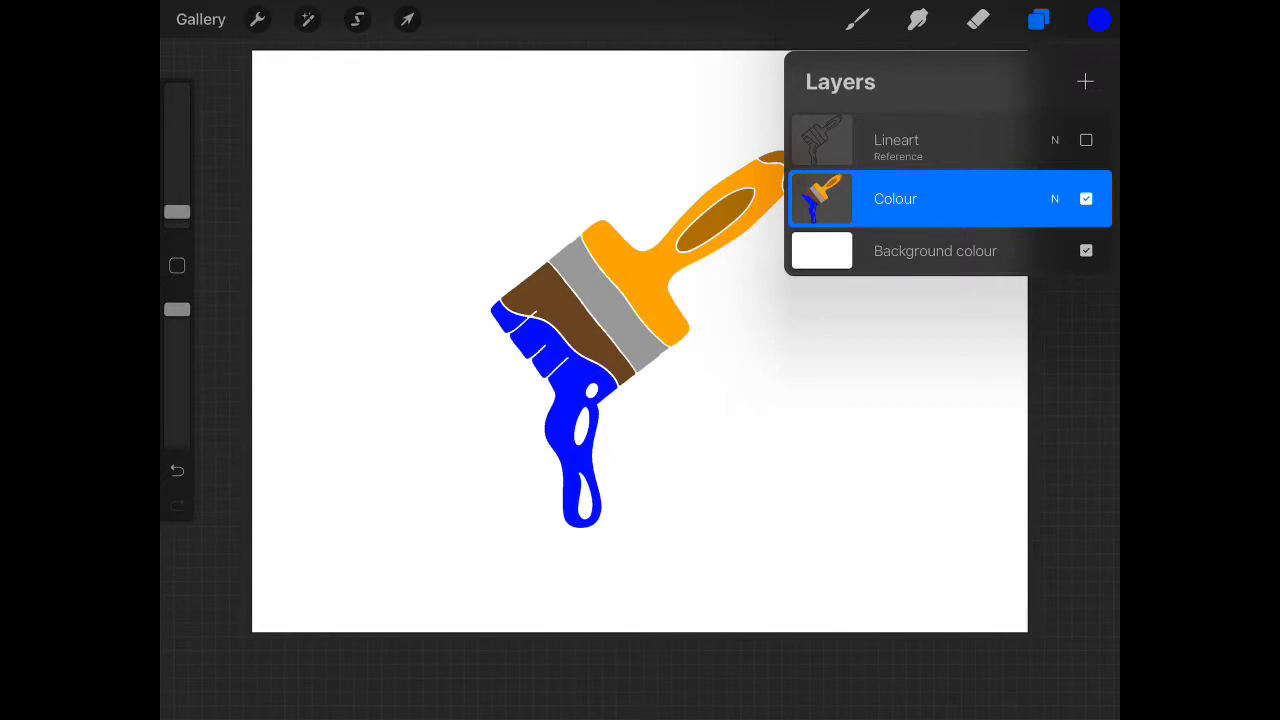
click(1084, 140)
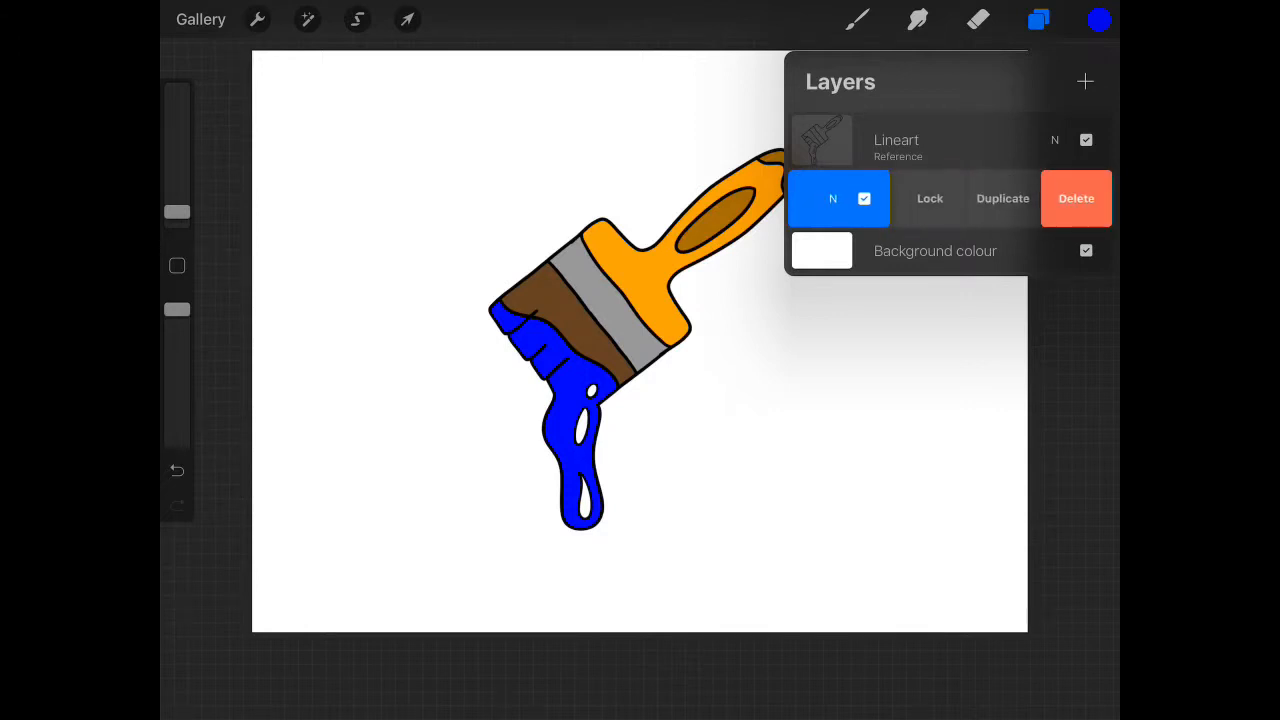
Step: Duplicate the Colour layer twice and fill the top copy solid white with Alpha Lock
click(1002, 198)
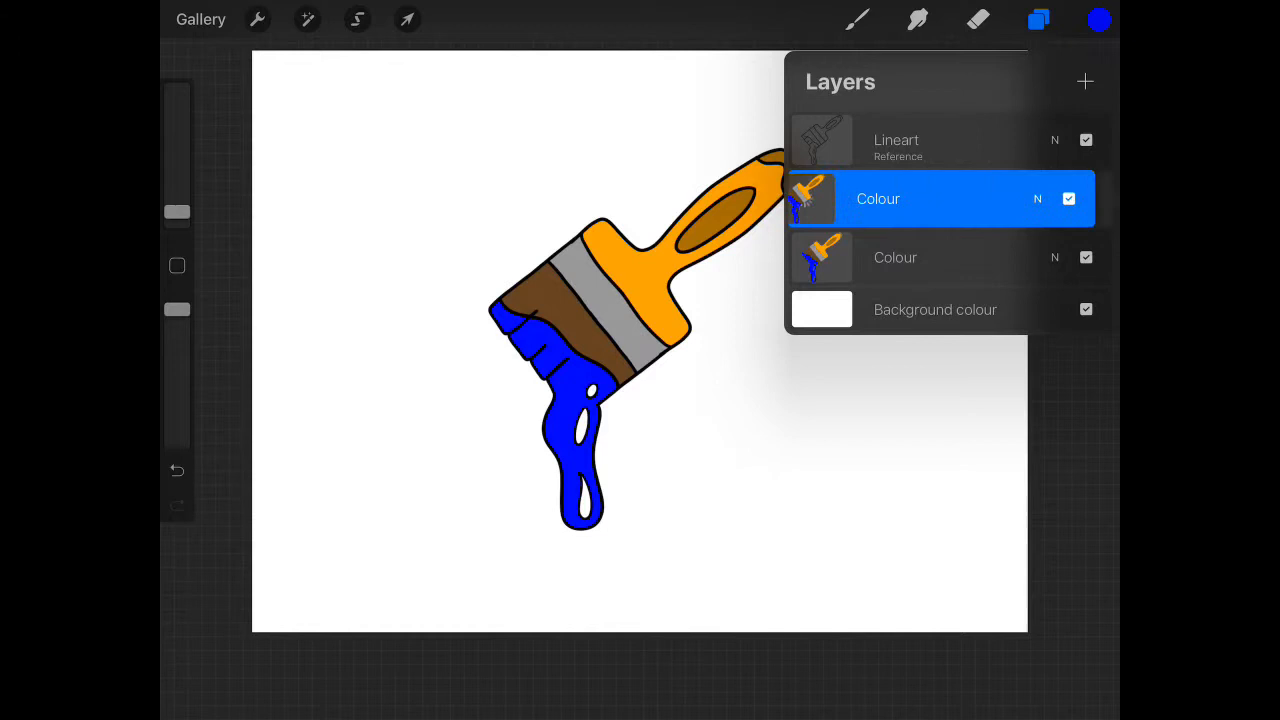
click(1084, 80)
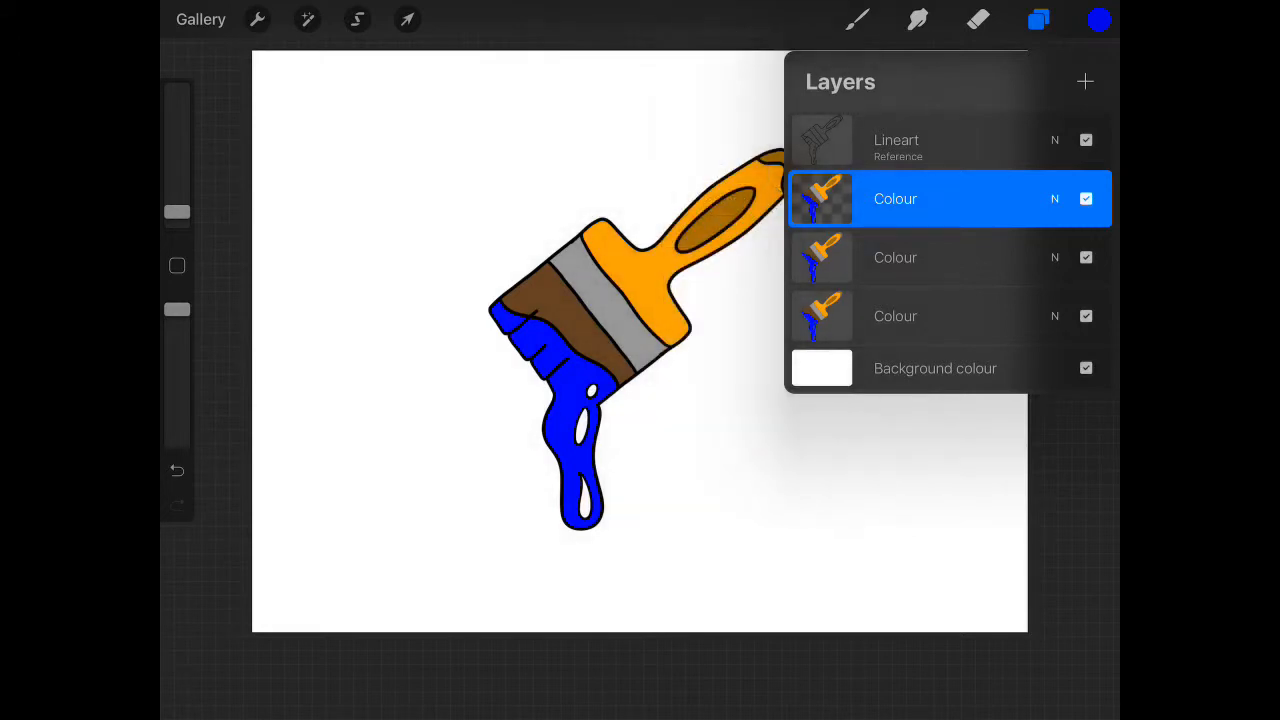
click(1098, 20)
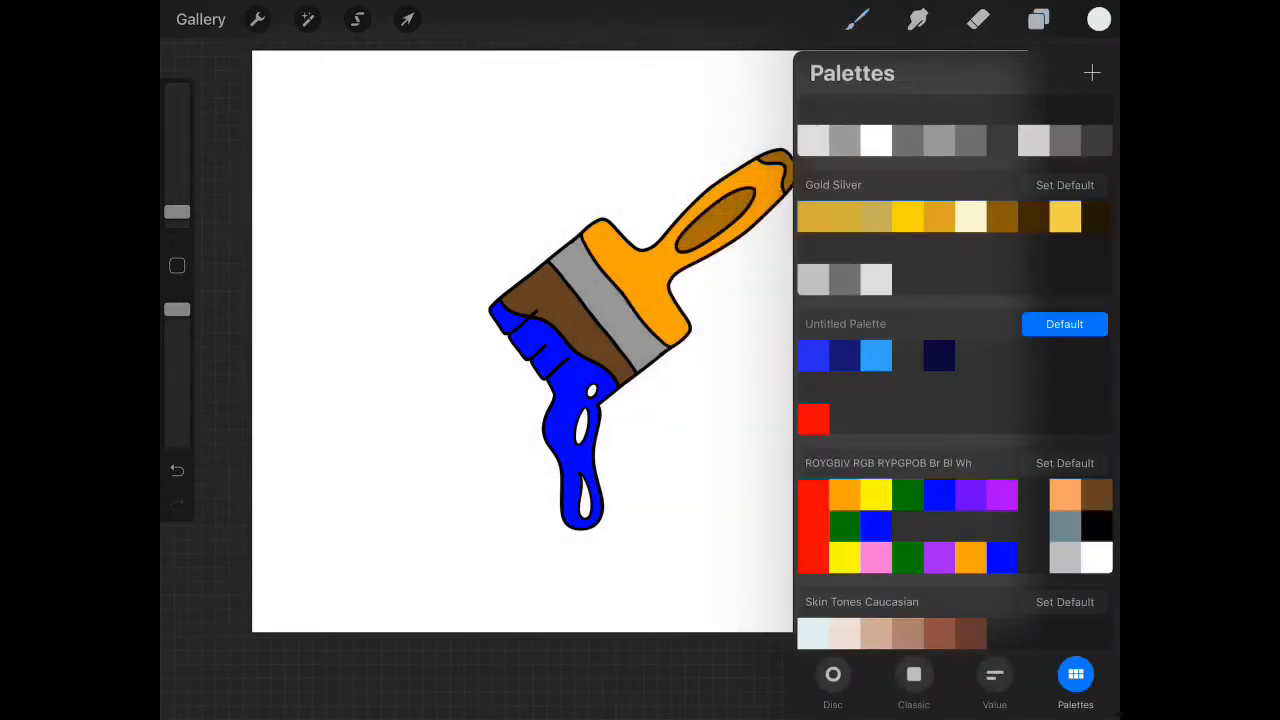
click(1038, 20)
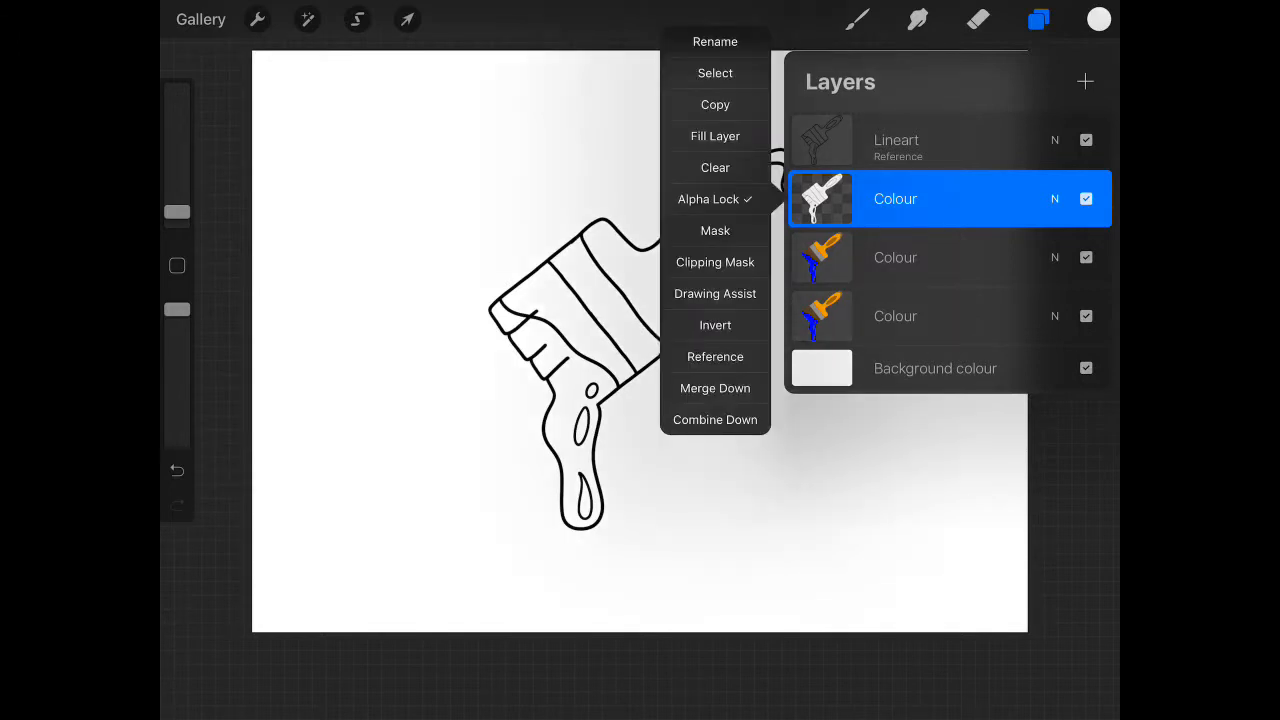
Step: Rename the white silhouette layer 'White'
click(716, 40)
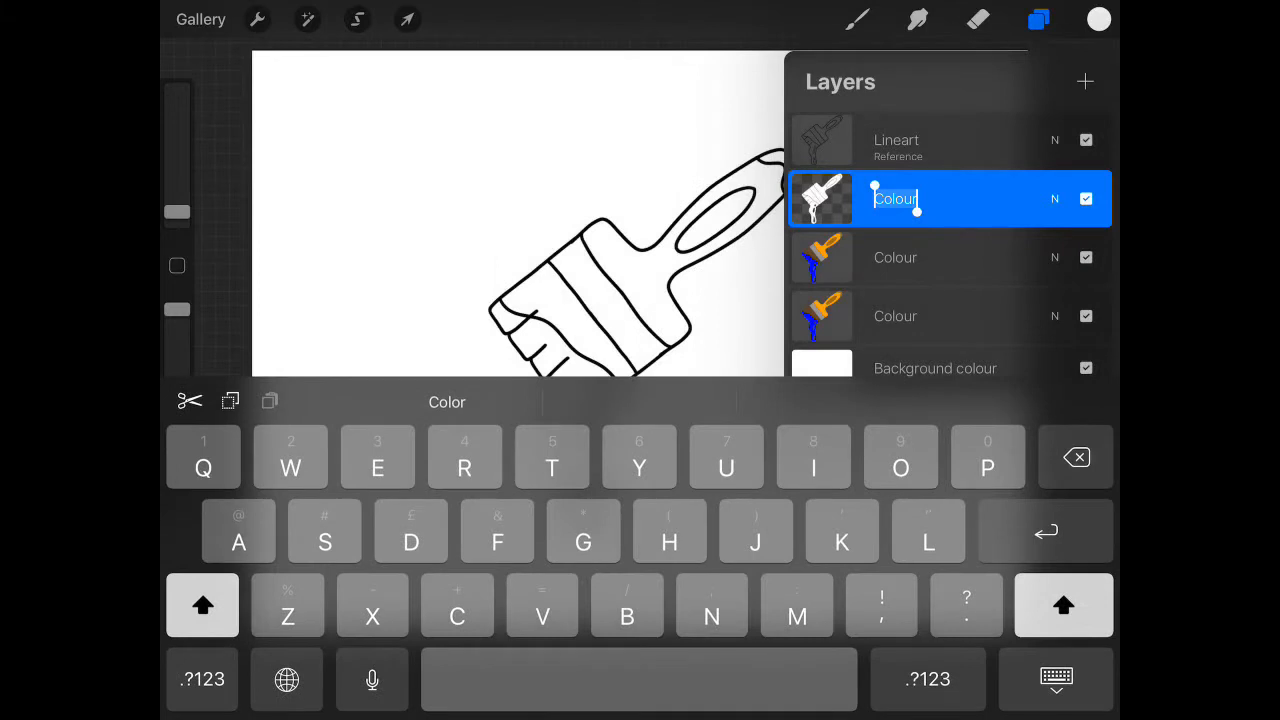
text(White)
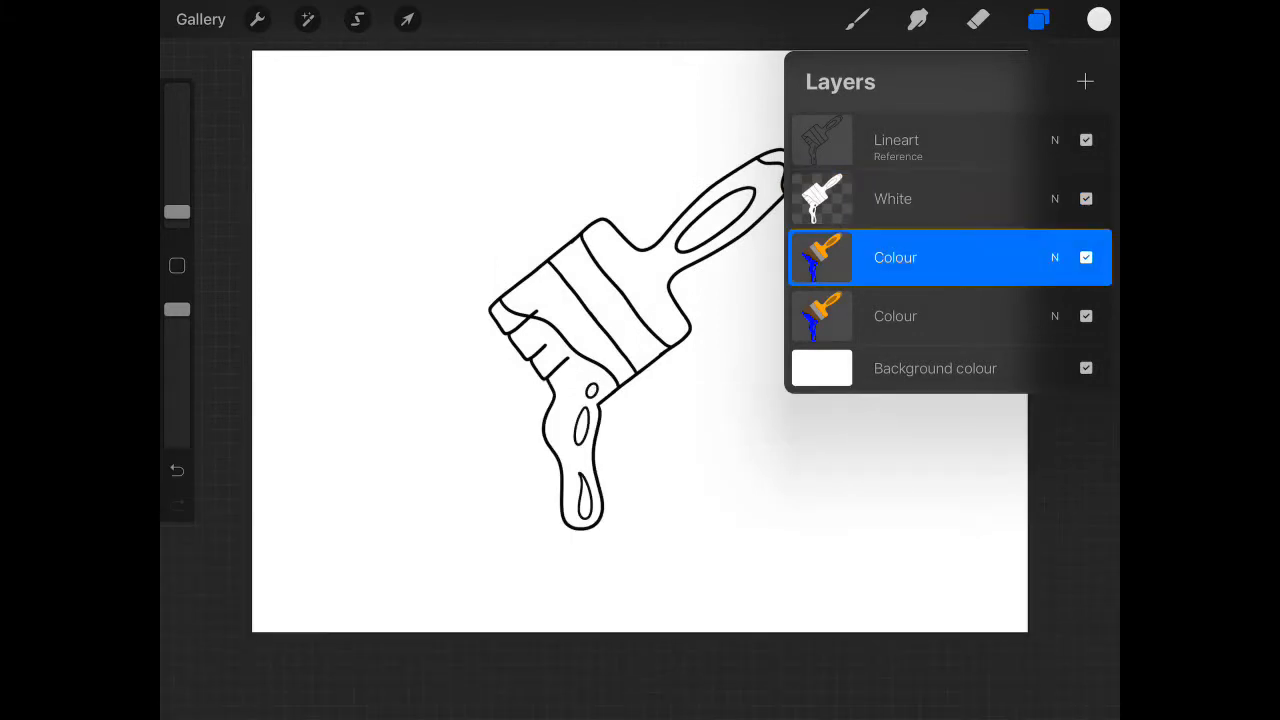
Step: Turn the middle Colour copy into a solid black silhouette of the paintbrush
click(896, 256)
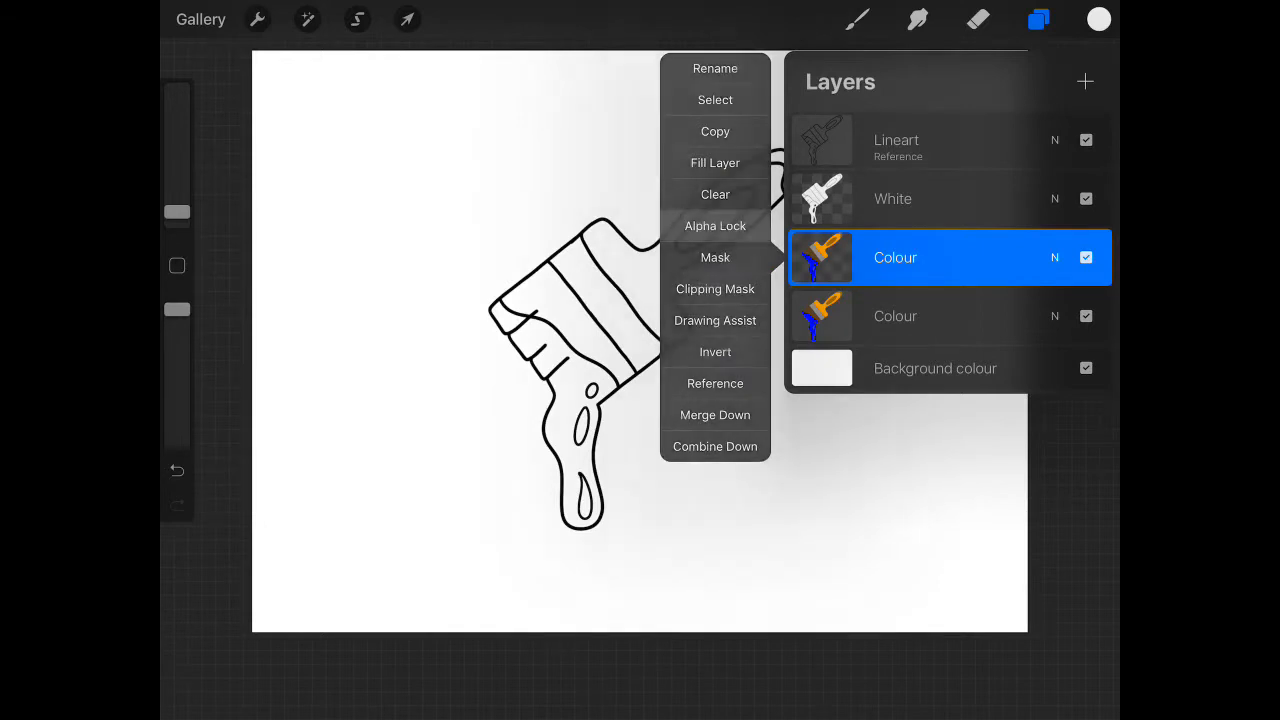
click(1098, 20)
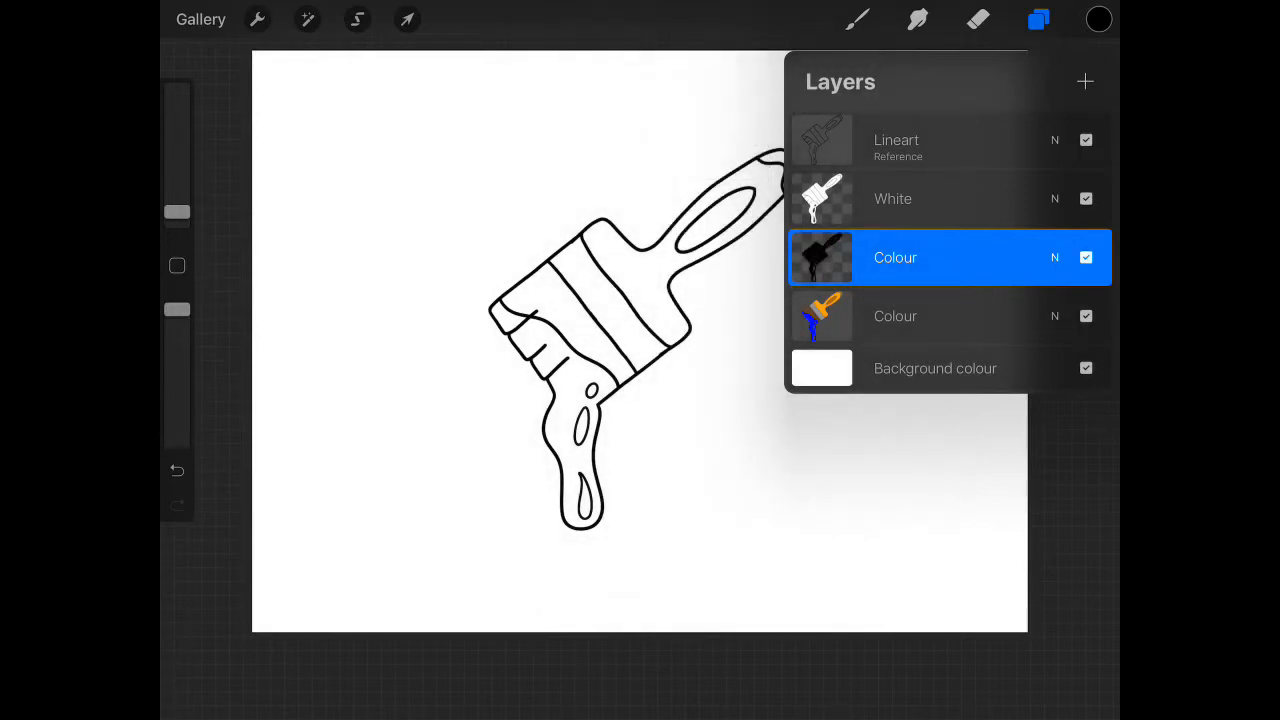
click(1084, 198)
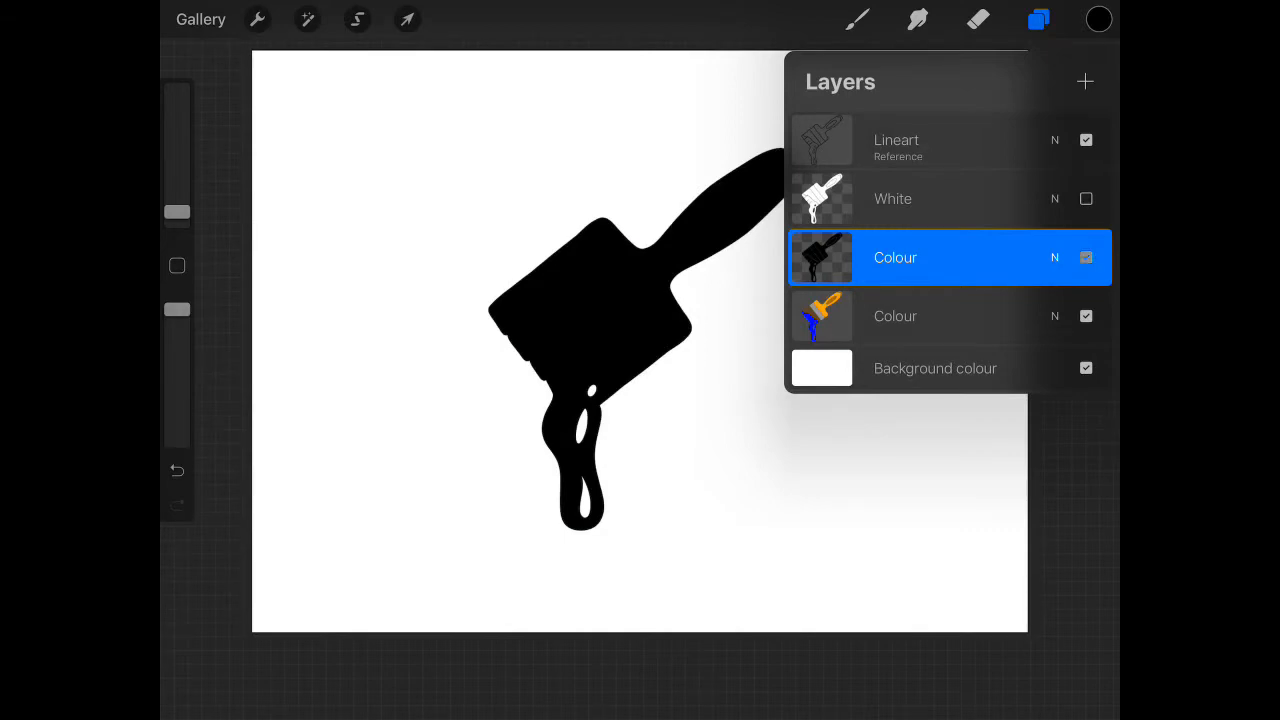
Step: Rename the black silhouette layer to 'Black'
click(1086, 198)
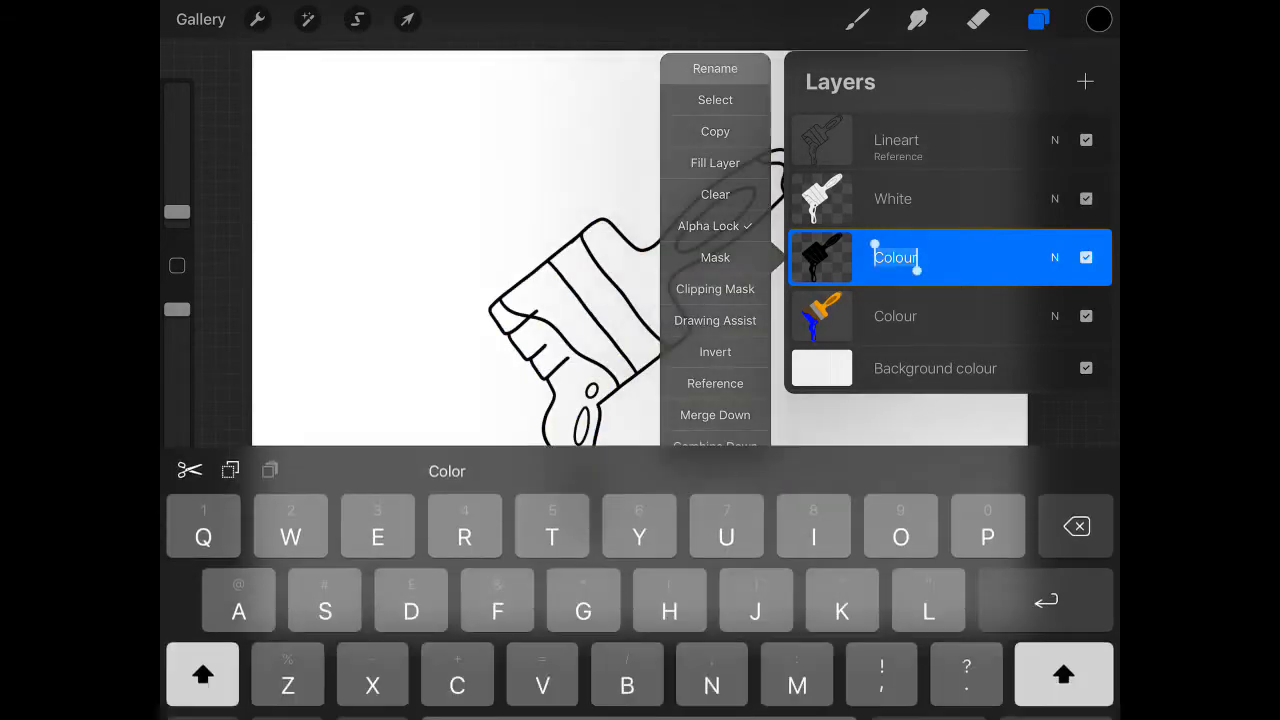
text(Black)
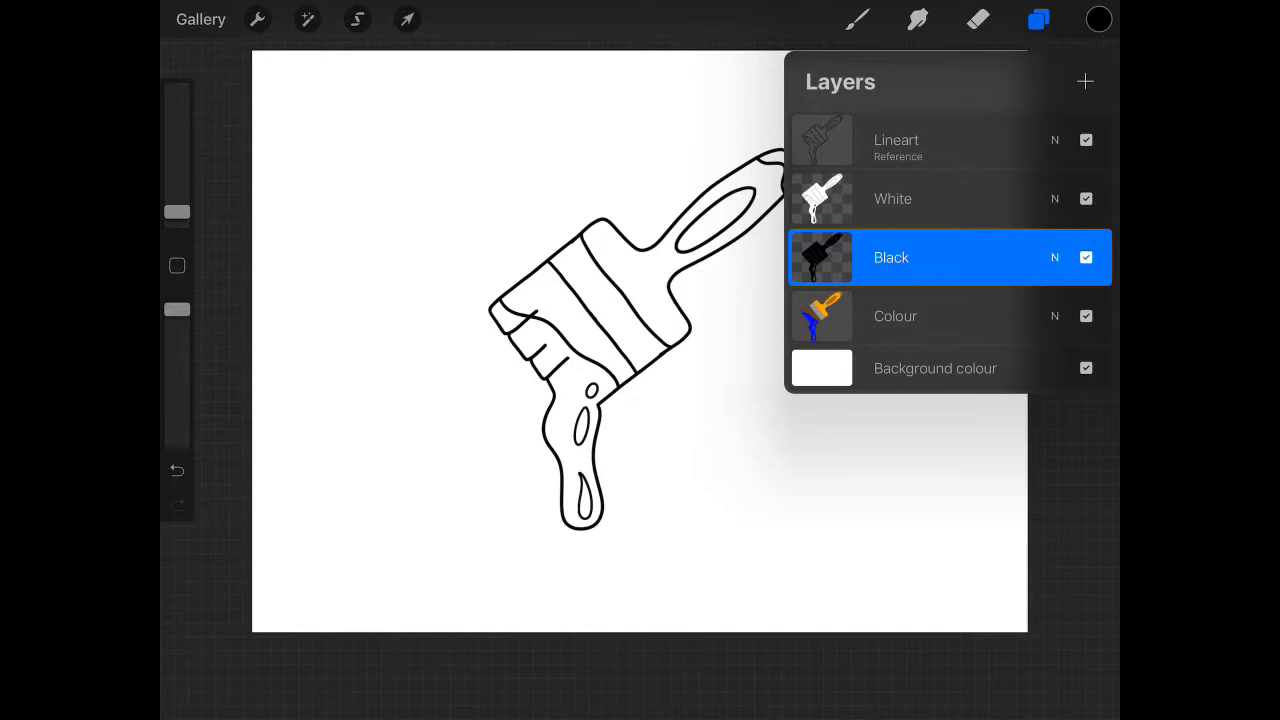
click(896, 140)
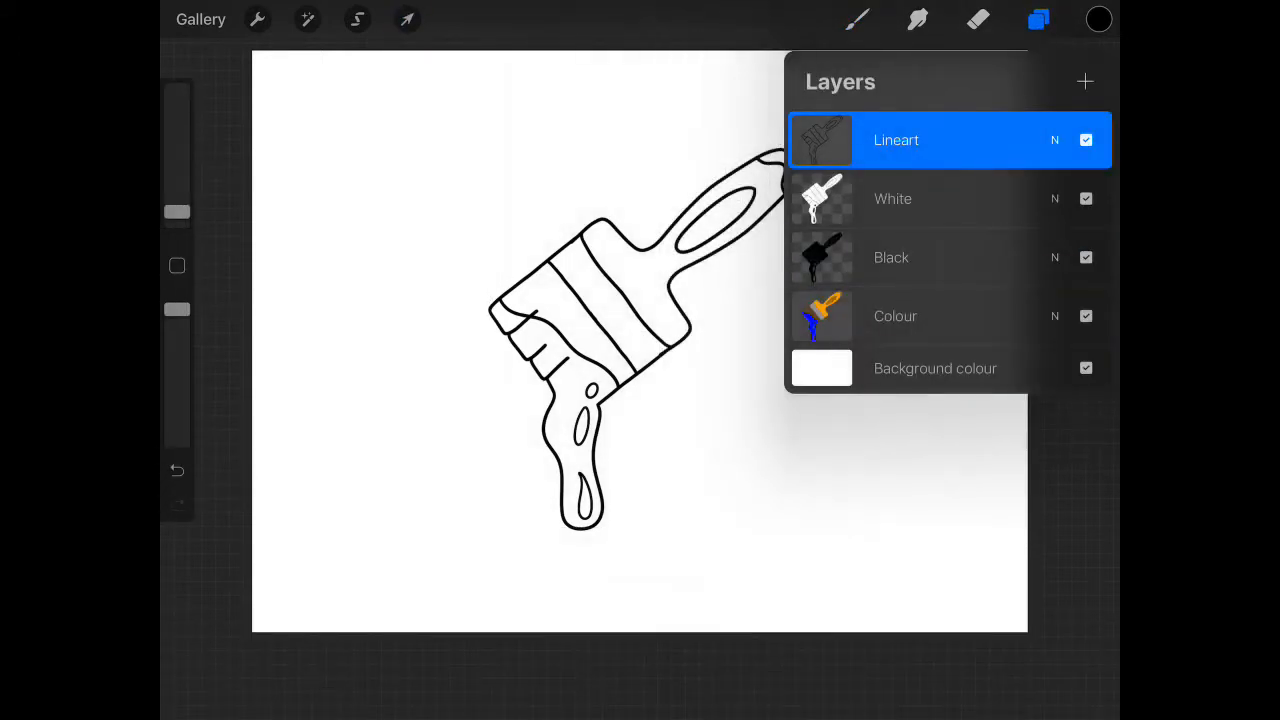
Step: Select the White silhouette layer in the Layers panel
click(408, 20)
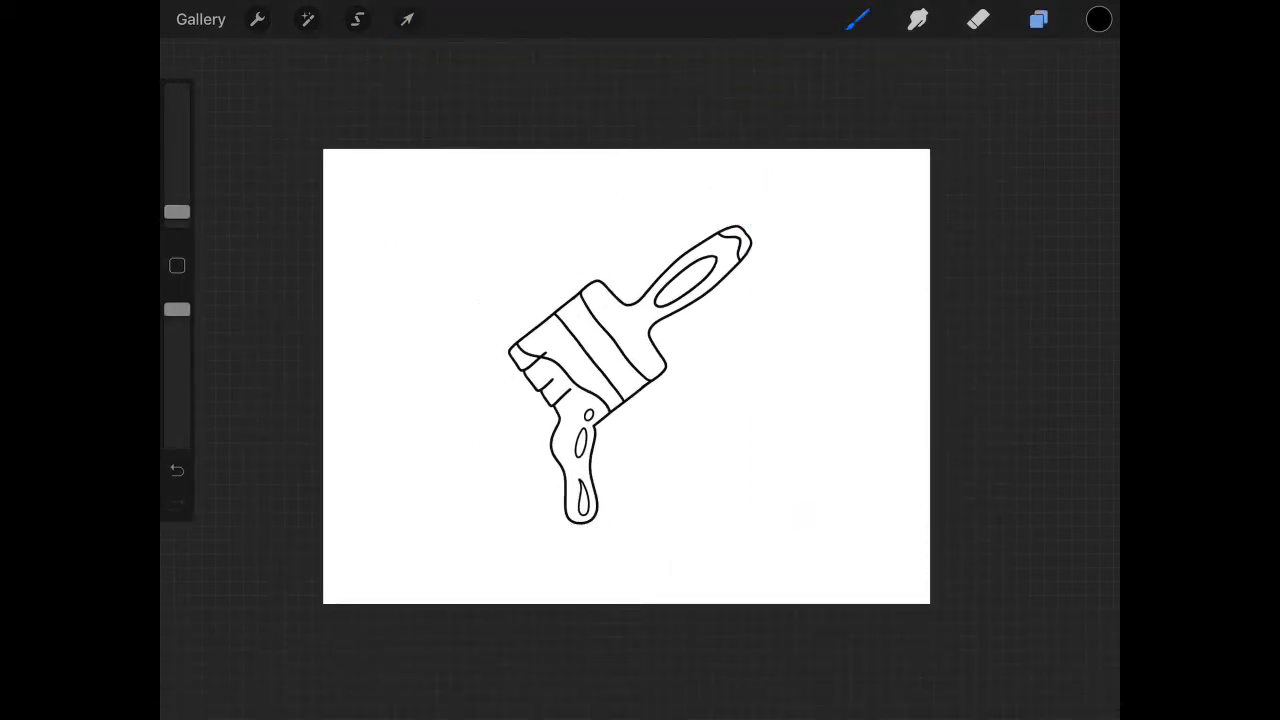
click(1038, 20)
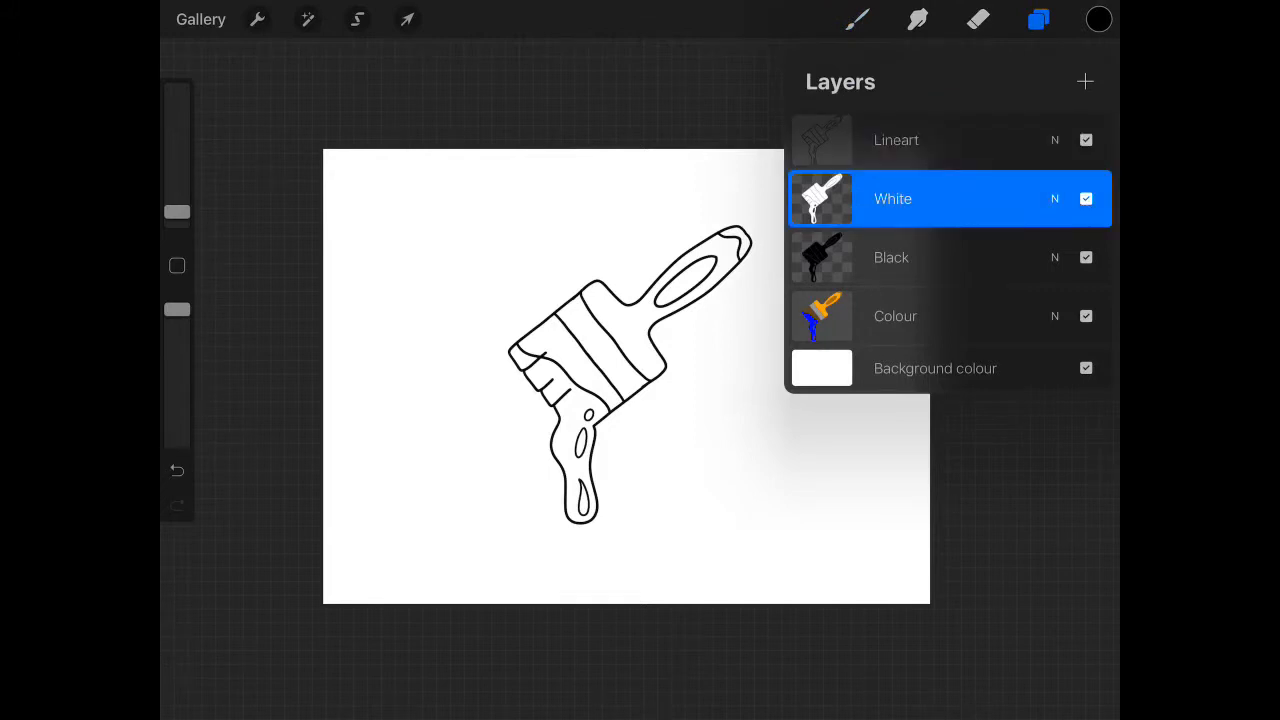
click(408, 20)
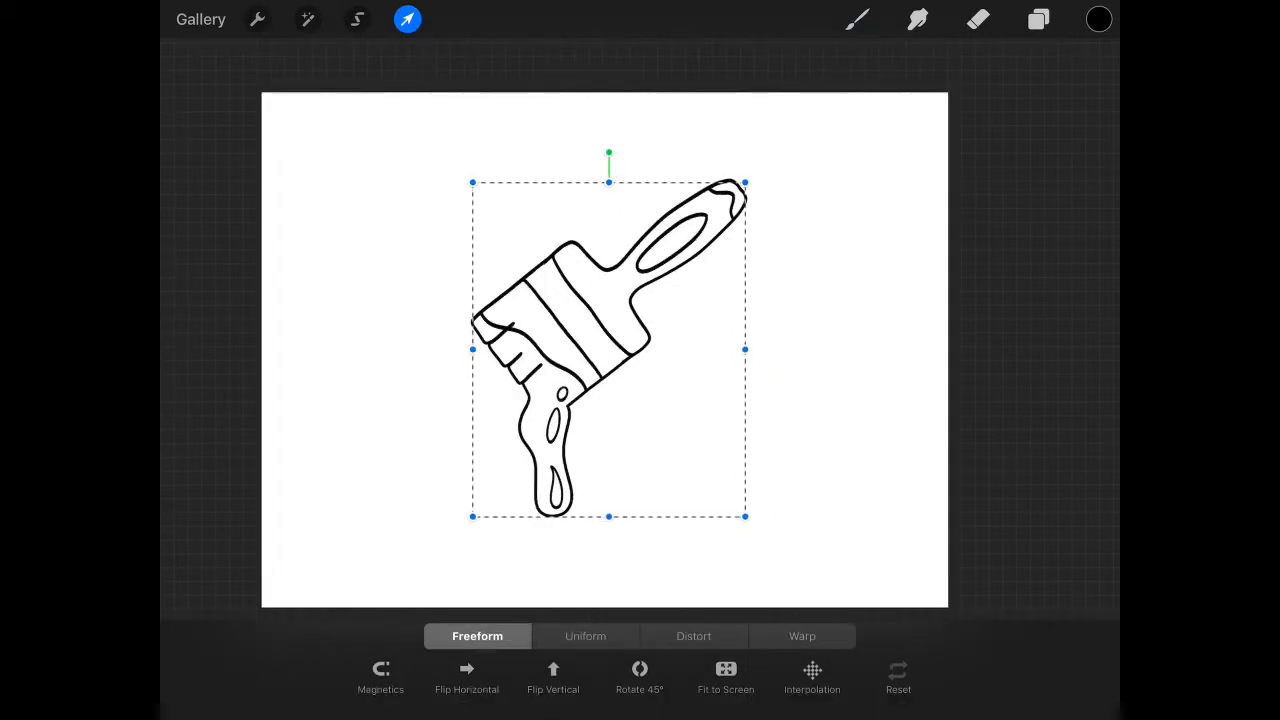
Step: Transform and nudge the White layer contents to give the outline a bolder offset edge
click(1038, 20)
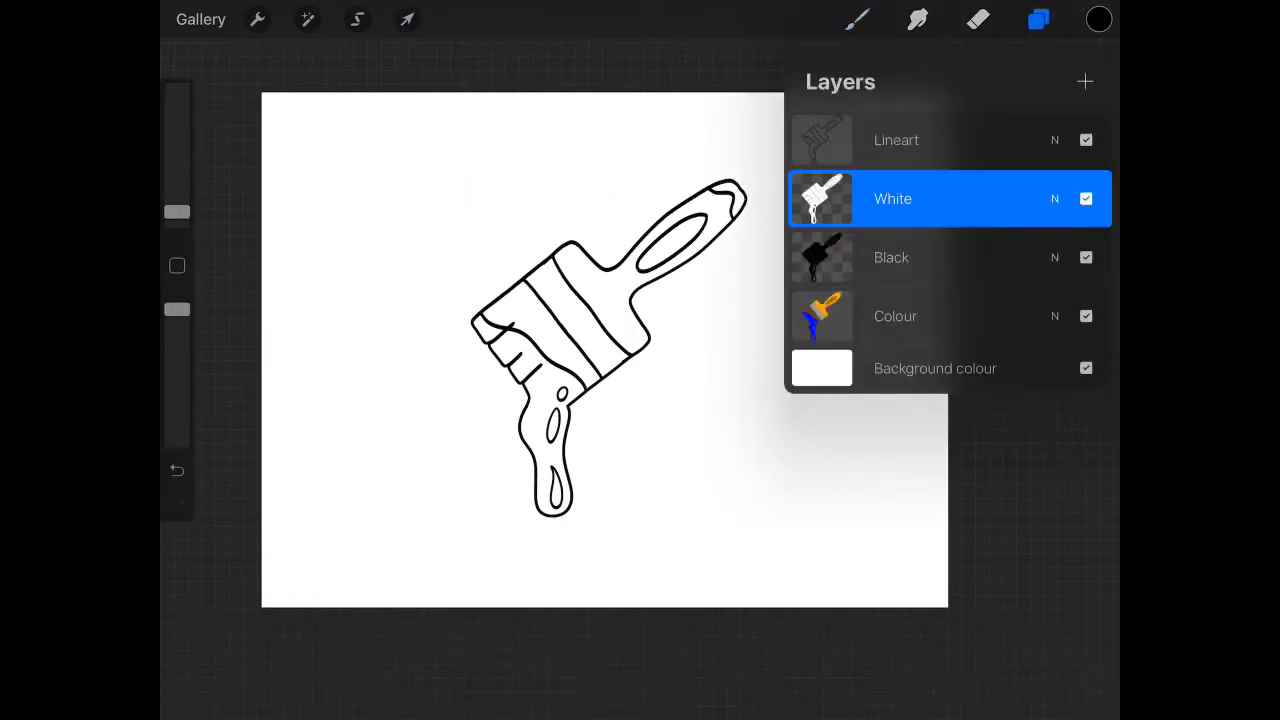
click(408, 20)
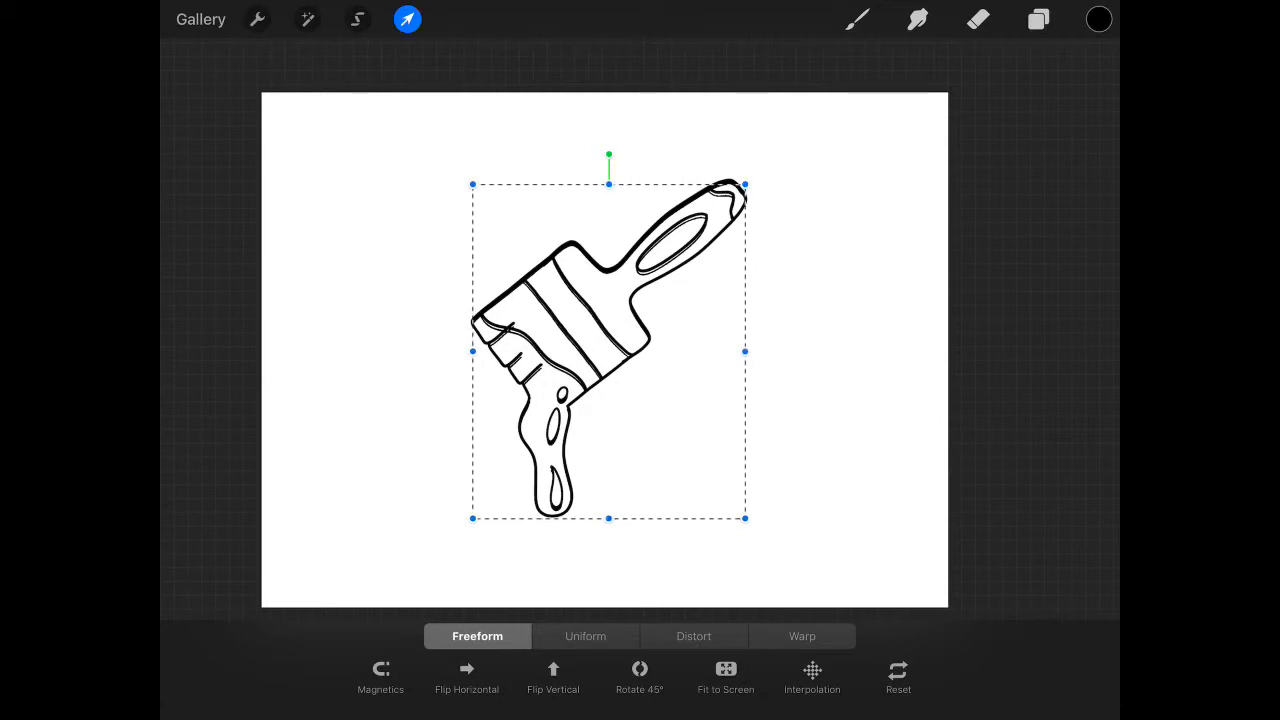
click(856, 20)
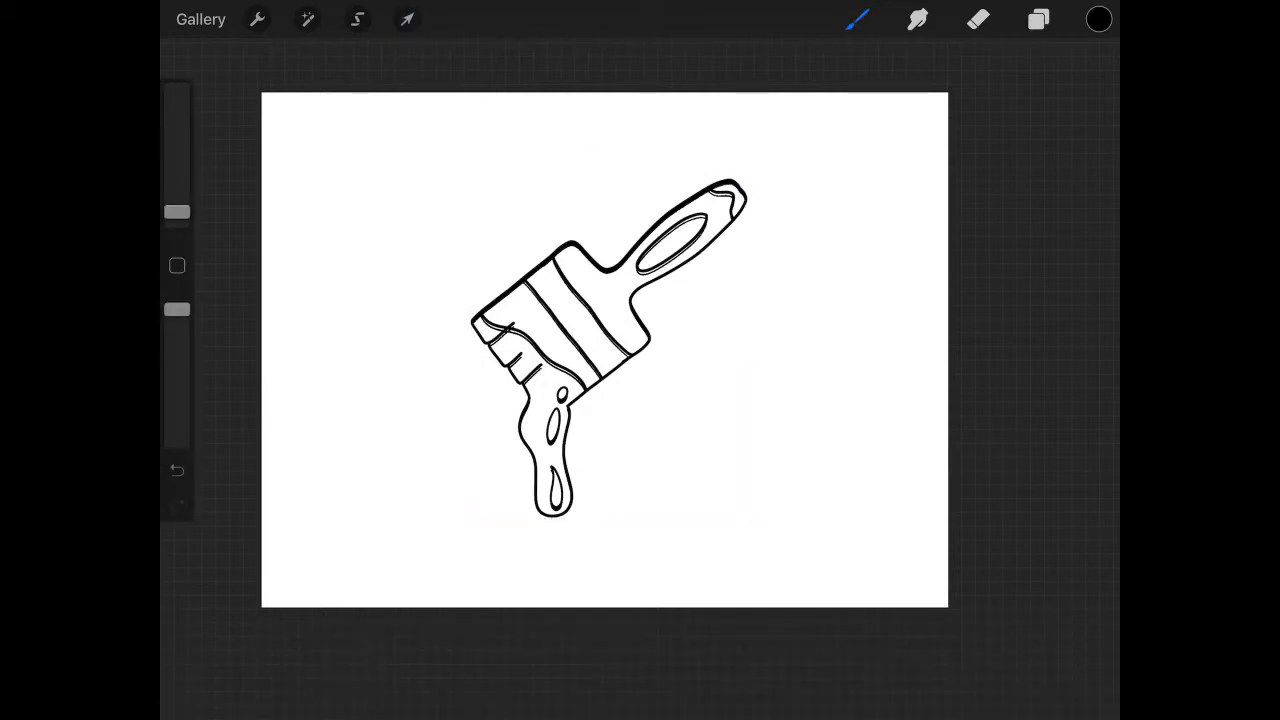
click(1038, 20)
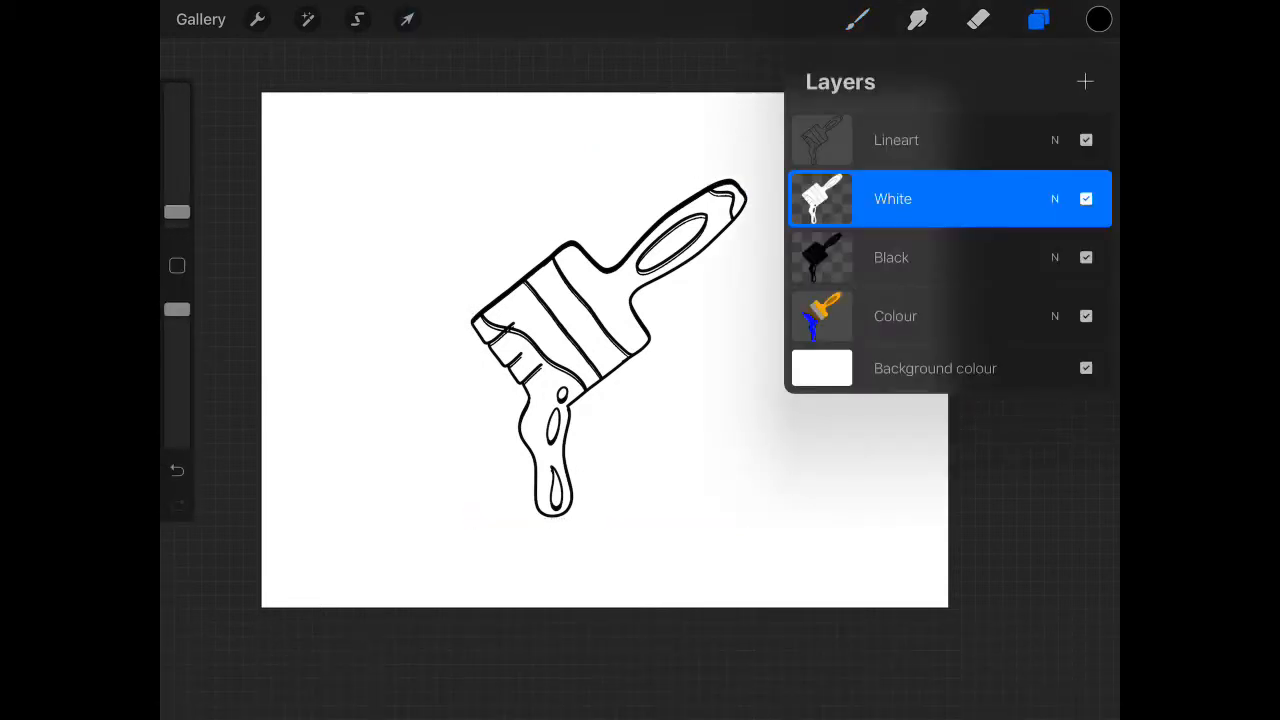
Step: Reposition the Black layer so thin white detail lines show over the black silhouette
click(896, 316)
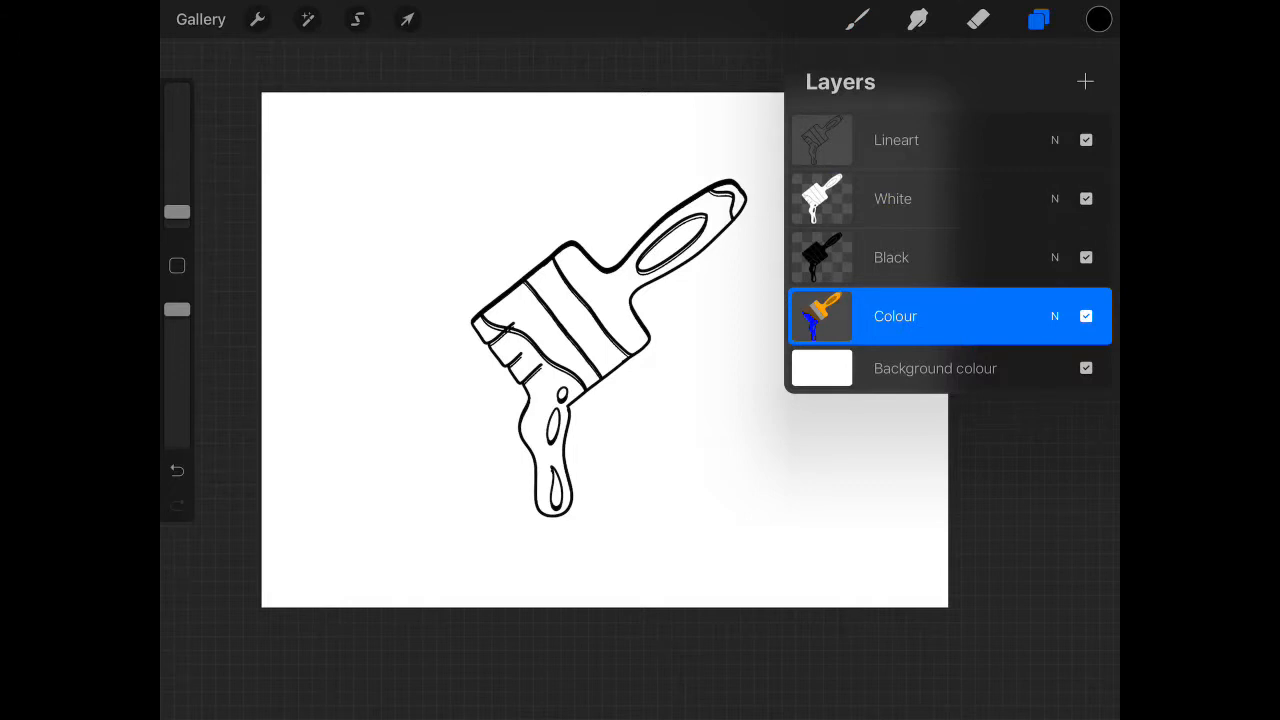
click(896, 316)
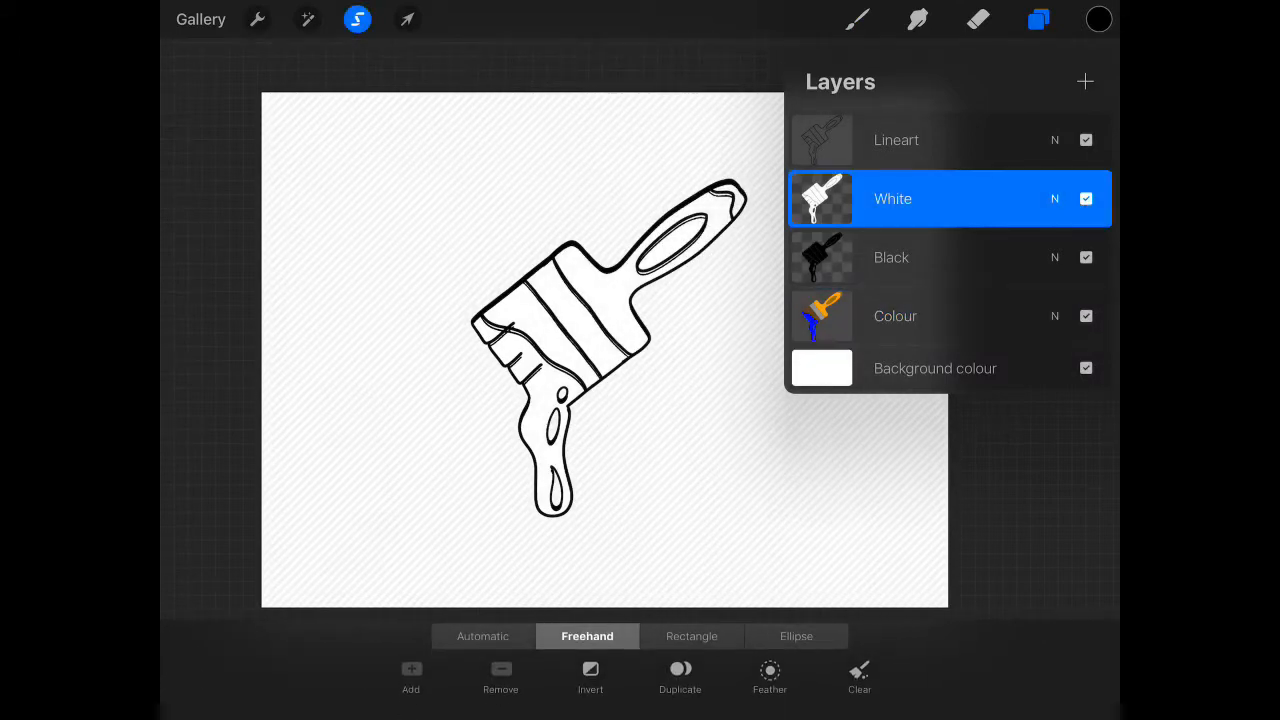
click(892, 198)
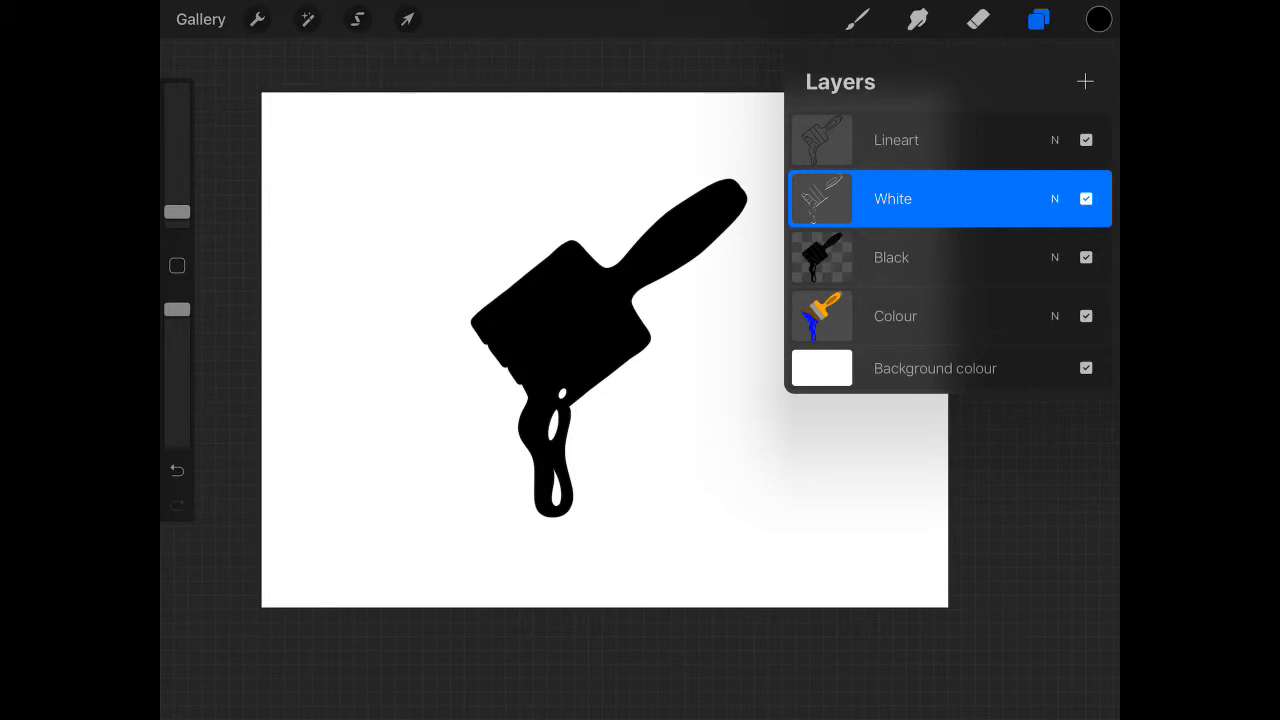
click(408, 20)
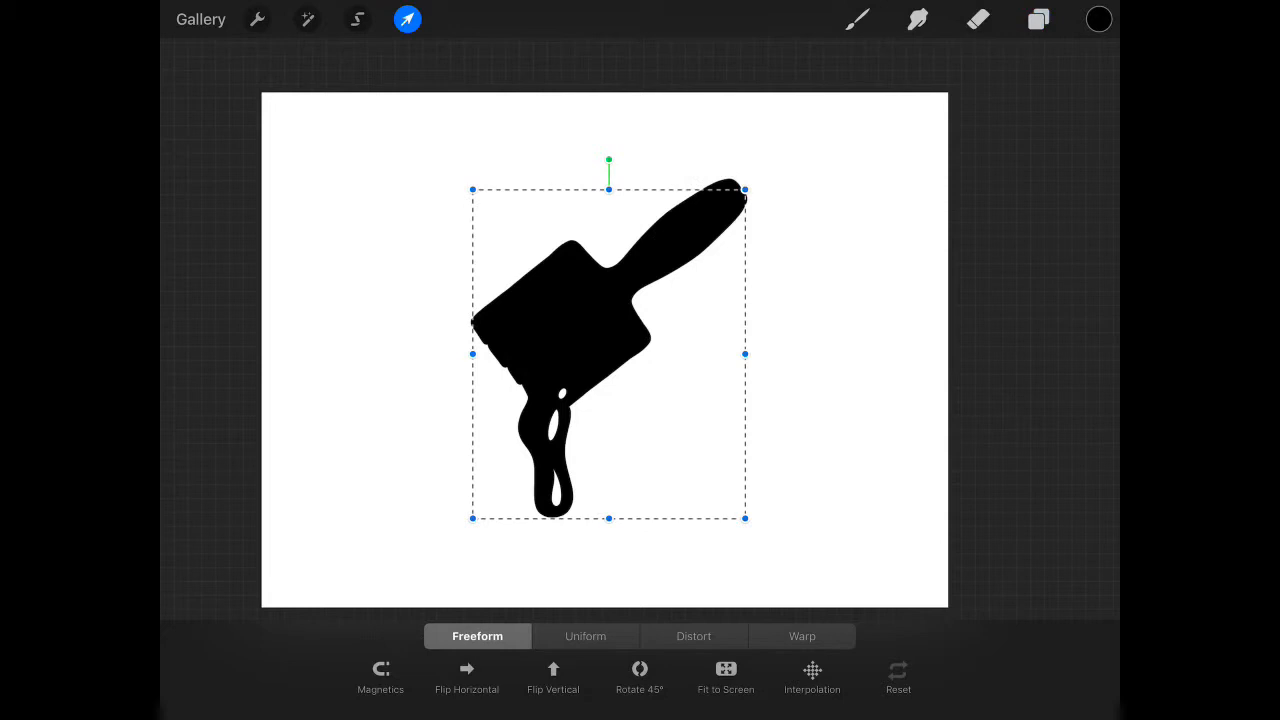
click(1038, 20)
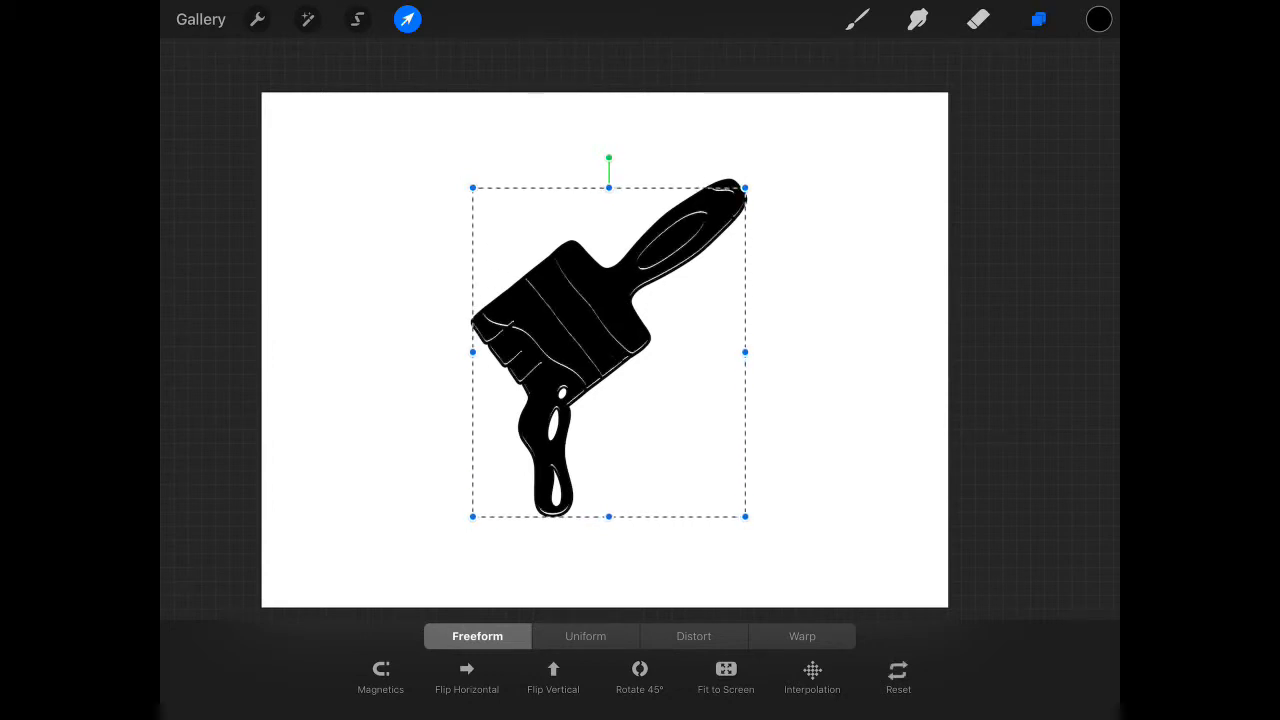
click(1038, 20)
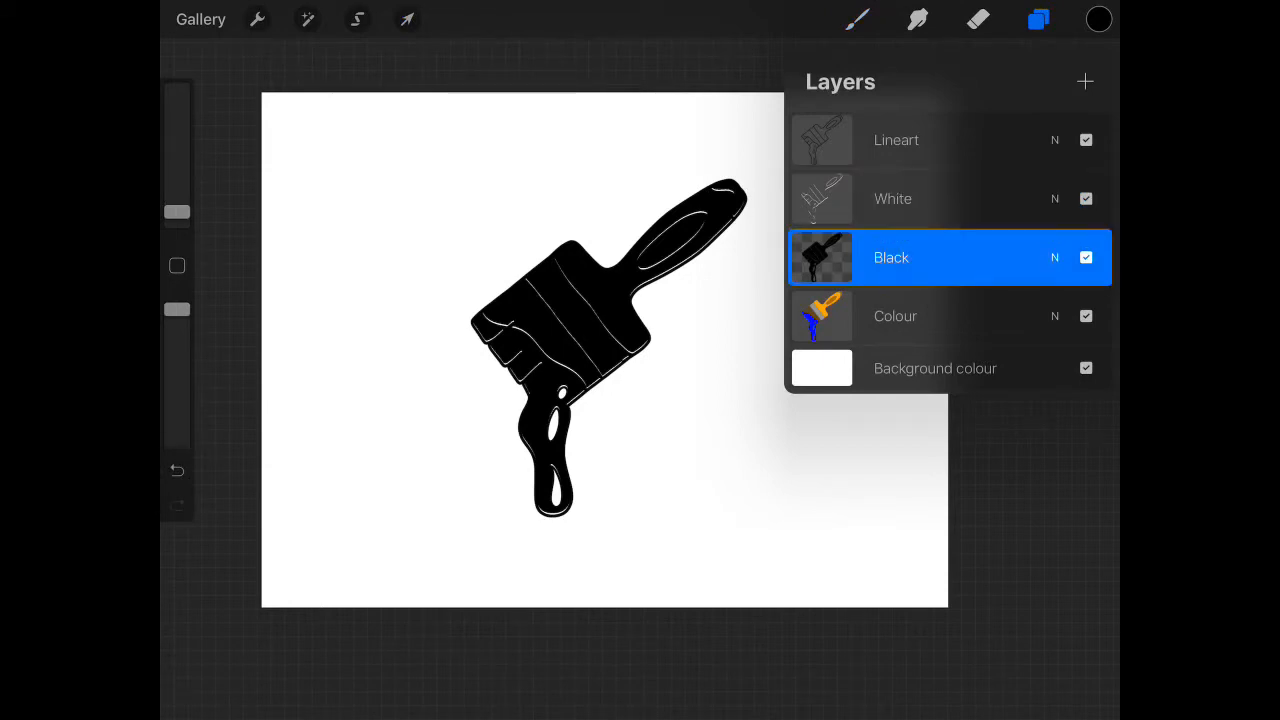
Step: Transform the Black layer so the full-colour brush reappears with a thick black outline
click(408, 20)
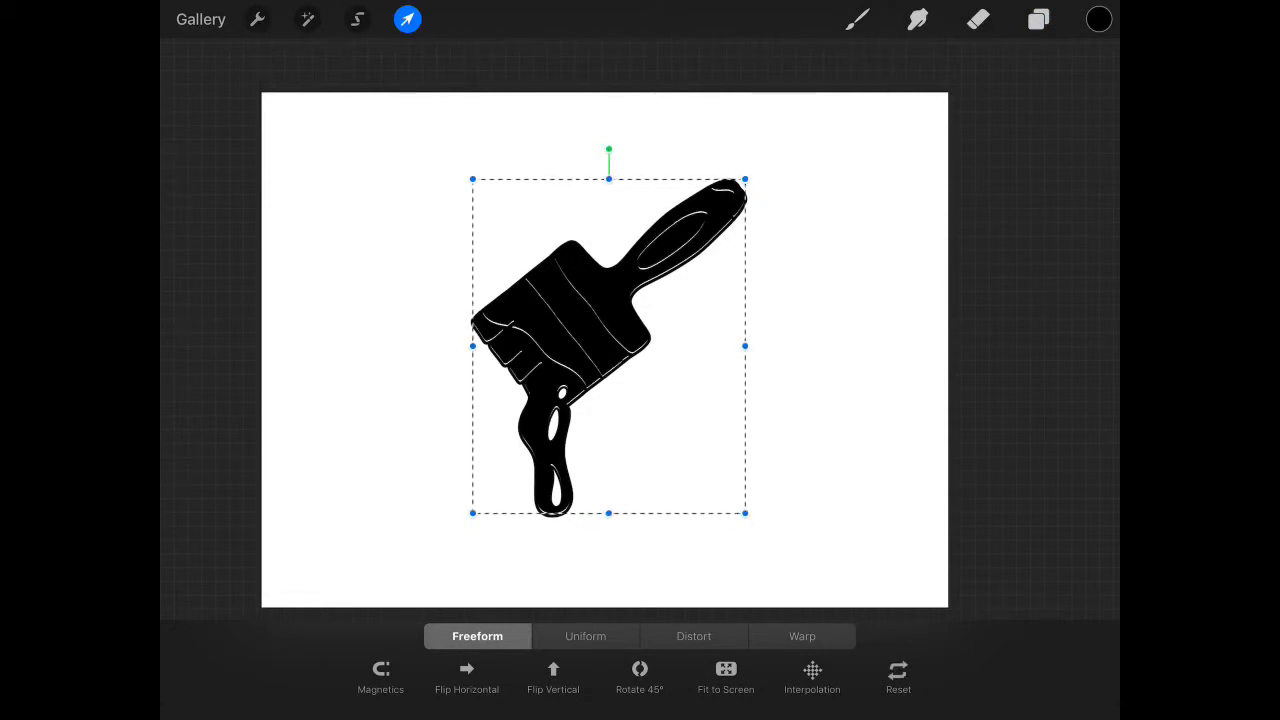
click(1038, 20)
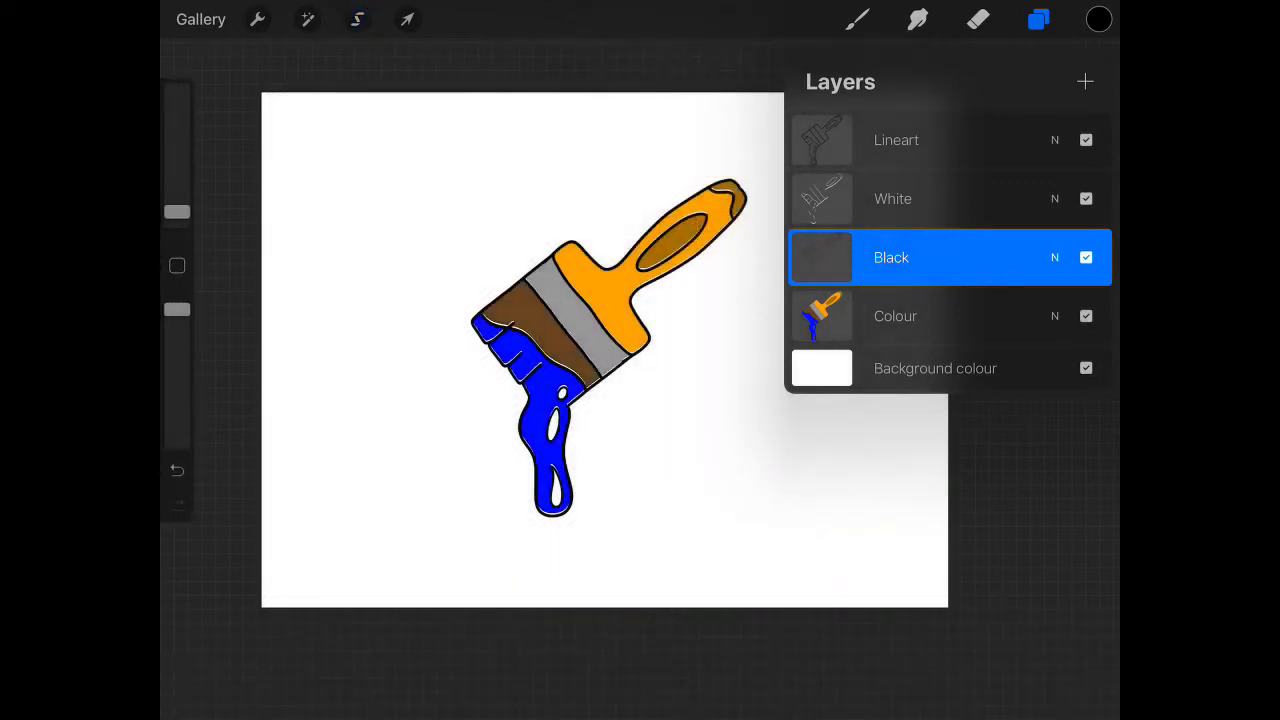
click(408, 20)
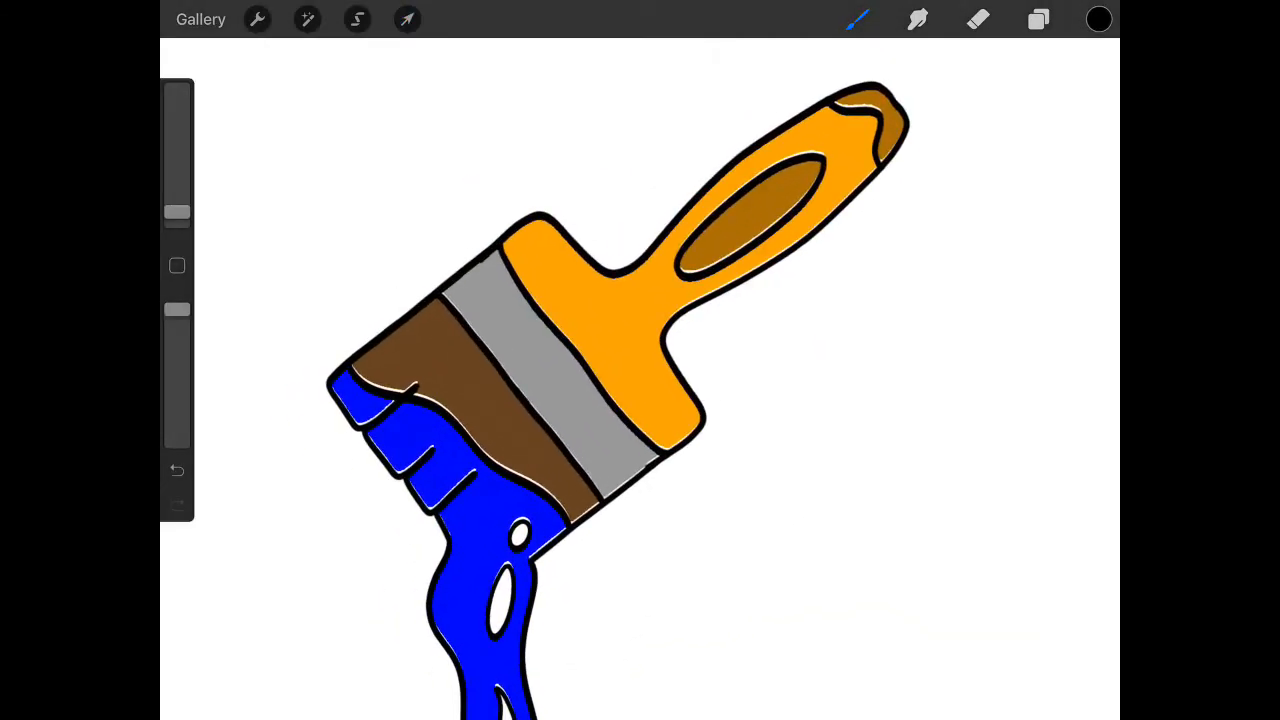
click(1038, 20)
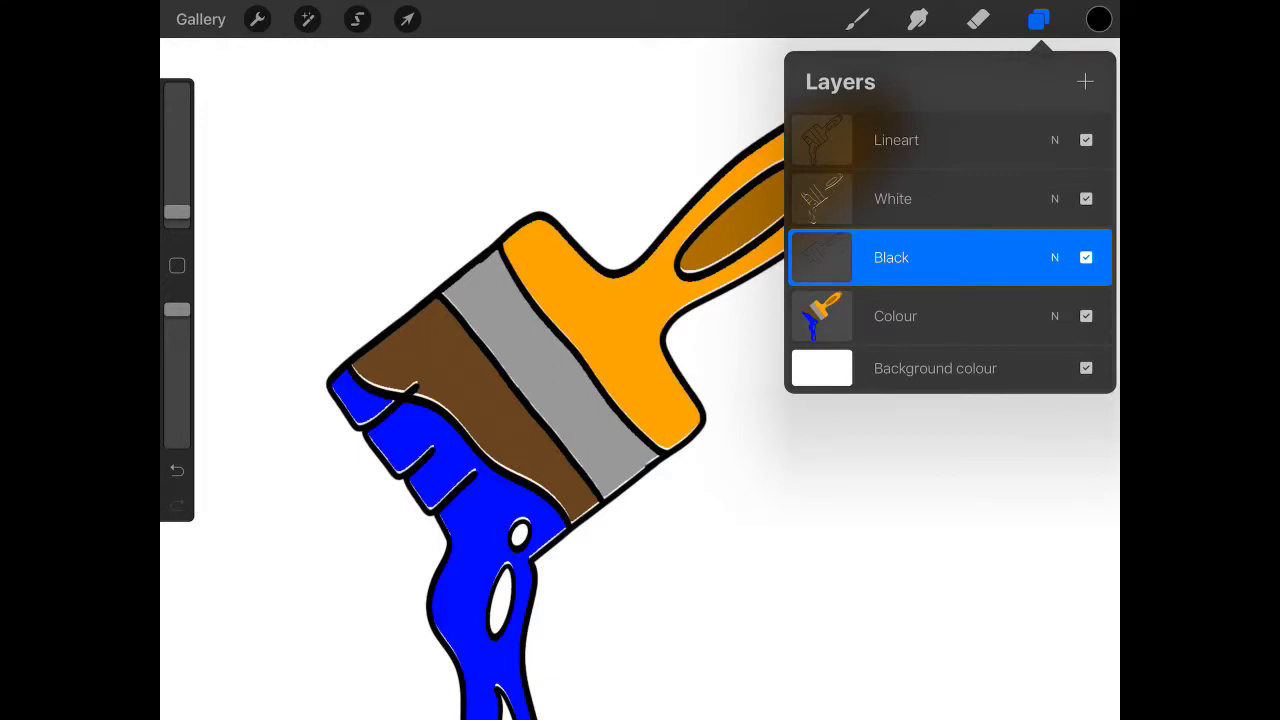
Step: Apply a slight Gaussian blur to the White layer
click(896, 316)
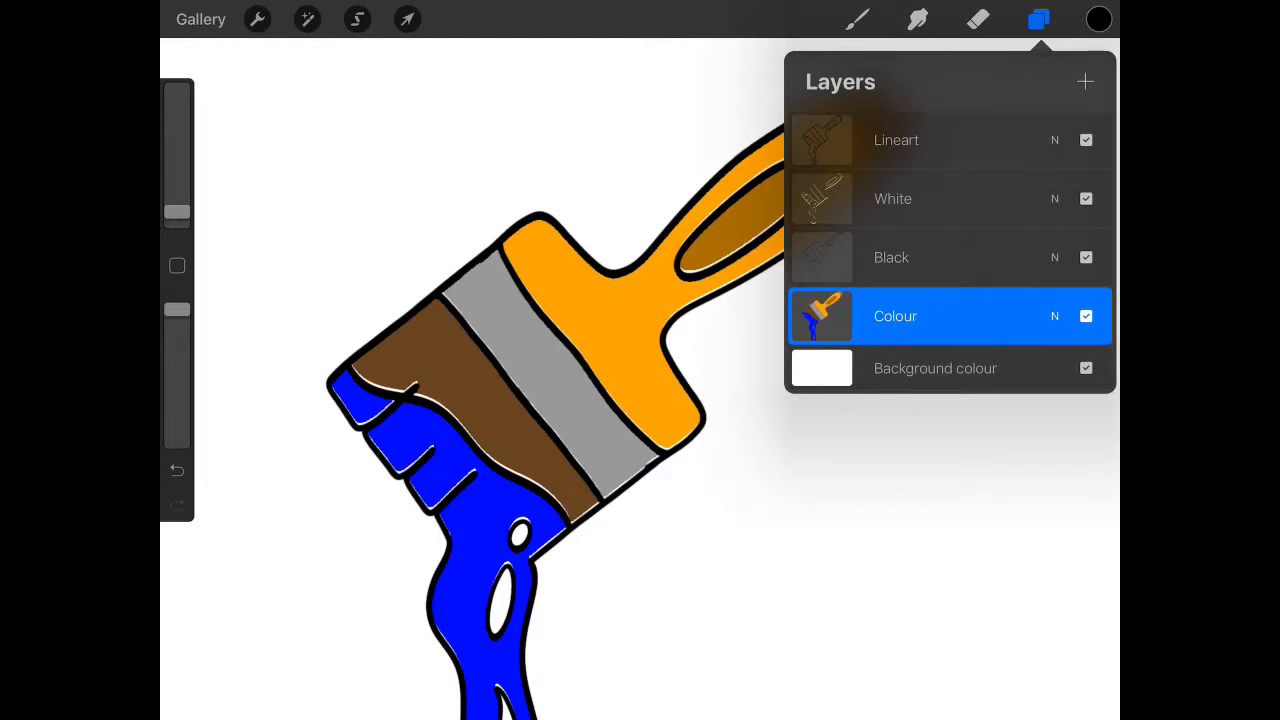
click(896, 316)
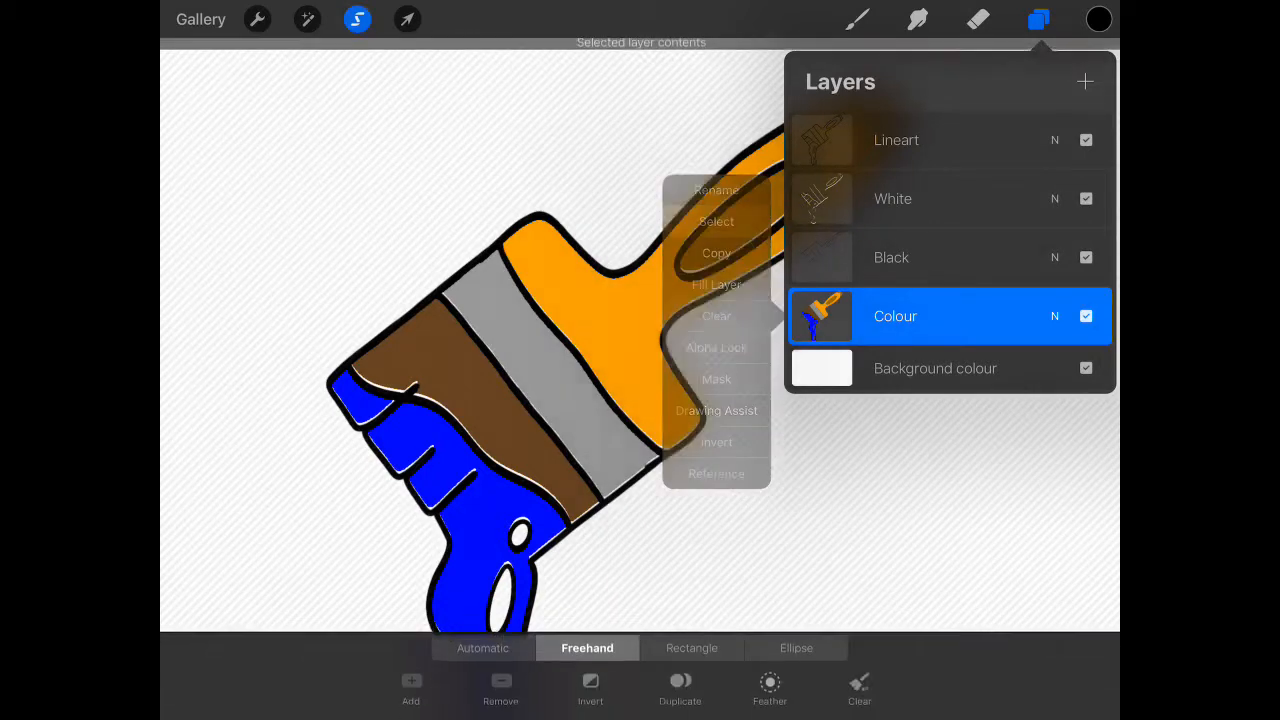
click(892, 198)
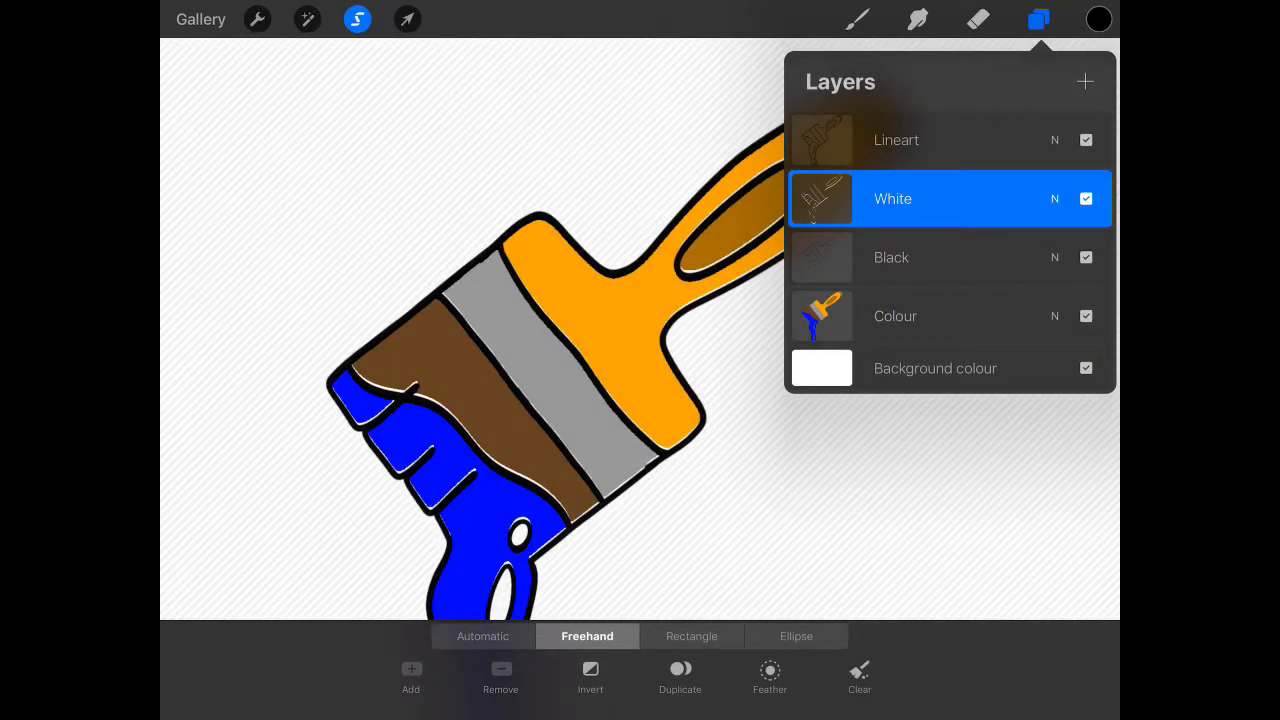
click(308, 18)
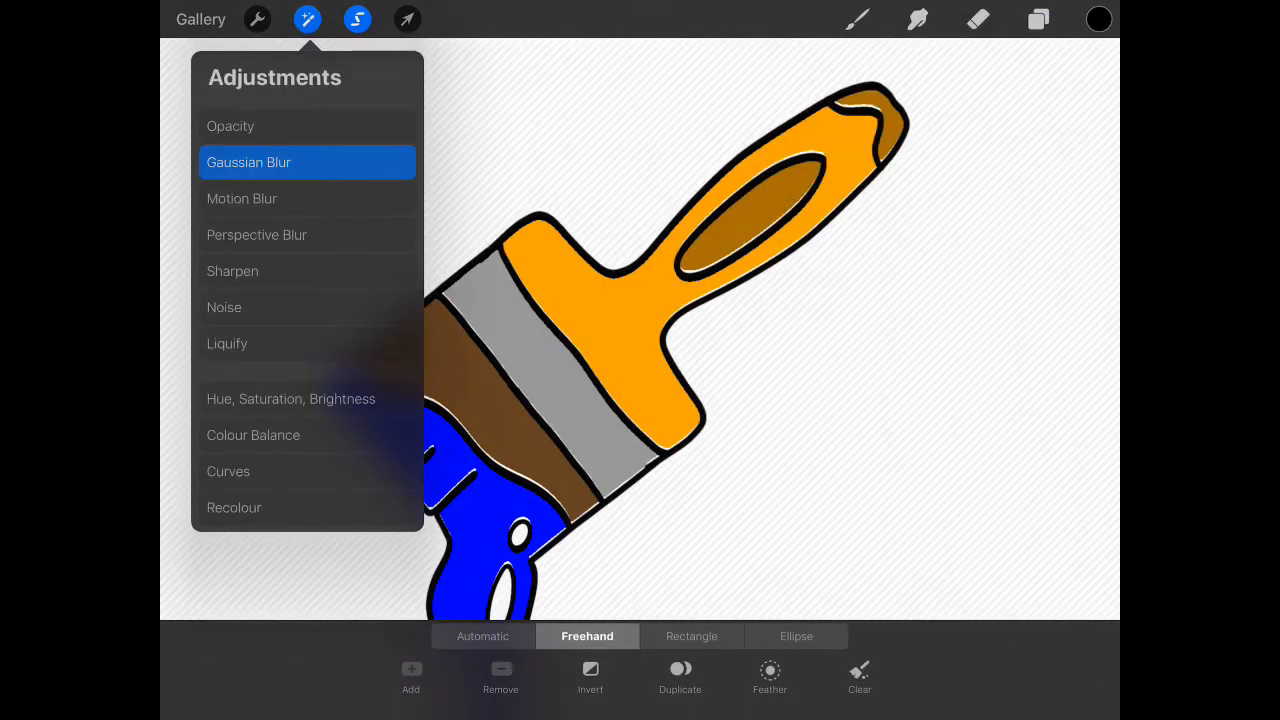
click(248, 162)
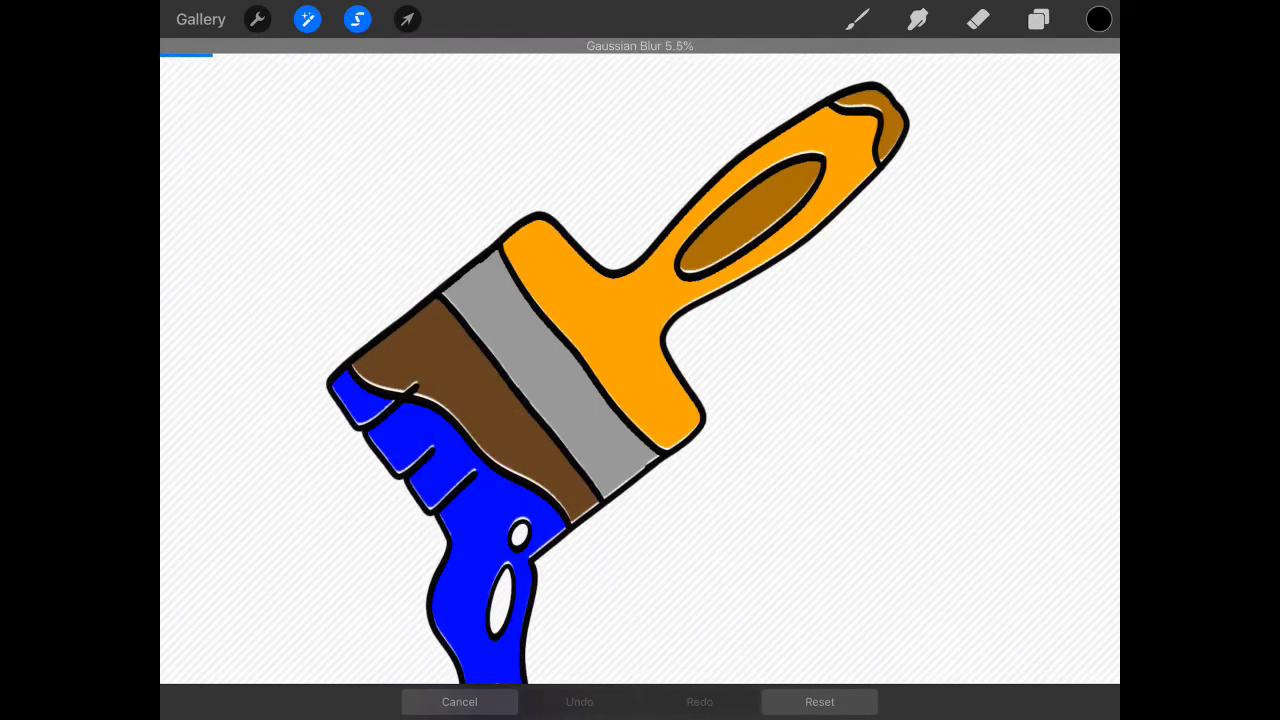
drag(184, 54, 196, 54)
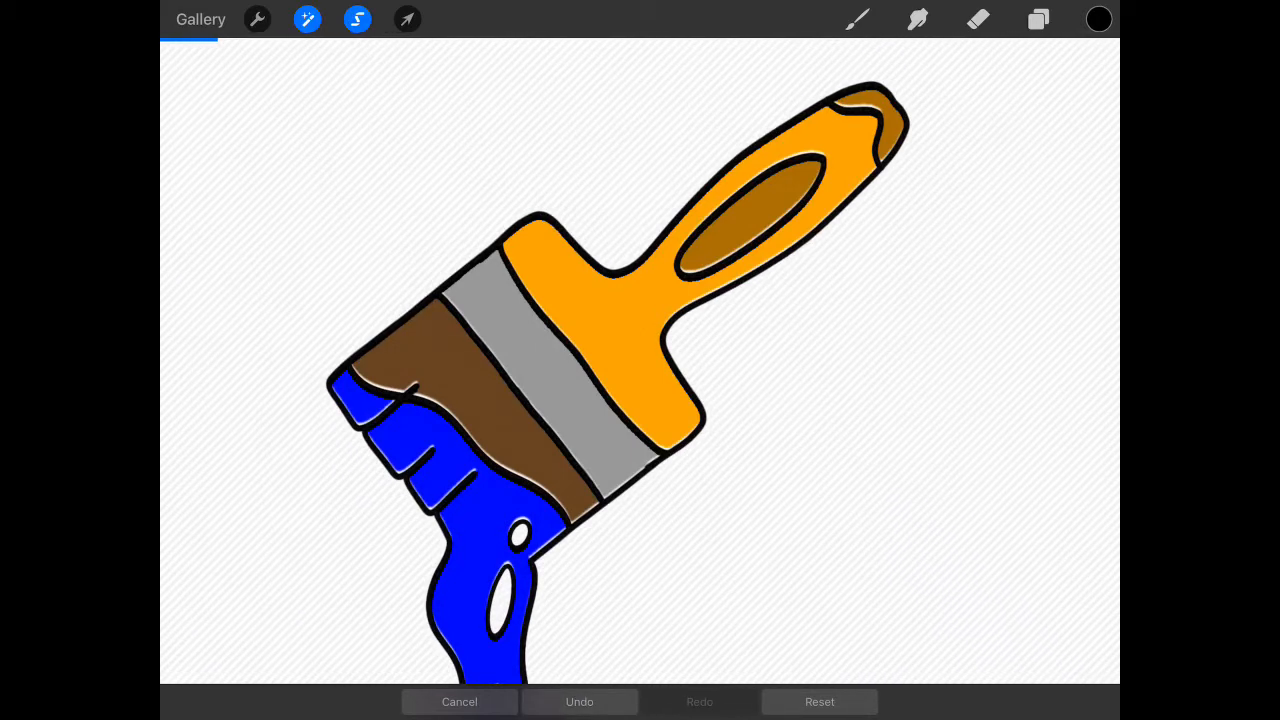
click(1038, 20)
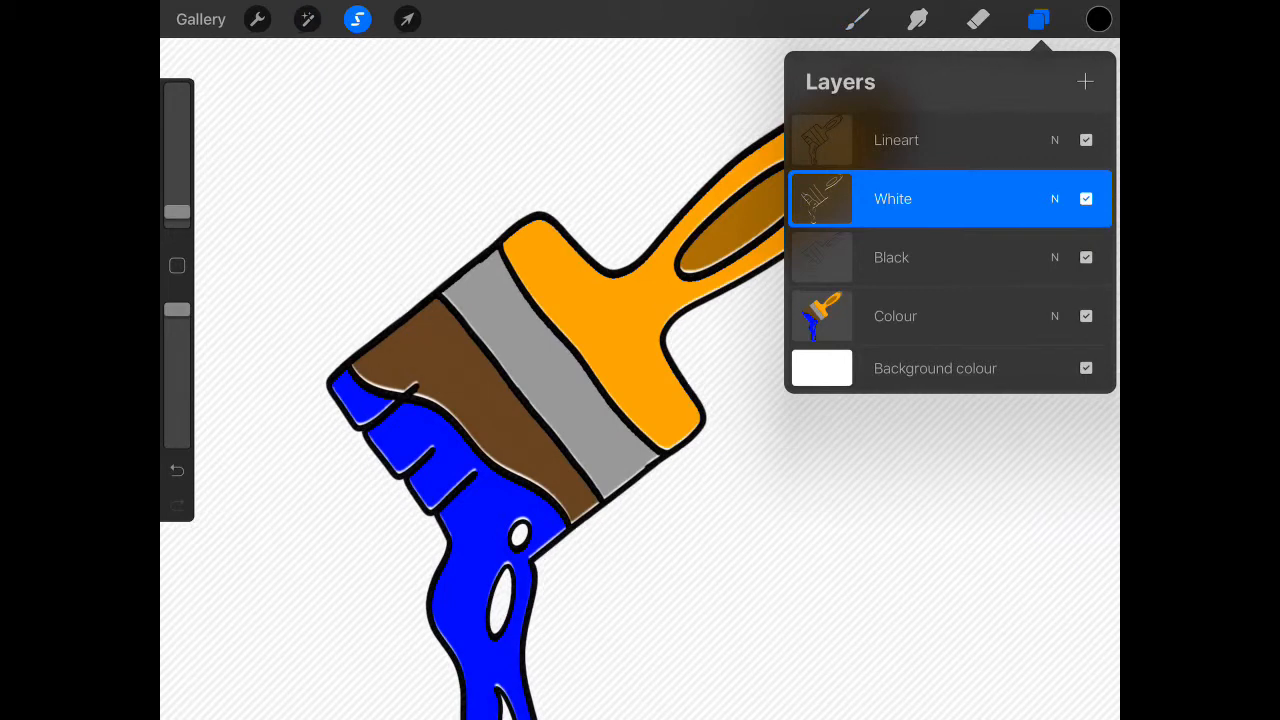
click(408, 20)
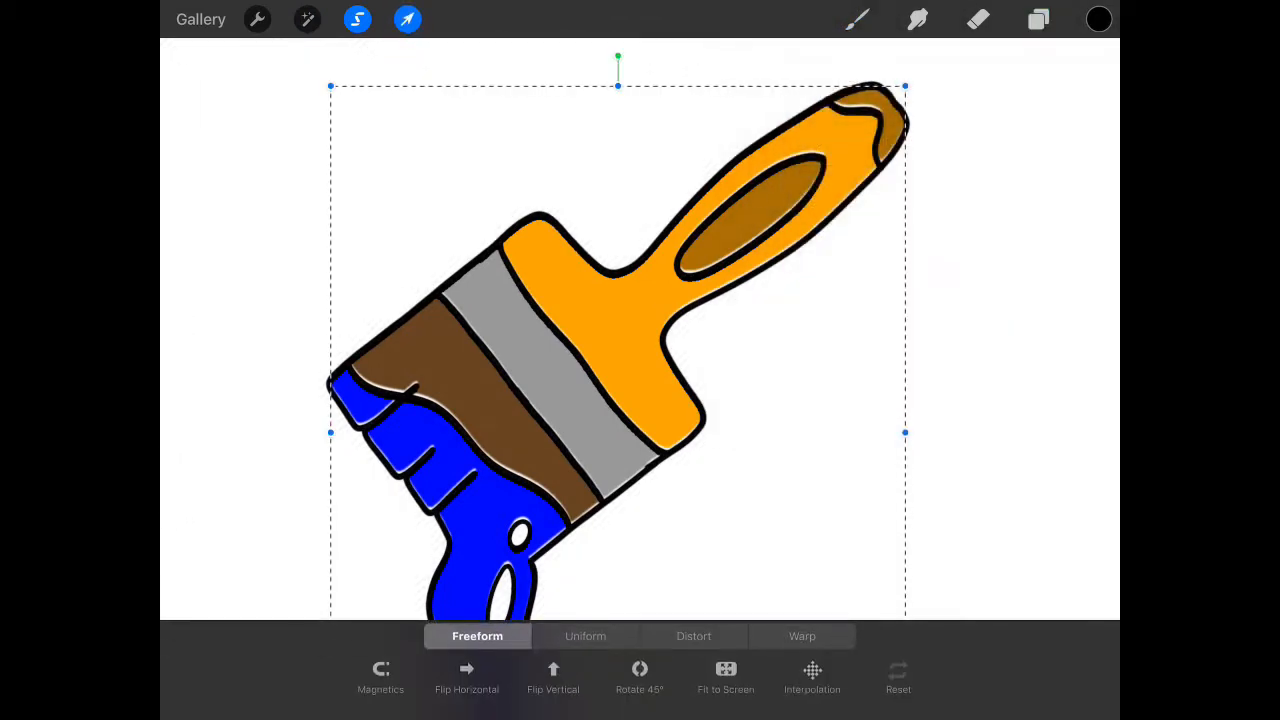
Step: Apply a Gaussian blur of about 3% to the Colour fill layer
click(1038, 20)
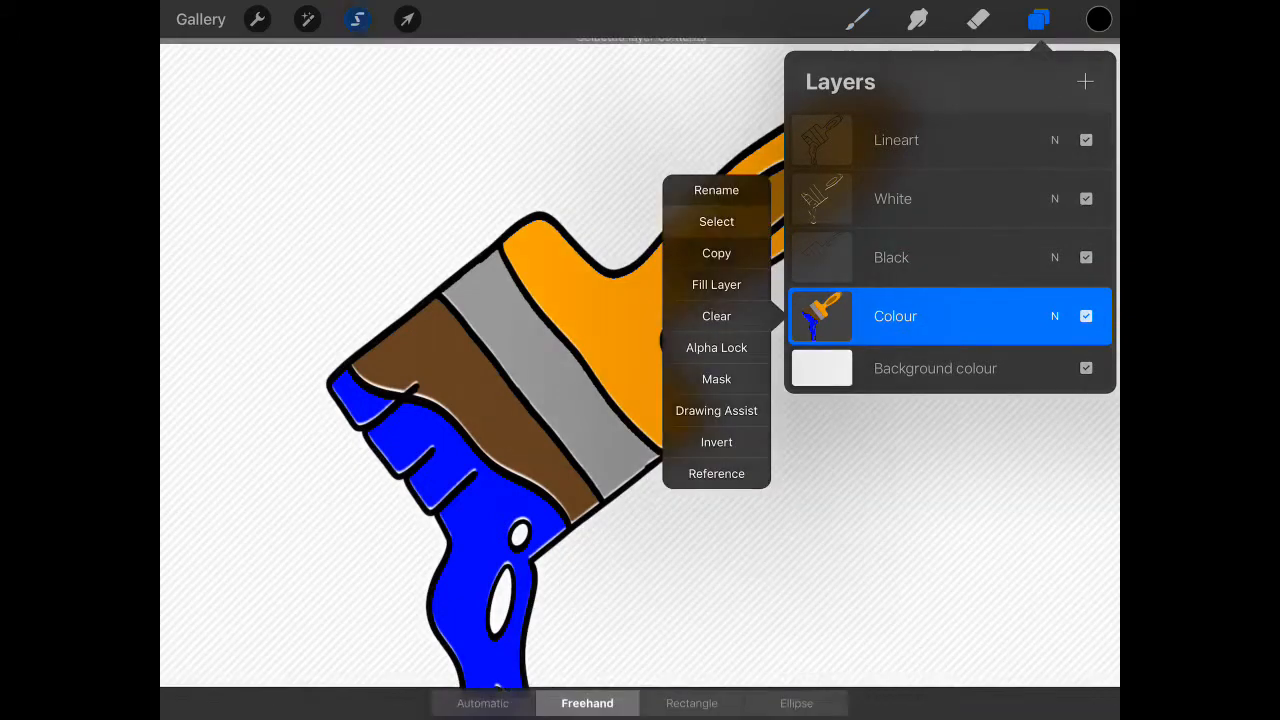
click(716, 220)
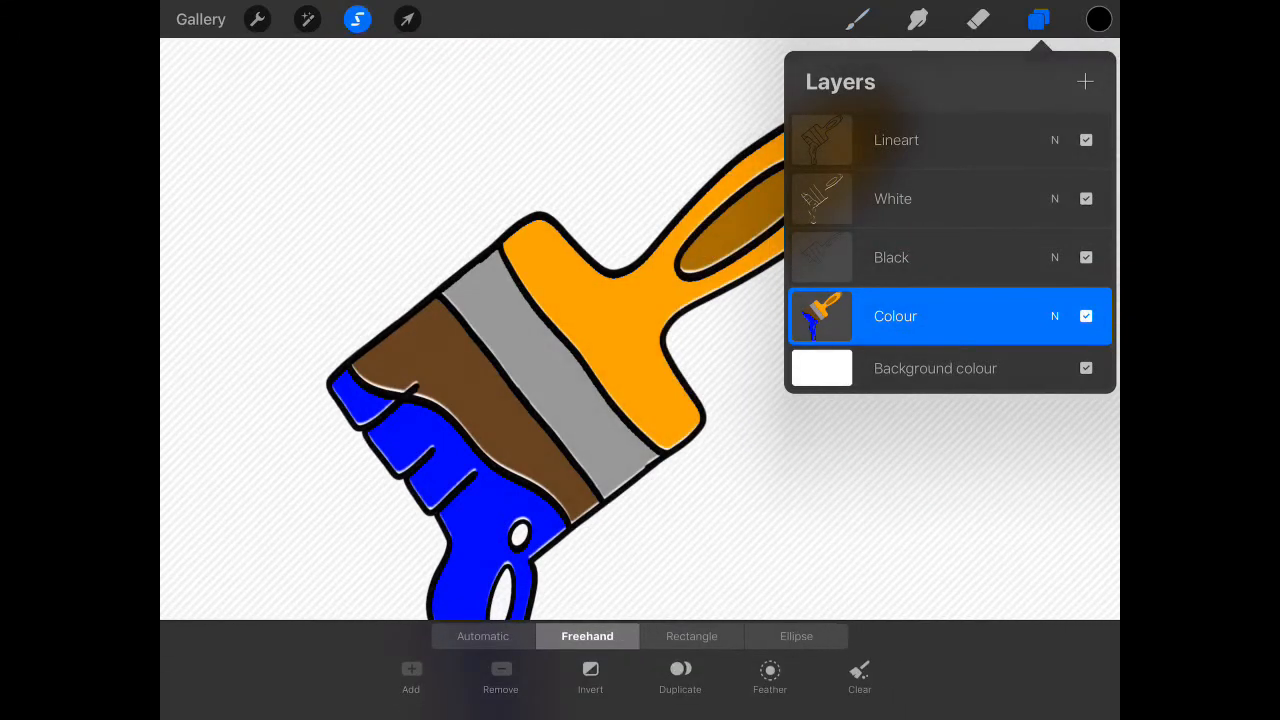
click(308, 18)
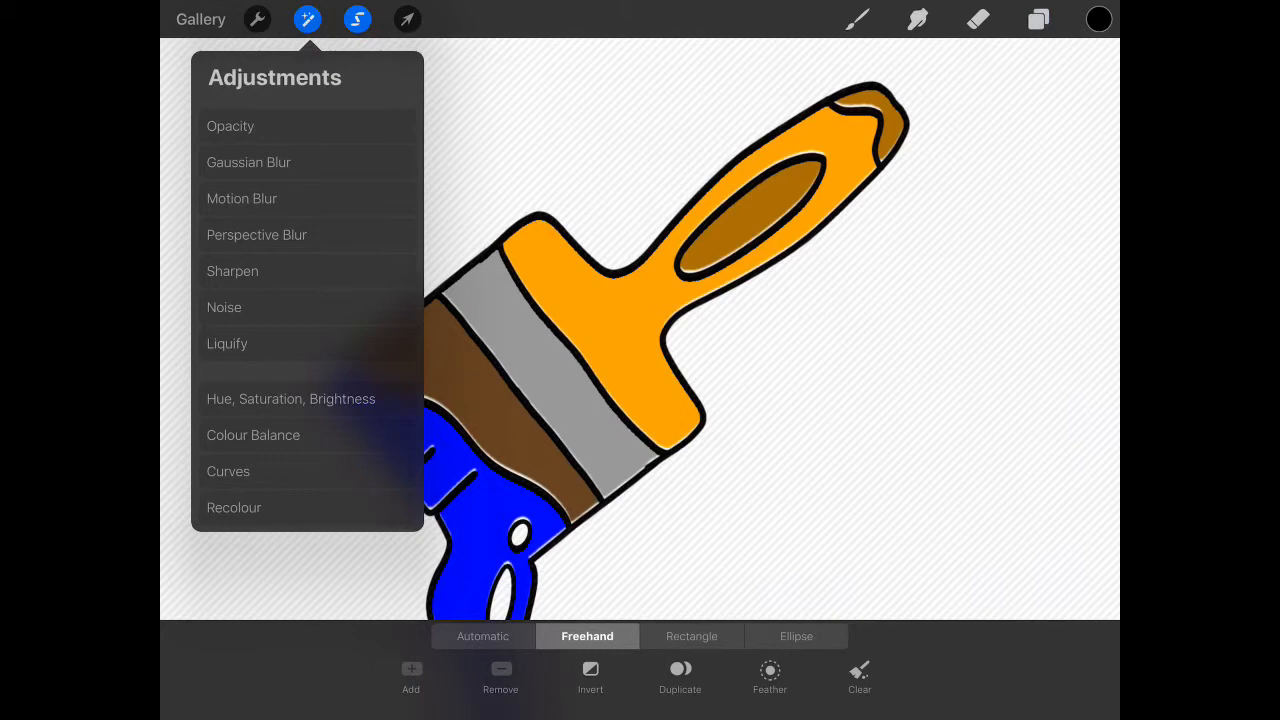
click(248, 162)
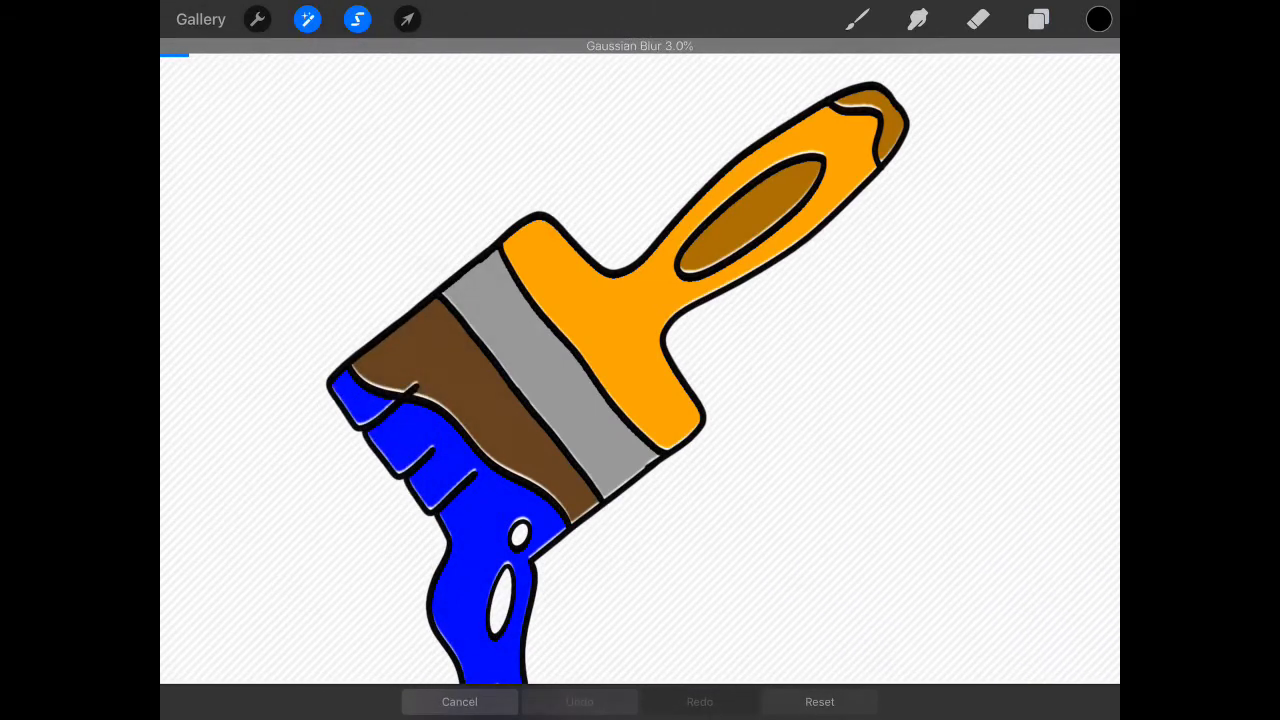
drag(184, 54, 216, 54)
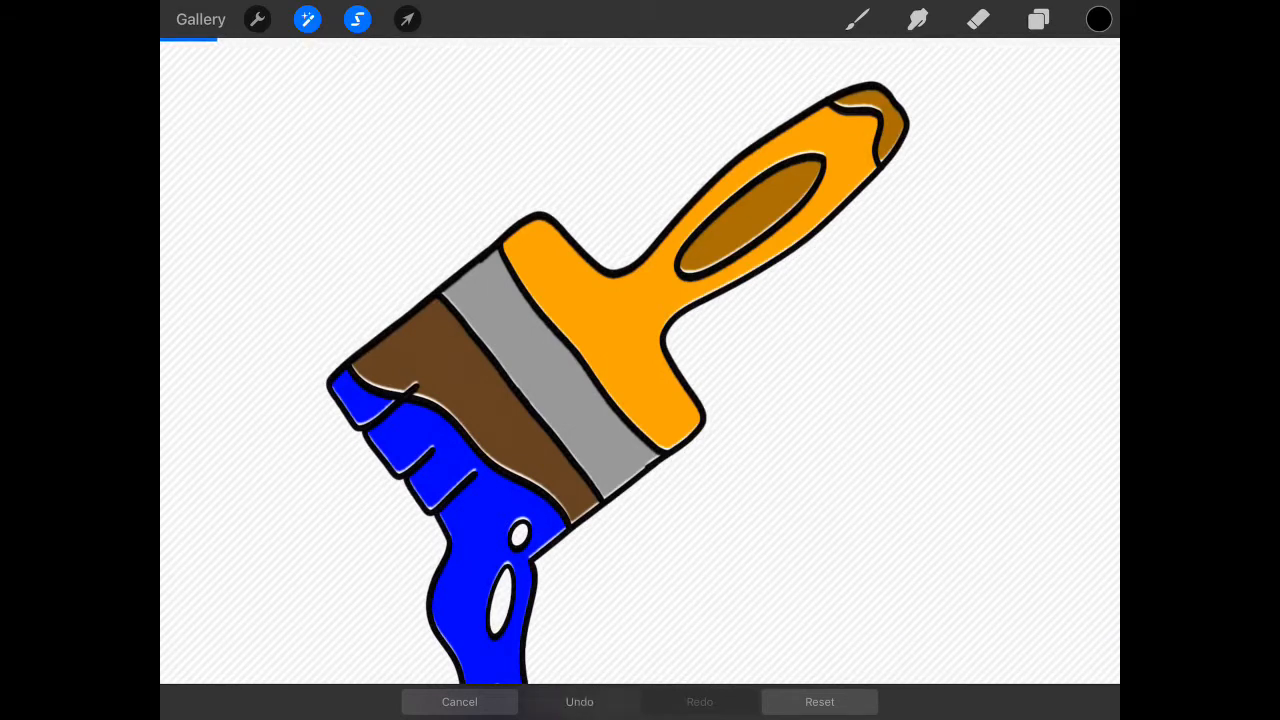
click(408, 20)
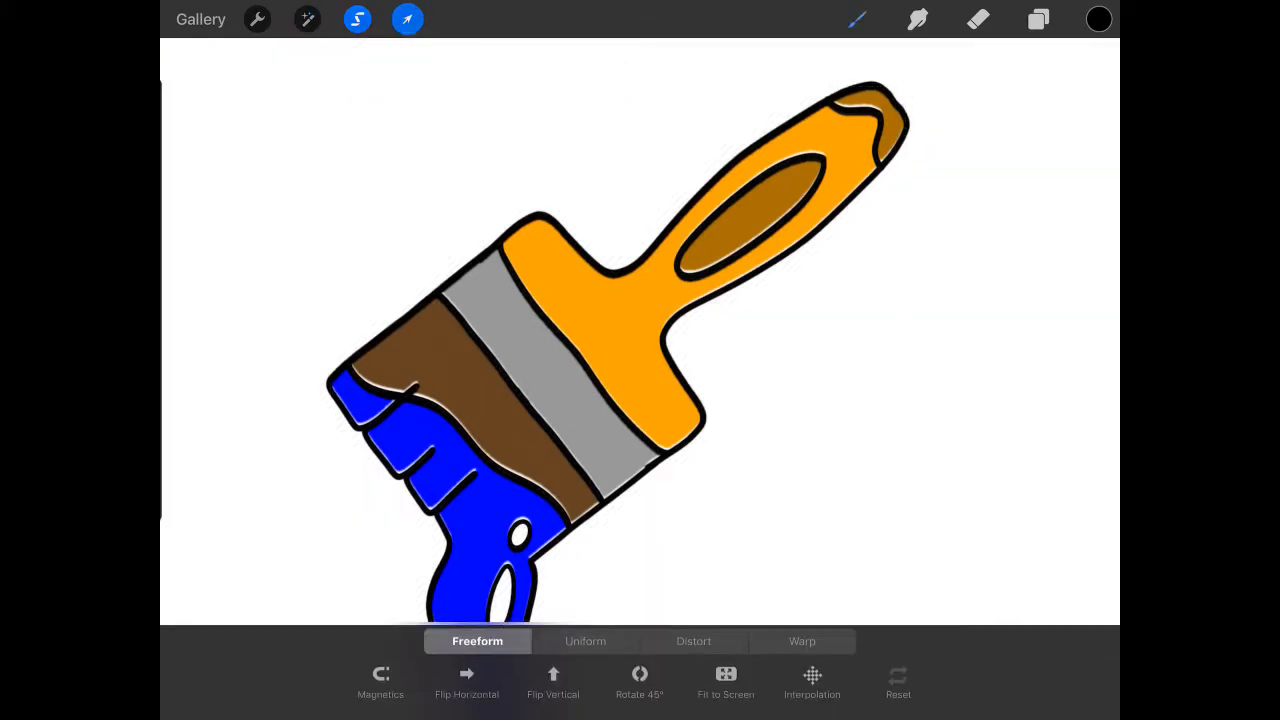
click(408, 20)
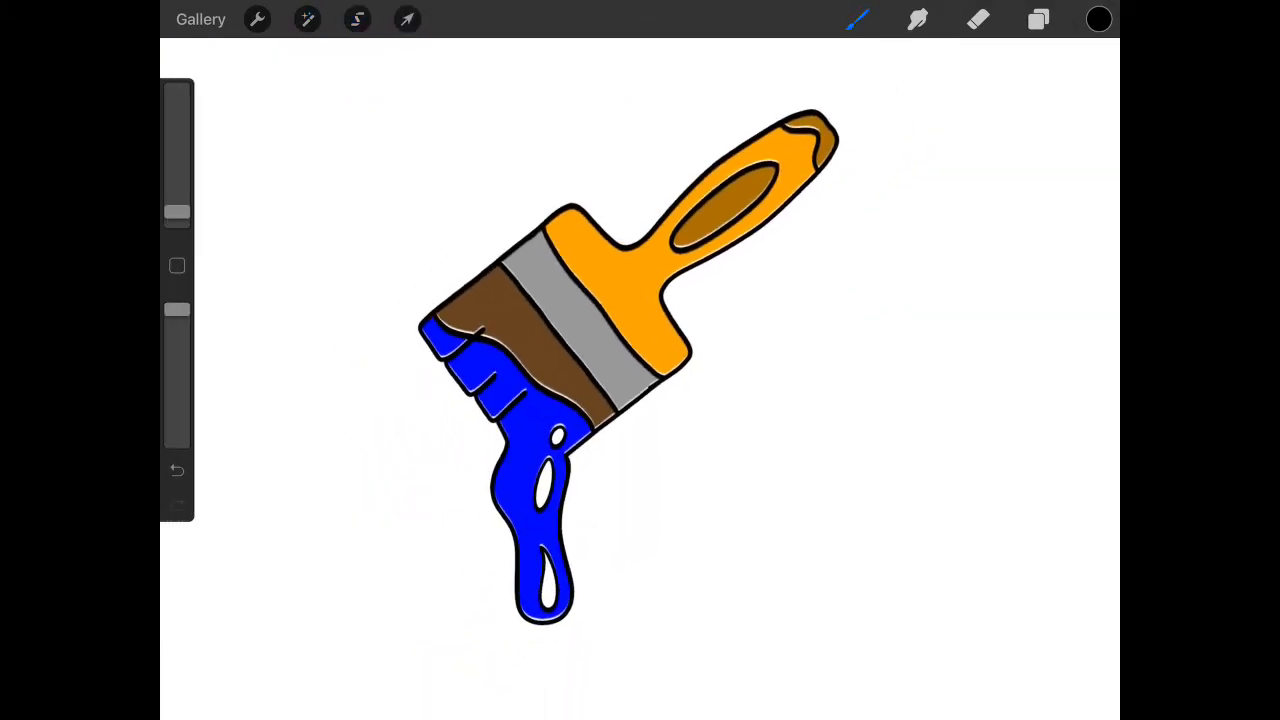
Step: Duplicate the Lineart layer to get a second copy of the outlines
click(1038, 20)
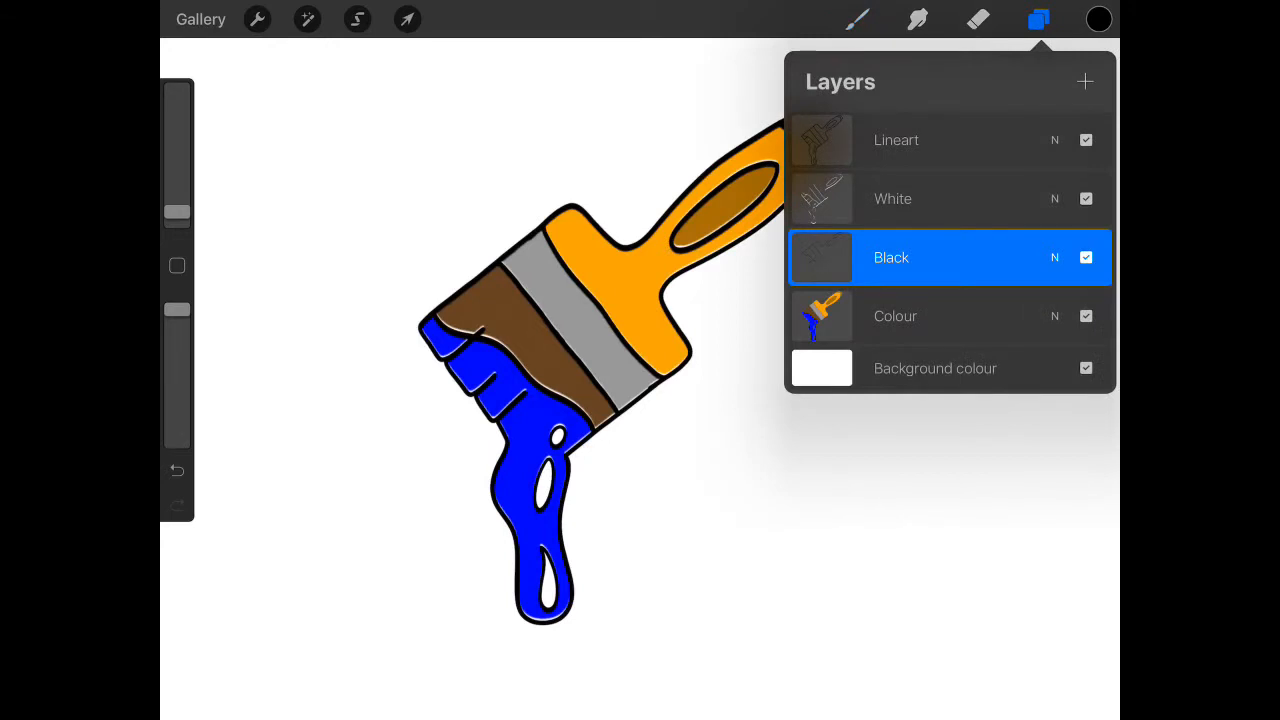
click(896, 140)
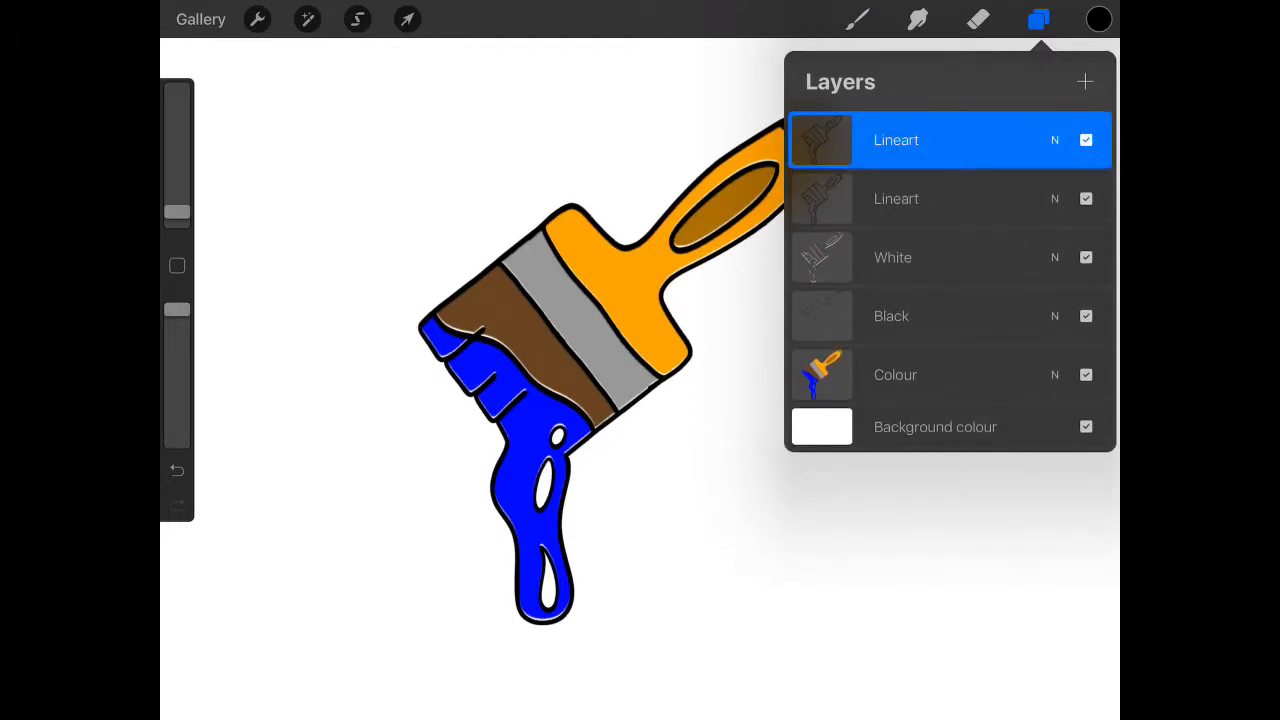
click(406, 20)
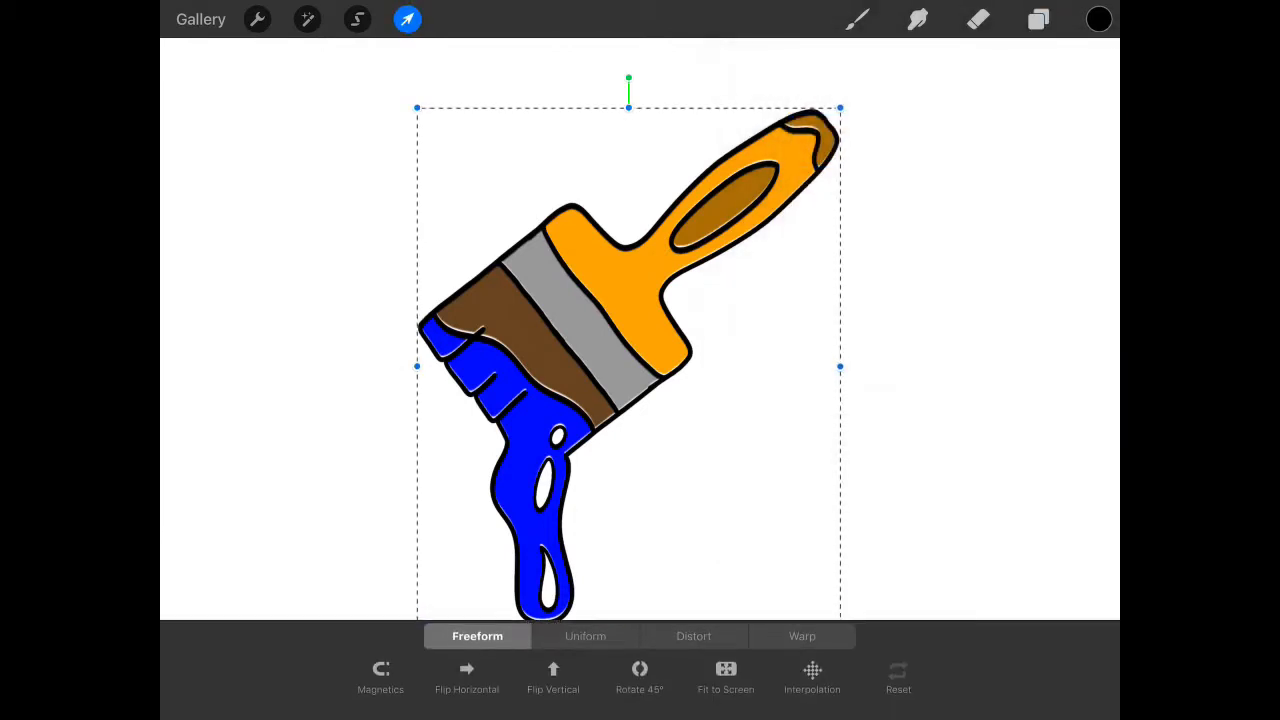
click(1038, 20)
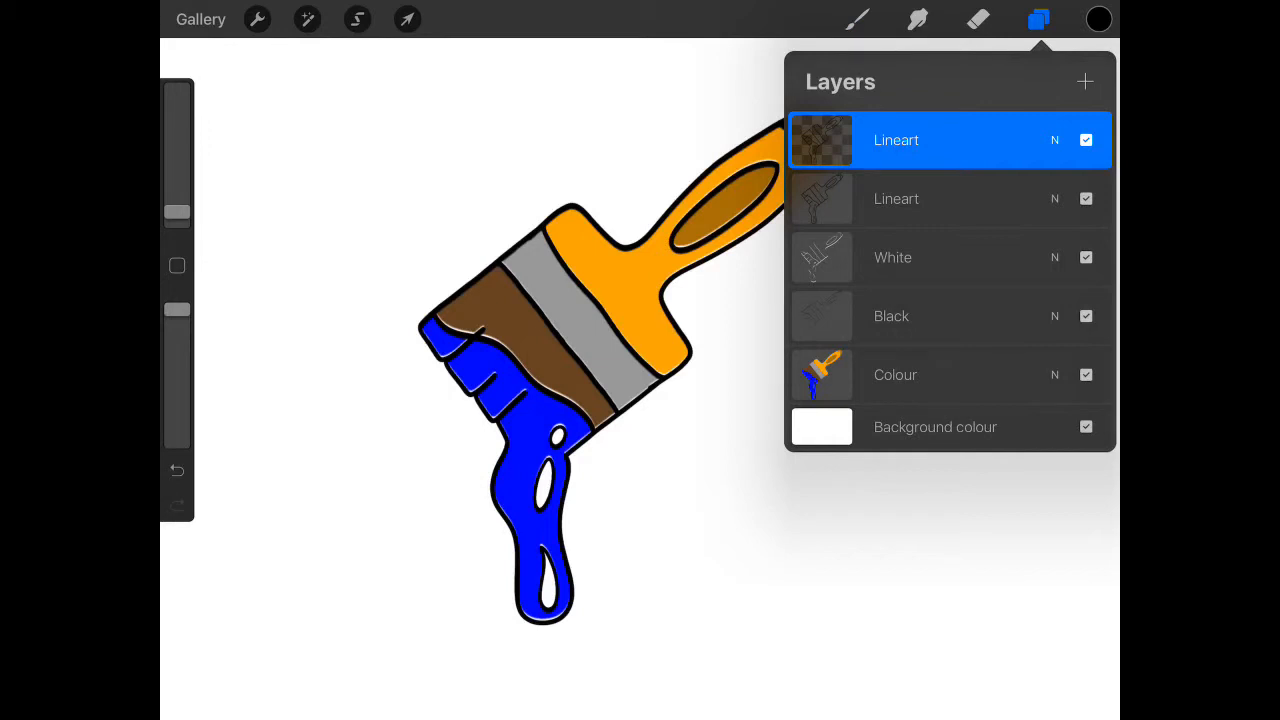
Step: Recolour the copied line art white and rename it 'White Line'
click(1098, 20)
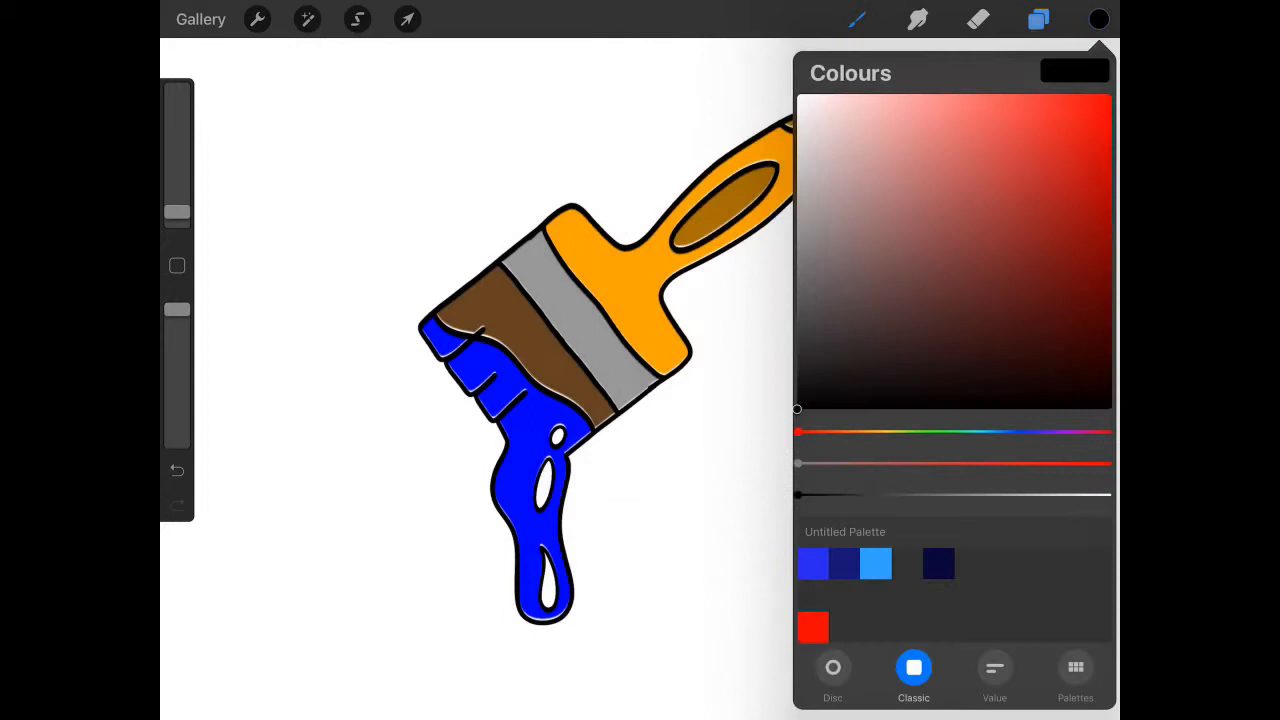
click(1038, 20)
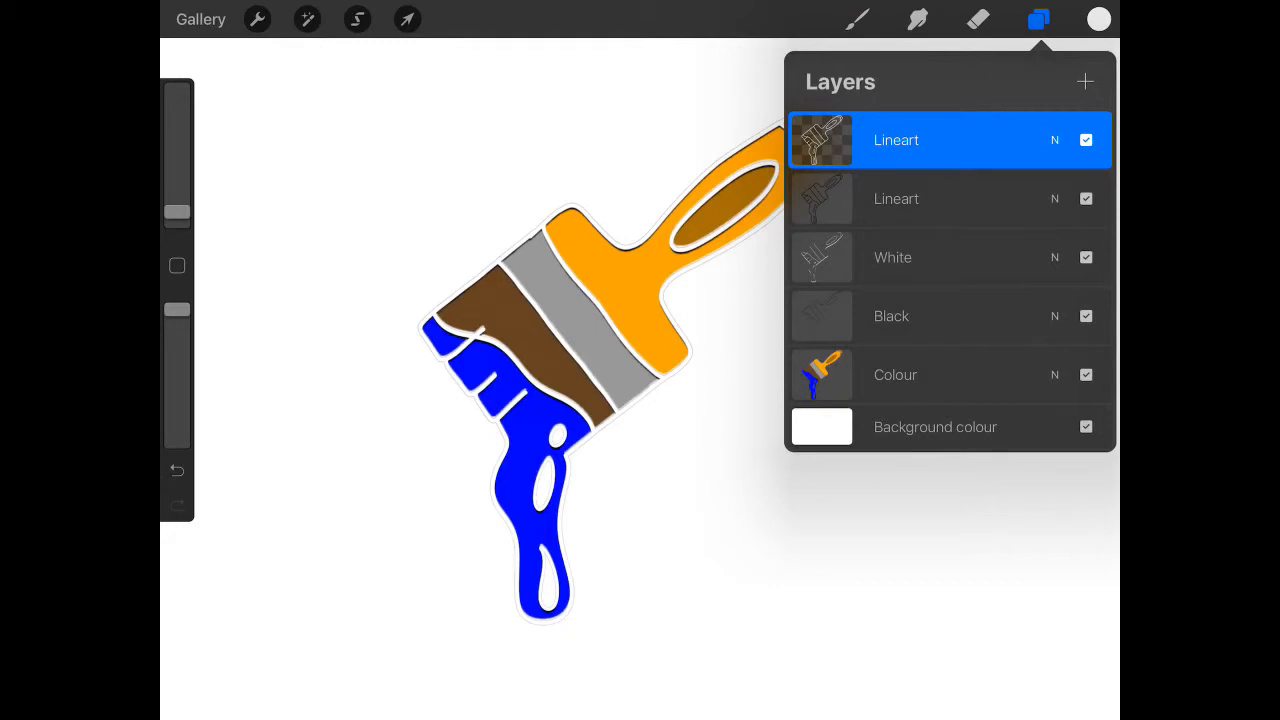
click(896, 140)
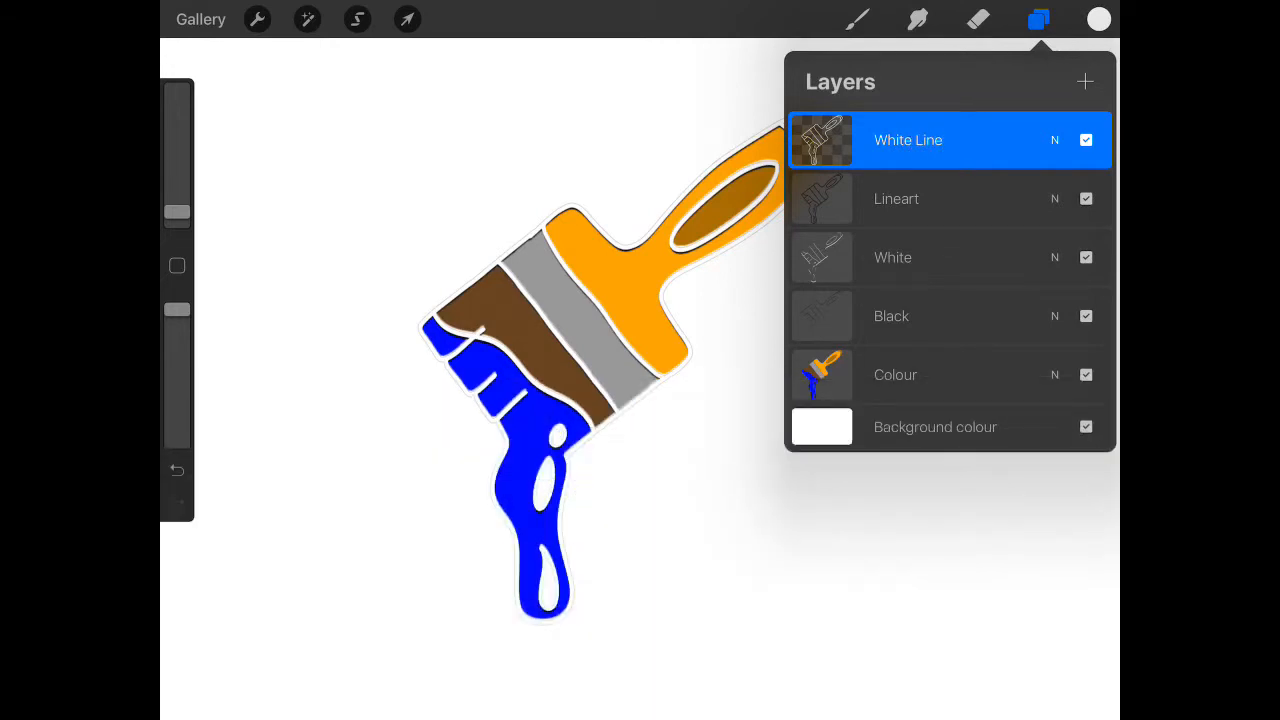
click(408, 20)
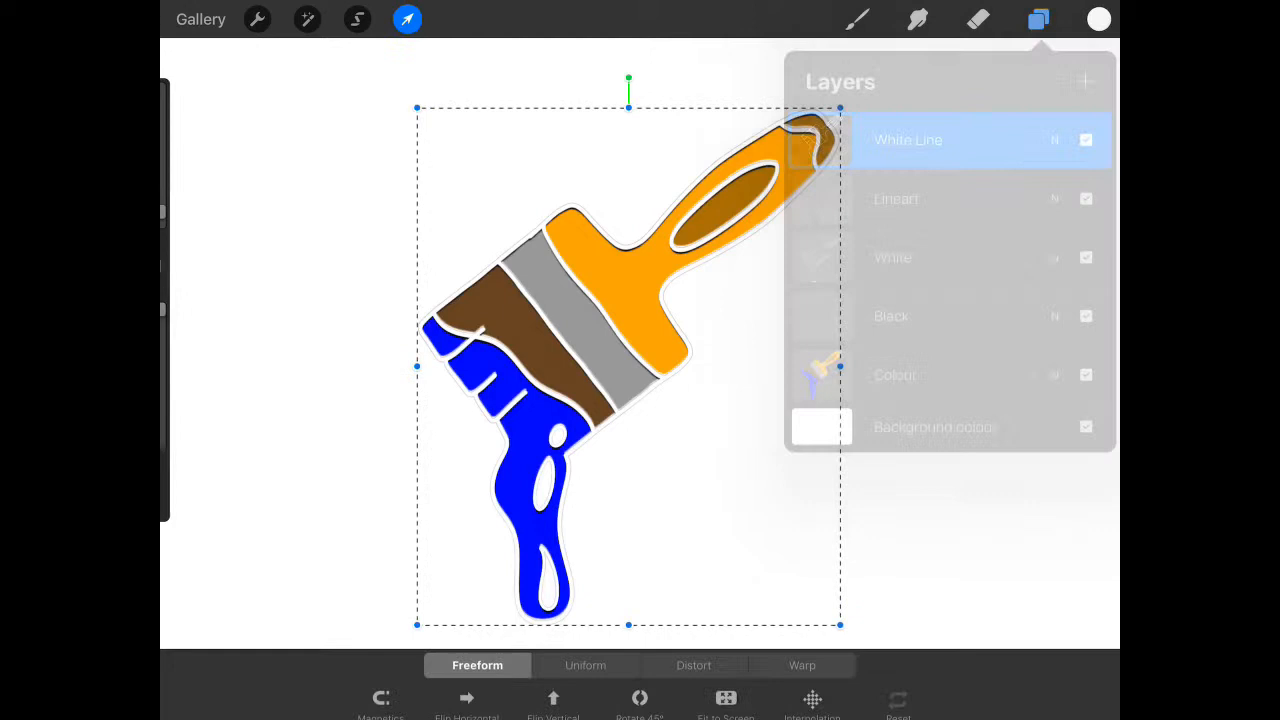
Step: Shift the White Line layer slightly so a thin white edge peeks beside the black outlines
click(1038, 20)
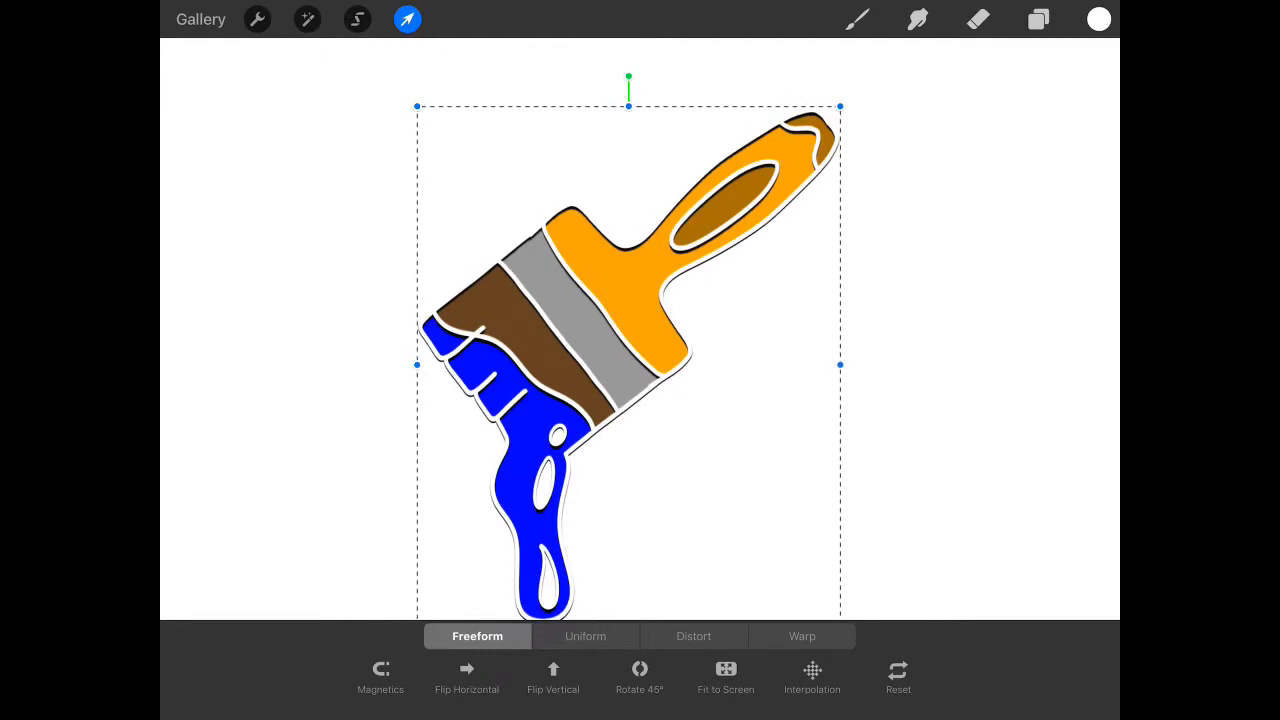
click(1038, 20)
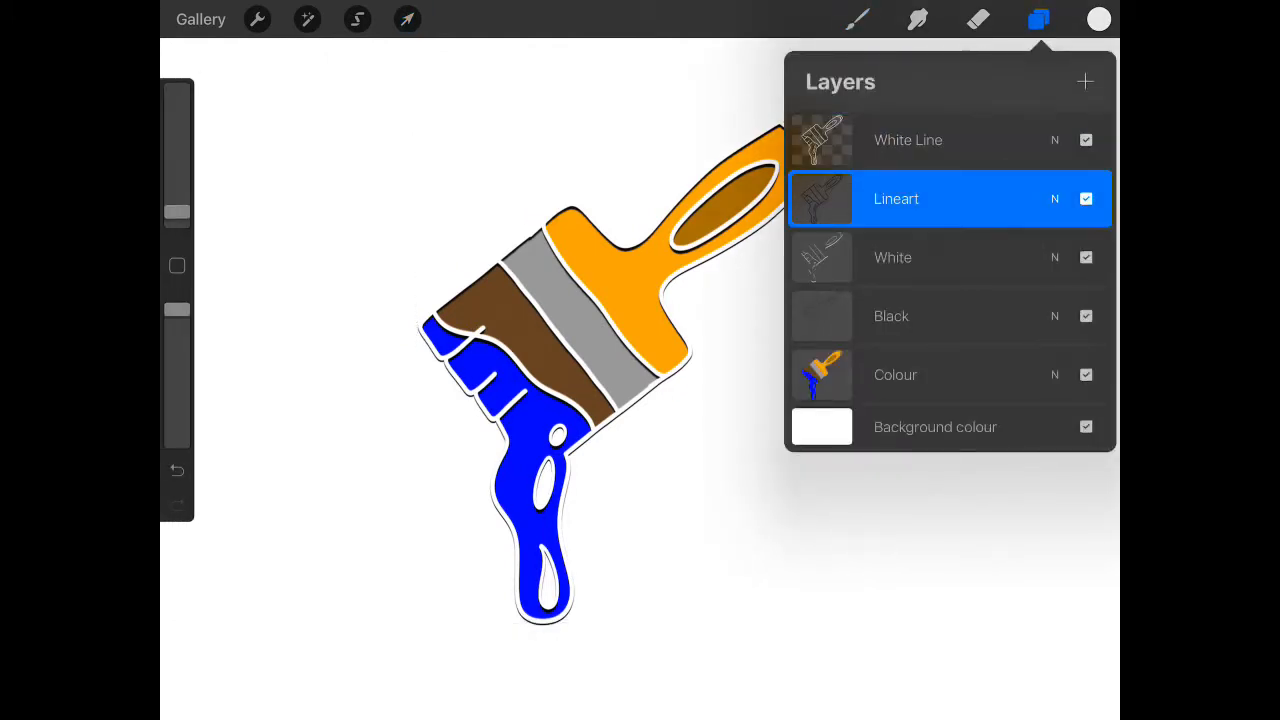
click(896, 198)
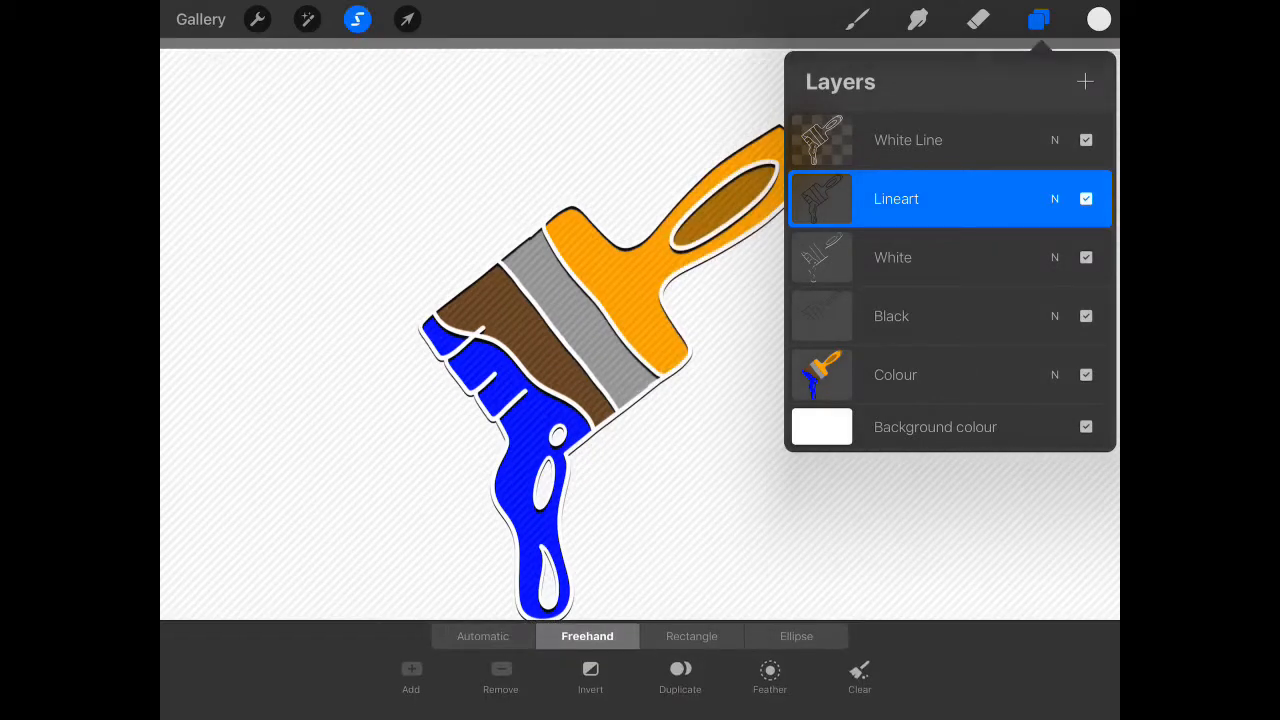
click(908, 140)
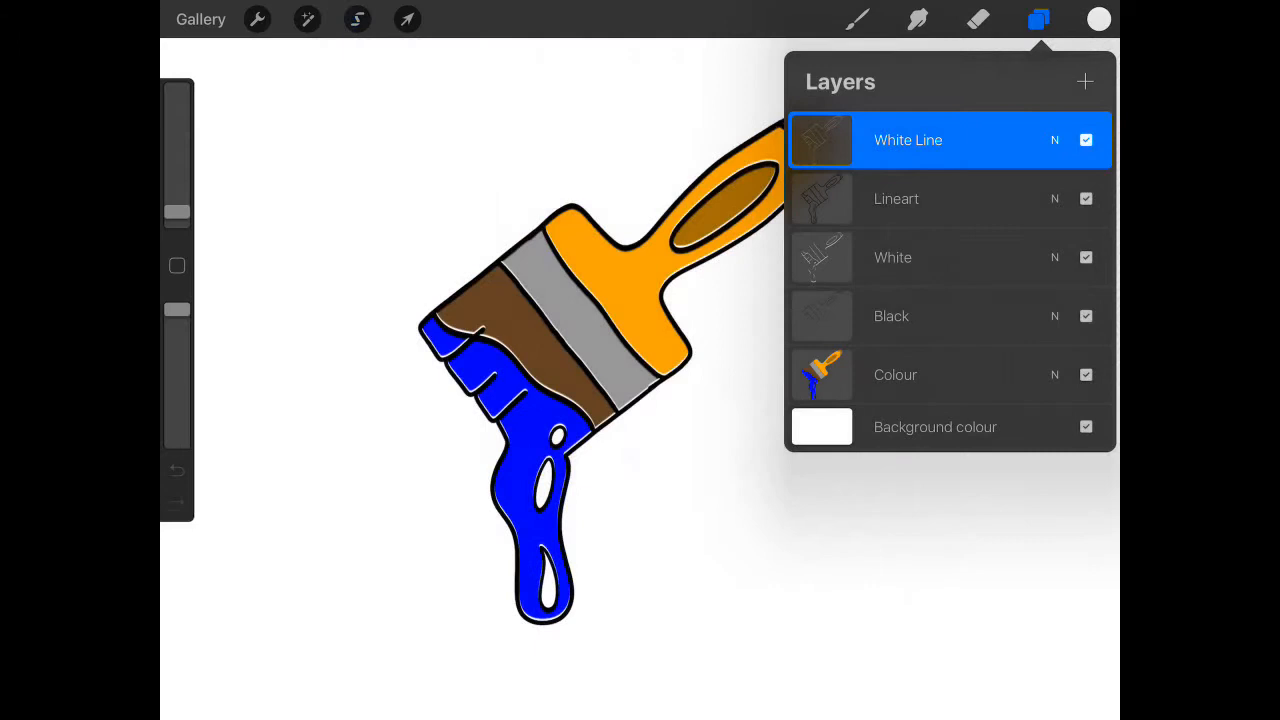
Step: Select the Lineart contents and fine-tune the line art position, zooming in on the handle
click(896, 198)
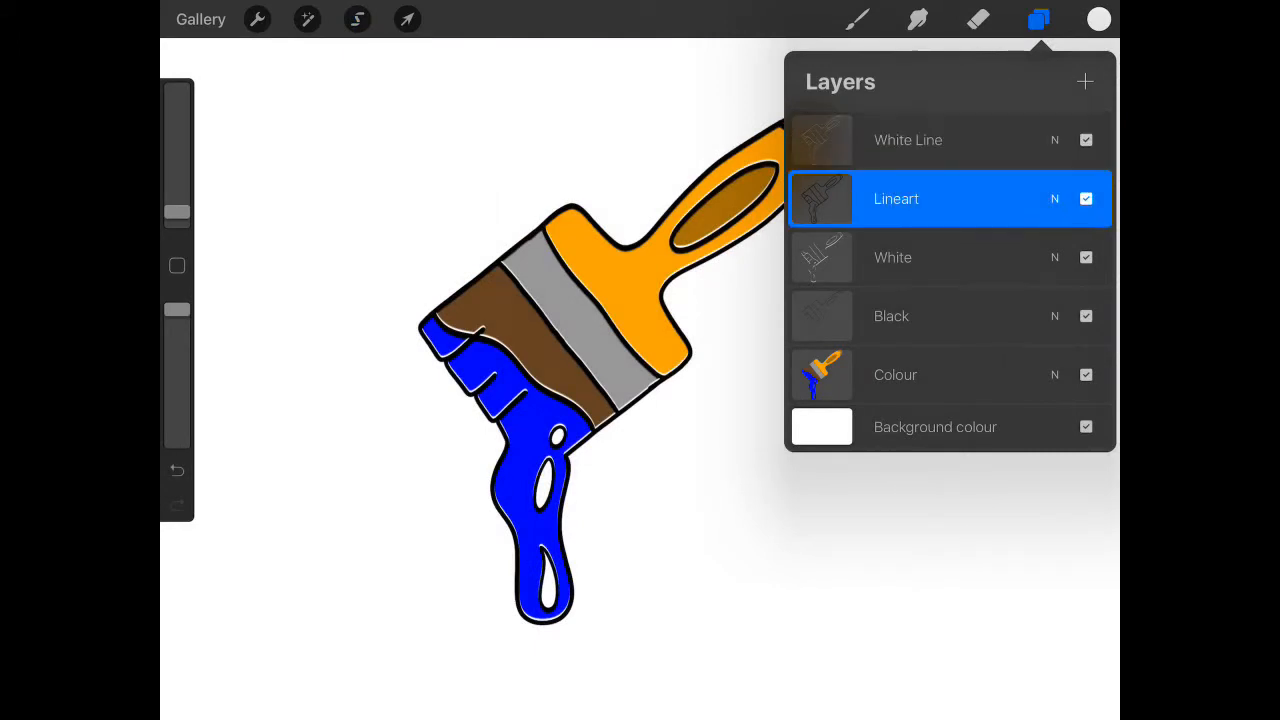
click(408, 20)
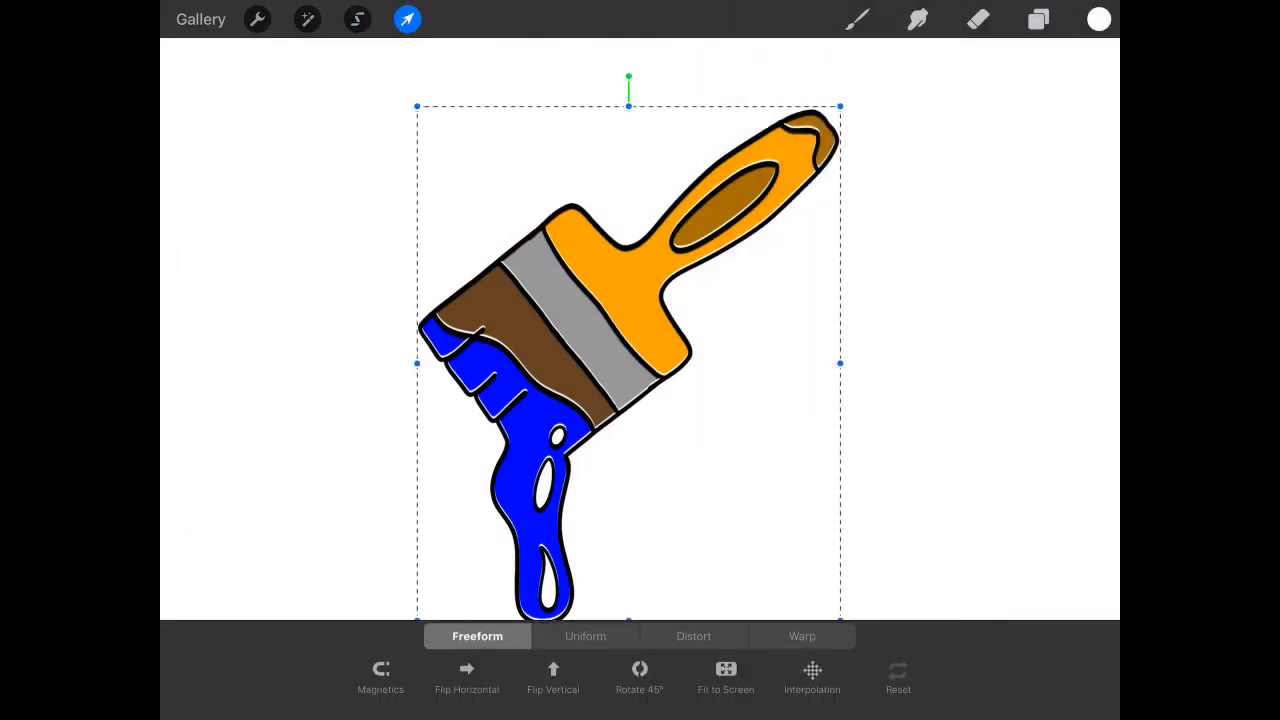
click(408, 20)
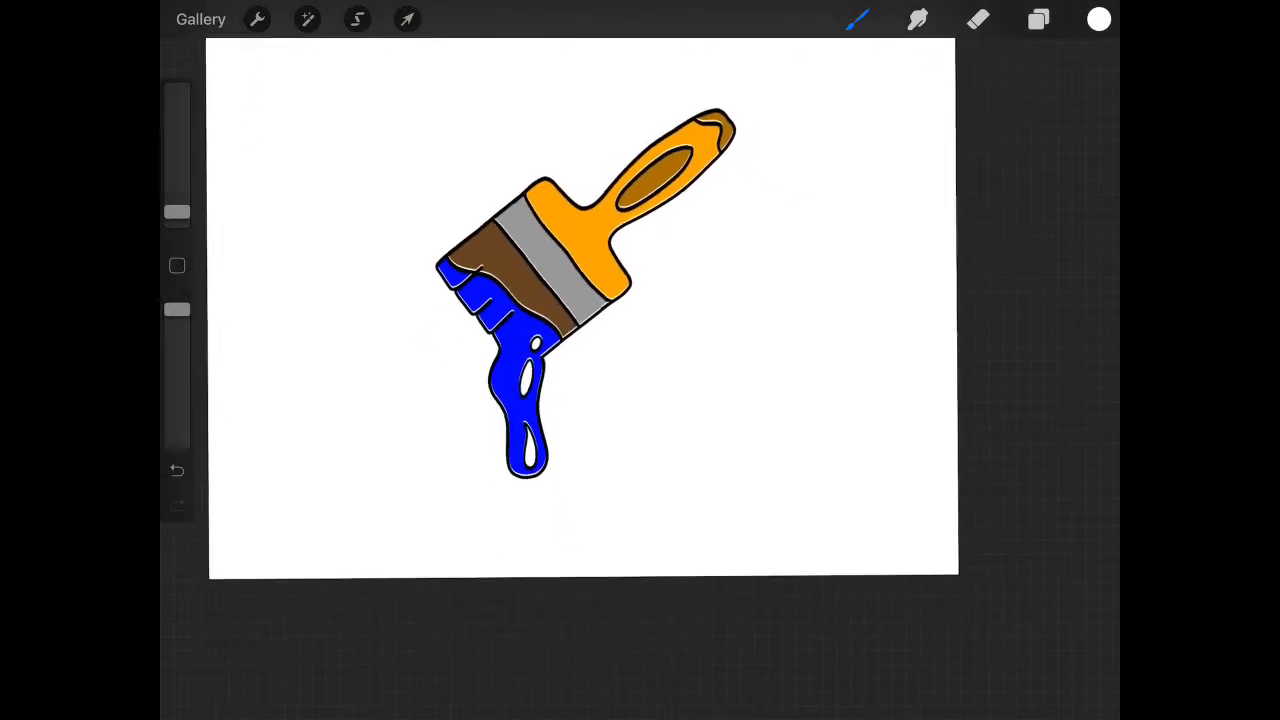
click(408, 20)
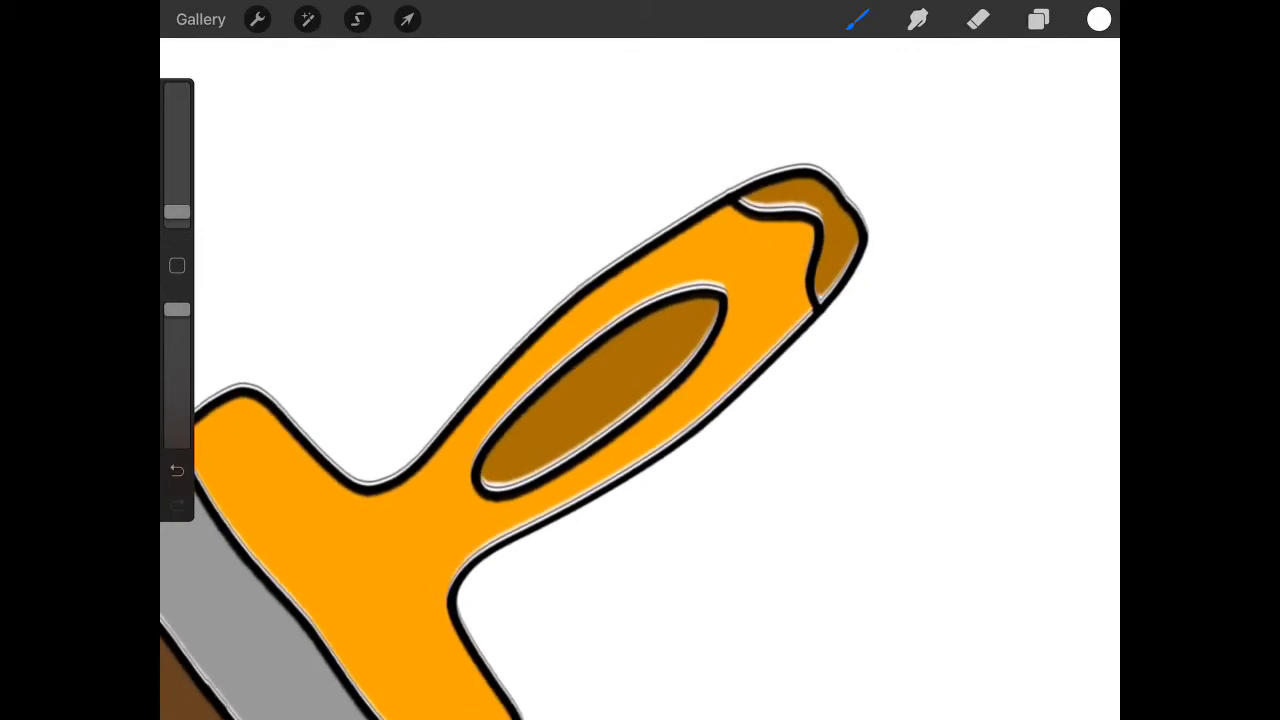
Step: Within the Lineart selection, soften the White Line layer with a Gaussian blur of about 2.6%
click(1038, 20)
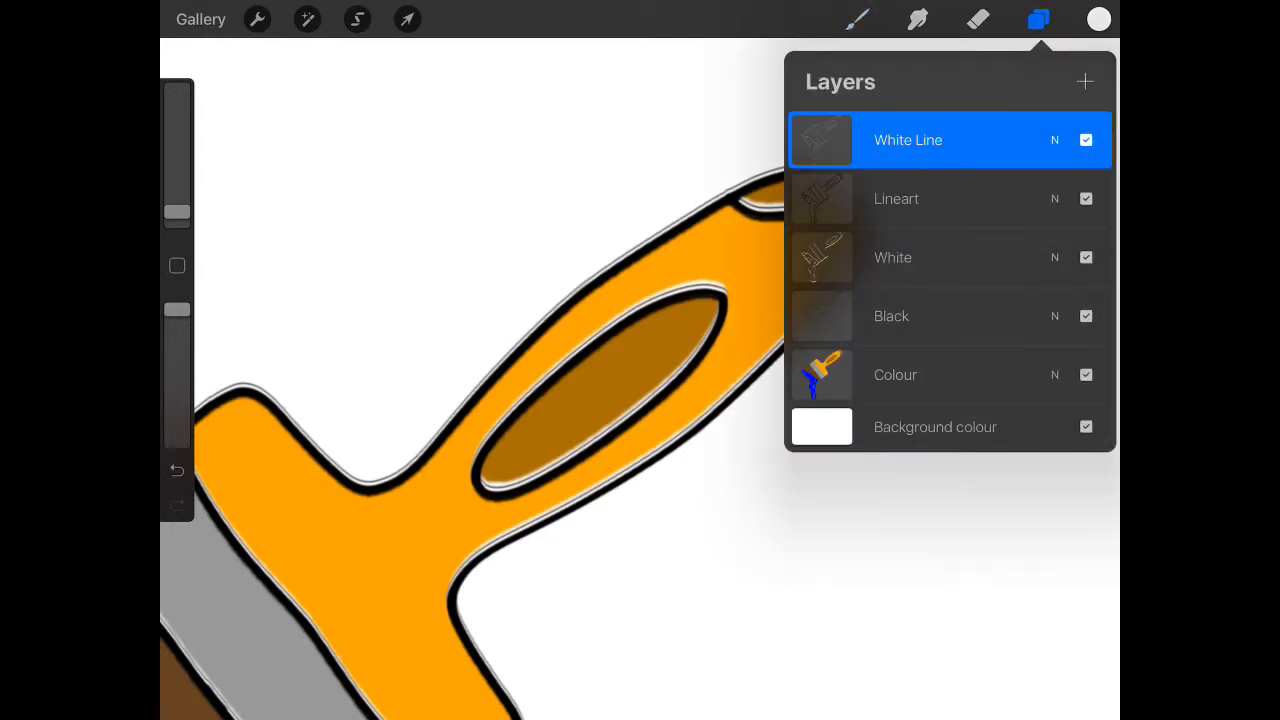
click(896, 198)
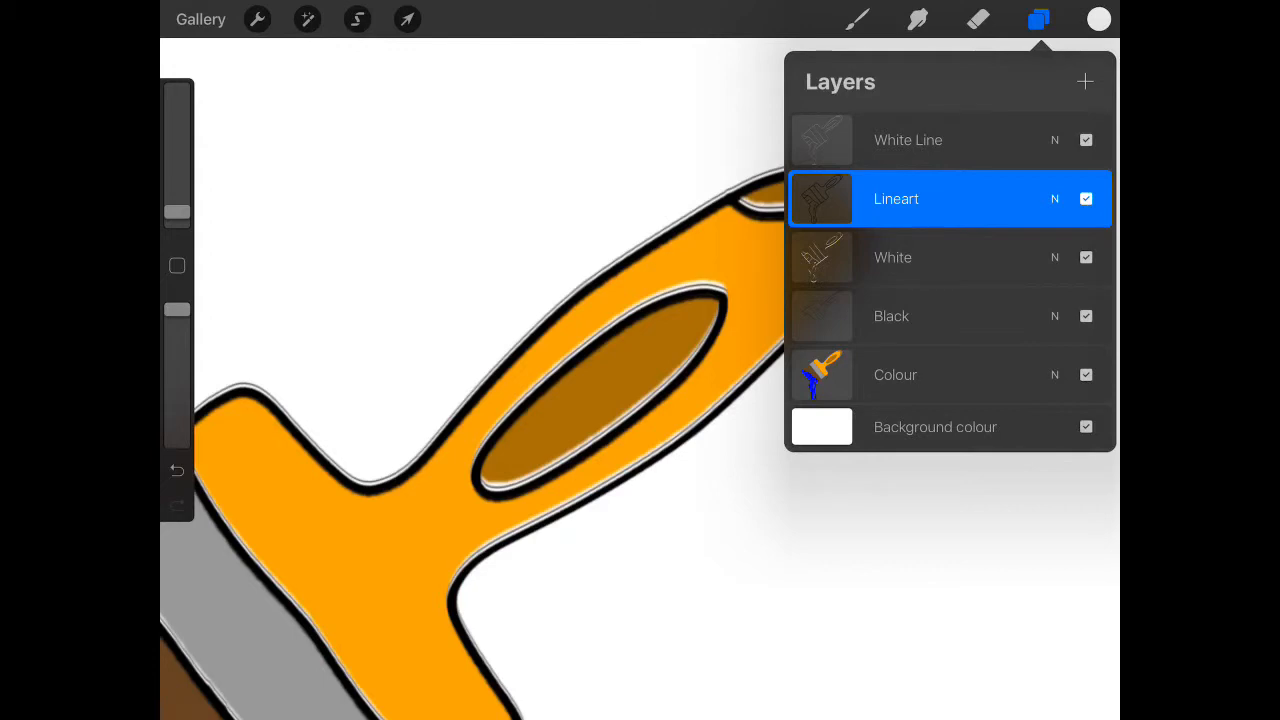
click(356, 20)
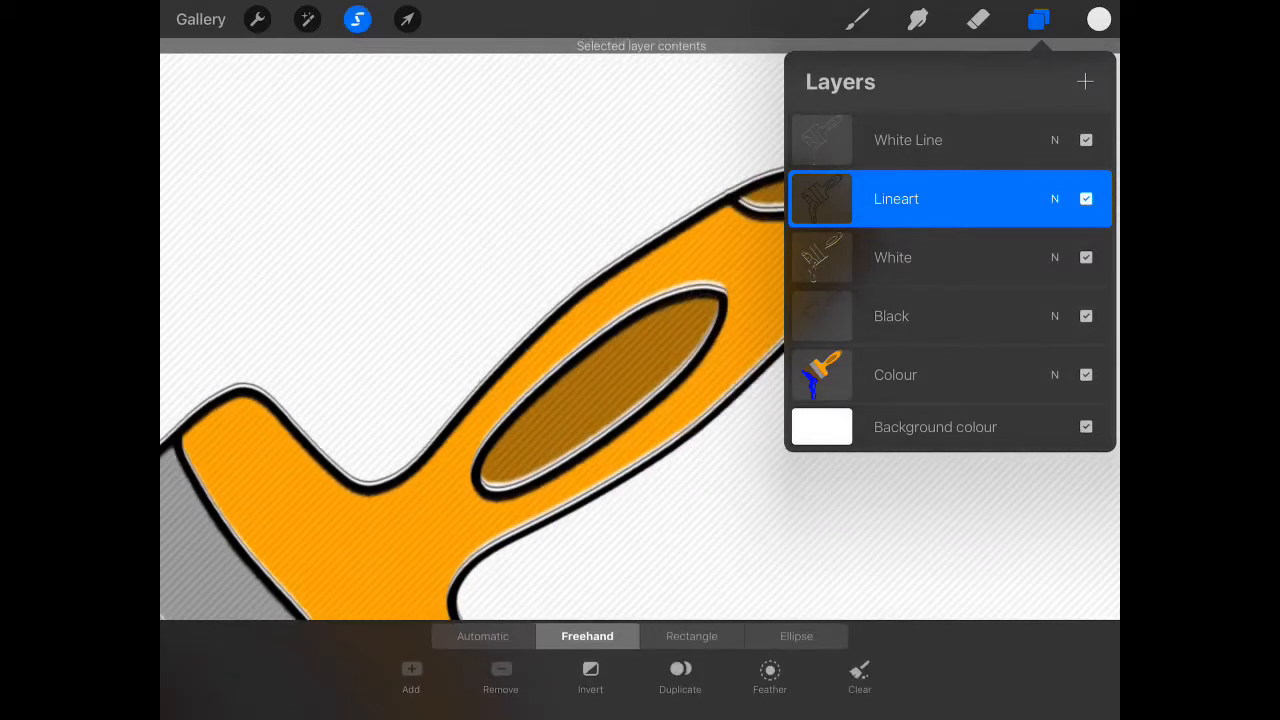
click(908, 140)
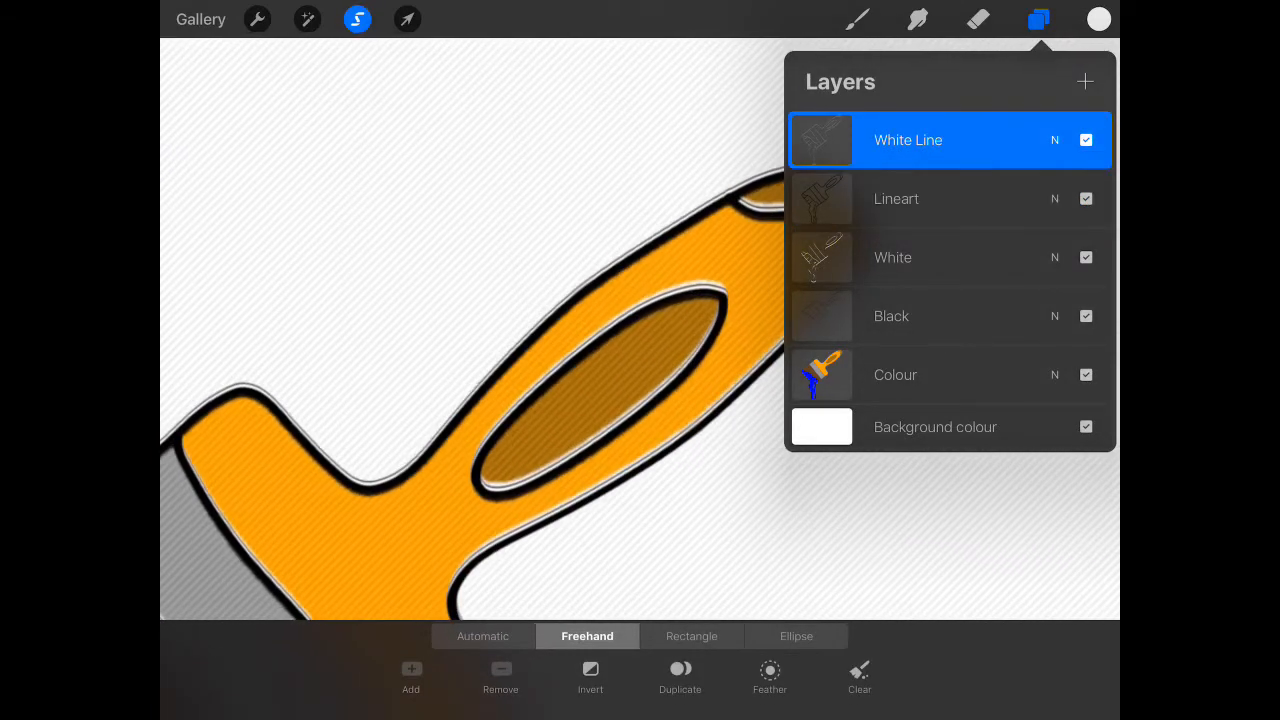
click(308, 18)
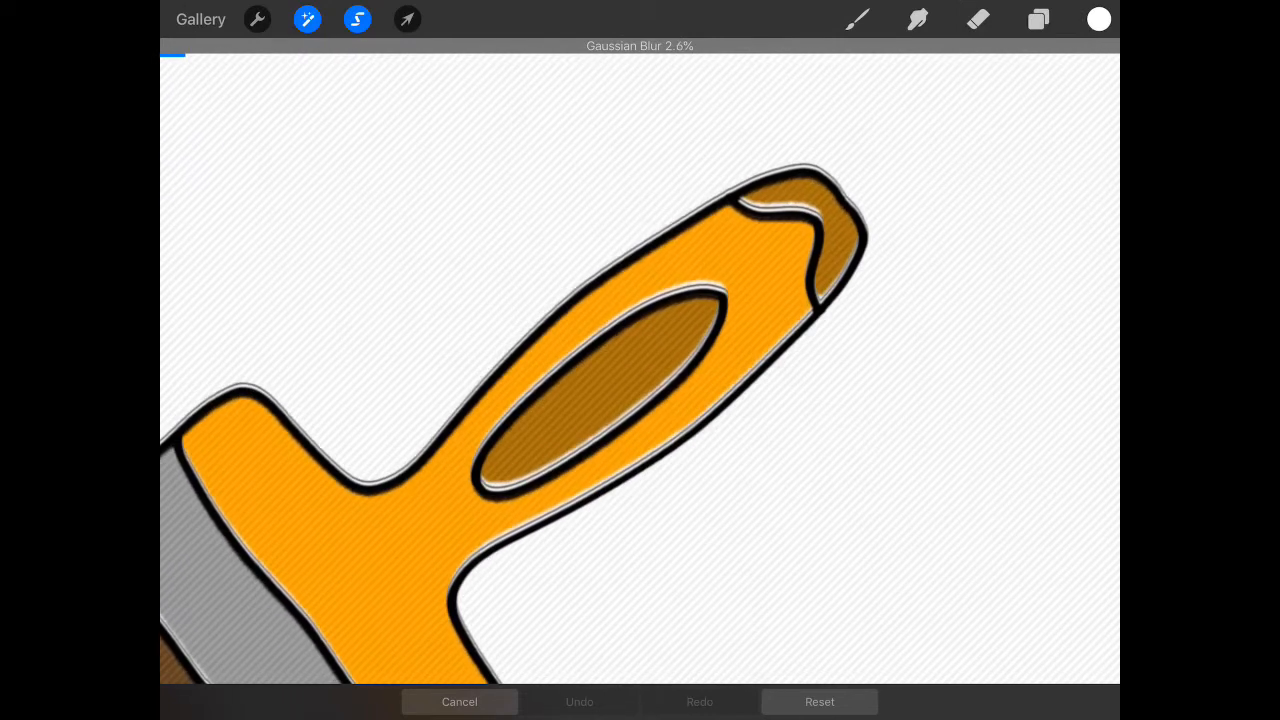
click(408, 20)
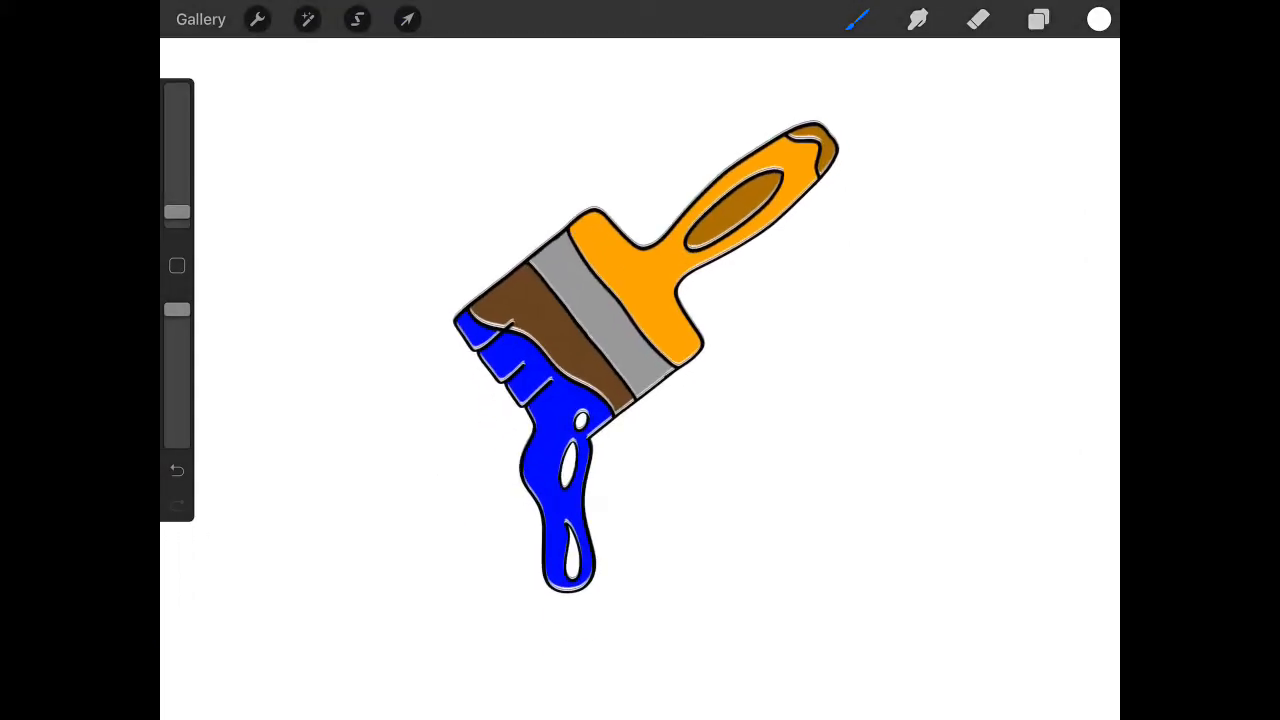
Step: Group all paintbrush layers as 'Brush' and add a new empty layer above it
click(1038, 20)
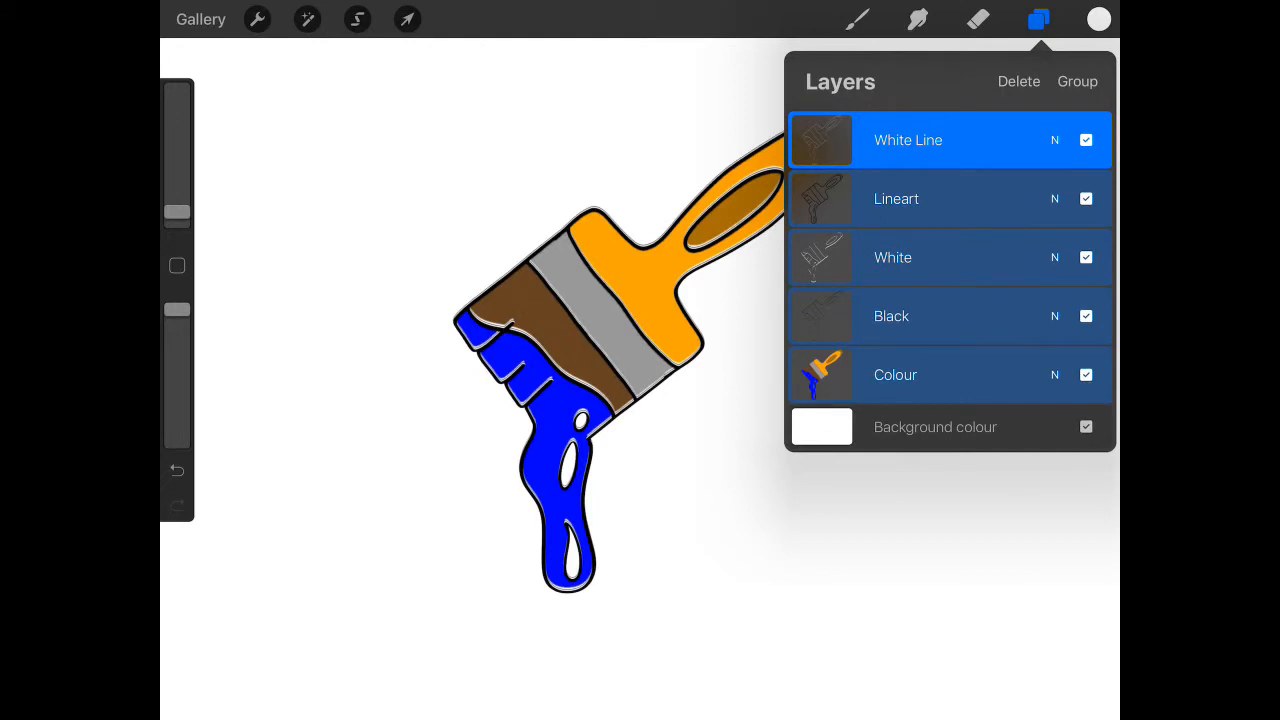
click(1076, 80)
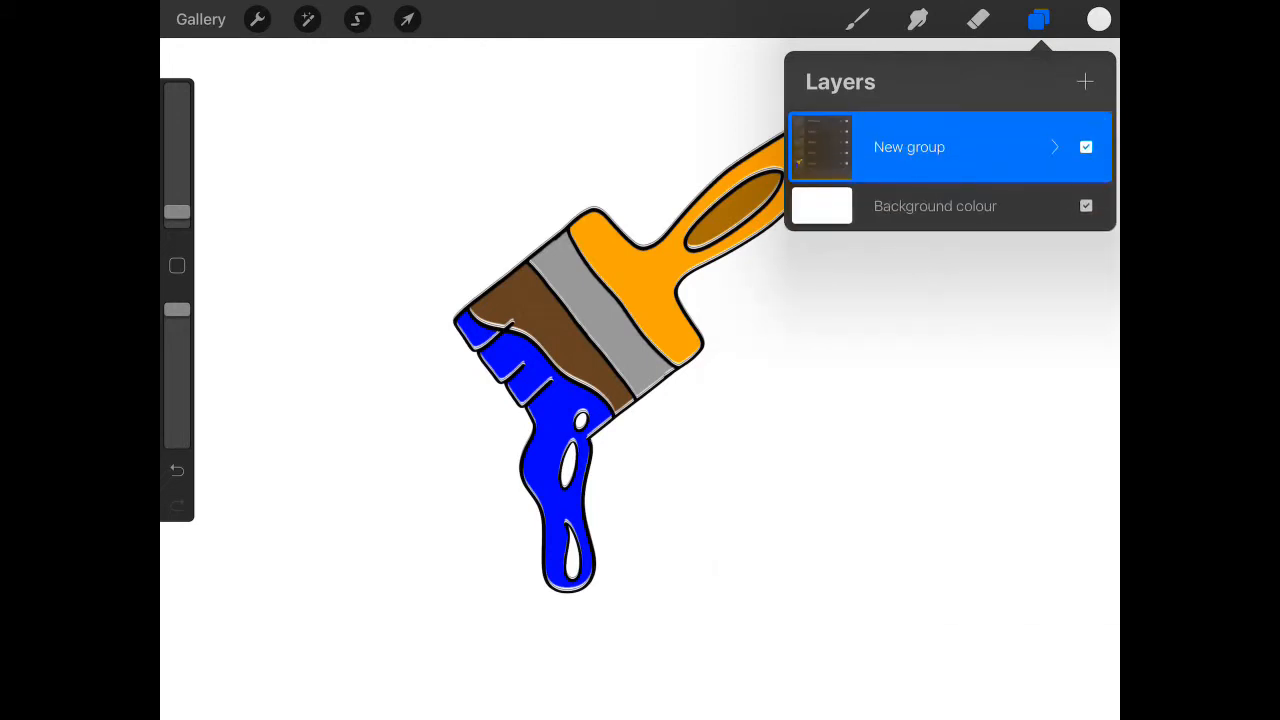
double_click(908, 148)
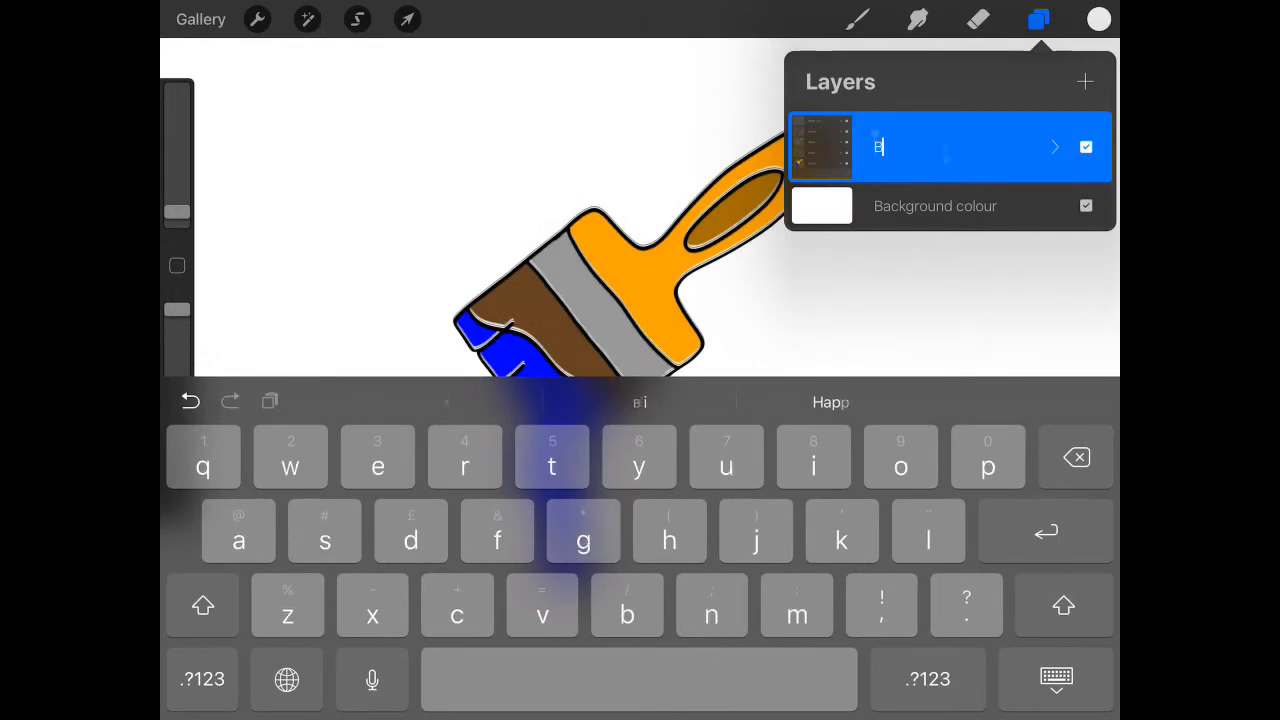
text(rush)
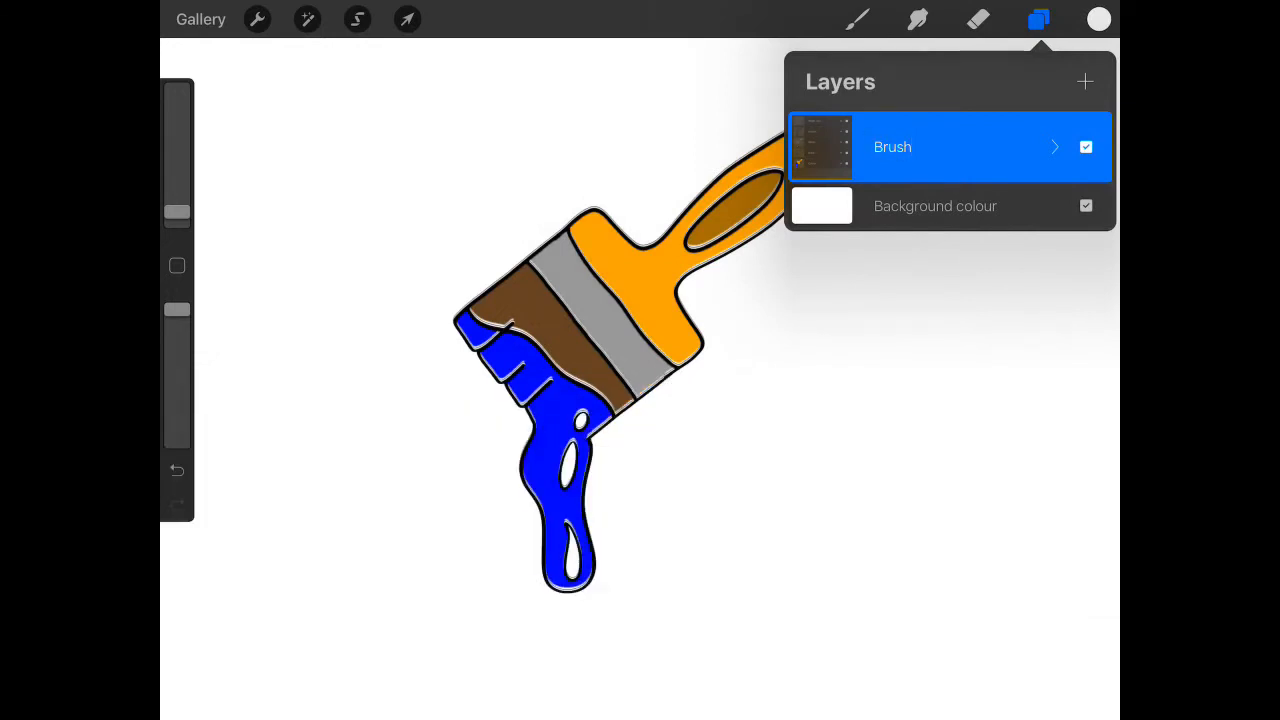
click(1084, 82)
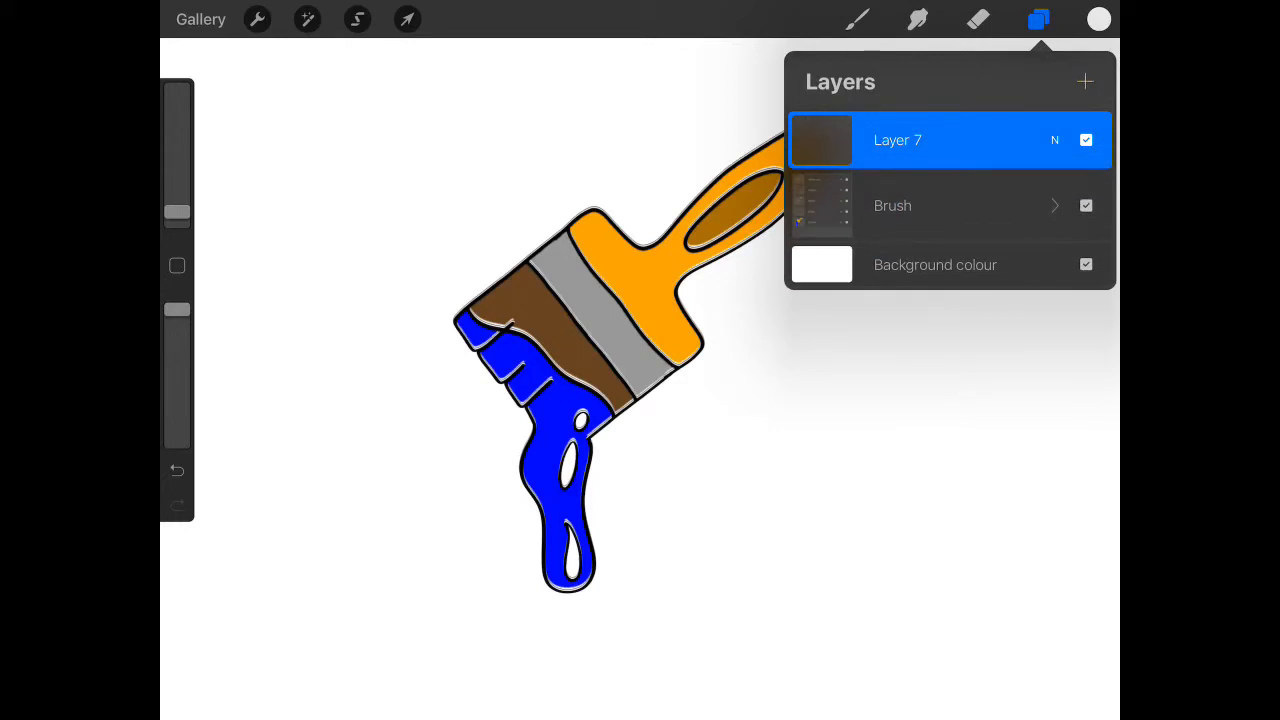
Step: On a layer below Brush, draw and fill a bright blue rectangular card with the Monoline brush
drag(896, 140, 896, 212)
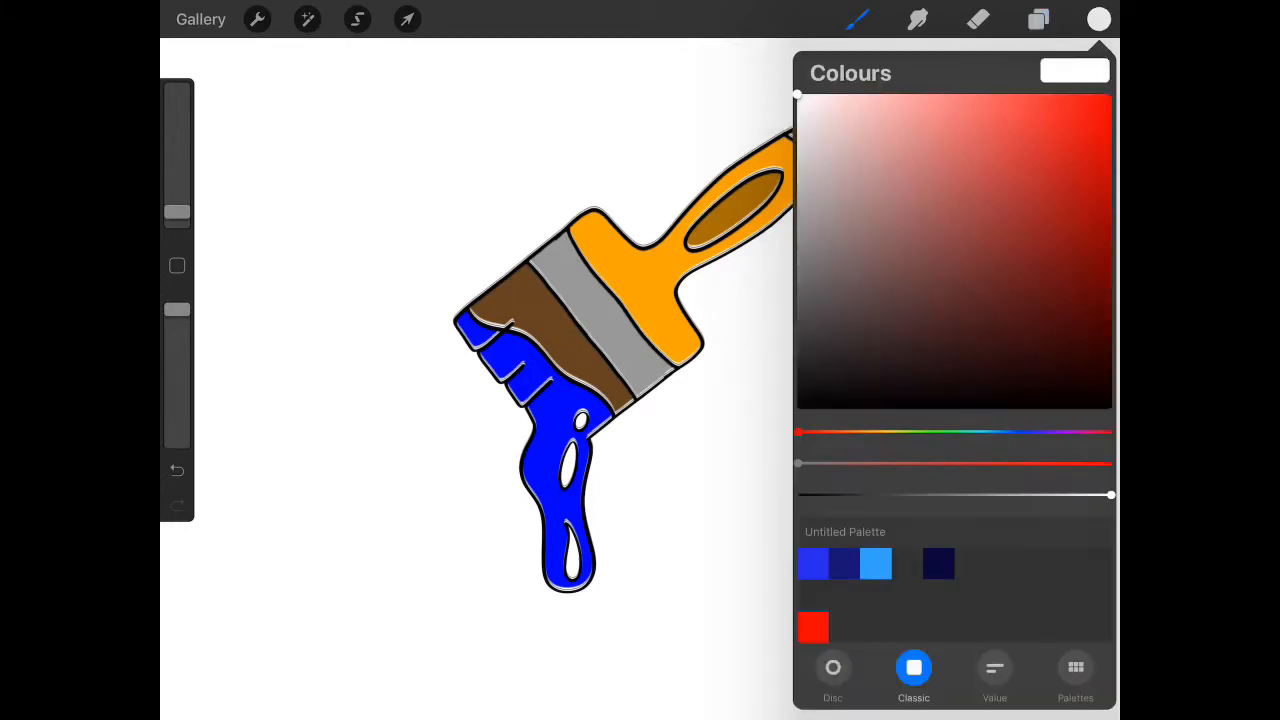
click(1078, 108)
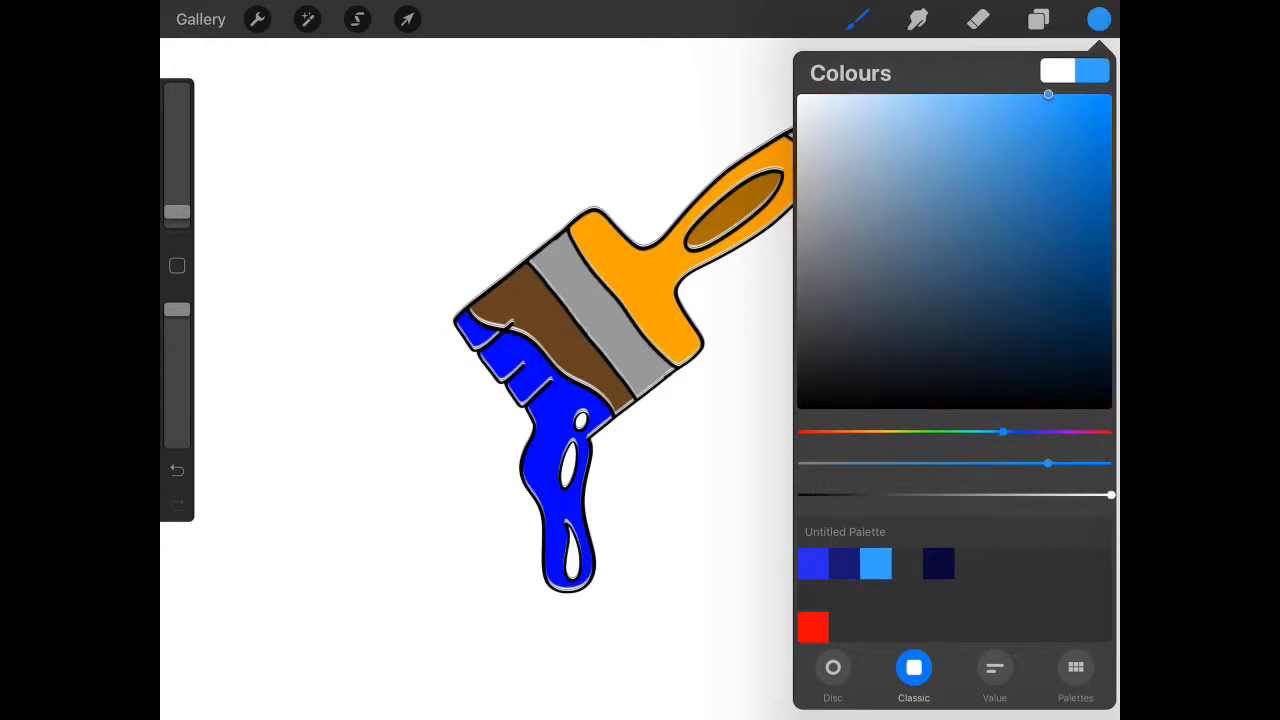
click(1098, 18)
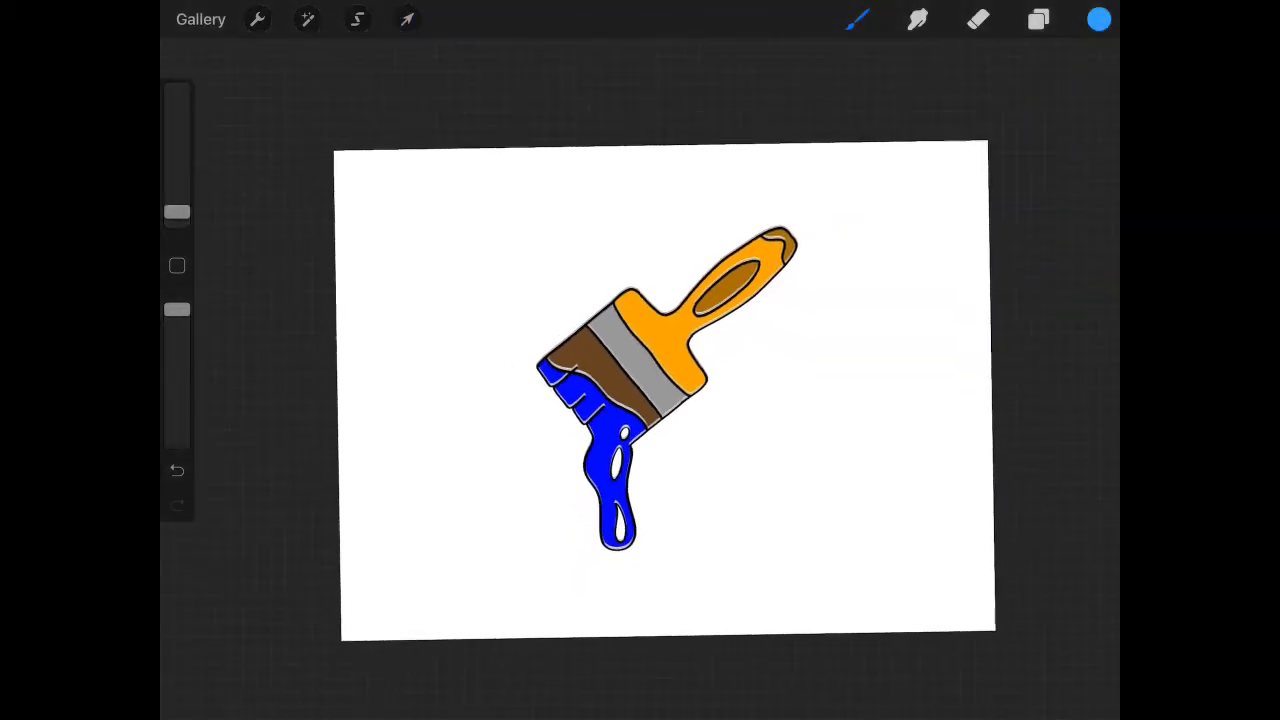
click(856, 20)
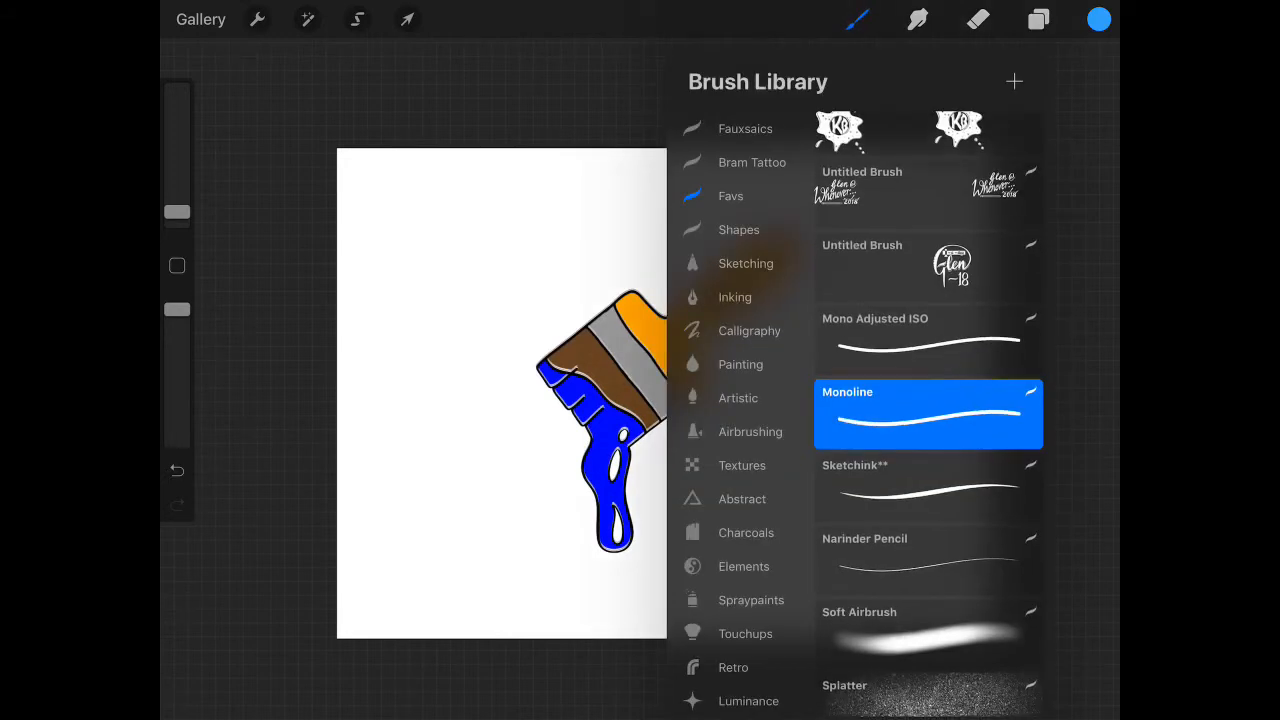
click(856, 20)
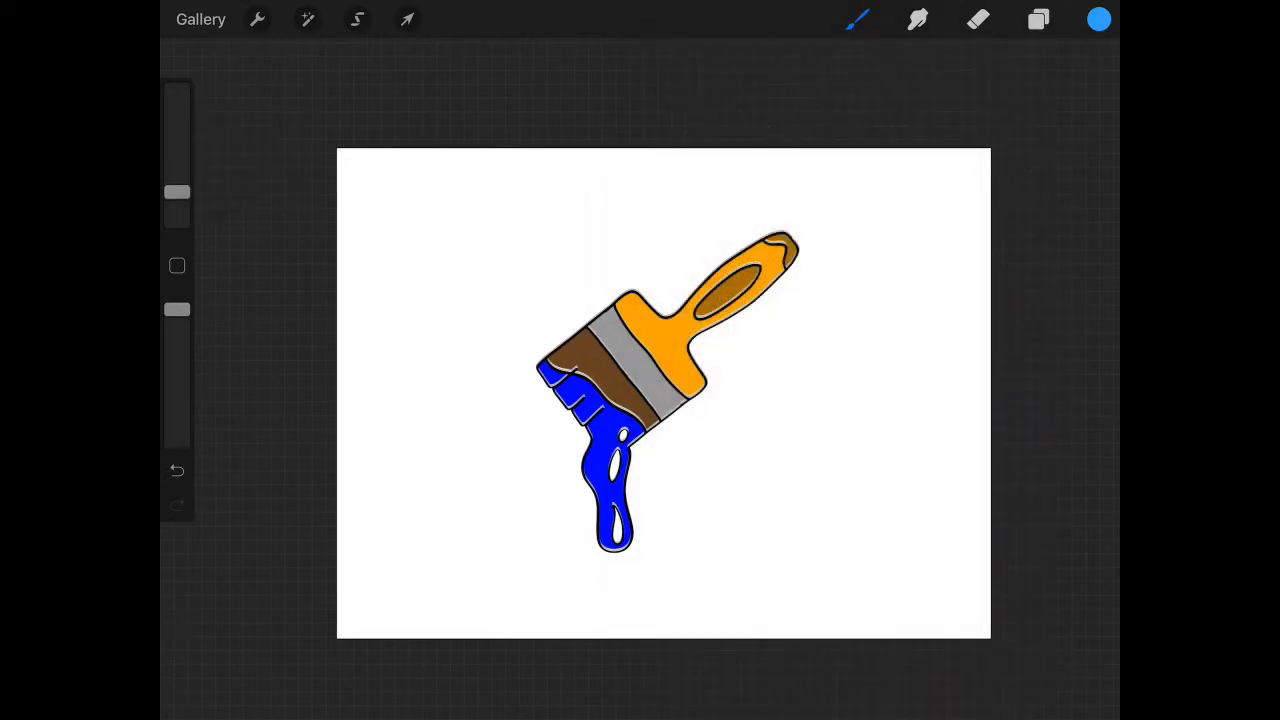
drag(450, 258, 468, 528)
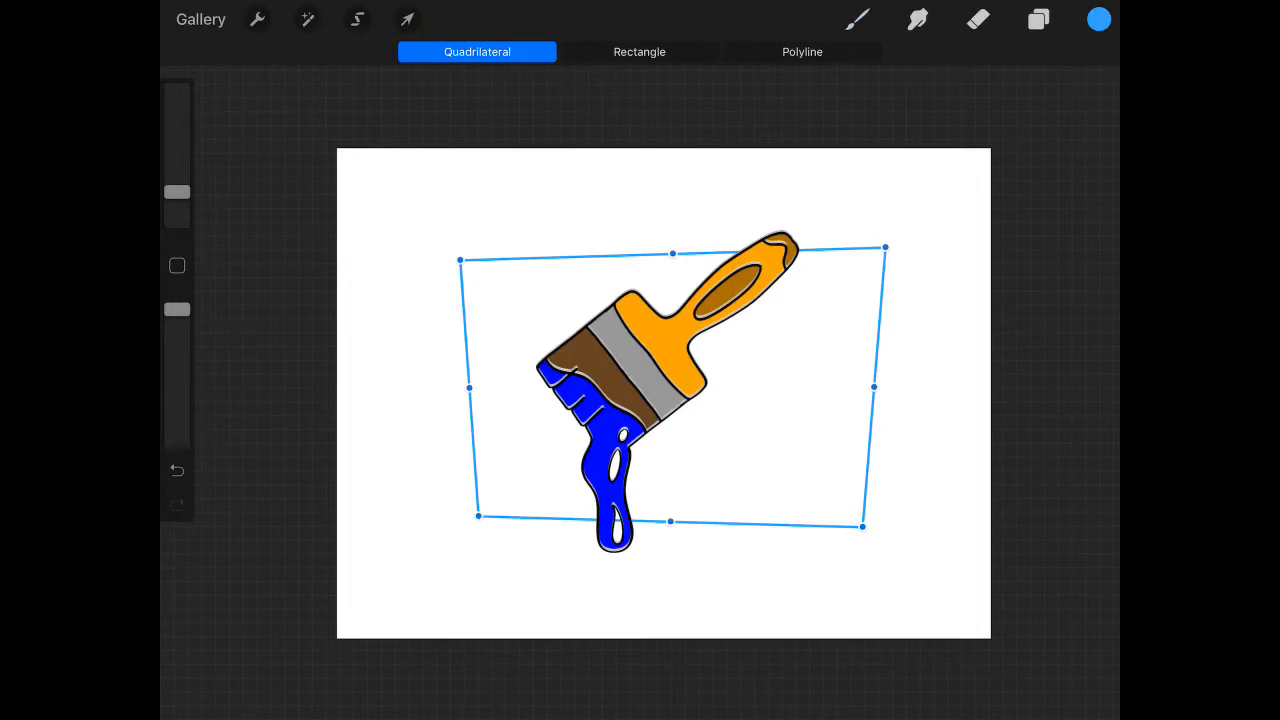
click(640, 52)
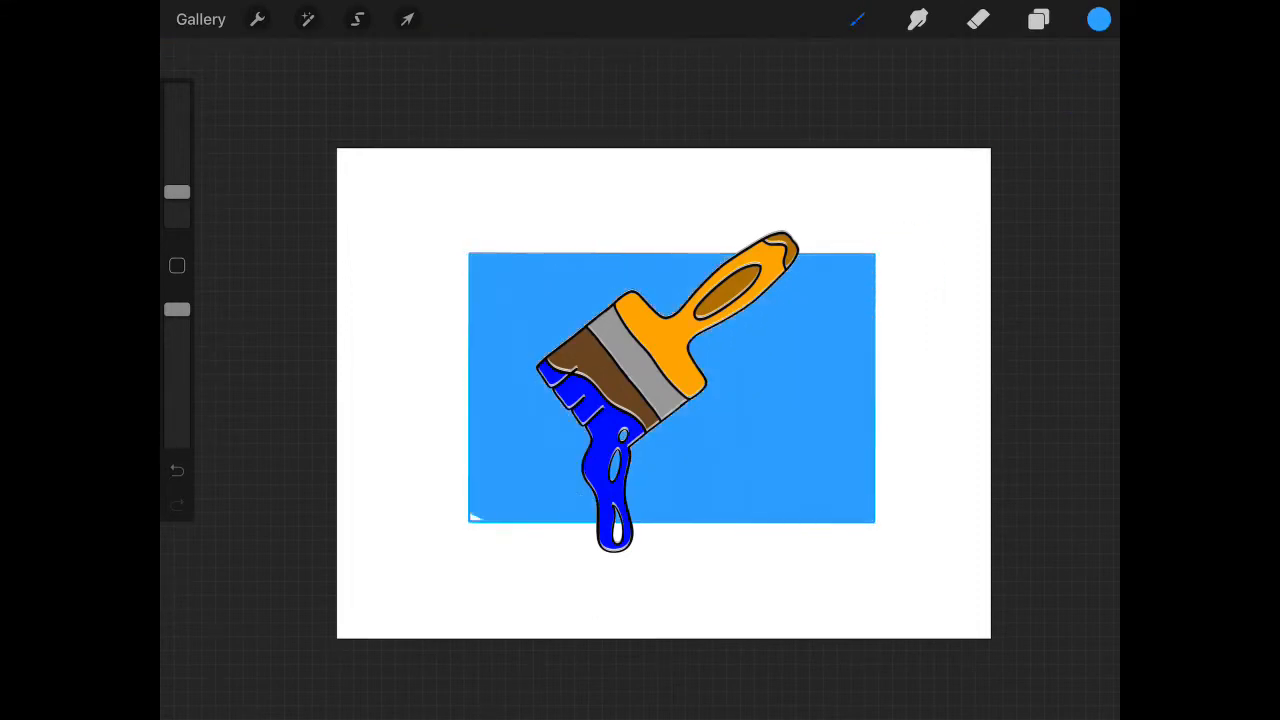
Step: Scale the Brush group down to sit inside the blue card
click(1038, 20)
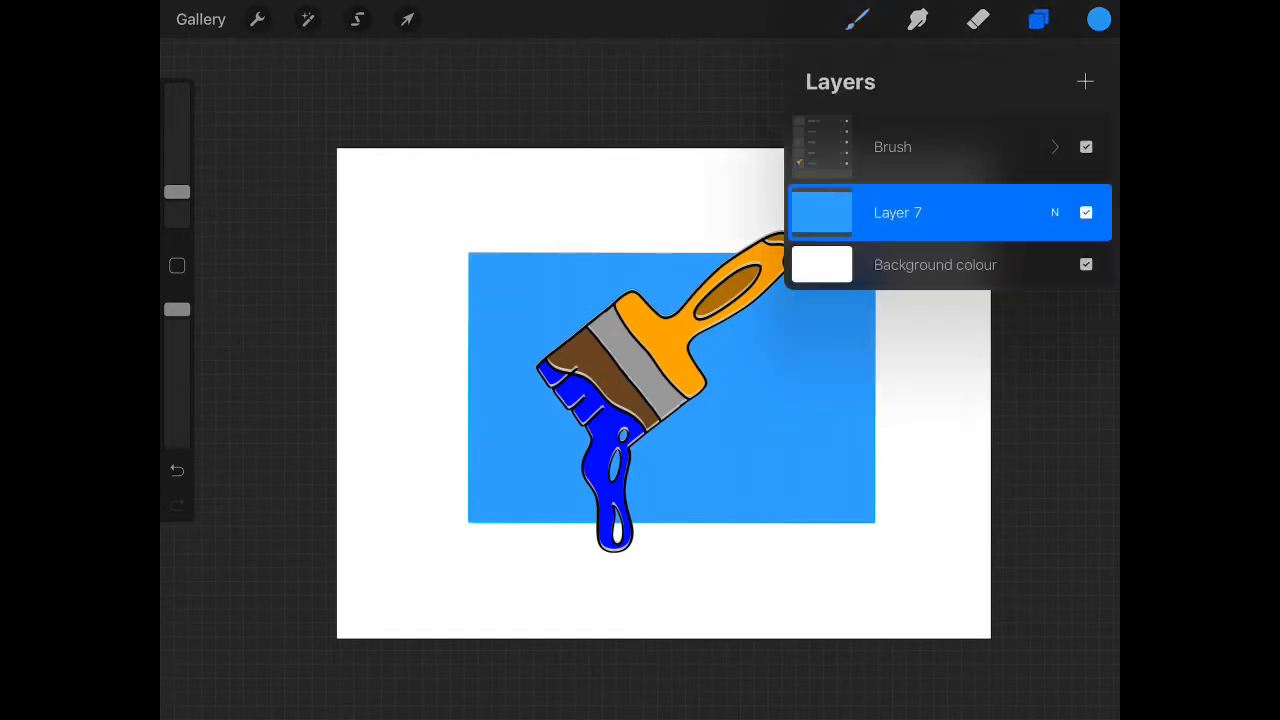
click(408, 18)
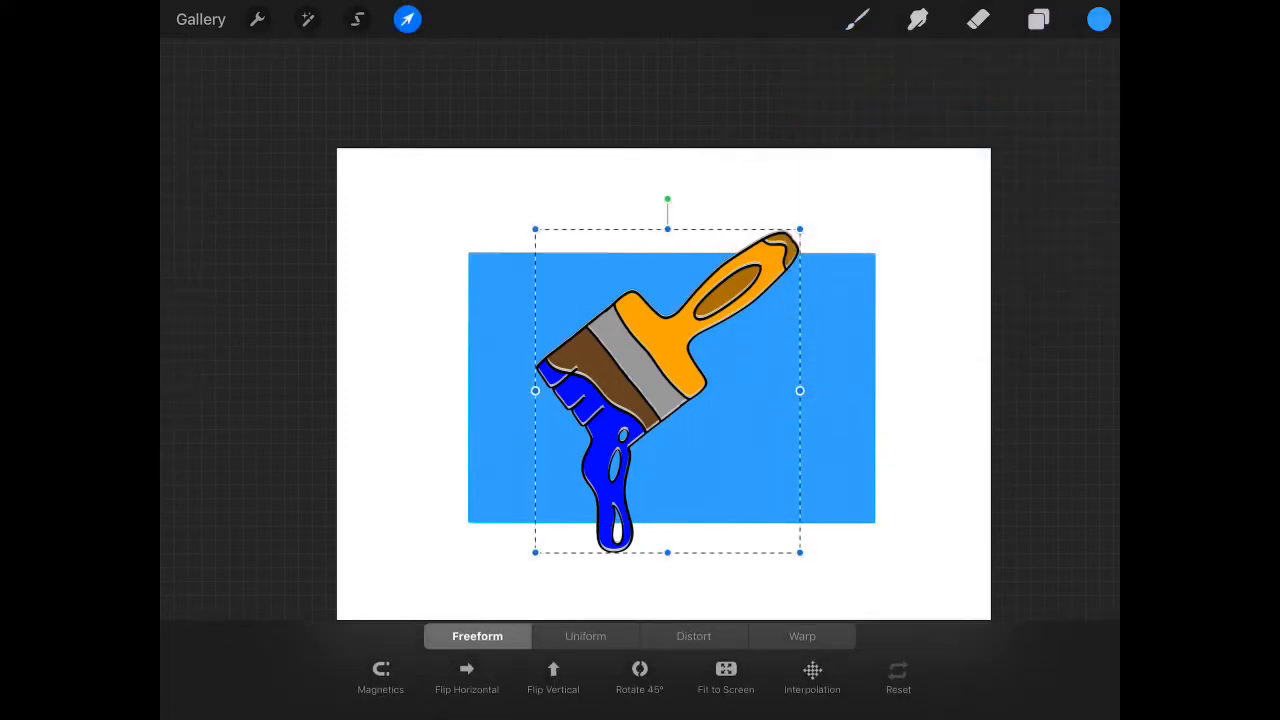
click(380, 676)
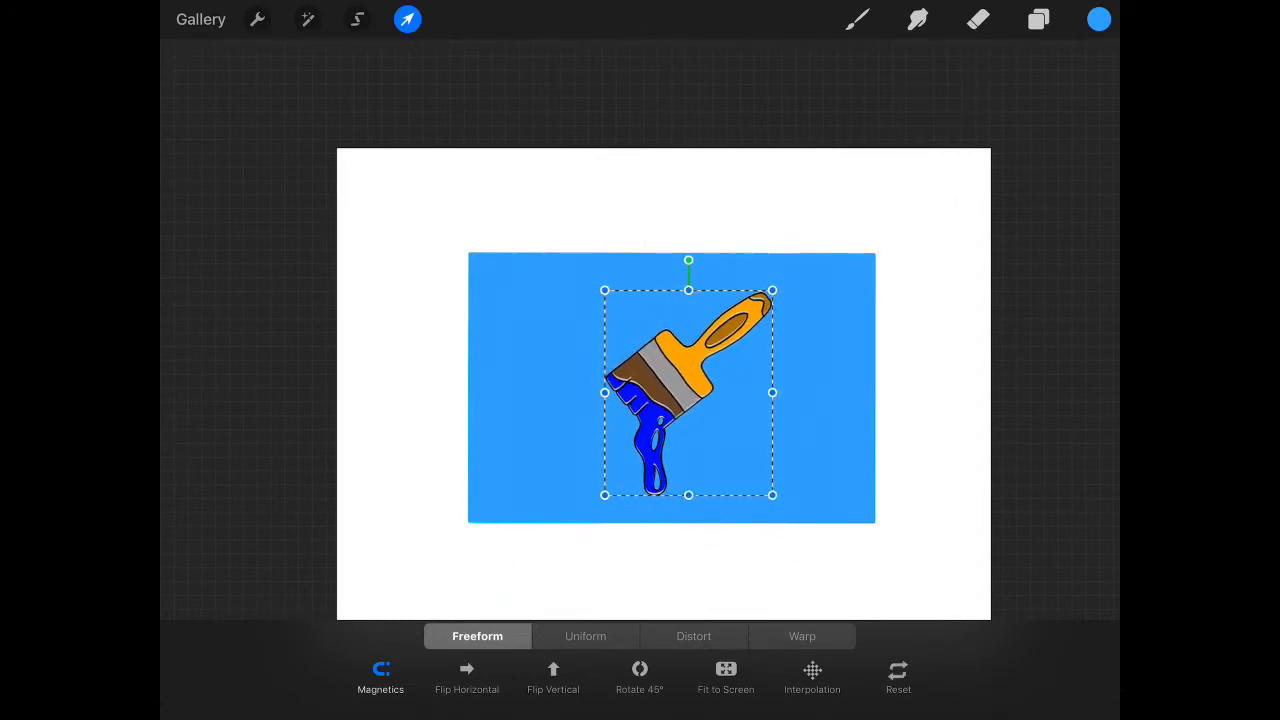
Step: Duplicate the Brush layer as Colour and fill its alpha-locked shape with solid black
click(1038, 20)
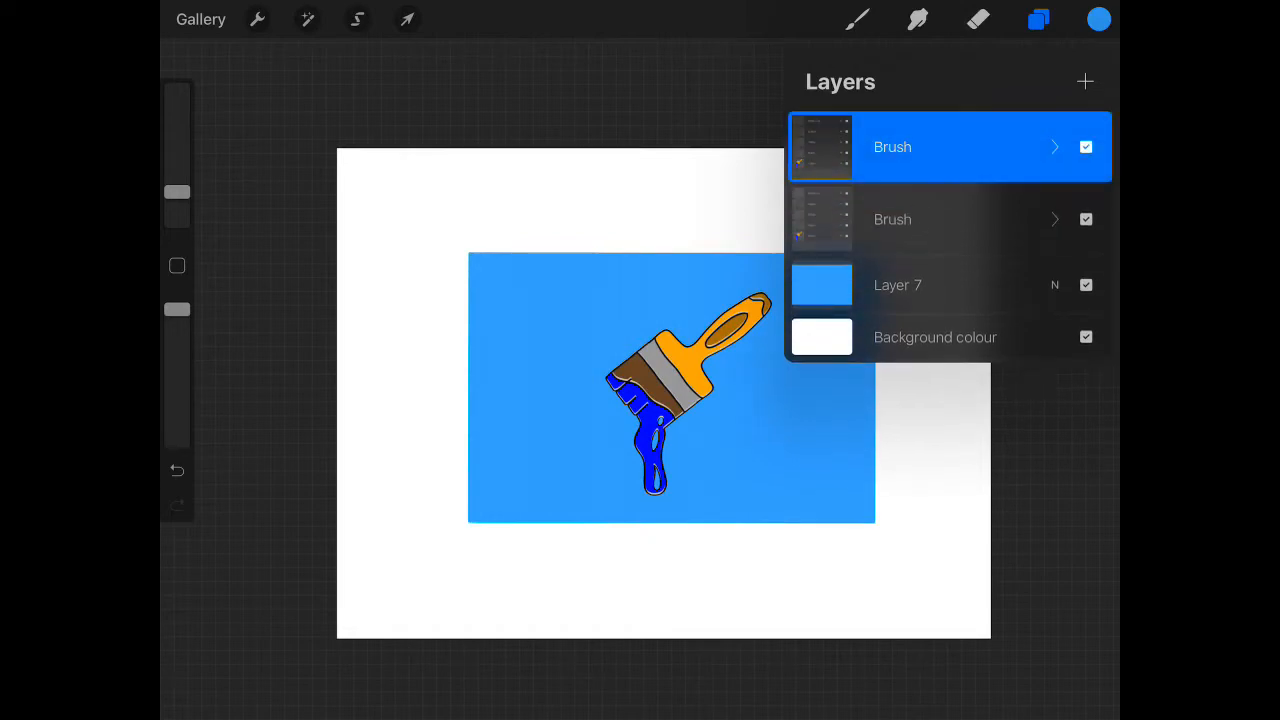
click(944, 218)
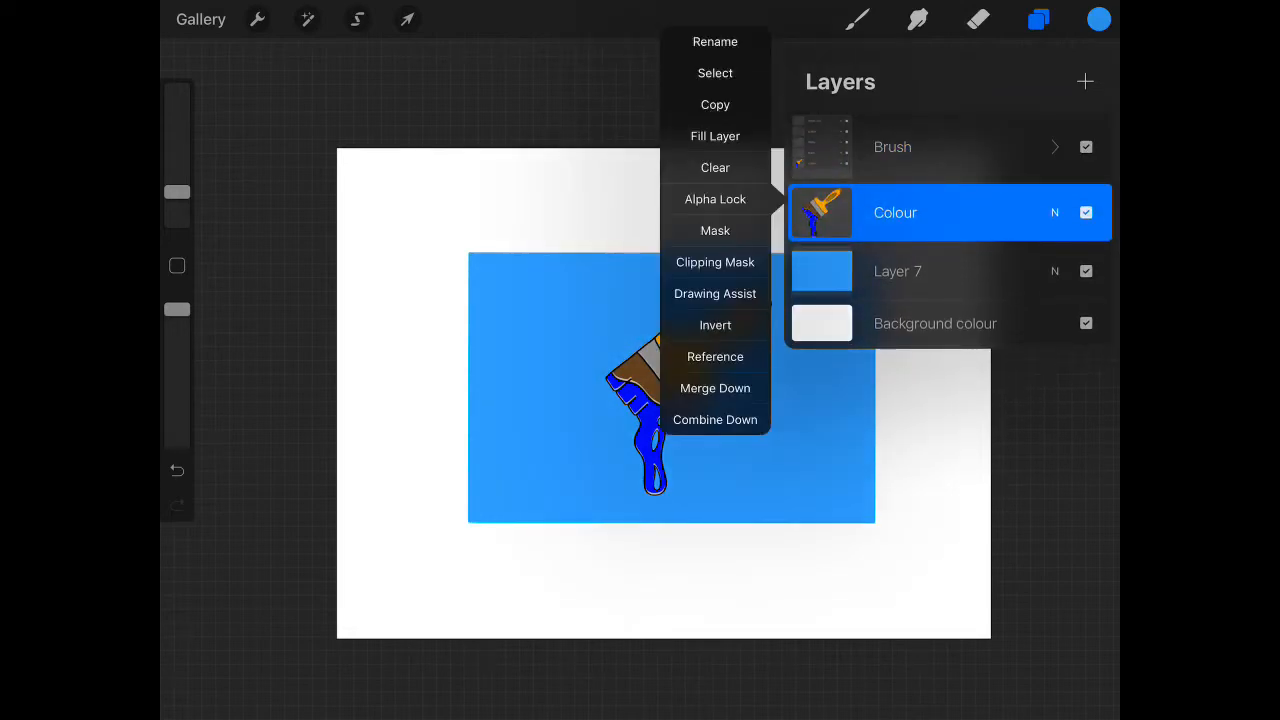
click(1098, 20)
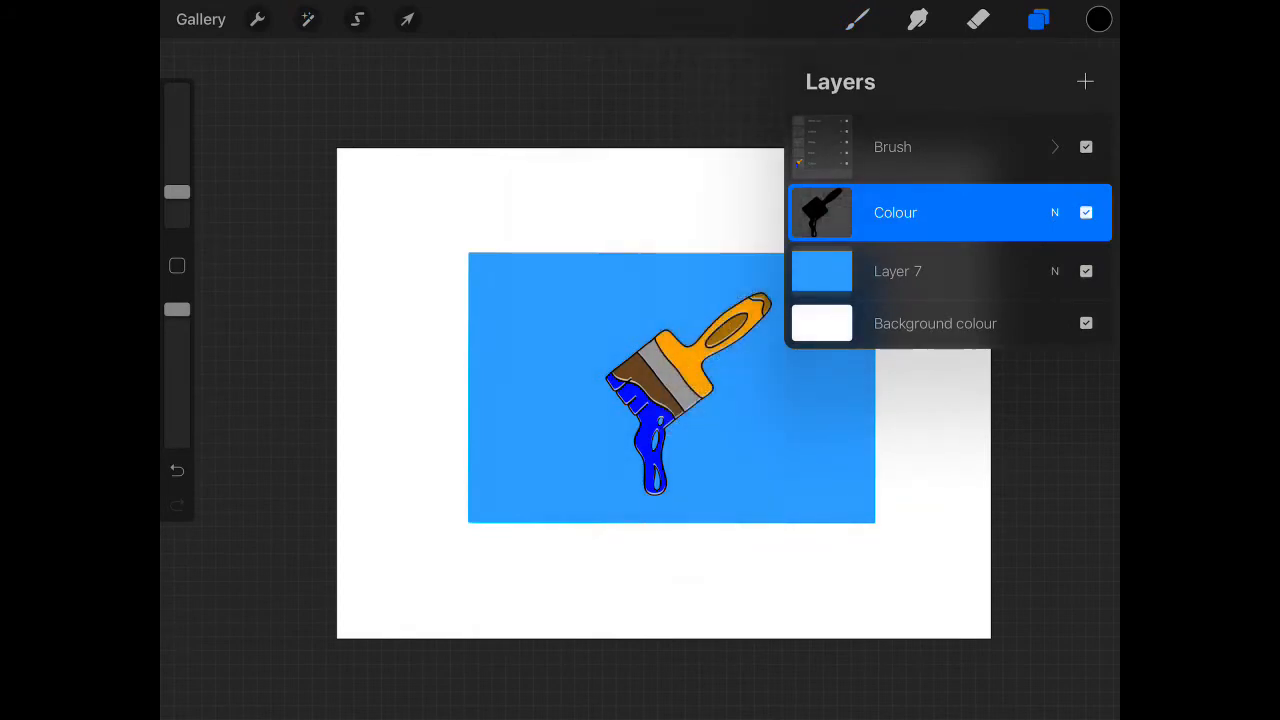
Step: Soften the black silhouette with Gaussian Blur and offset it slightly behind the paintbrush
click(308, 20)
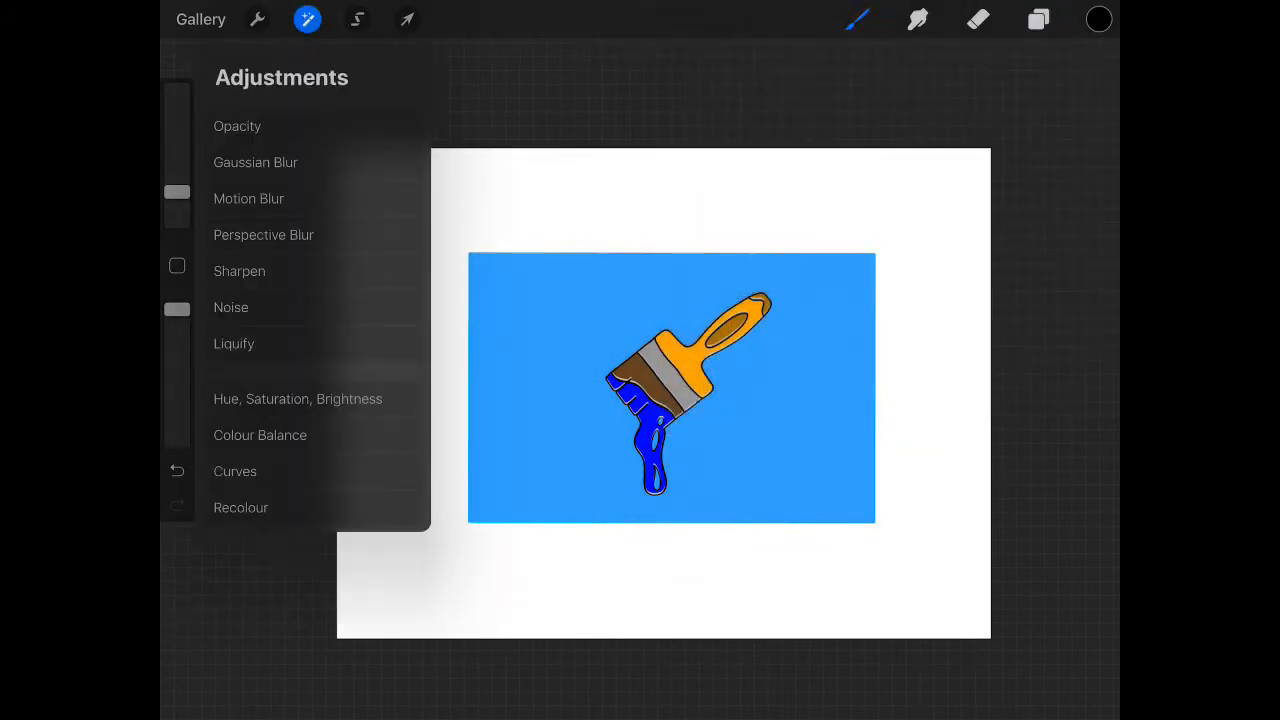
click(256, 162)
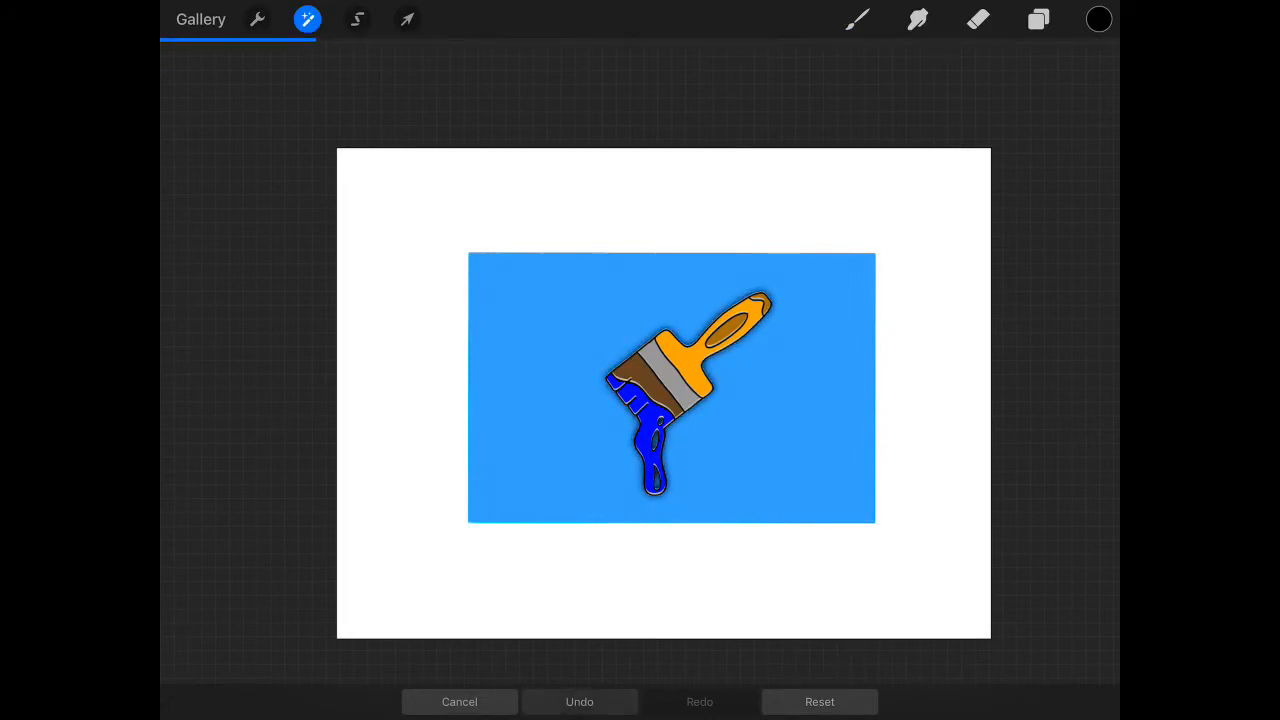
click(408, 20)
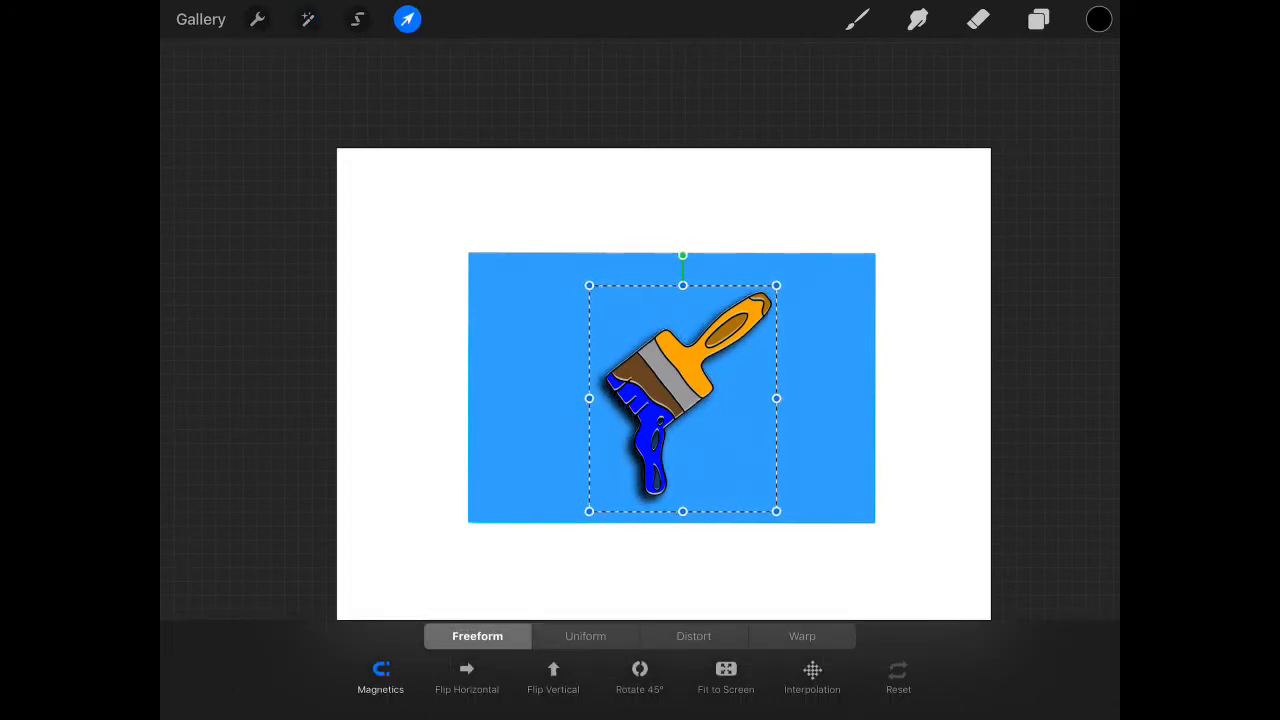
click(1038, 20)
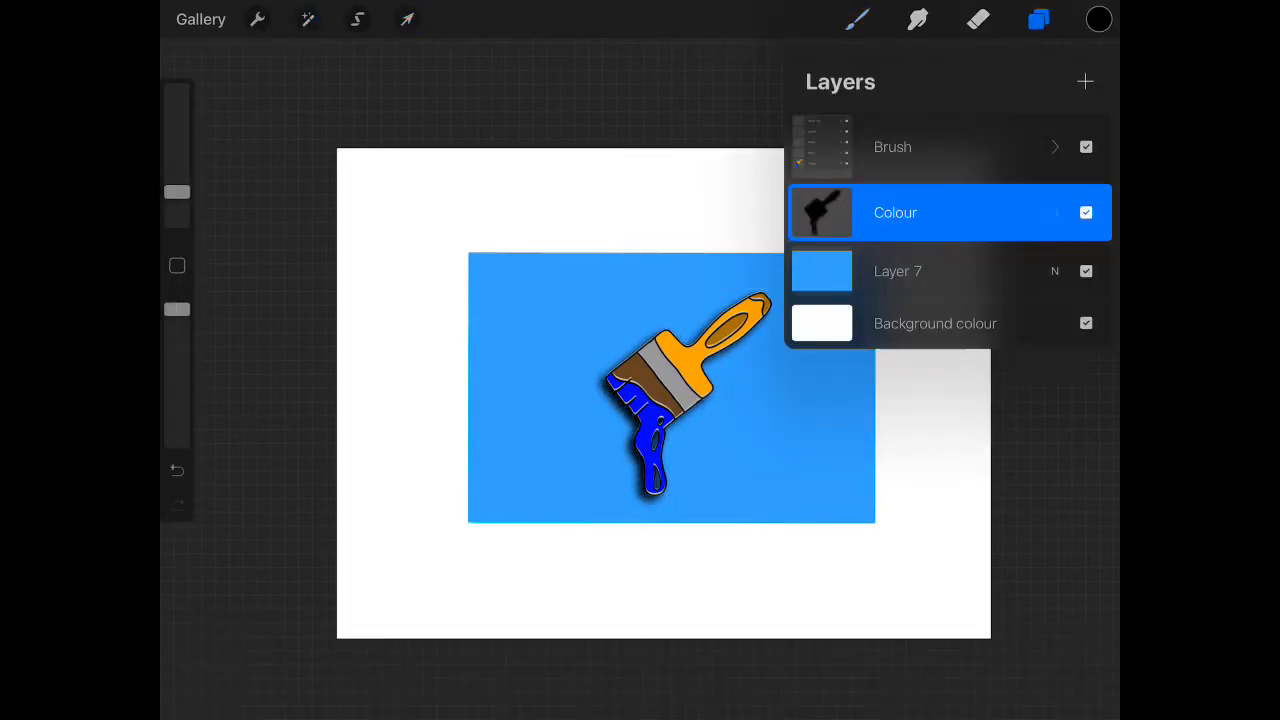
click(896, 212)
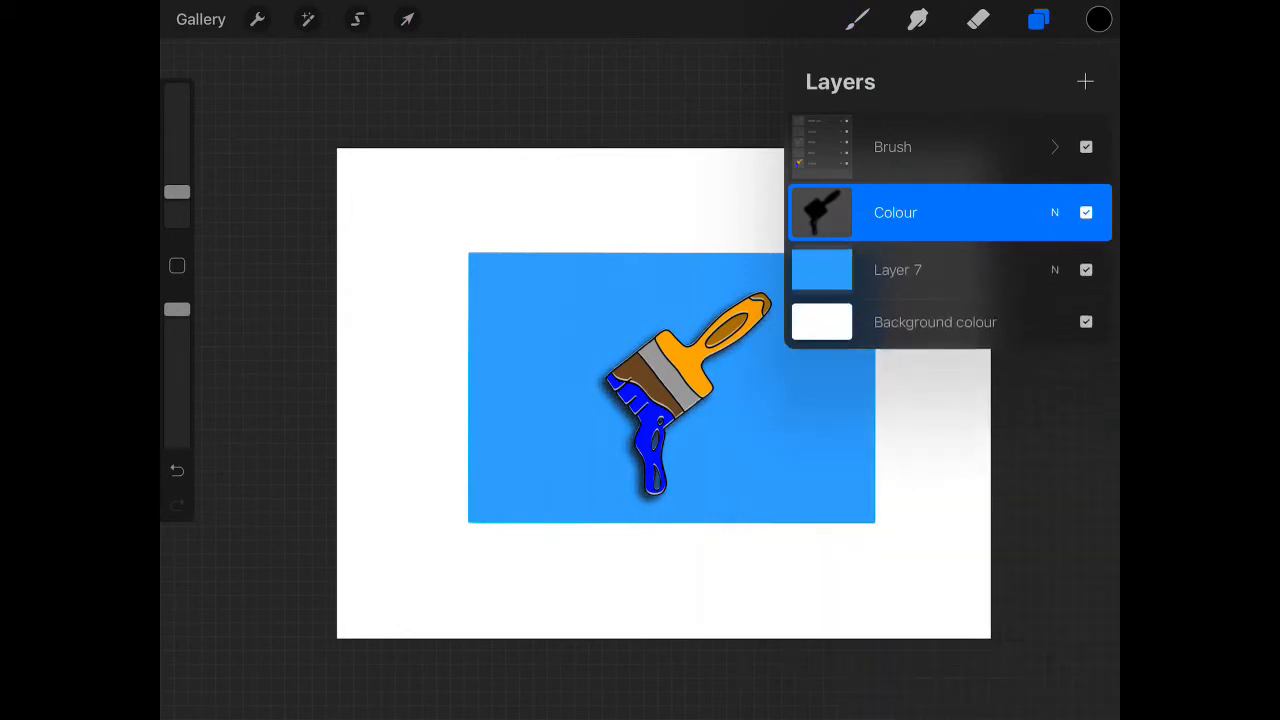
click(896, 270)
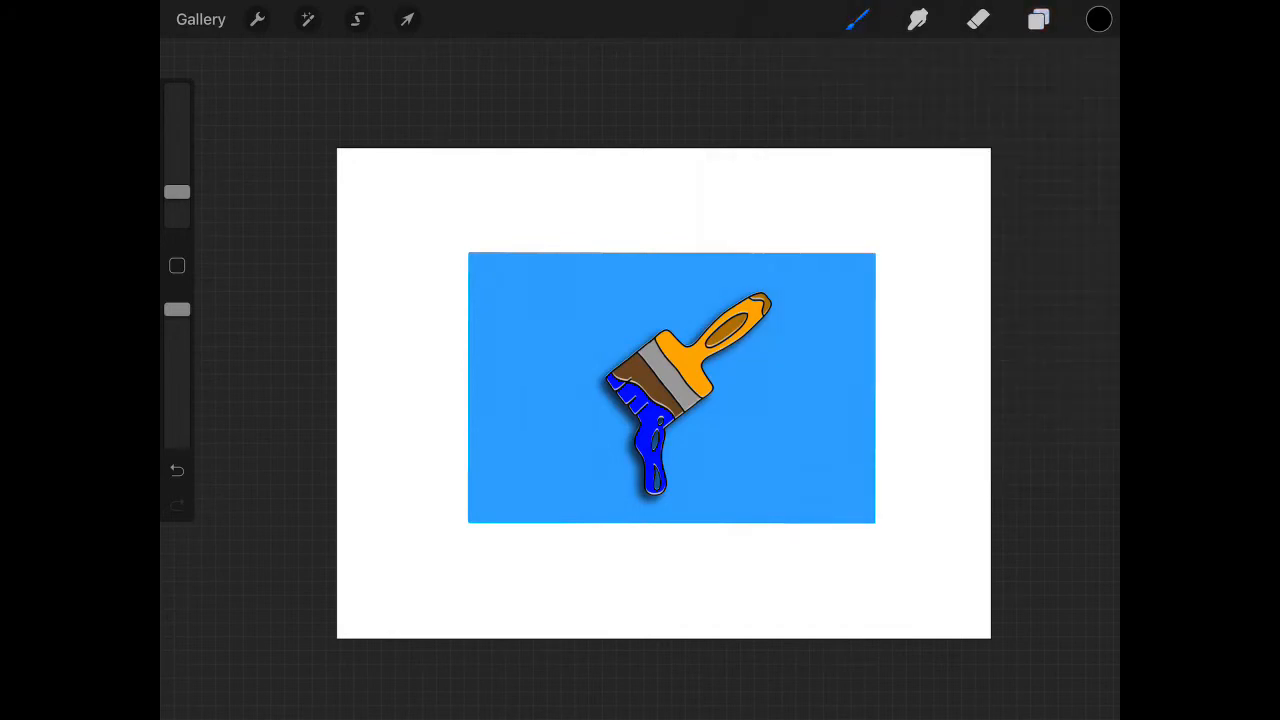
Step: Blur and offset the card's black copy, set it to about 71% opacity, and add a new layer above
click(308, 20)
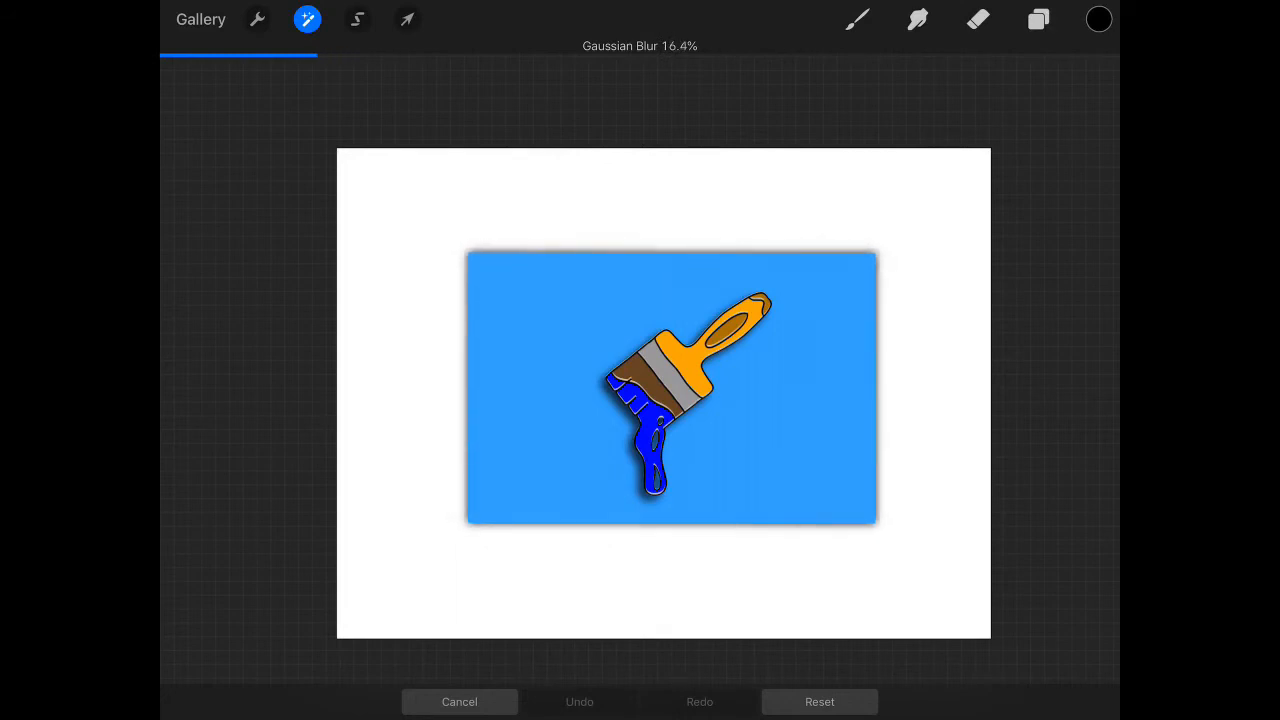
click(408, 20)
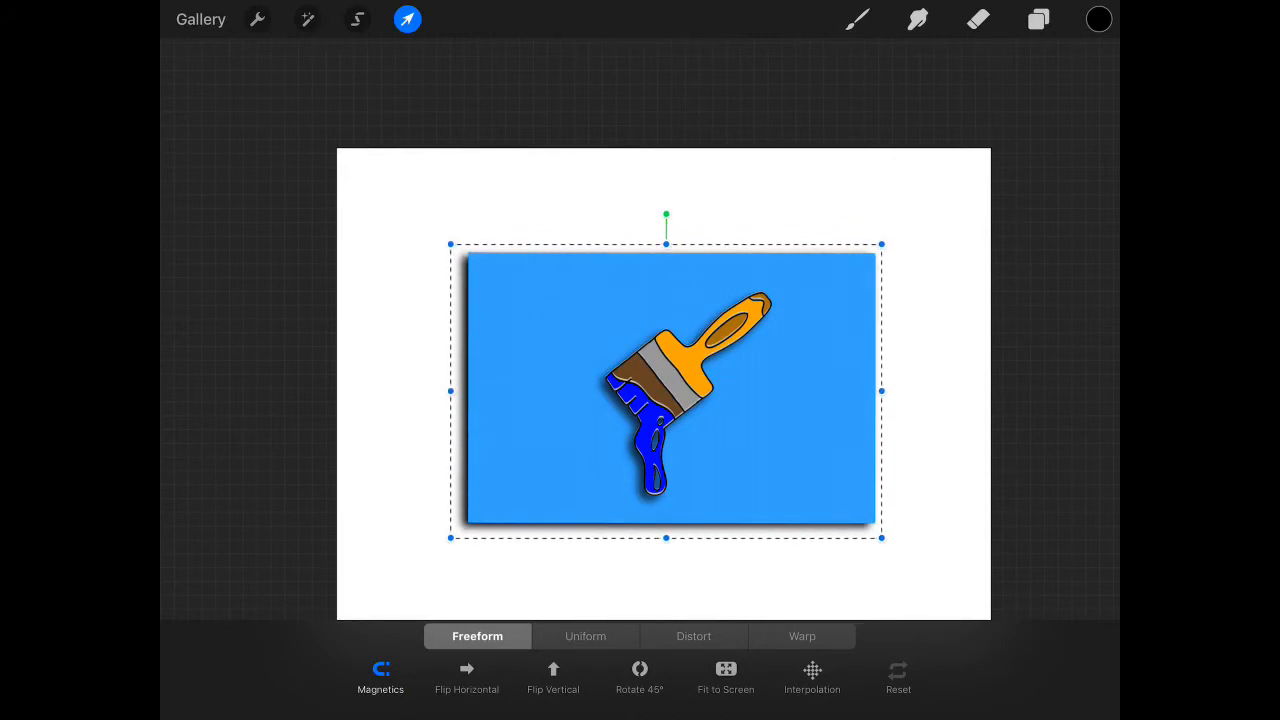
click(1038, 20)
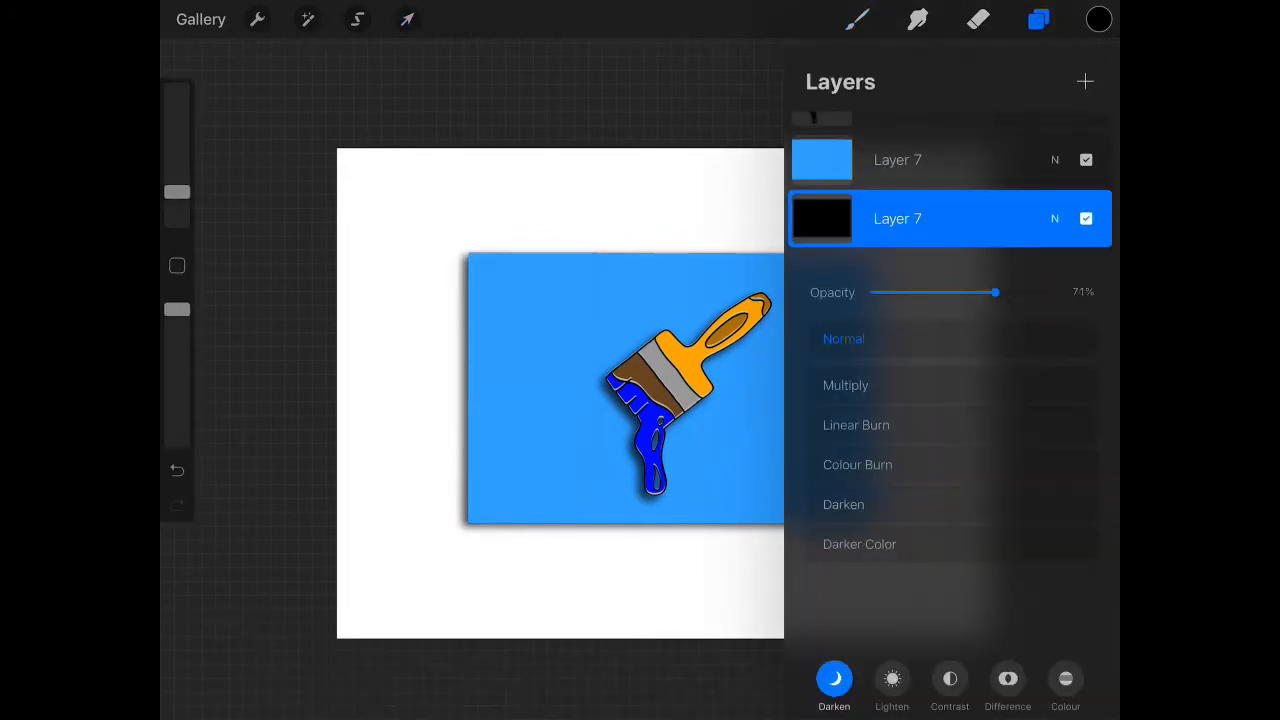
click(896, 218)
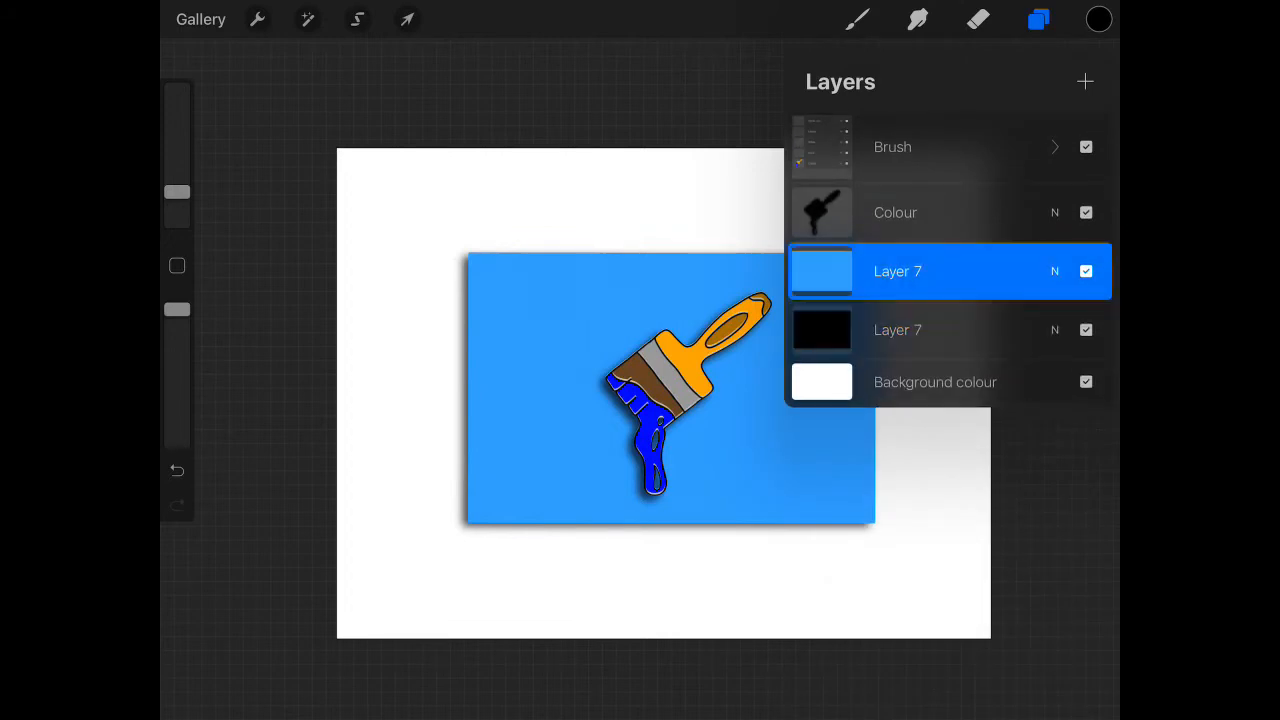
click(1084, 80)
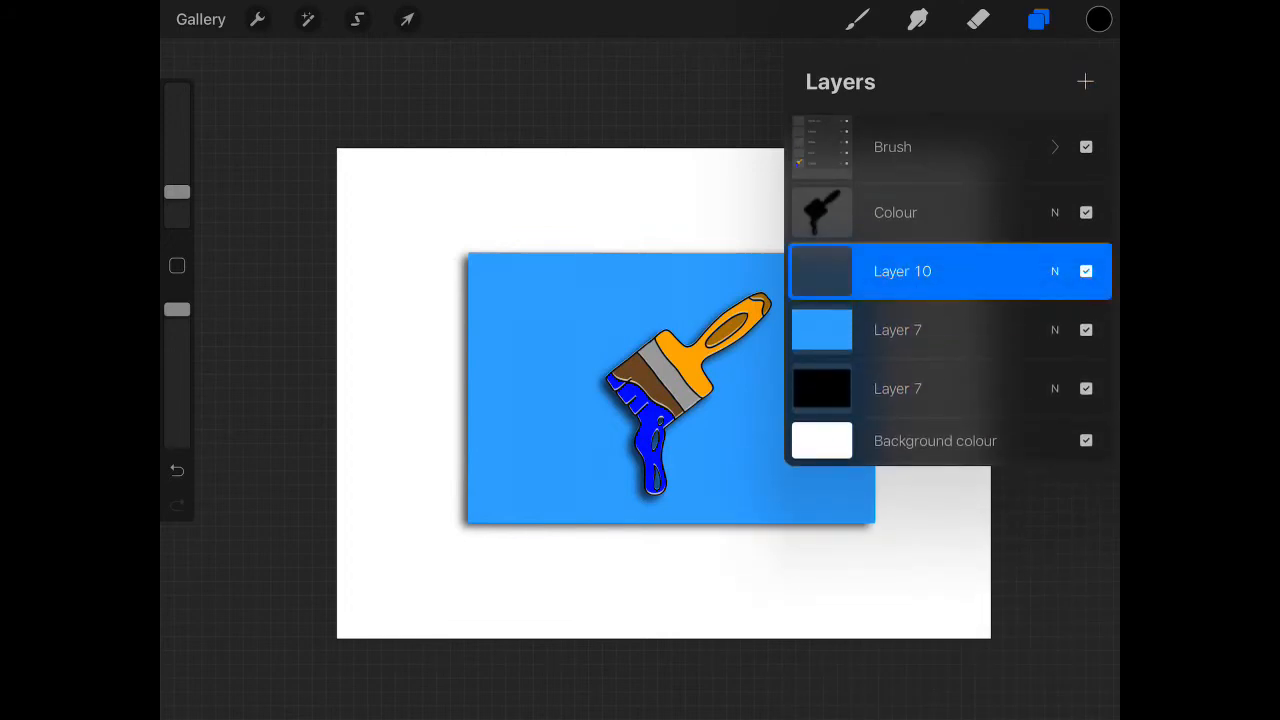
Step: Insert a text box and complete the title as 'Enamel Pin Badge'
click(256, 20)
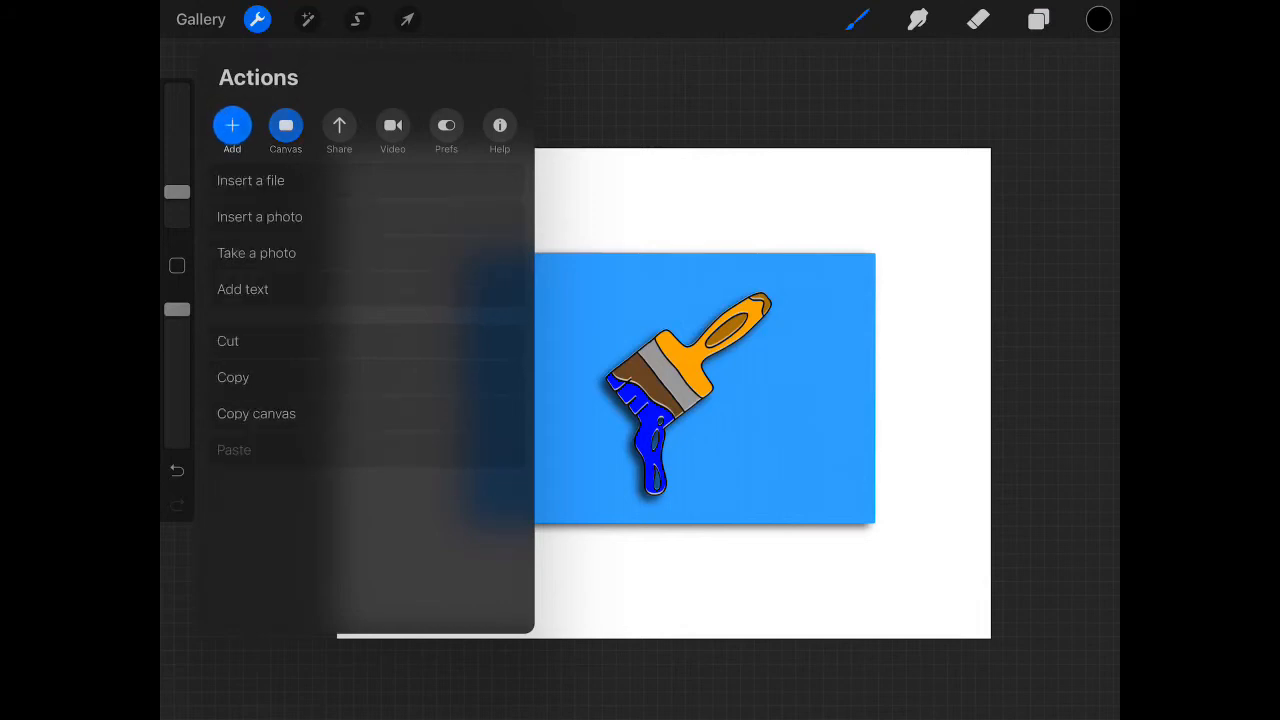
click(242, 288)
text(Ena)
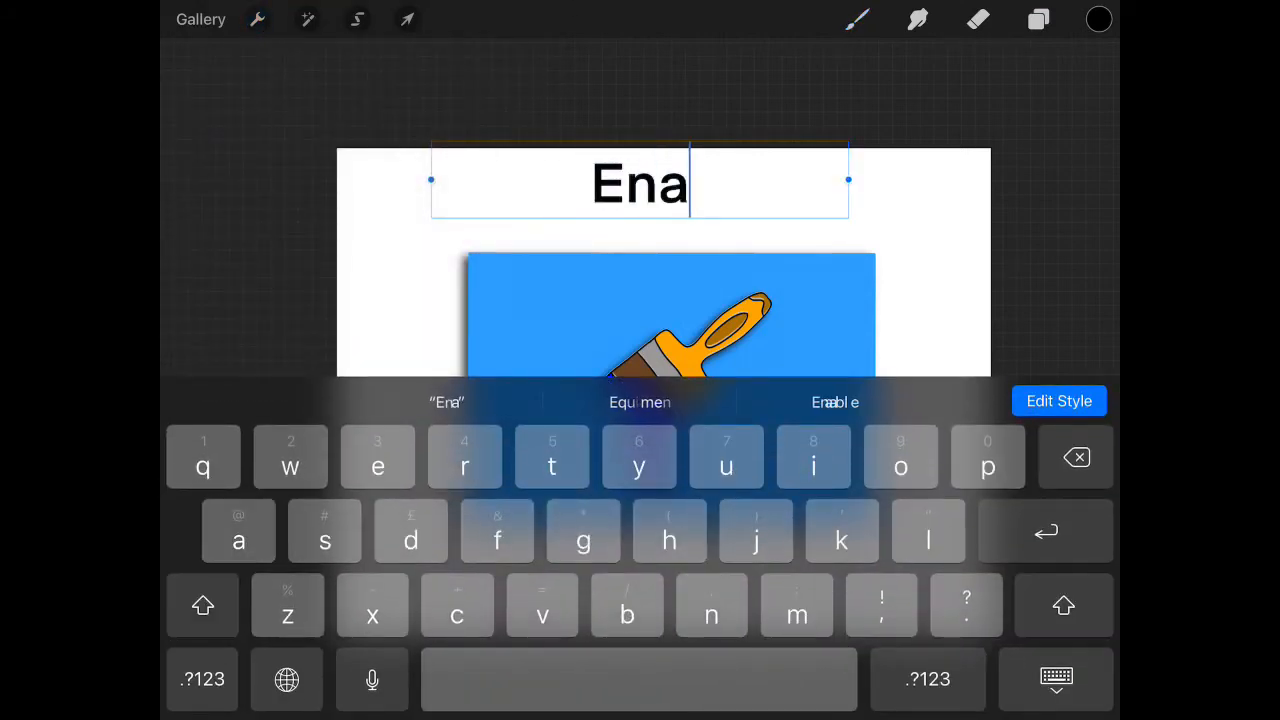
text(mel)
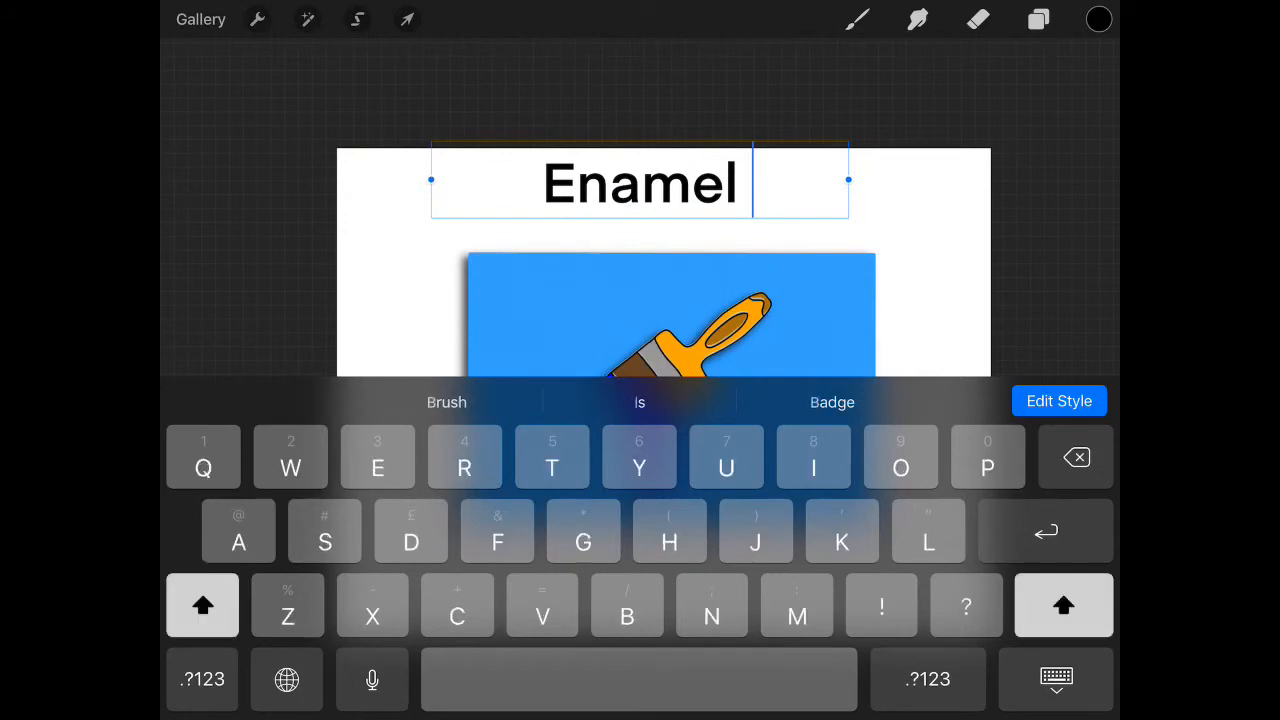
text(Pin)
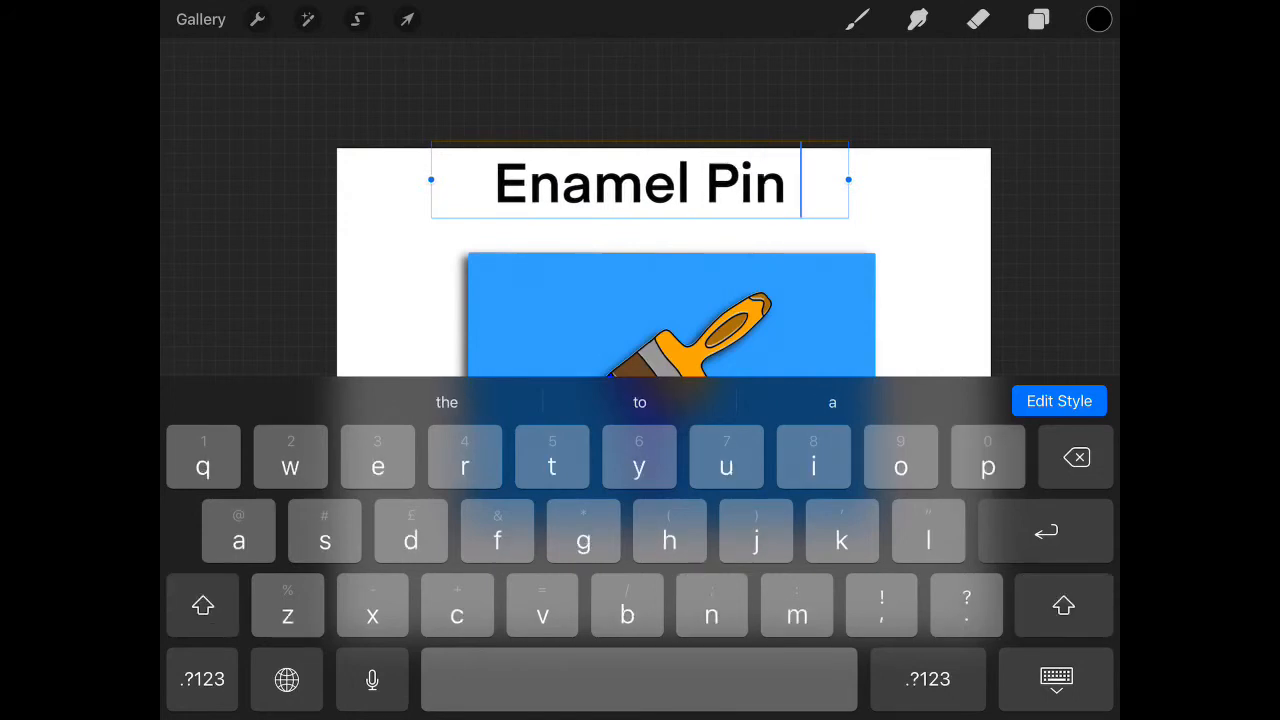
text(Badge)
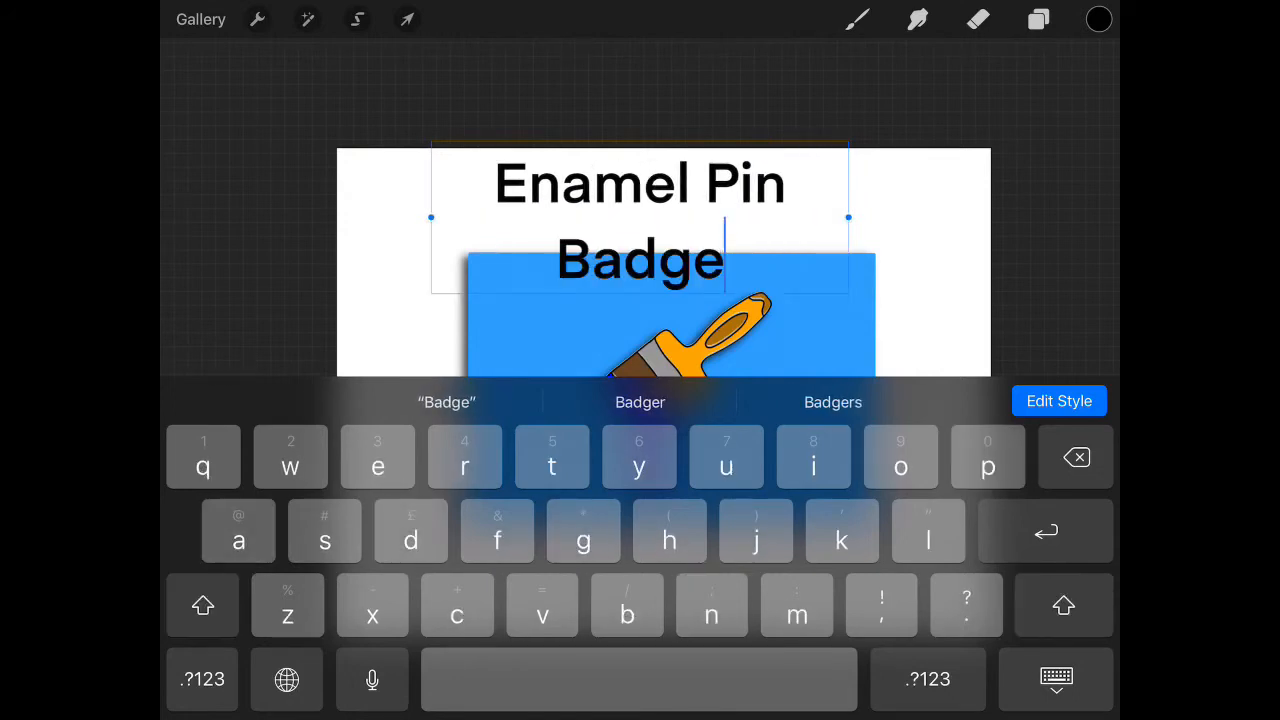
Step: Shrink the title to about 42pt and place it across the top of the blue card
click(1058, 400)
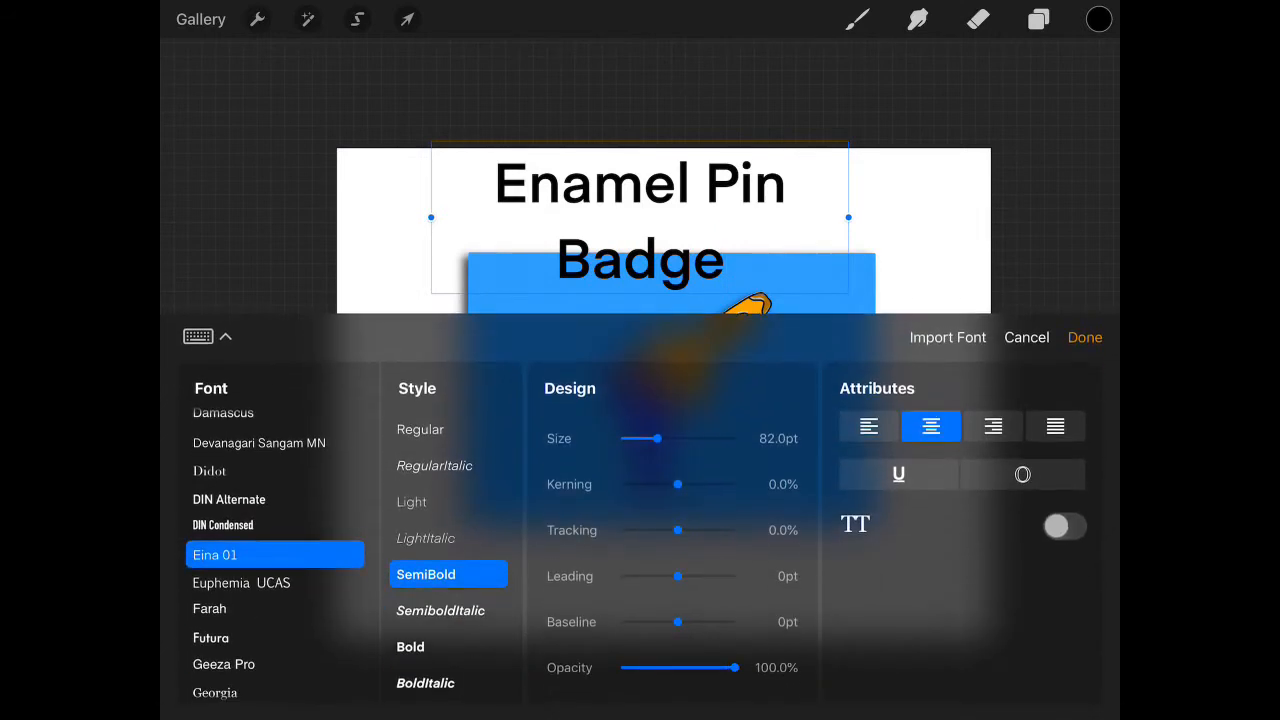
drag(668, 438, 648, 438)
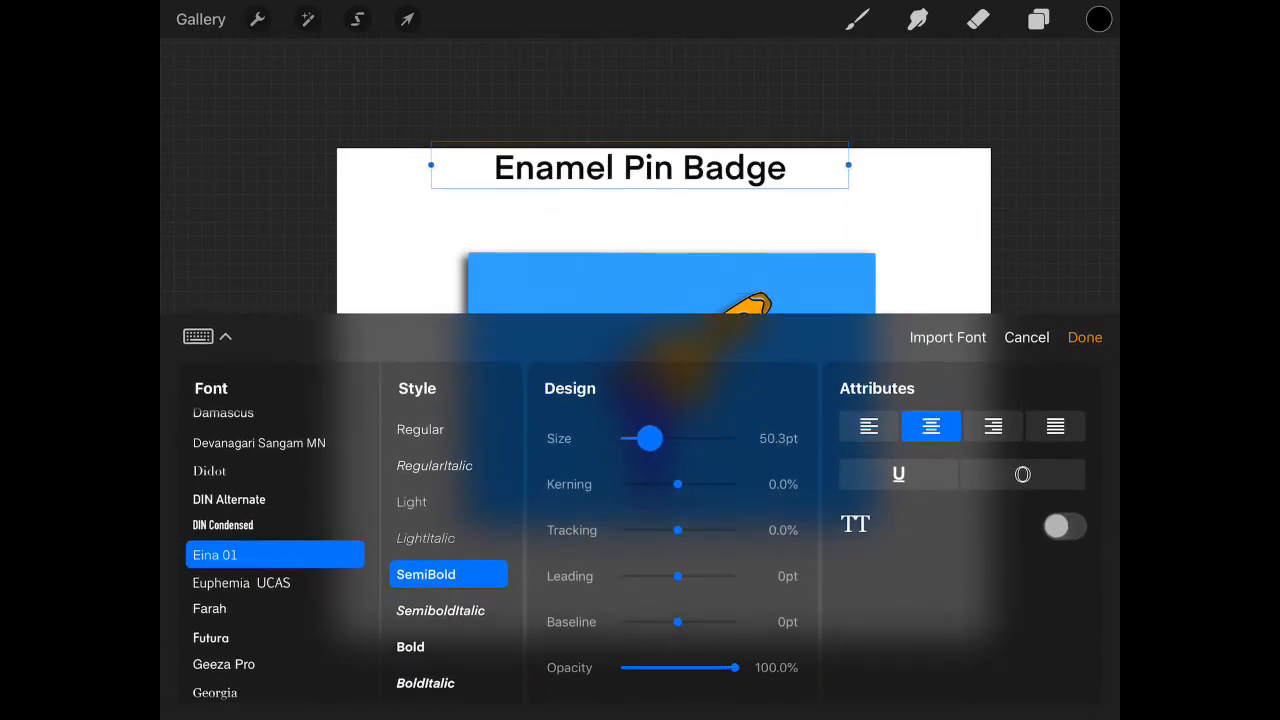
drag(650, 438, 650, 438)
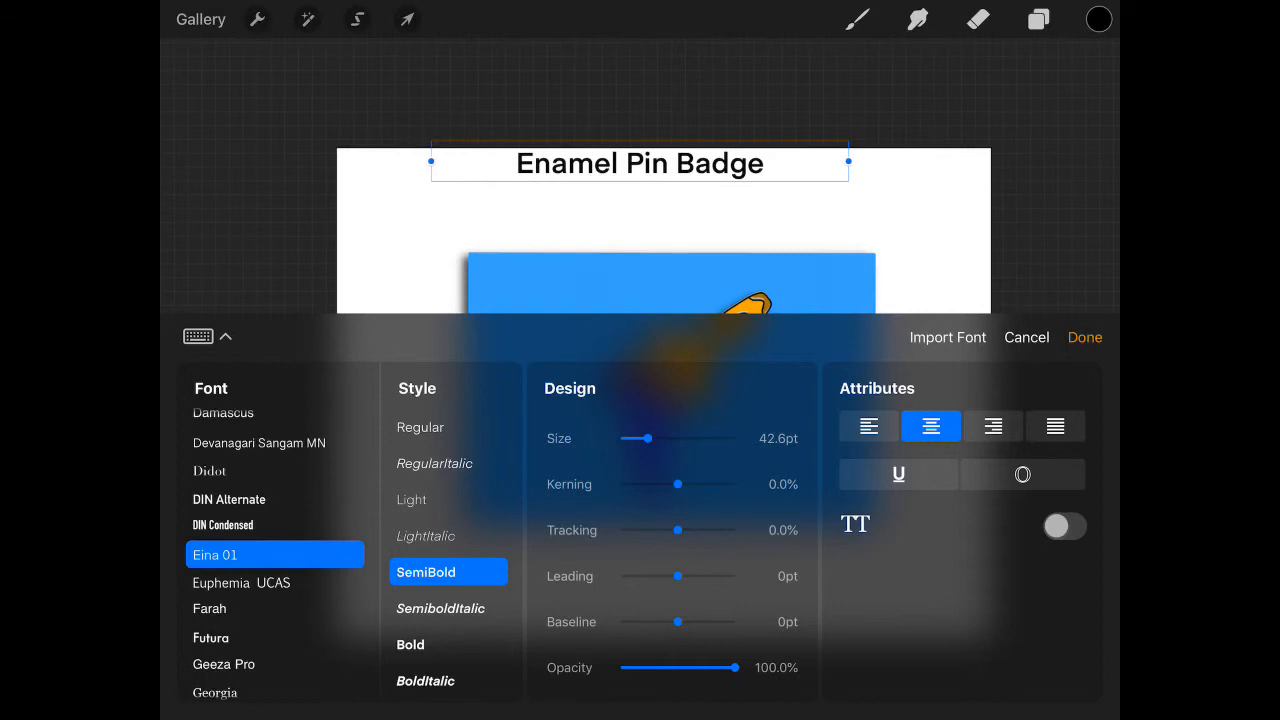
click(1084, 336)
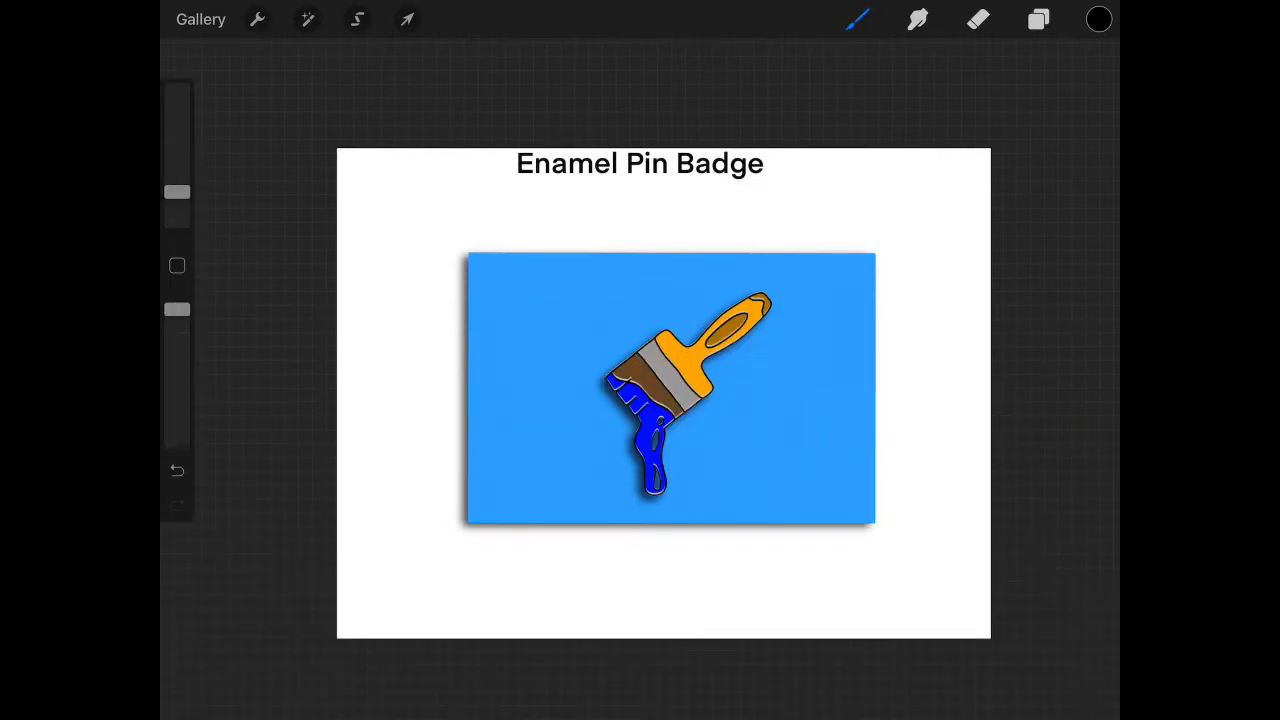
click(408, 20)
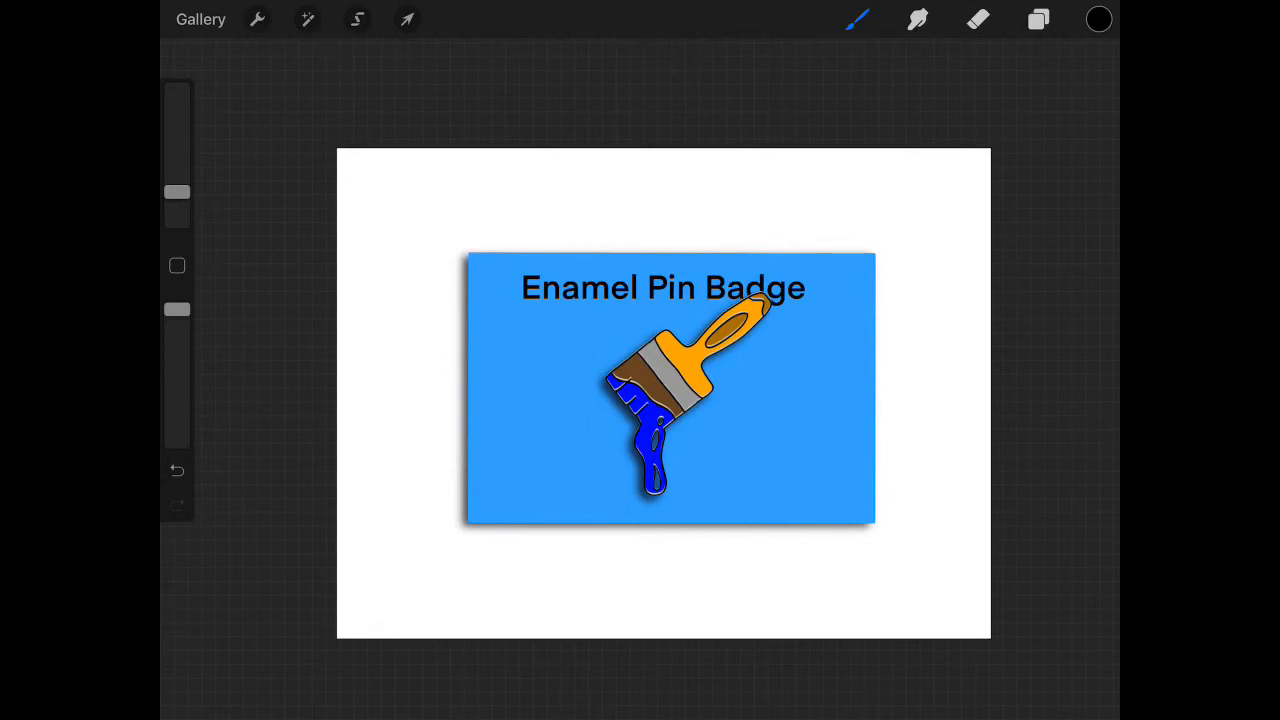
Step: Insert the wooden floor photo as the background layer beneath the blue card
click(1038, 20)
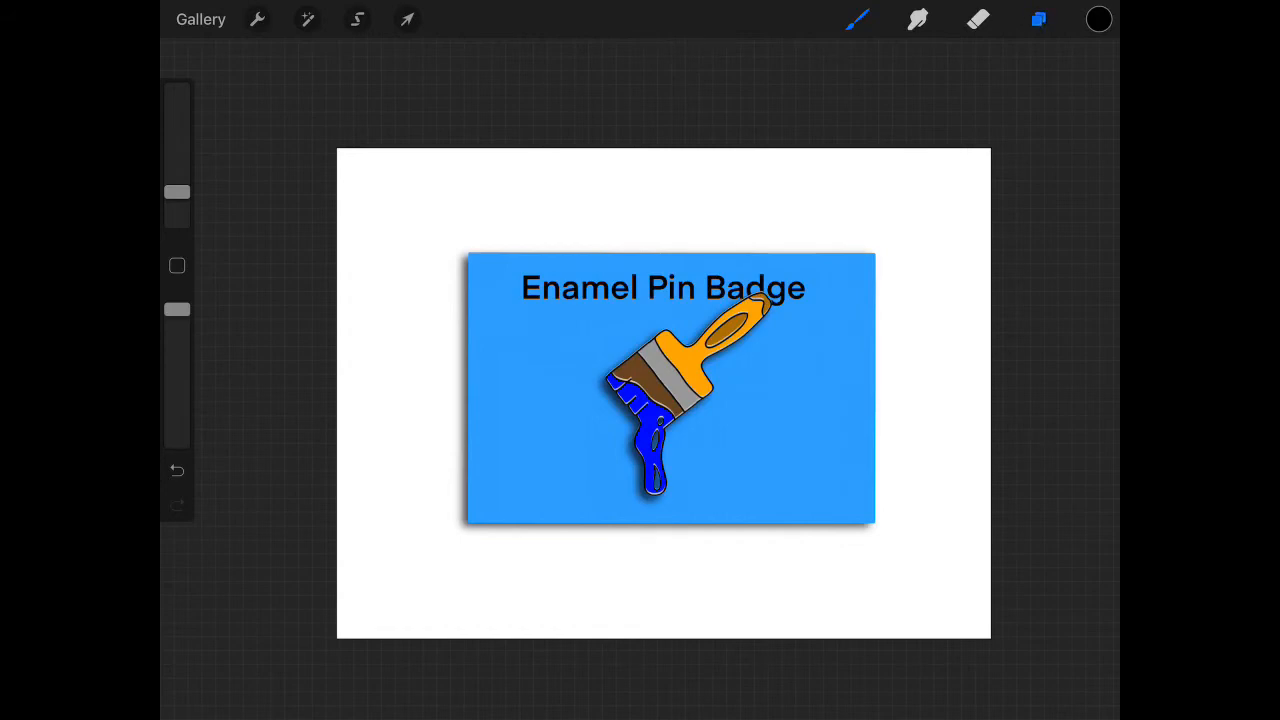
click(1038, 20)
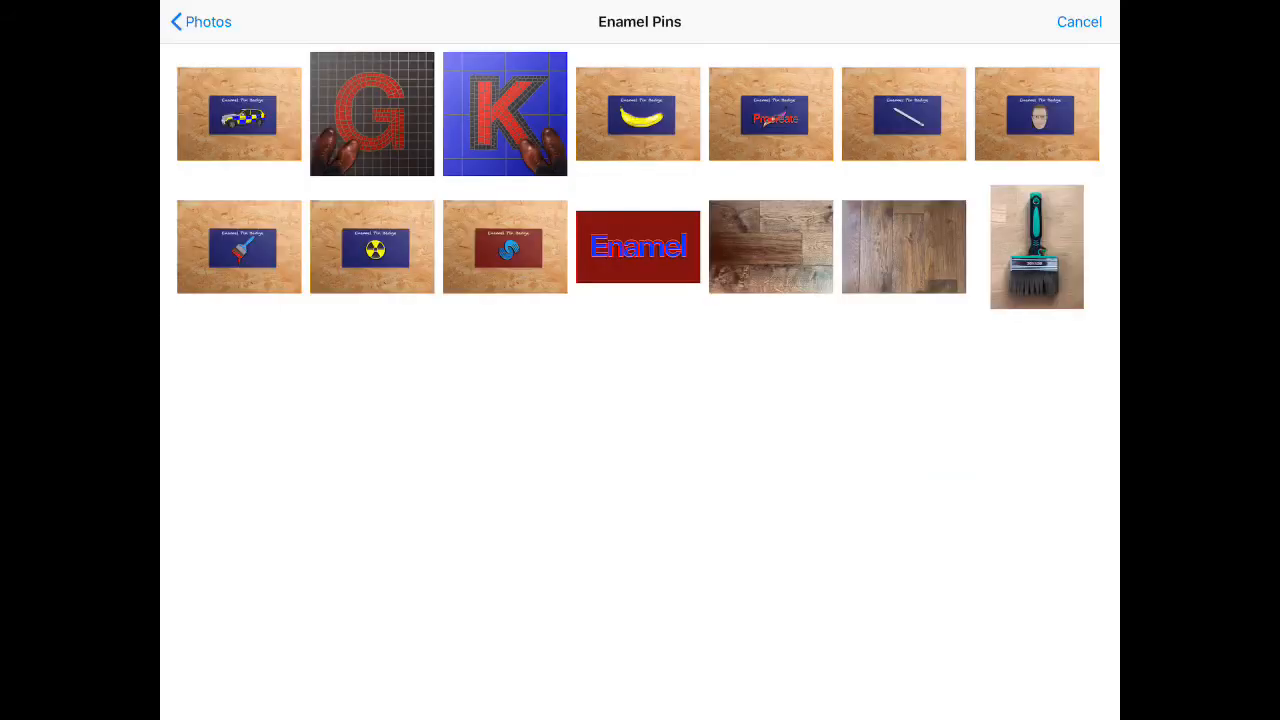
click(1036, 248)
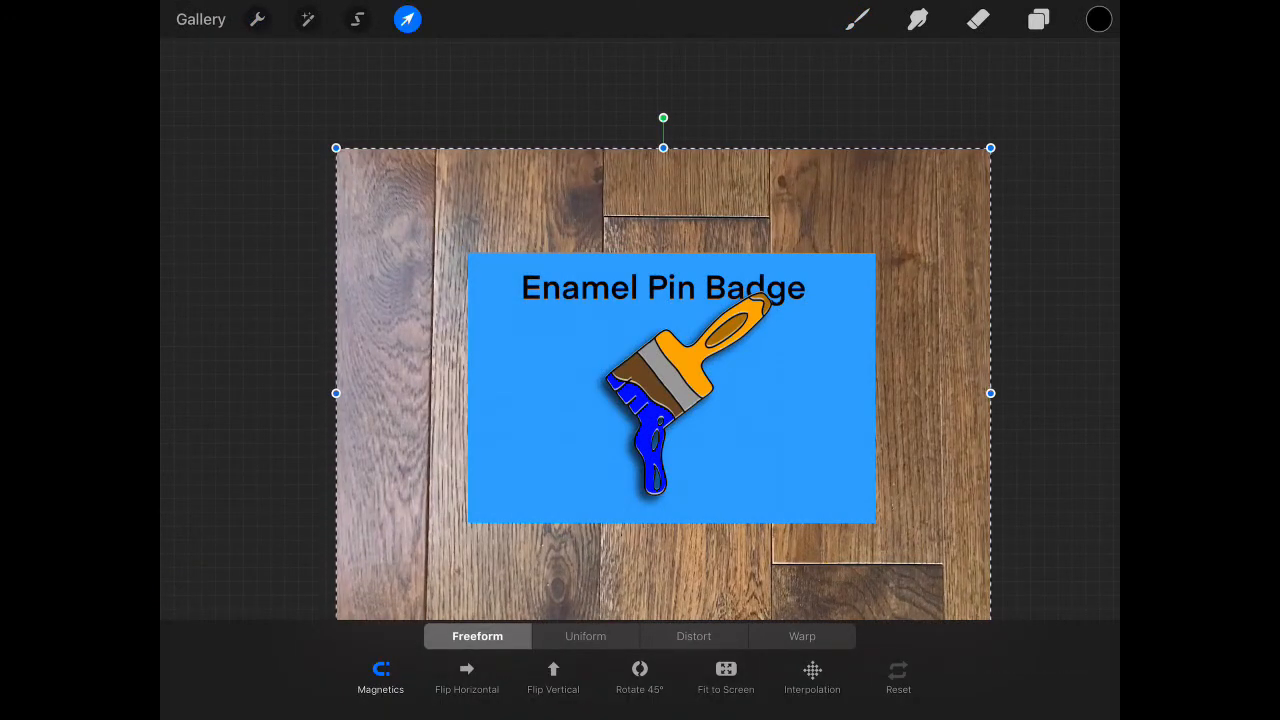
click(1038, 20)
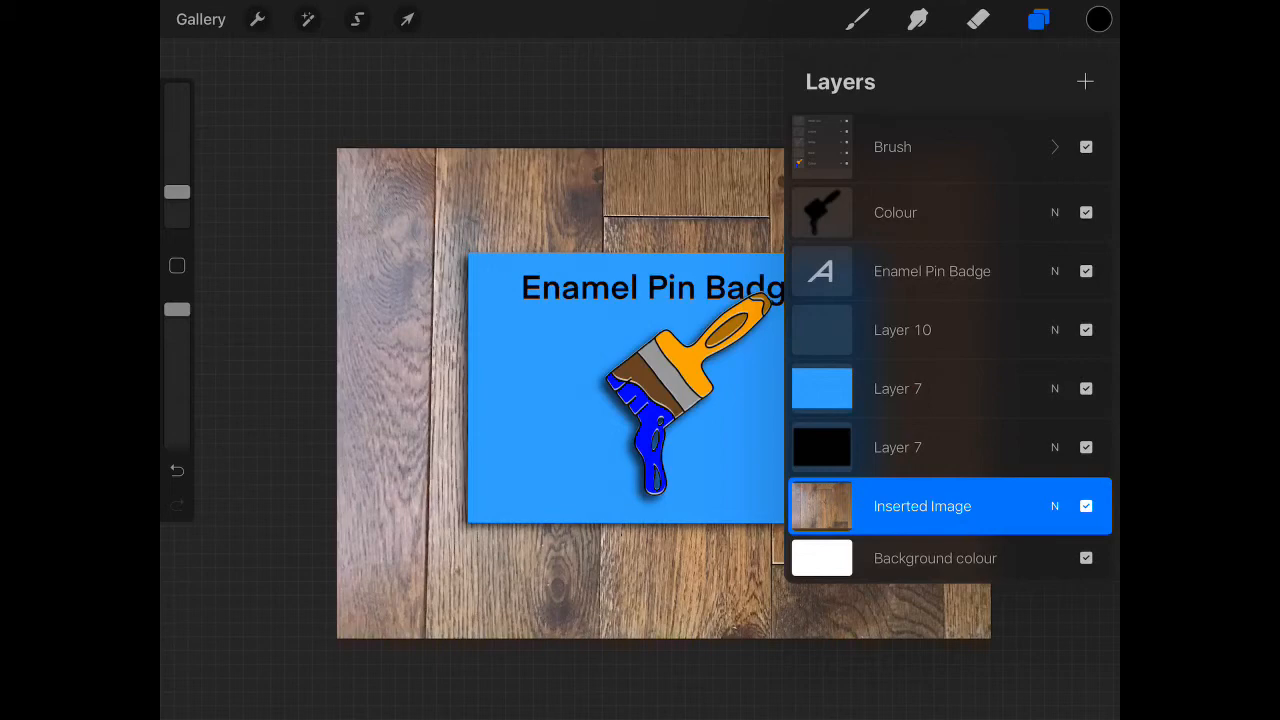
click(408, 20)
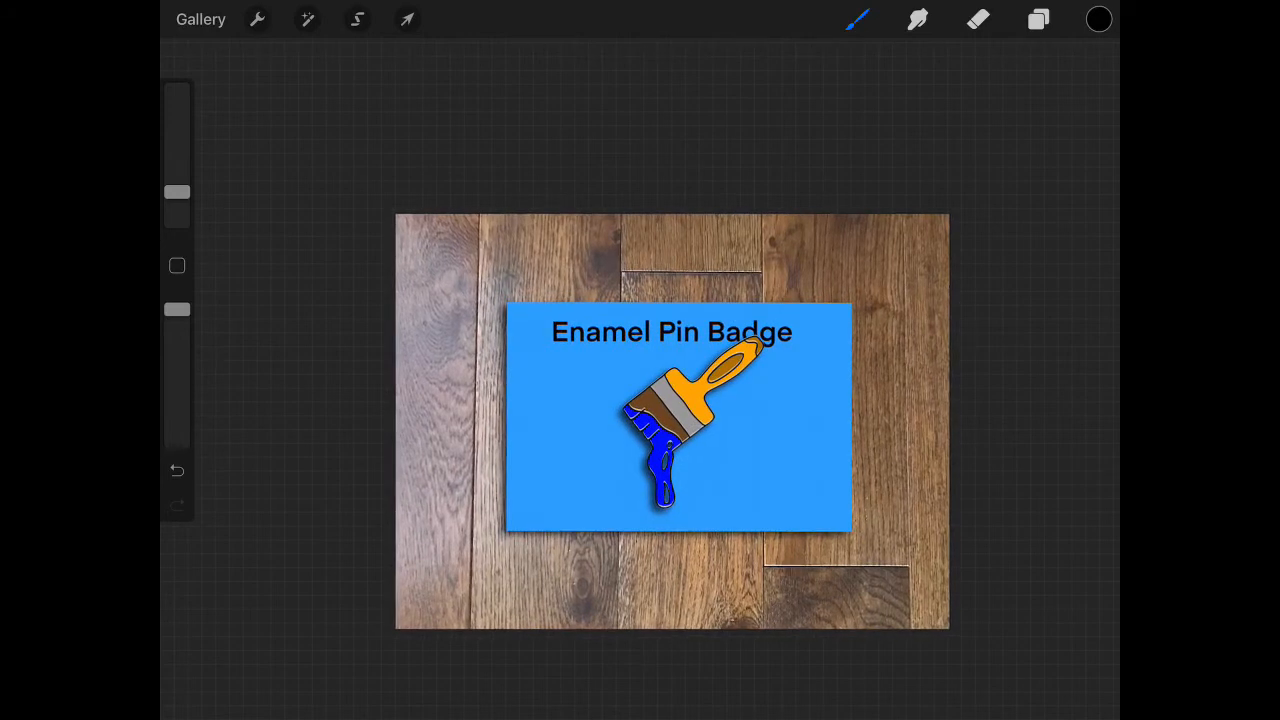
click(1038, 18)
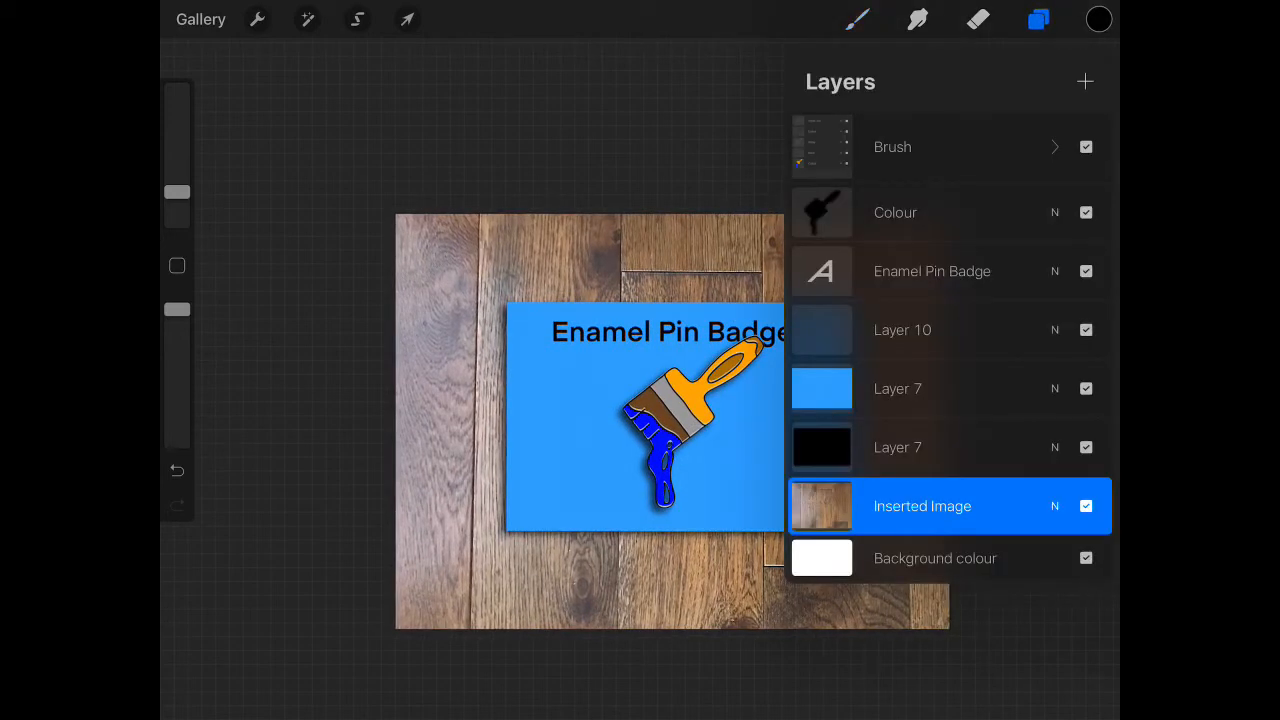
Step: Add a new layer above the Enamel Pin Badge title and paint a white diagonal gradient
click(932, 272)
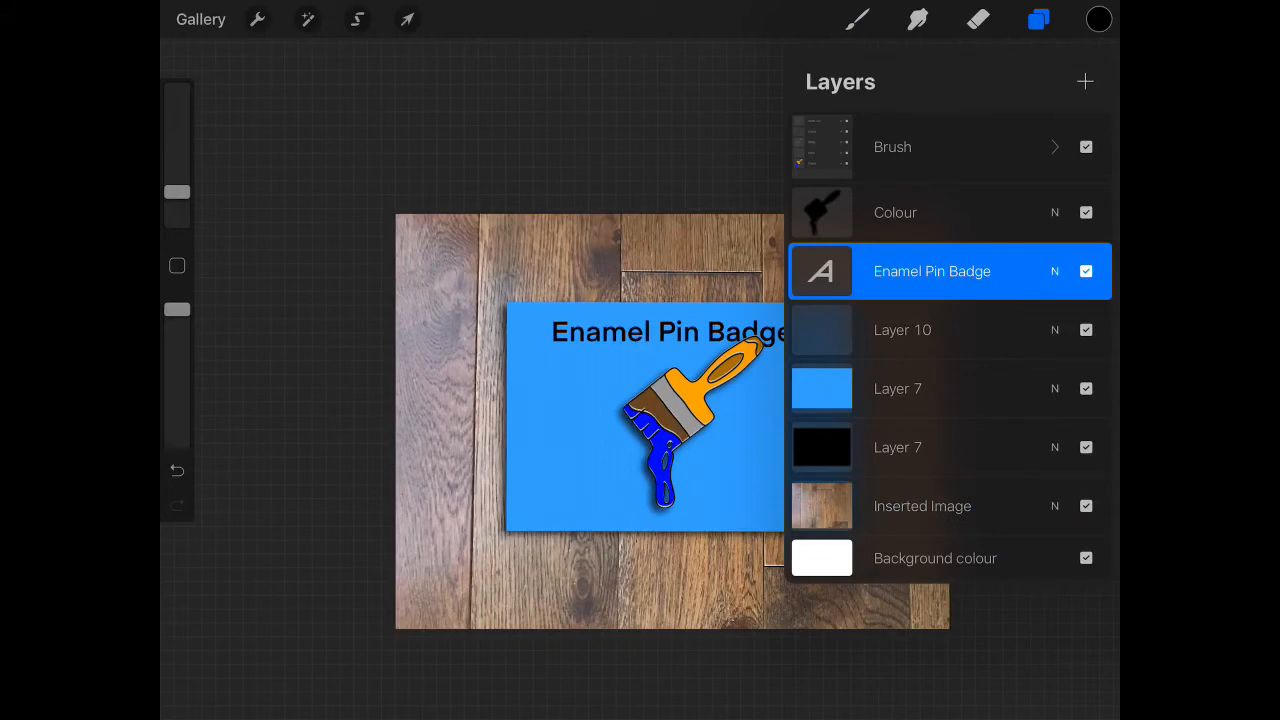
click(1084, 80)
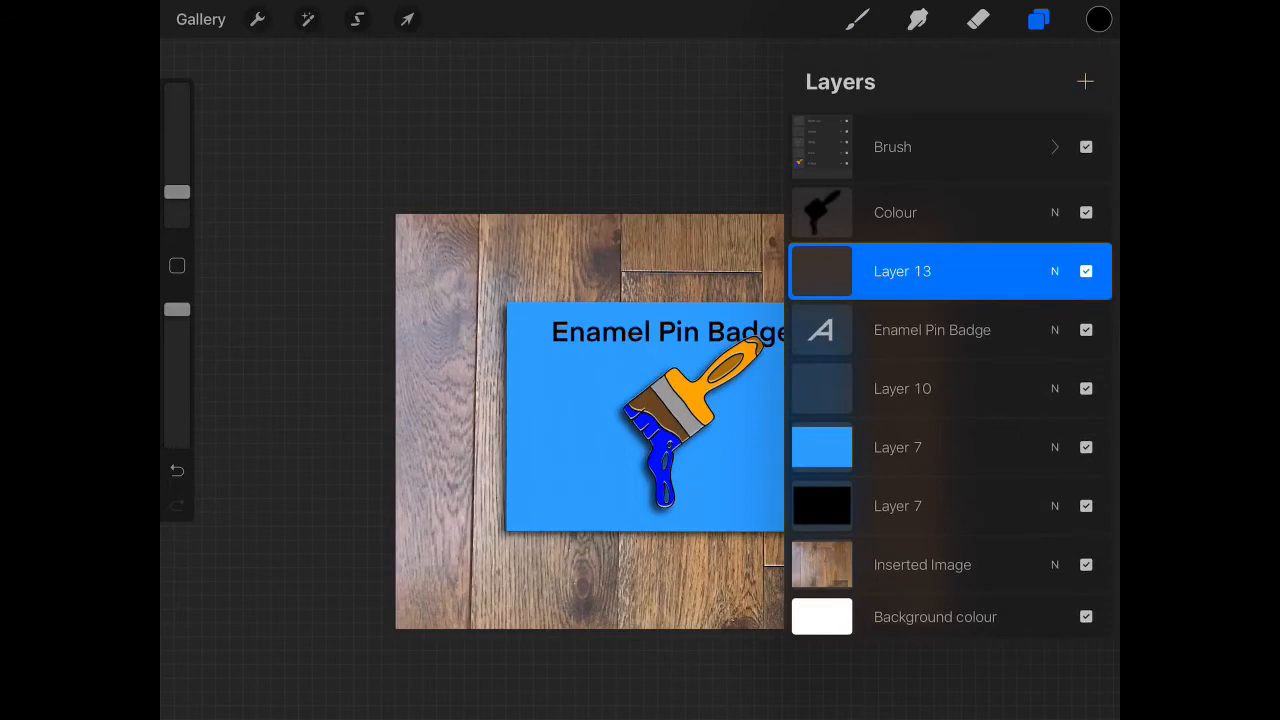
click(856, 20)
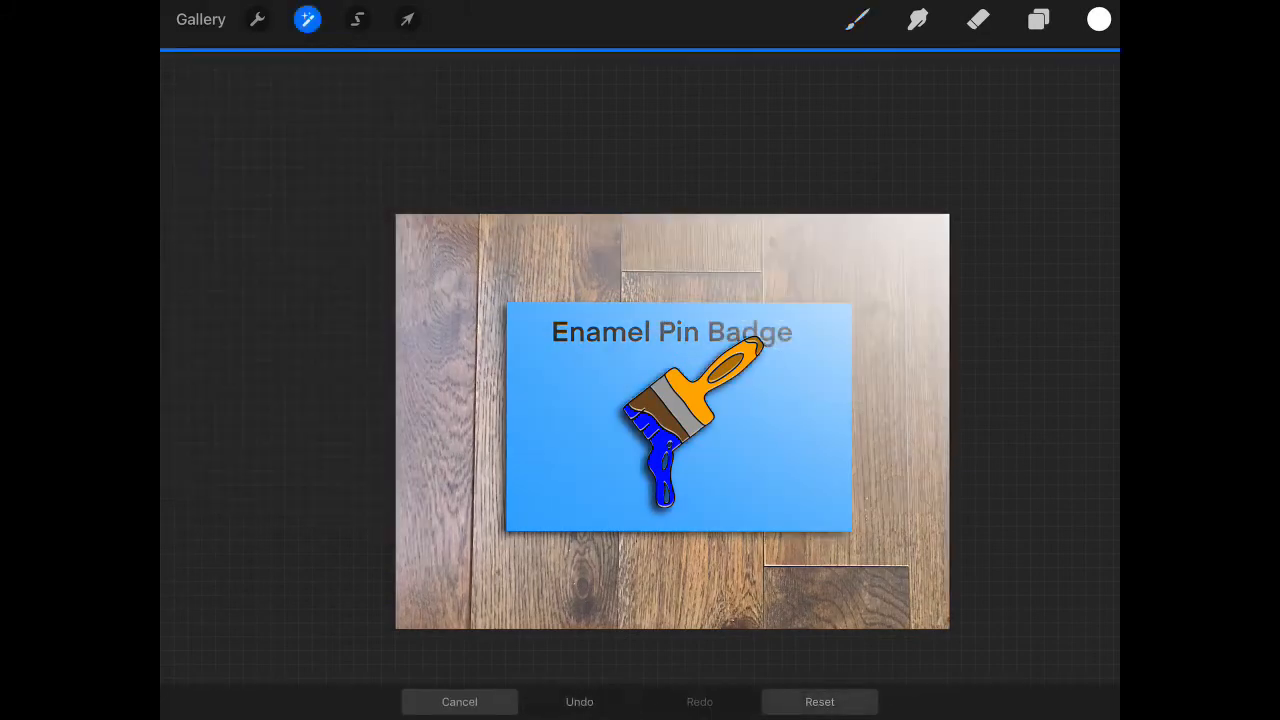
Step: Soften the light glare with an adjustment and lower its layer opacity to 20%
click(308, 20)
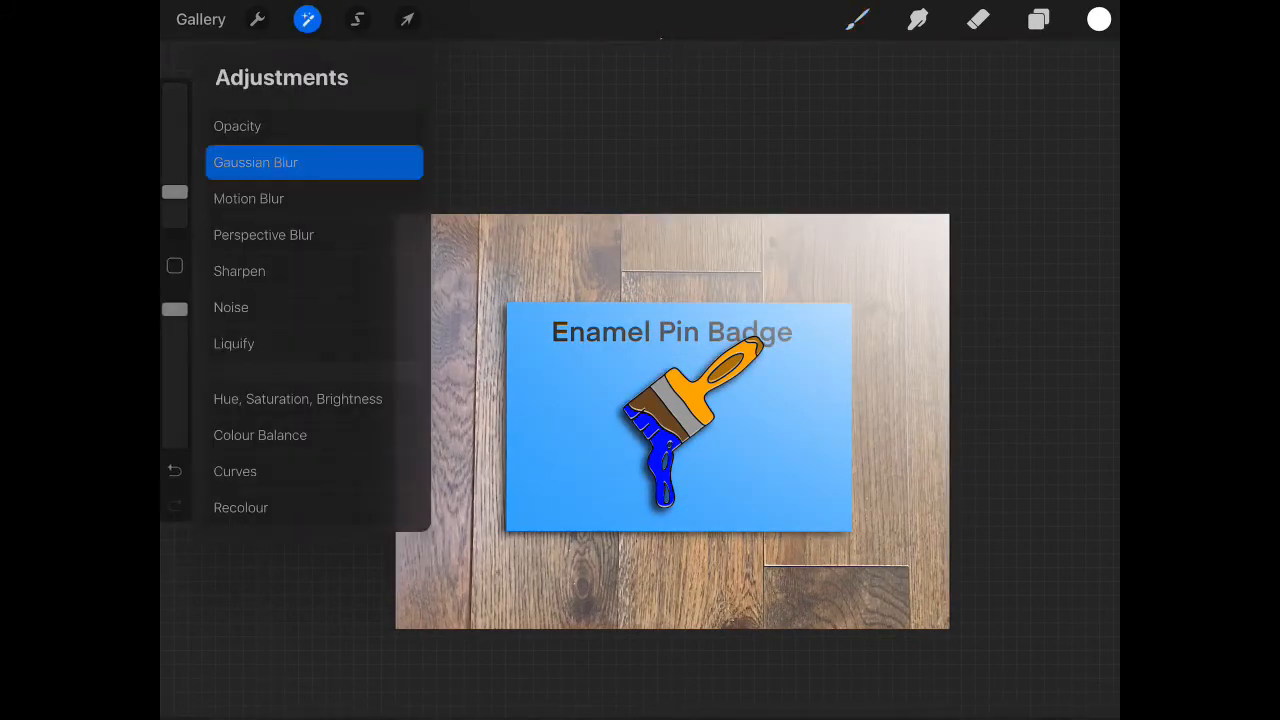
click(1038, 20)
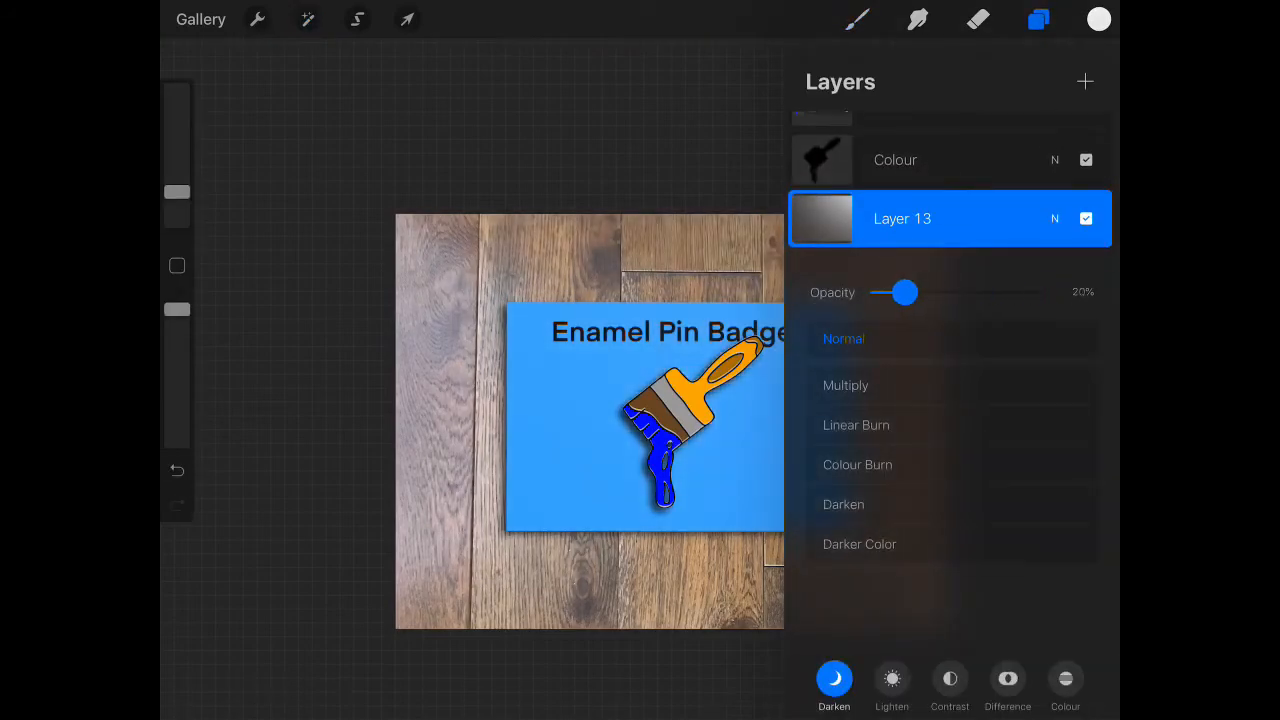
drag(904, 292, 898, 292)
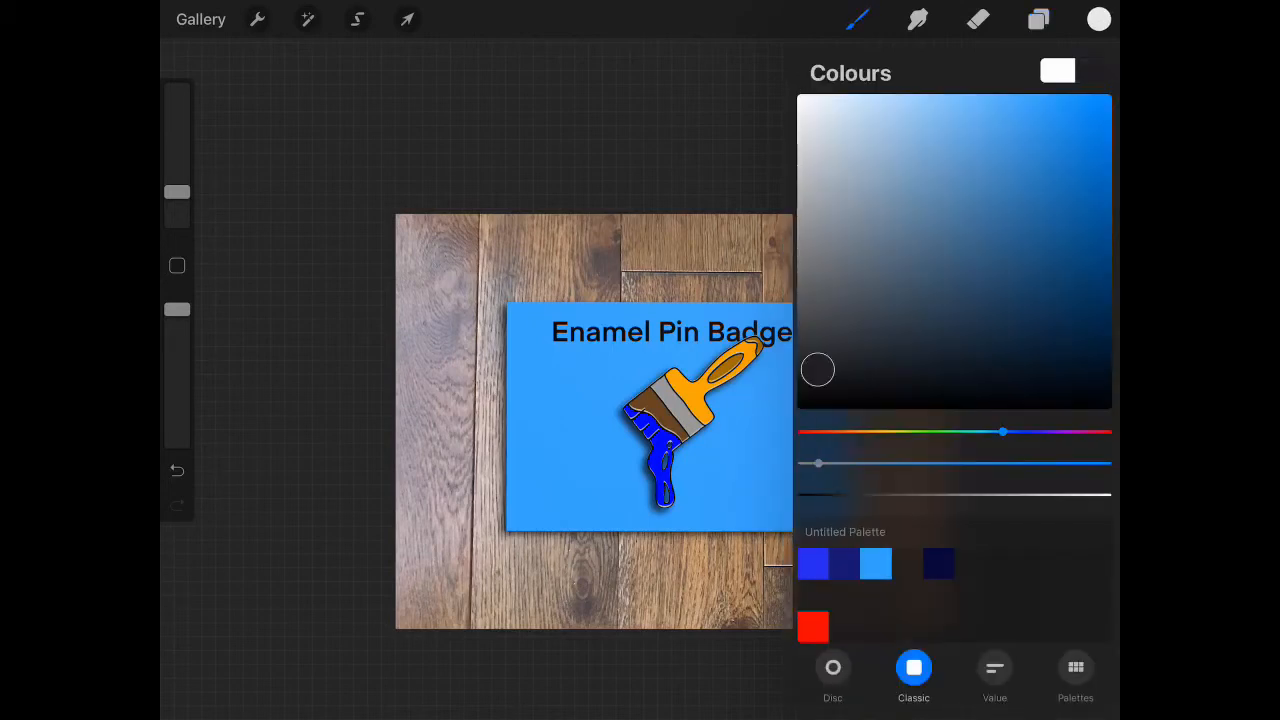
Step: Fill the lower-left corner with a black diagonal shape and soften it with Gaussian Blur
drag(818, 368, 796, 408)
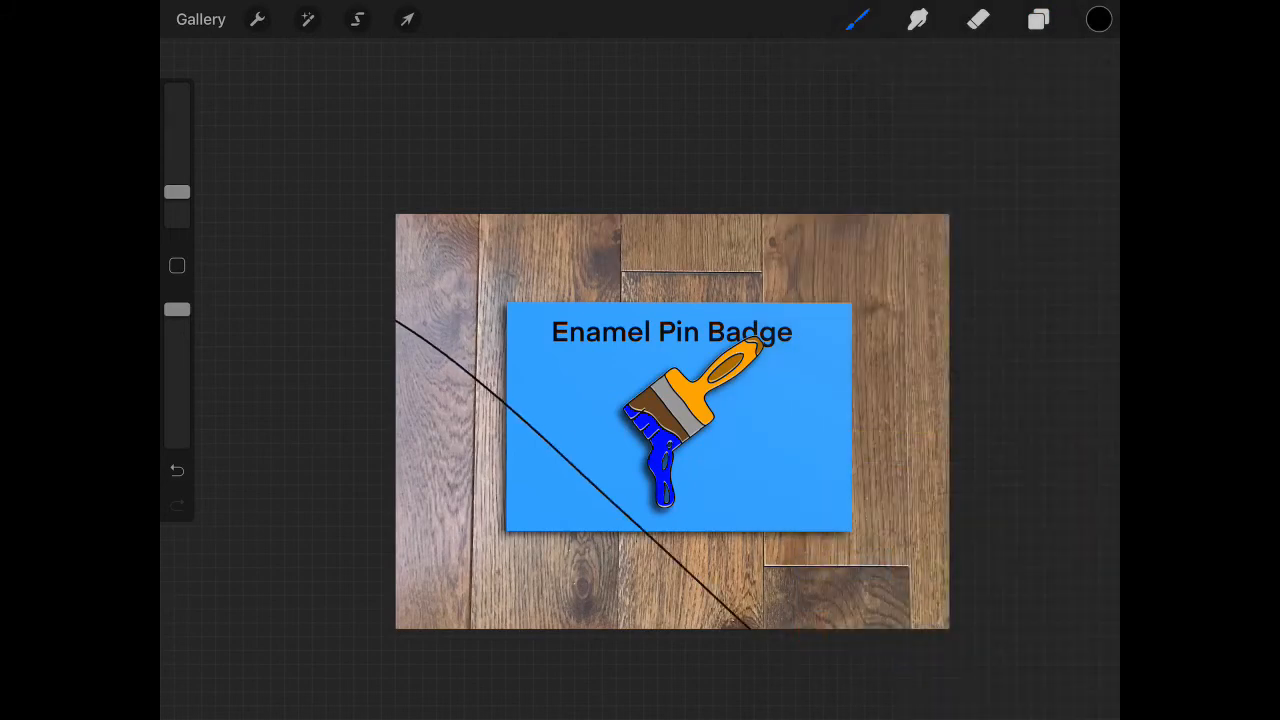
drag(420, 320, 760, 624)
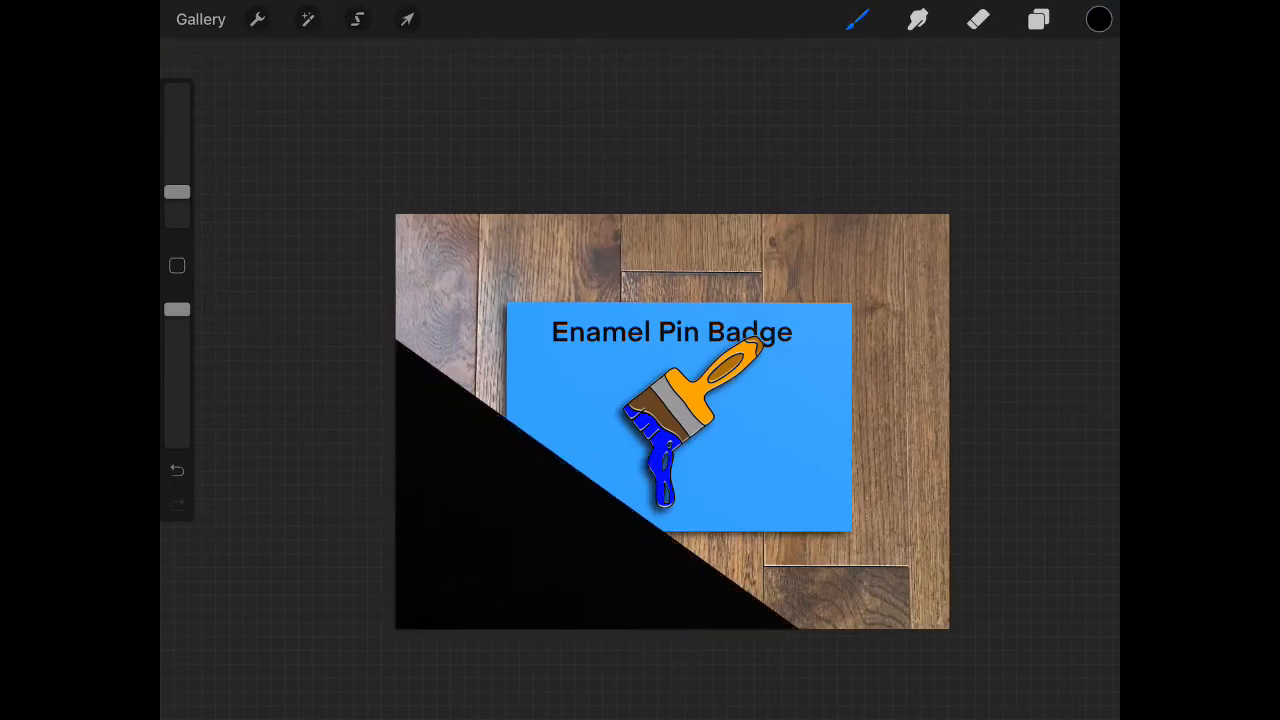
click(308, 20)
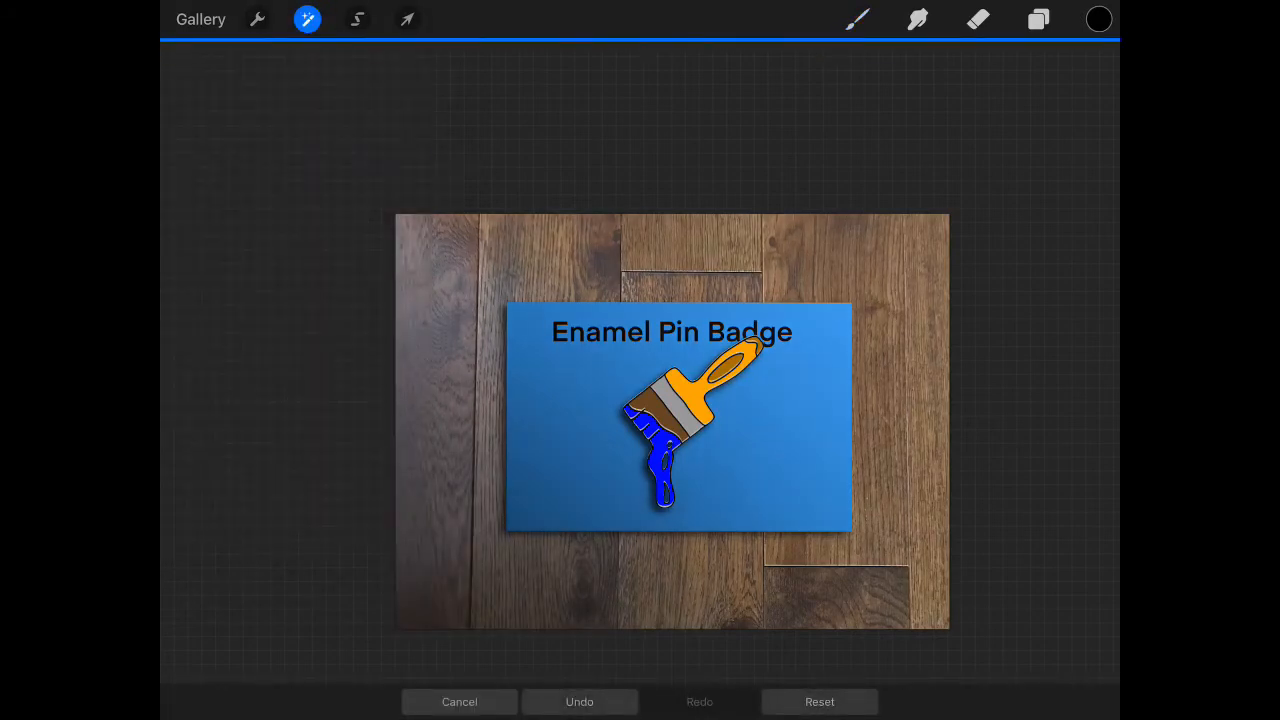
Step: Lower the dark Layer 14 to about 31% opacity
click(1038, 20)
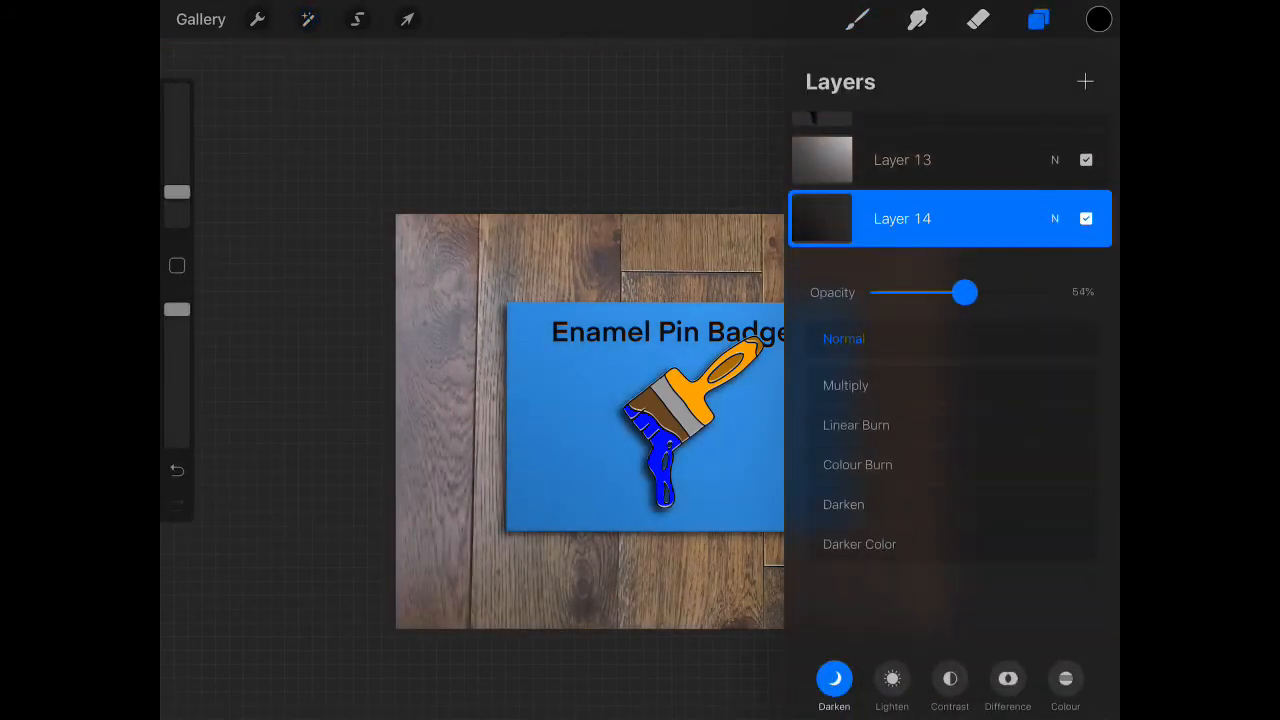
drag(964, 292, 924, 292)
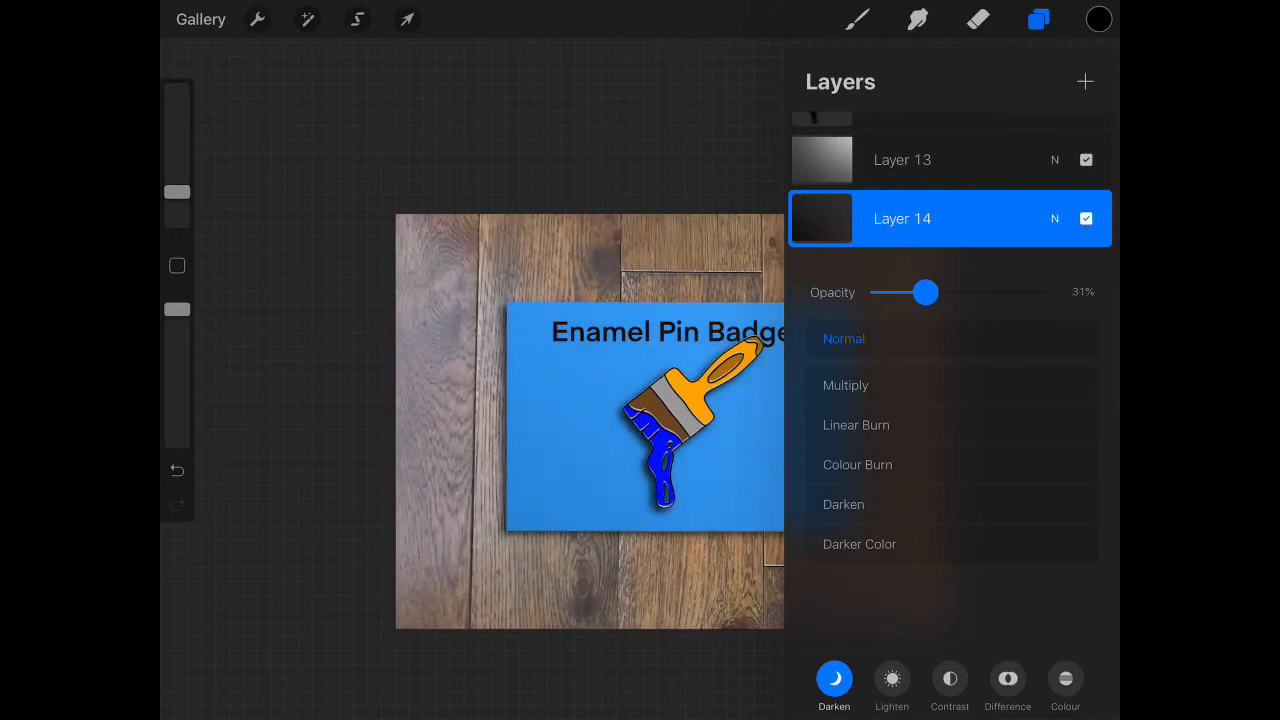
drag(924, 292, 930, 292)
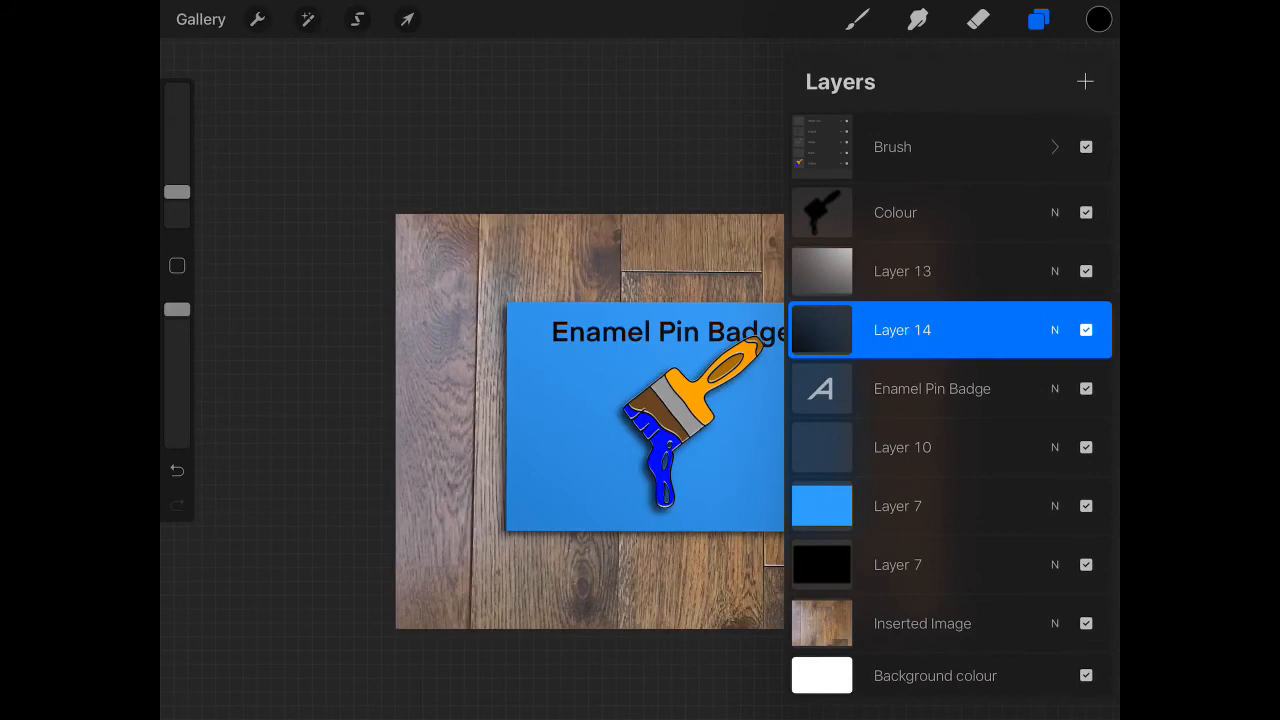
click(408, 20)
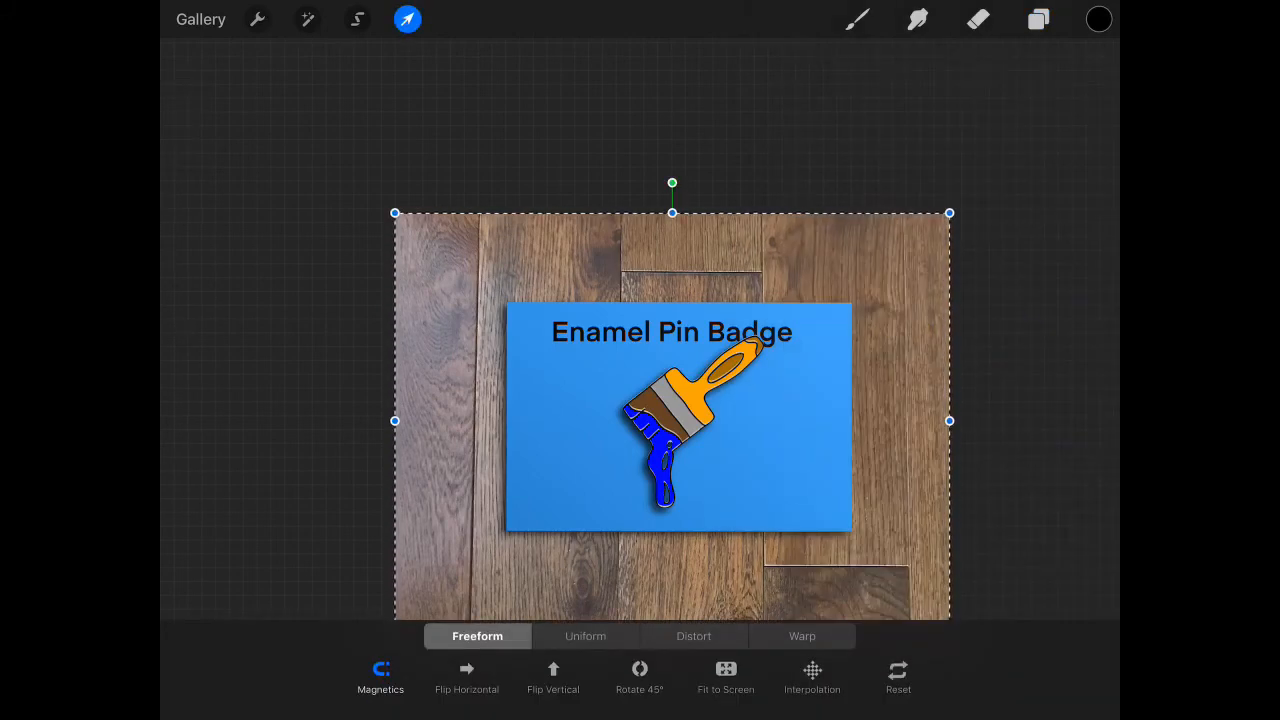